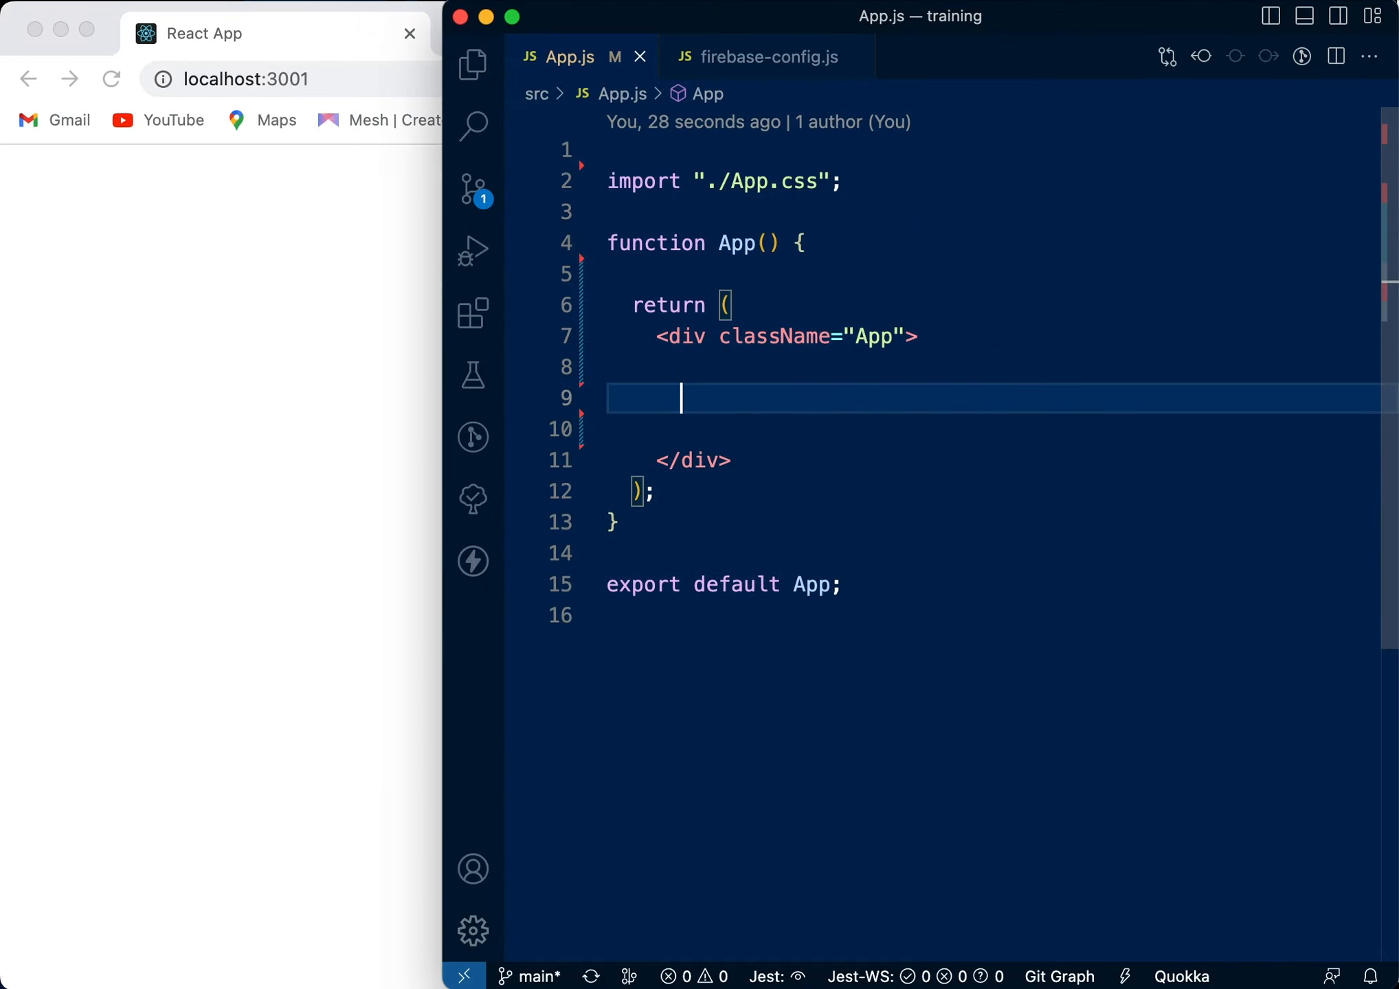
Add an <input type="file"> element inside the App div.
{"action": "type", "text": "<input"}
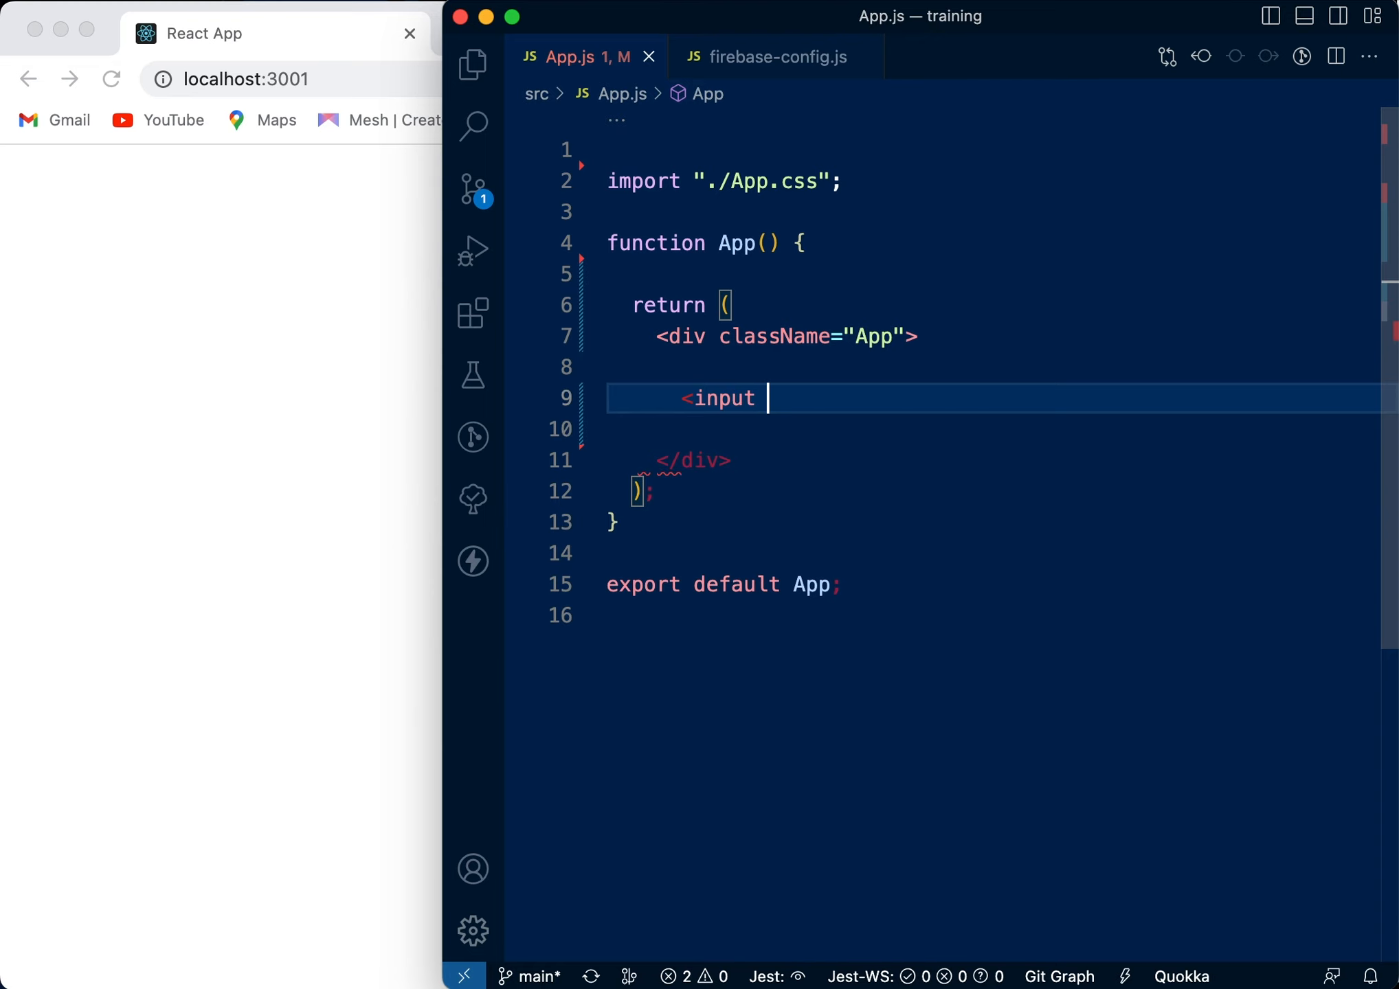
{"action": "type", "text": "type"}
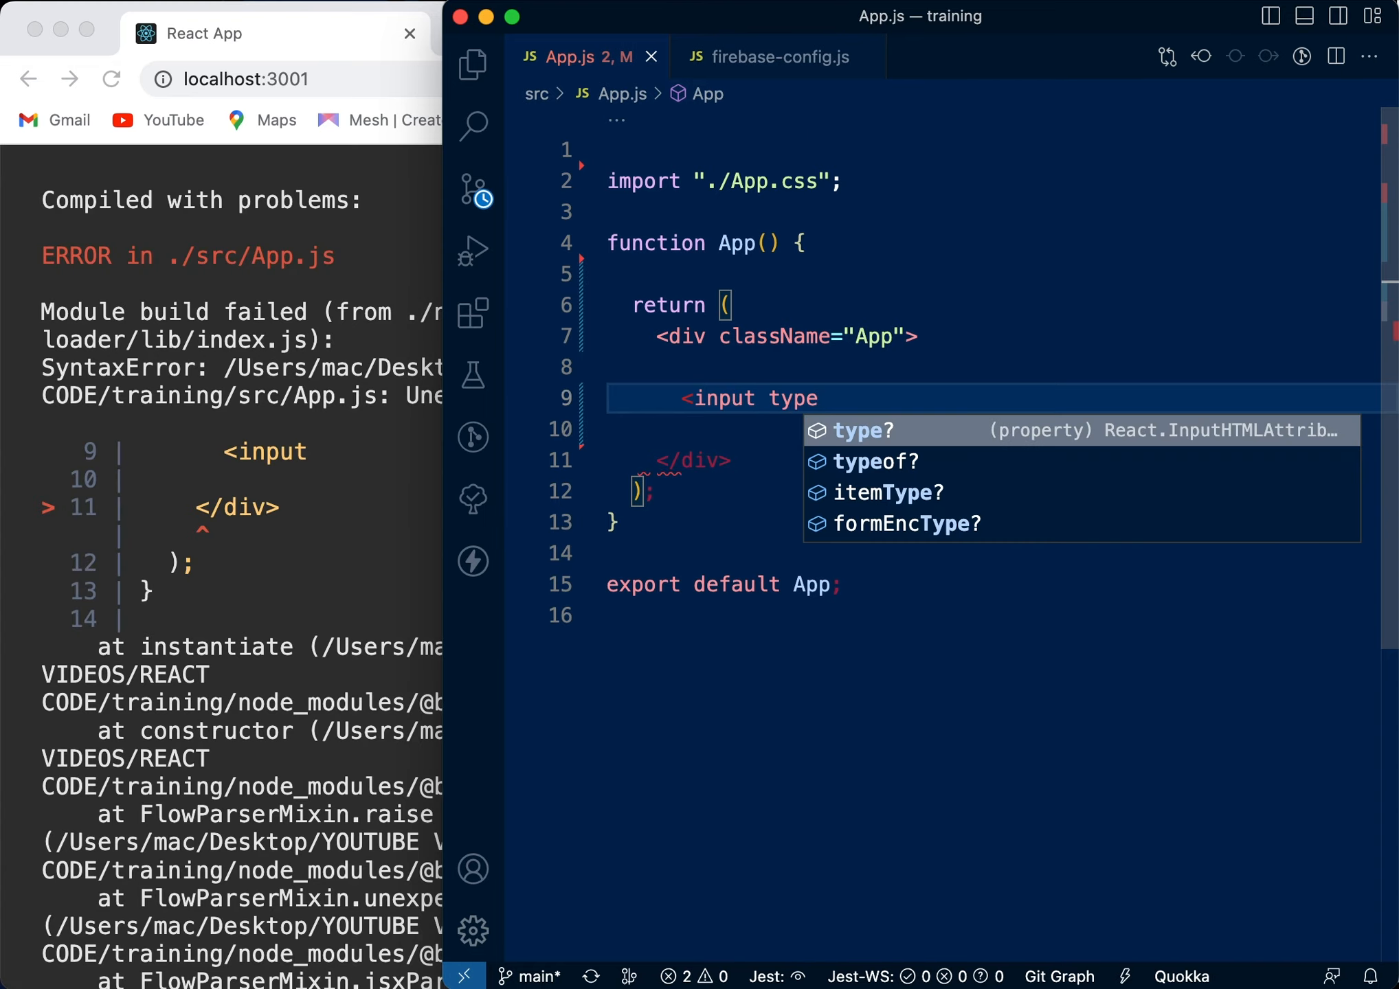
{"action": "type", "text": "=\"file\""}
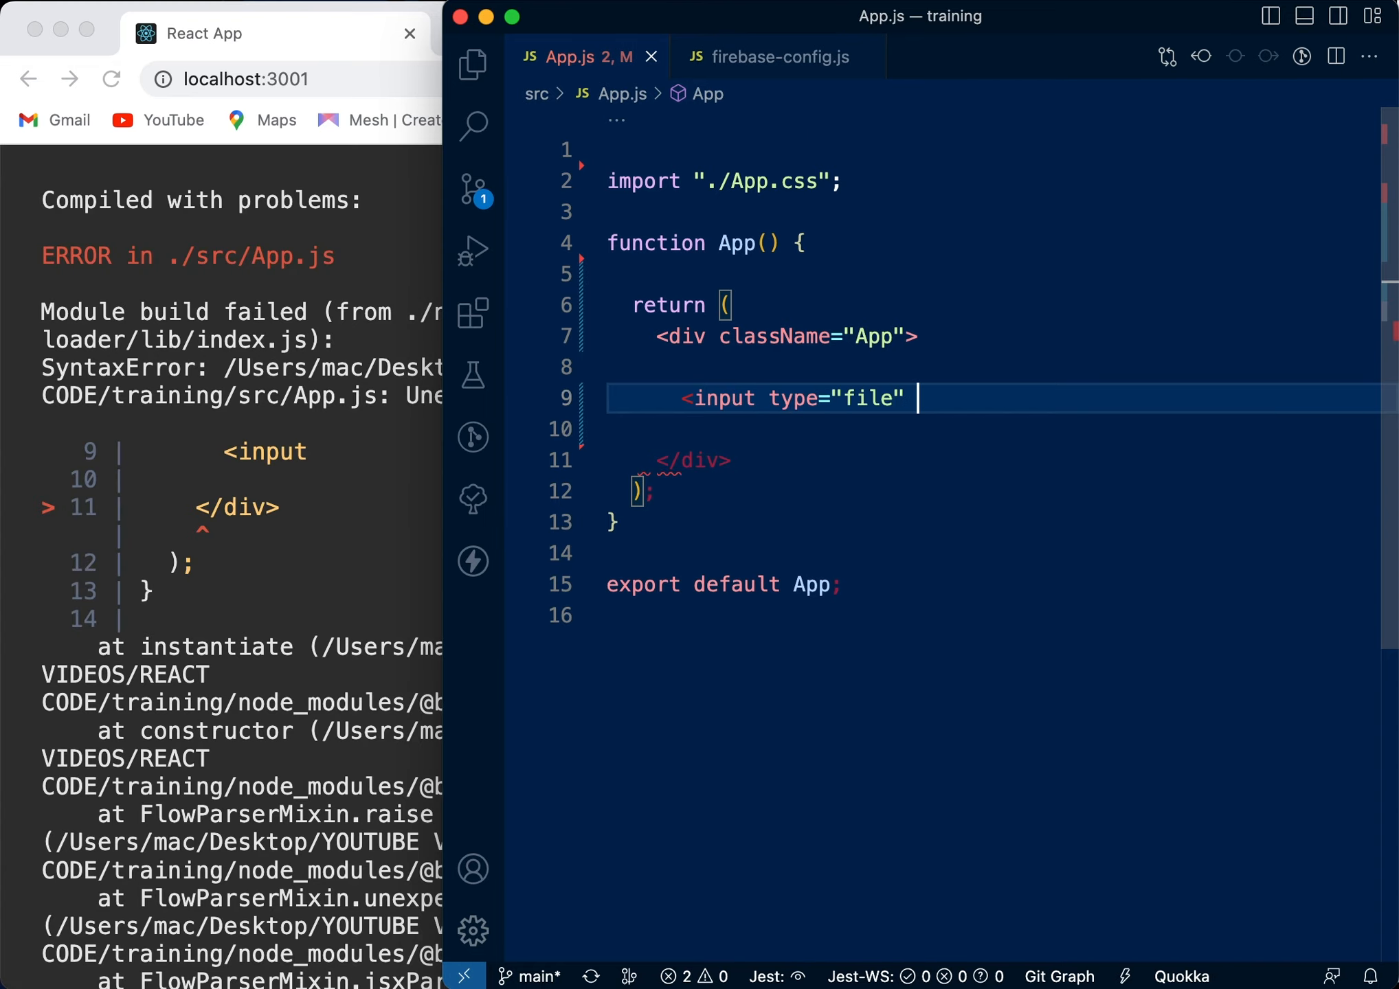
{"action": "type", "text": "multiple"}
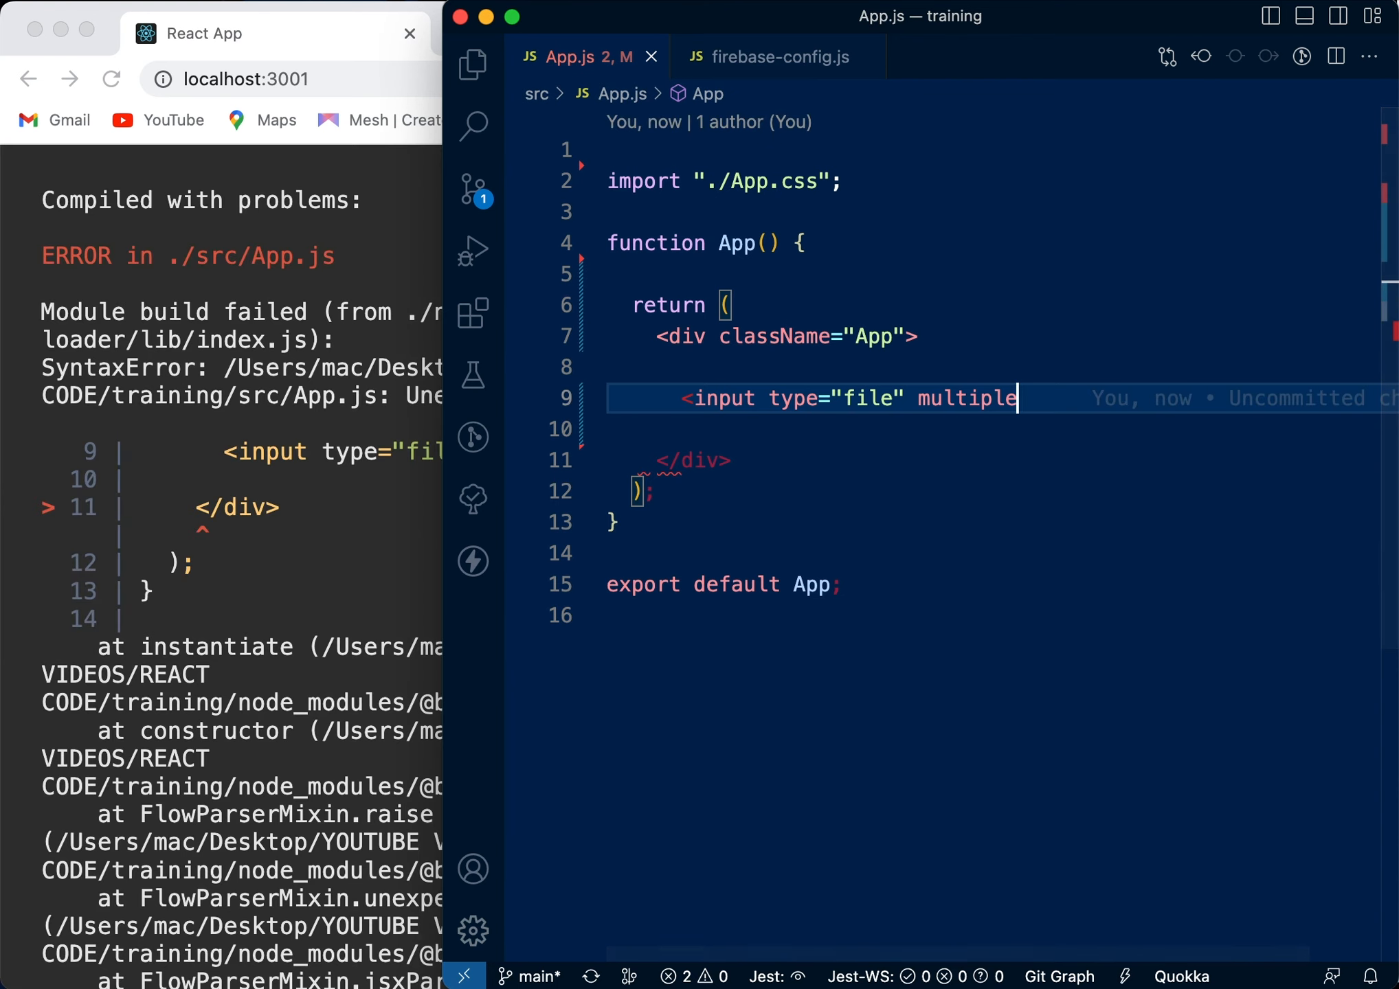
{"action": "key", "text": "Backspace"}
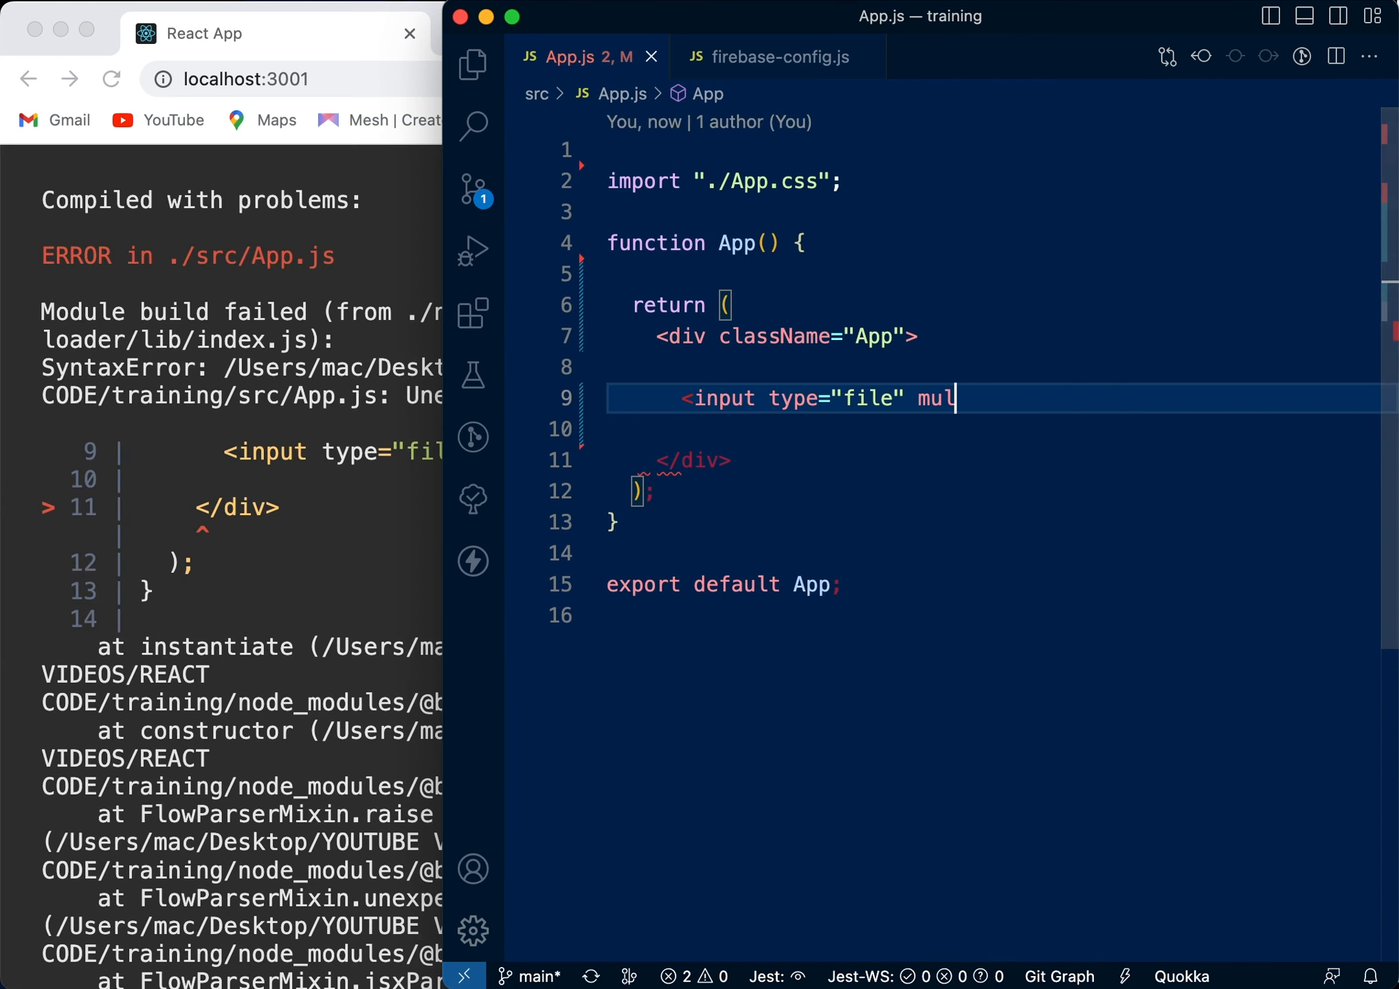
{"action": "key", "text": "Backspace"}
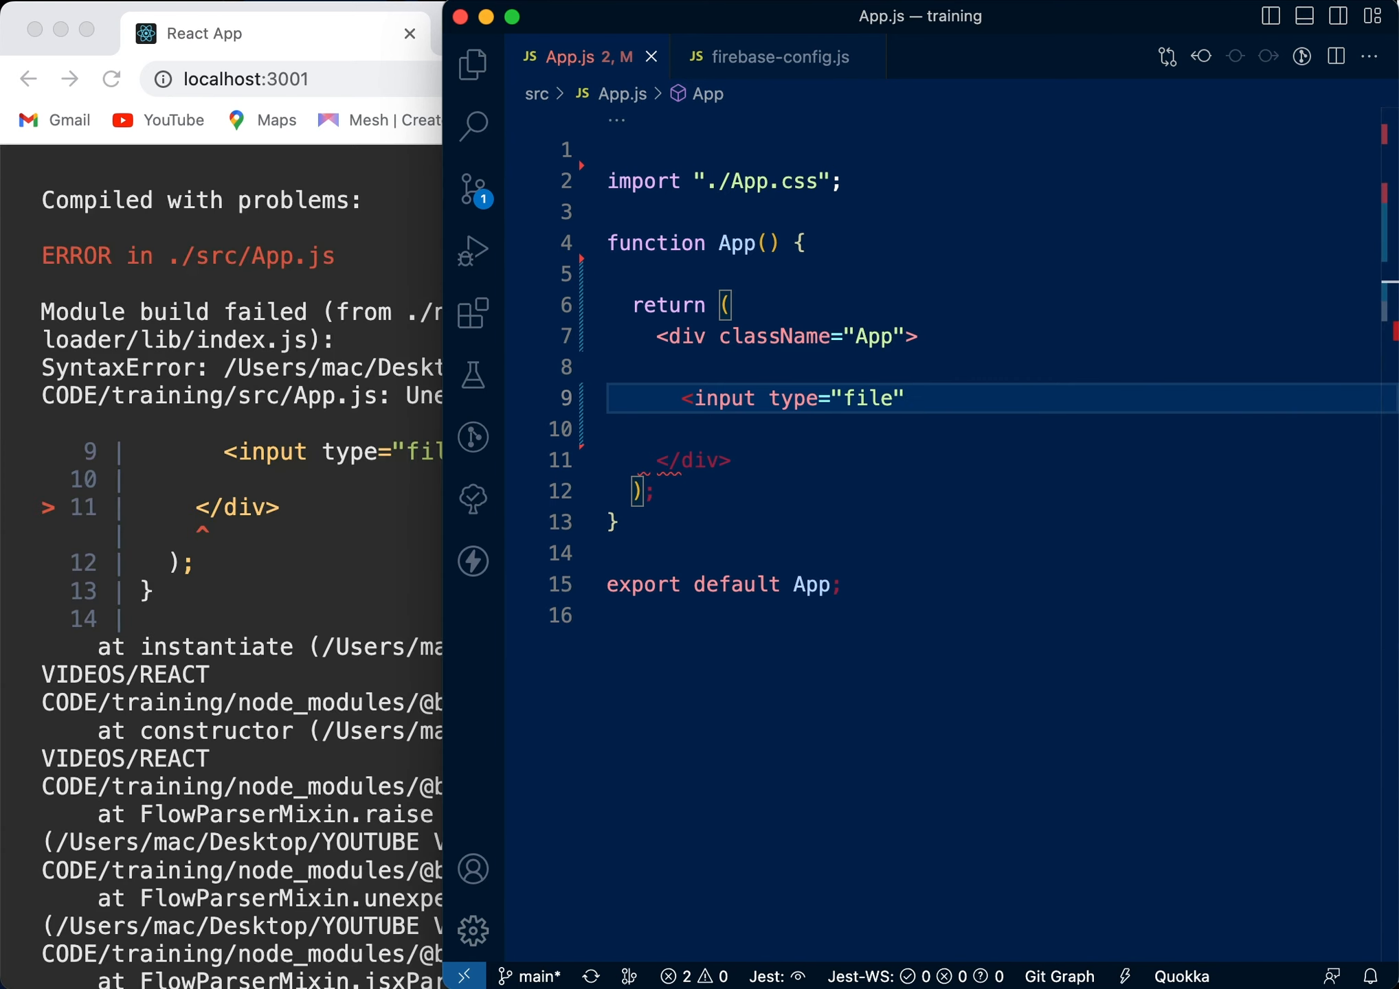
Give the input an onChange handler calling validateImage(event.target.files[0]).
{"action": "type", "text": "onV"}
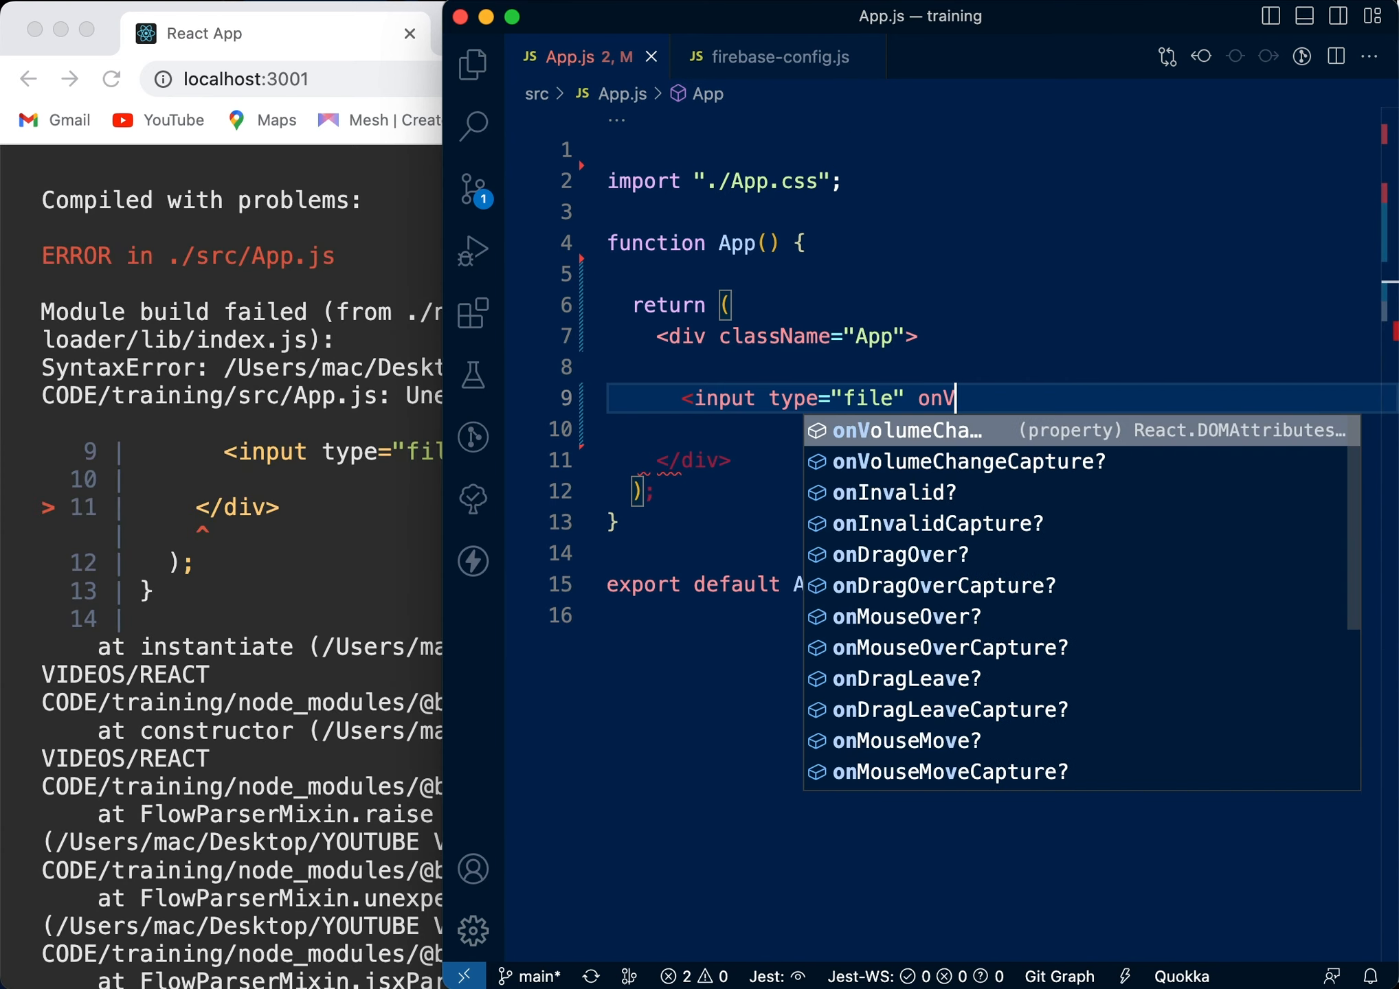
{"action": "key", "text": "Backspace"}
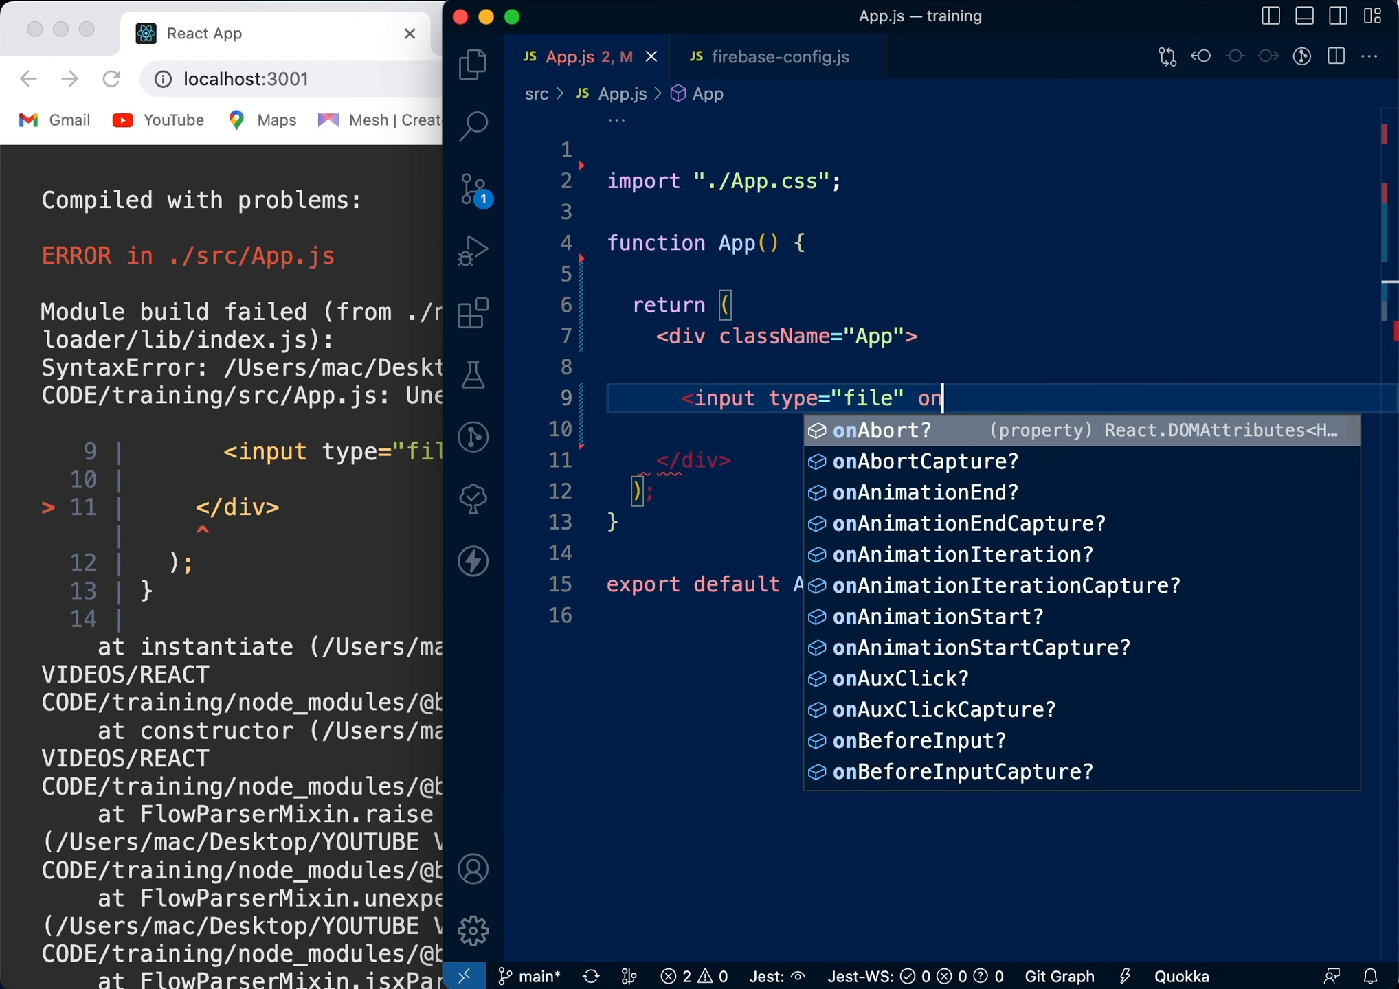
{"action": "type", "text": "Chna"}
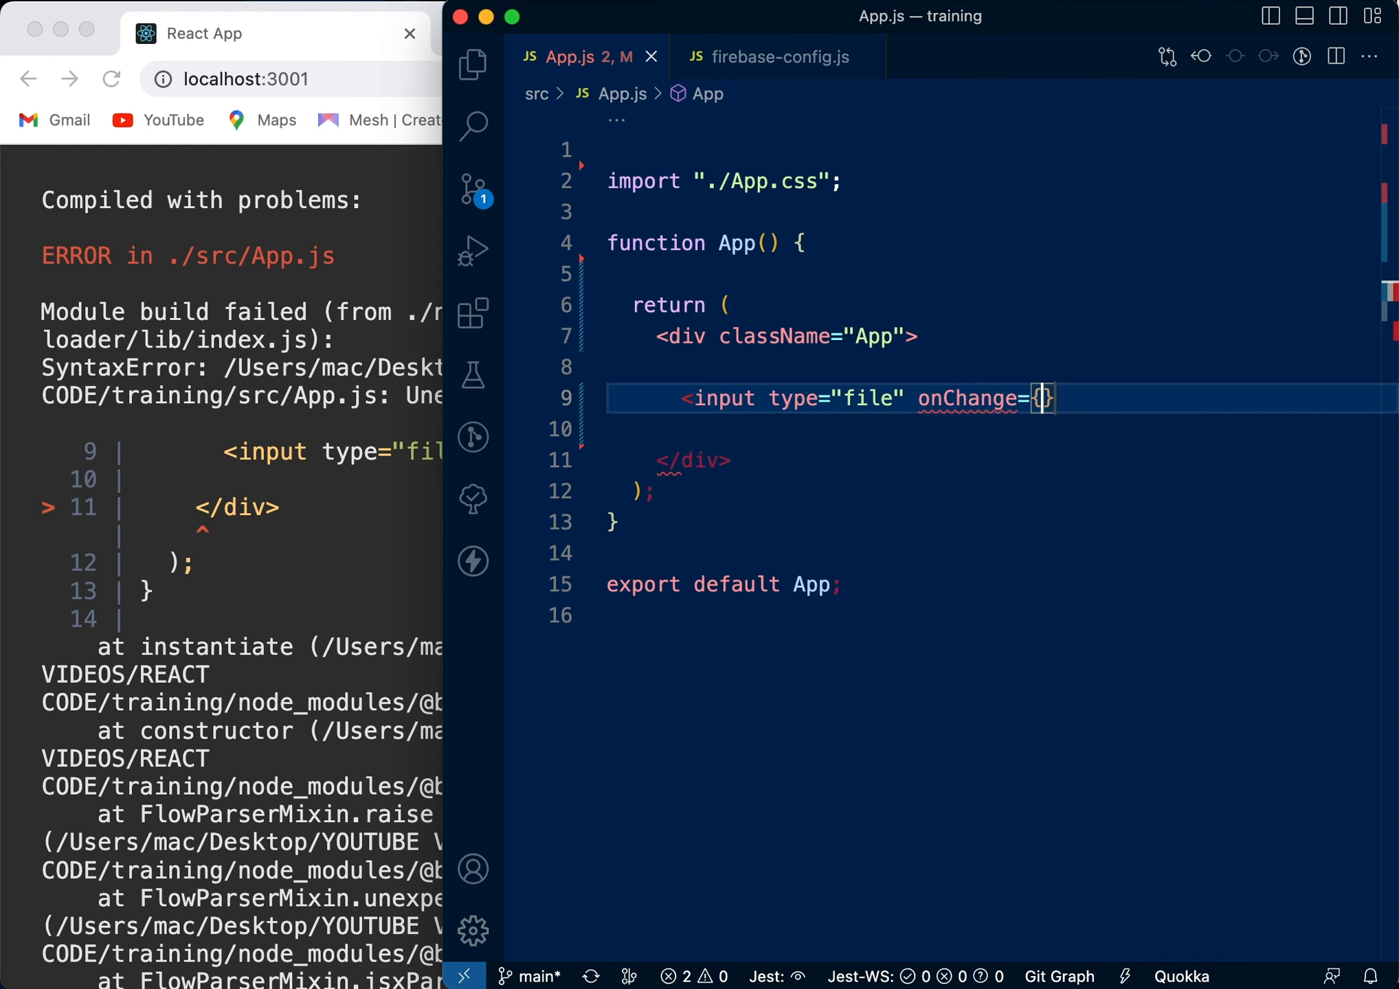
{"action": "type", "text": "event)"}
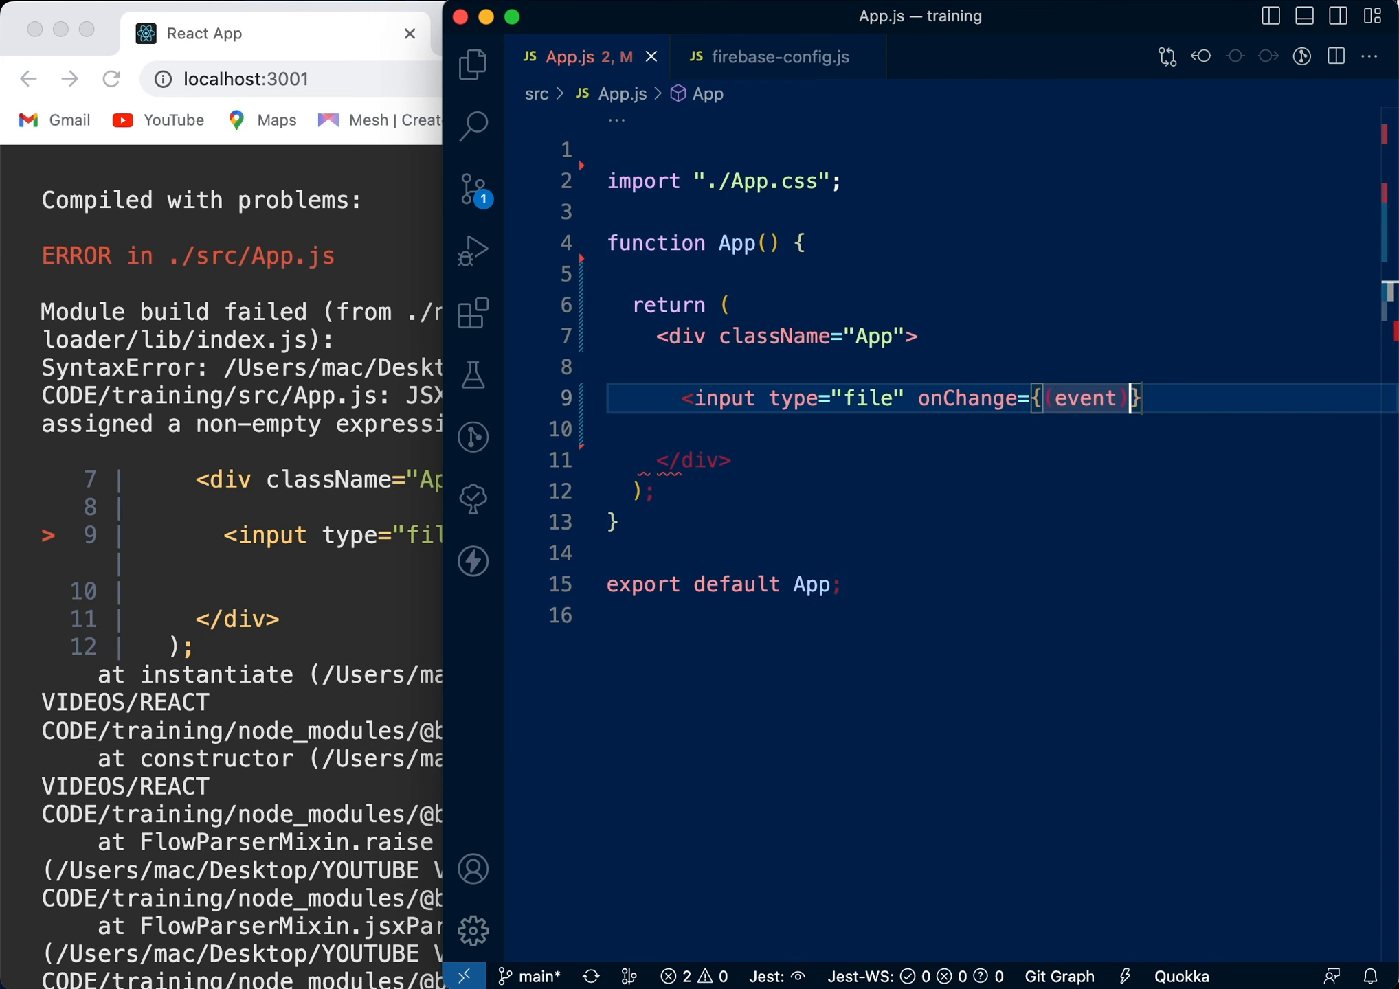
{"action": "type", "text": "=> {"}
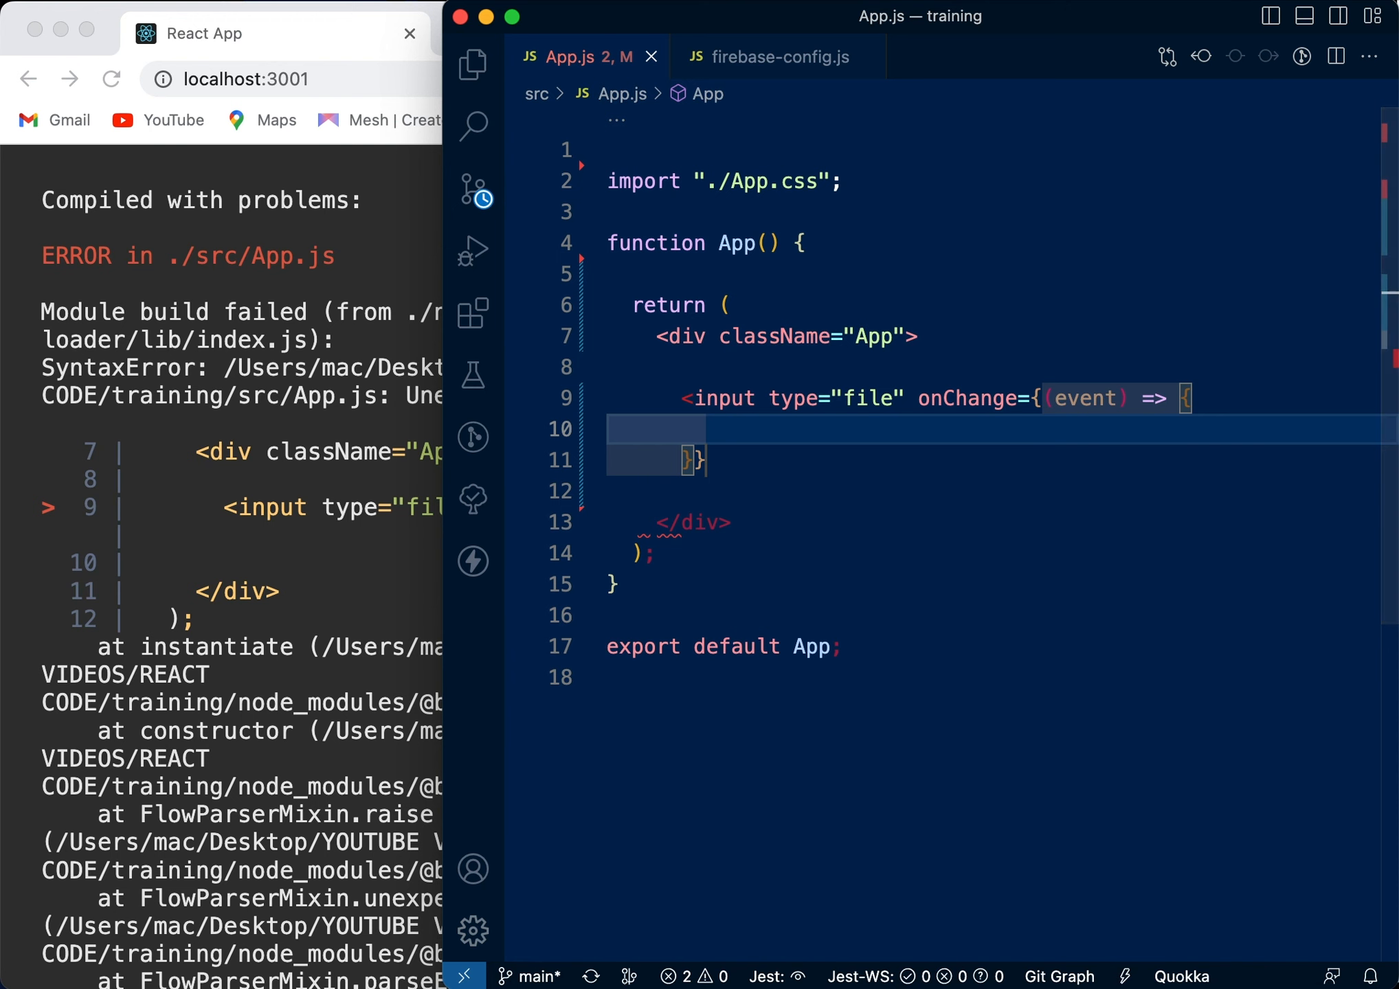
{"action": "type", "text": "v"}
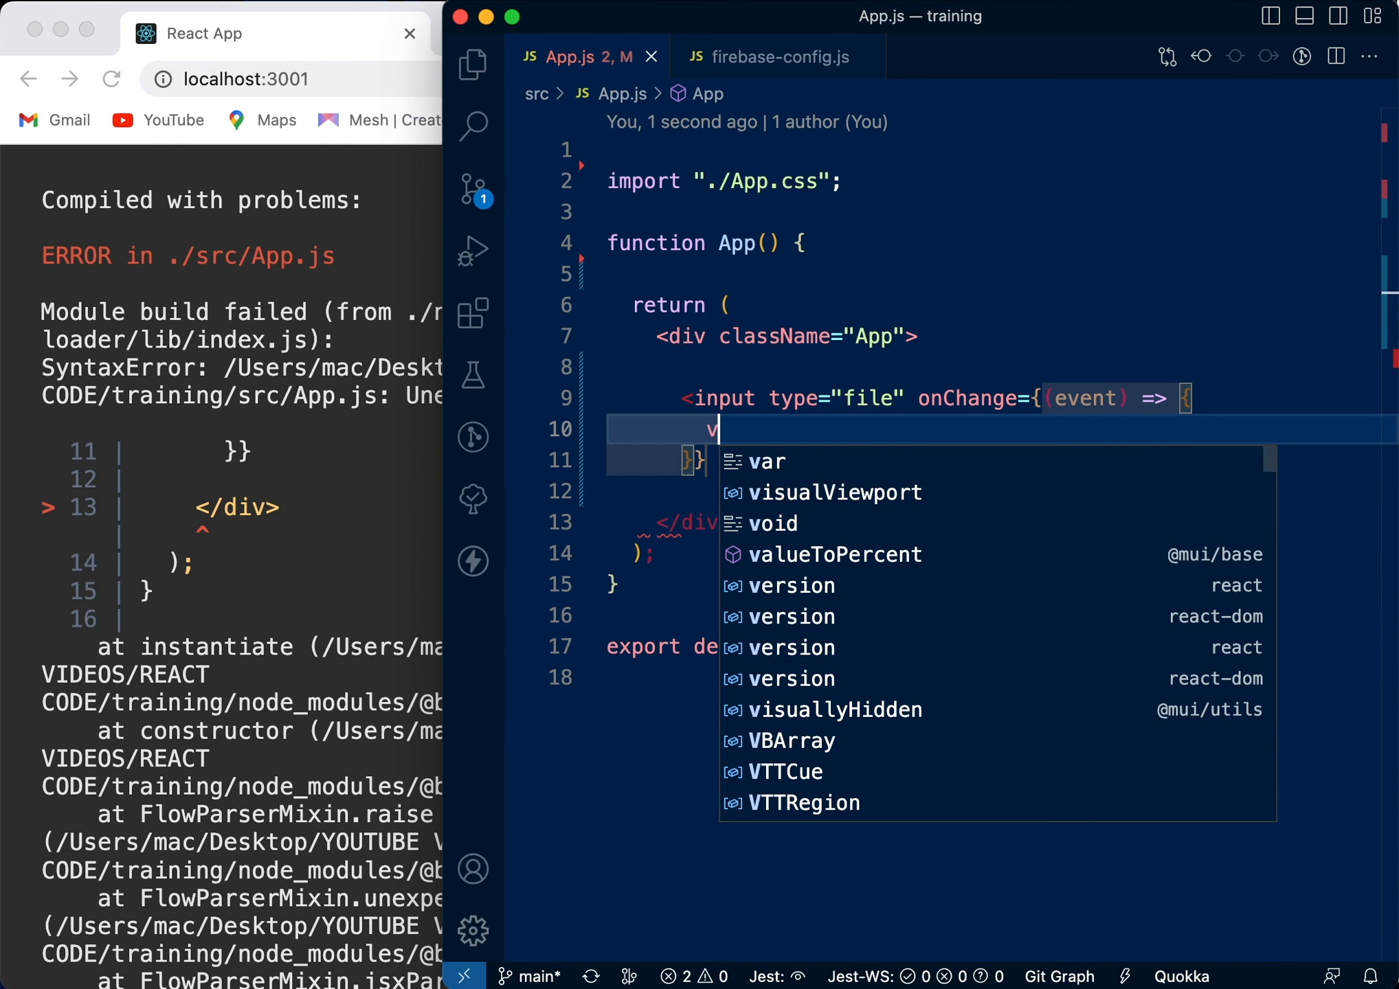
{"action": "type", "text": "alidateImage("}
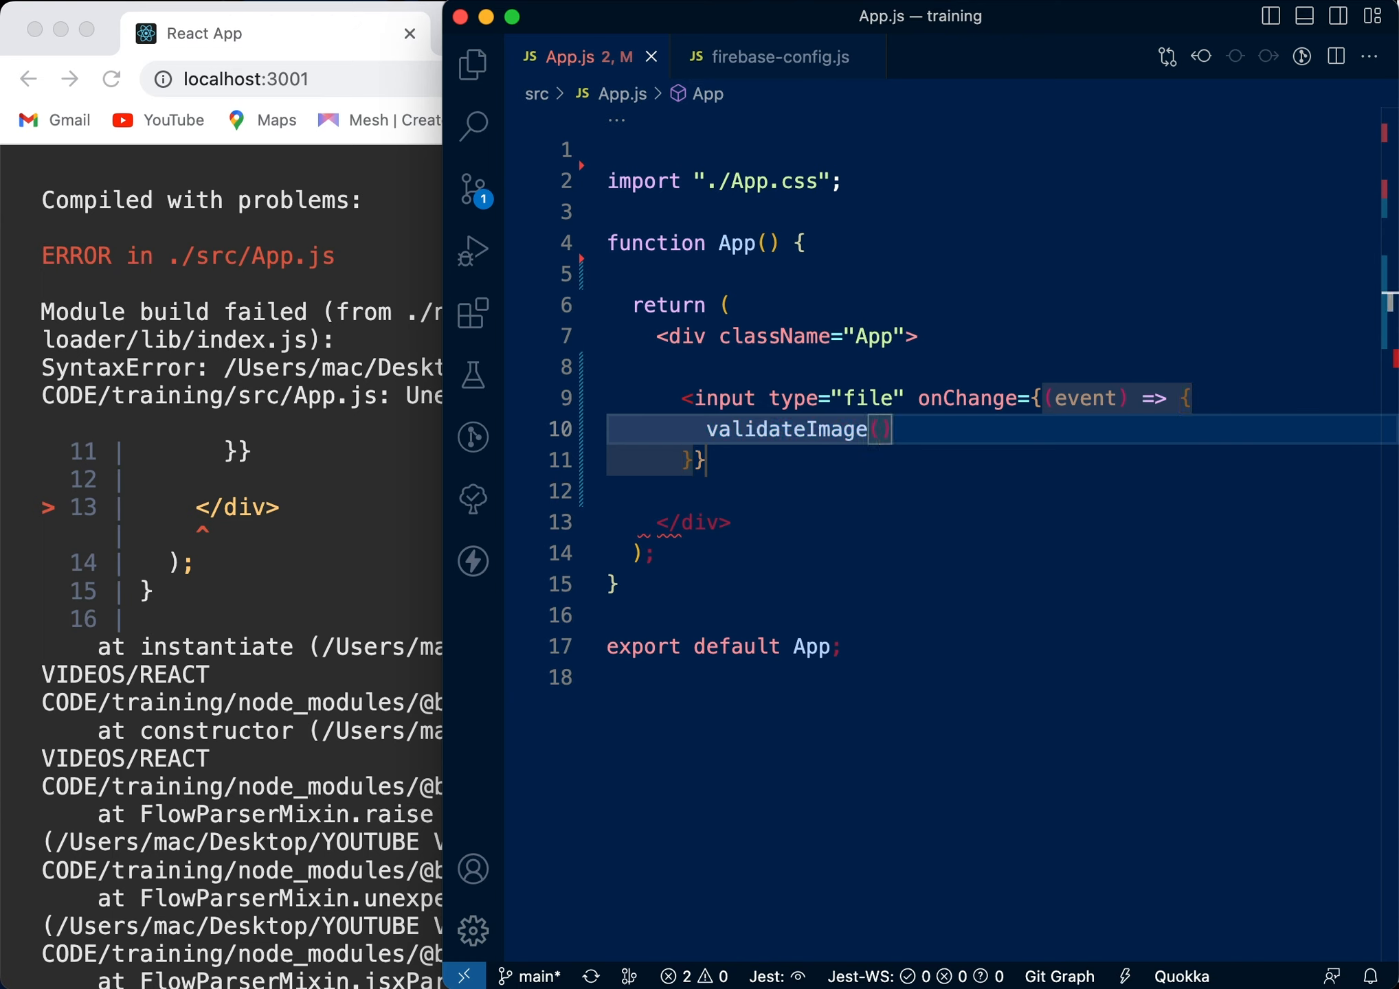
{"action": "type", "text": "event.tagr"}
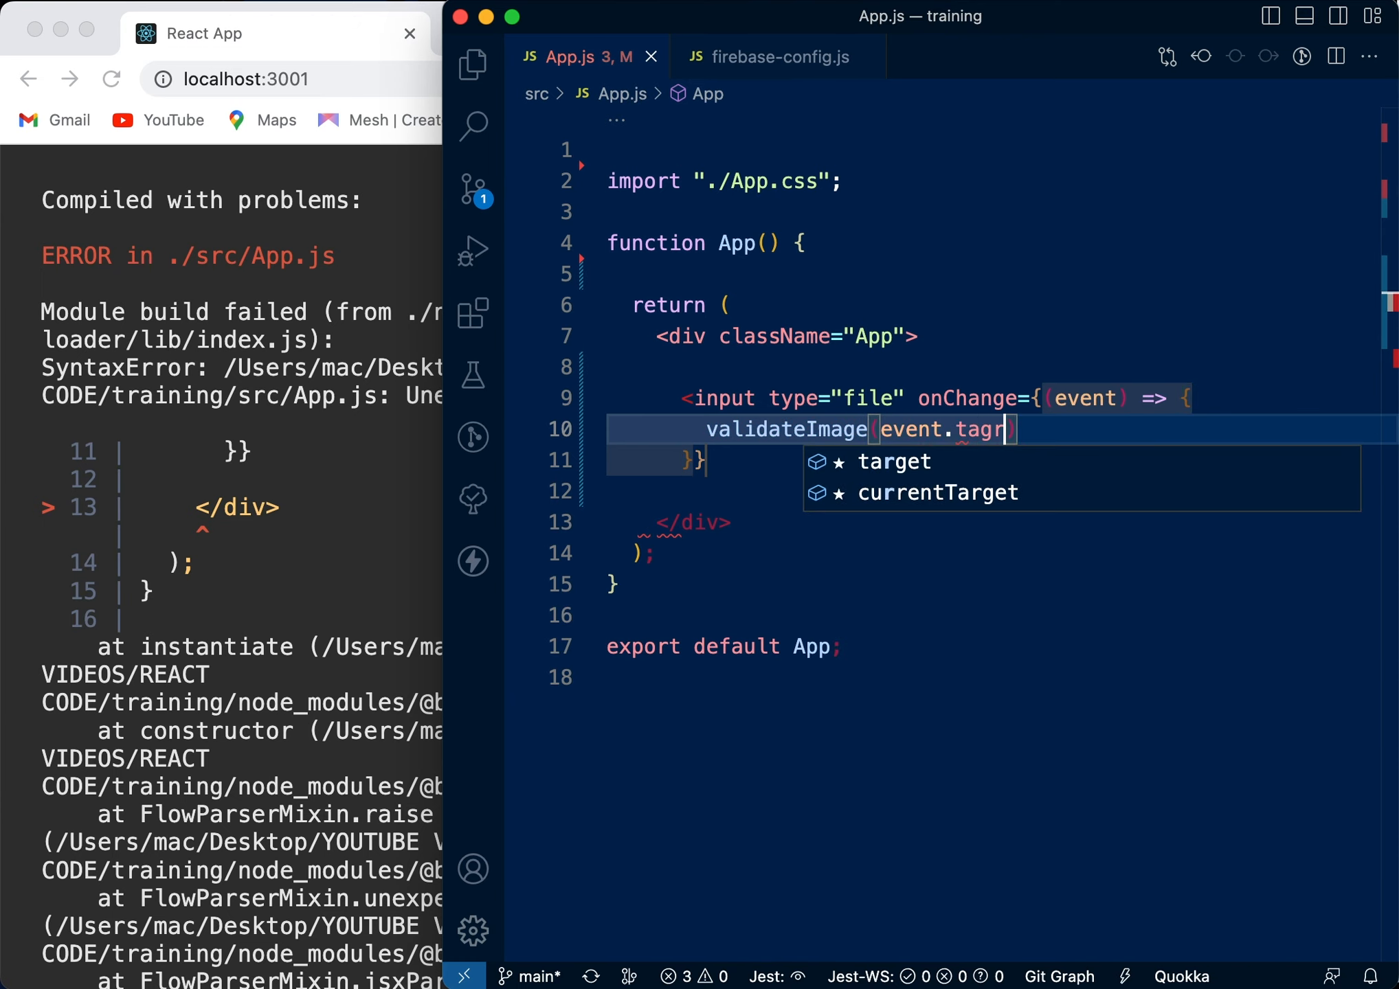
{"action": "type", "text": "et"}
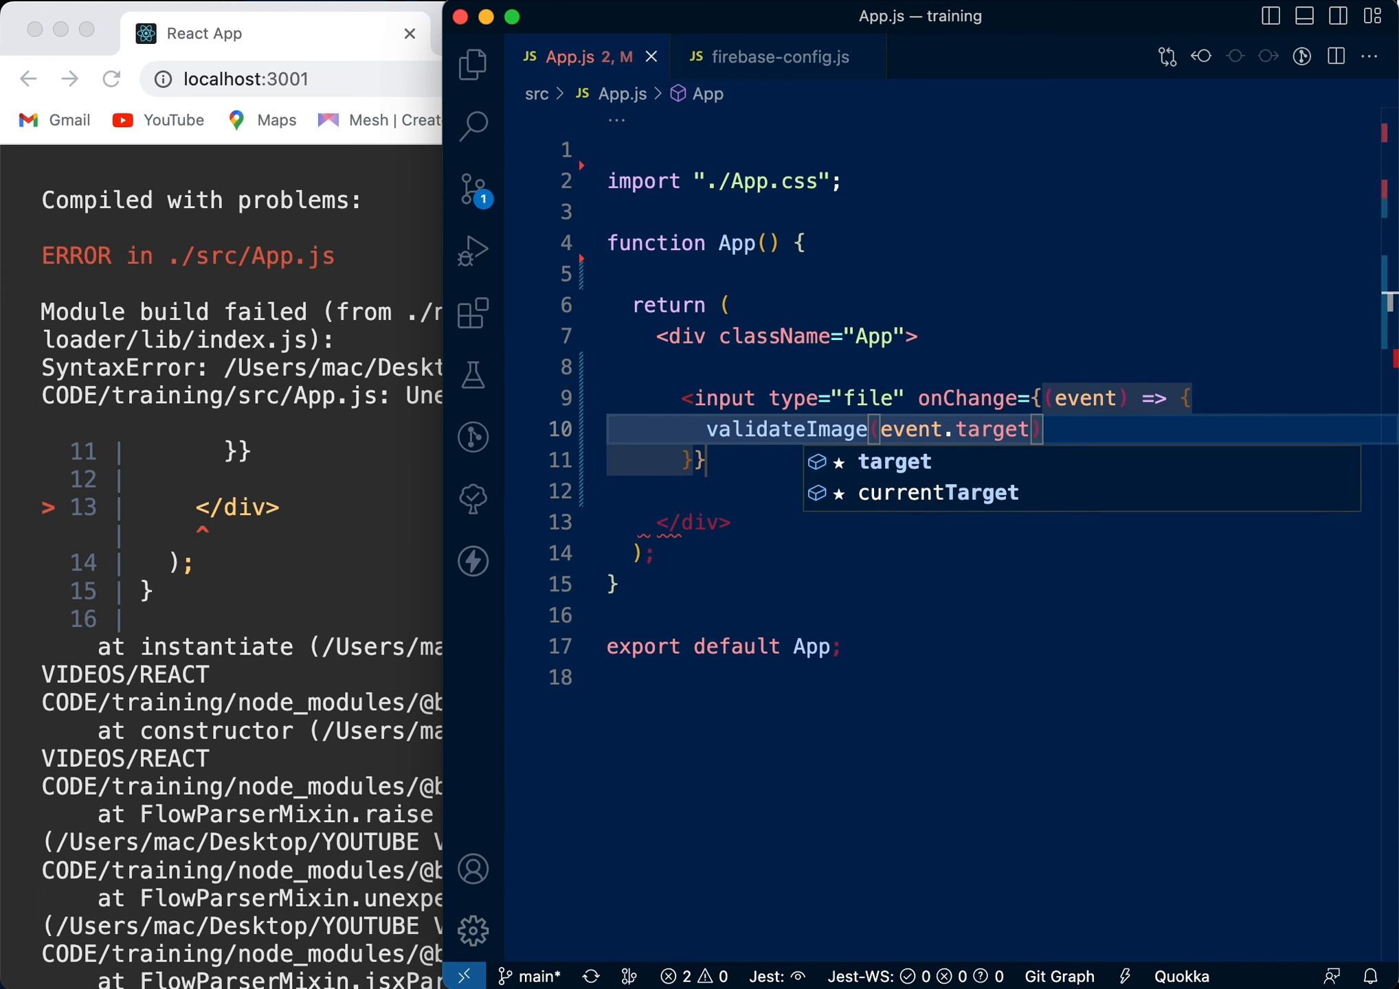
{"action": "type", "text": ".file["}
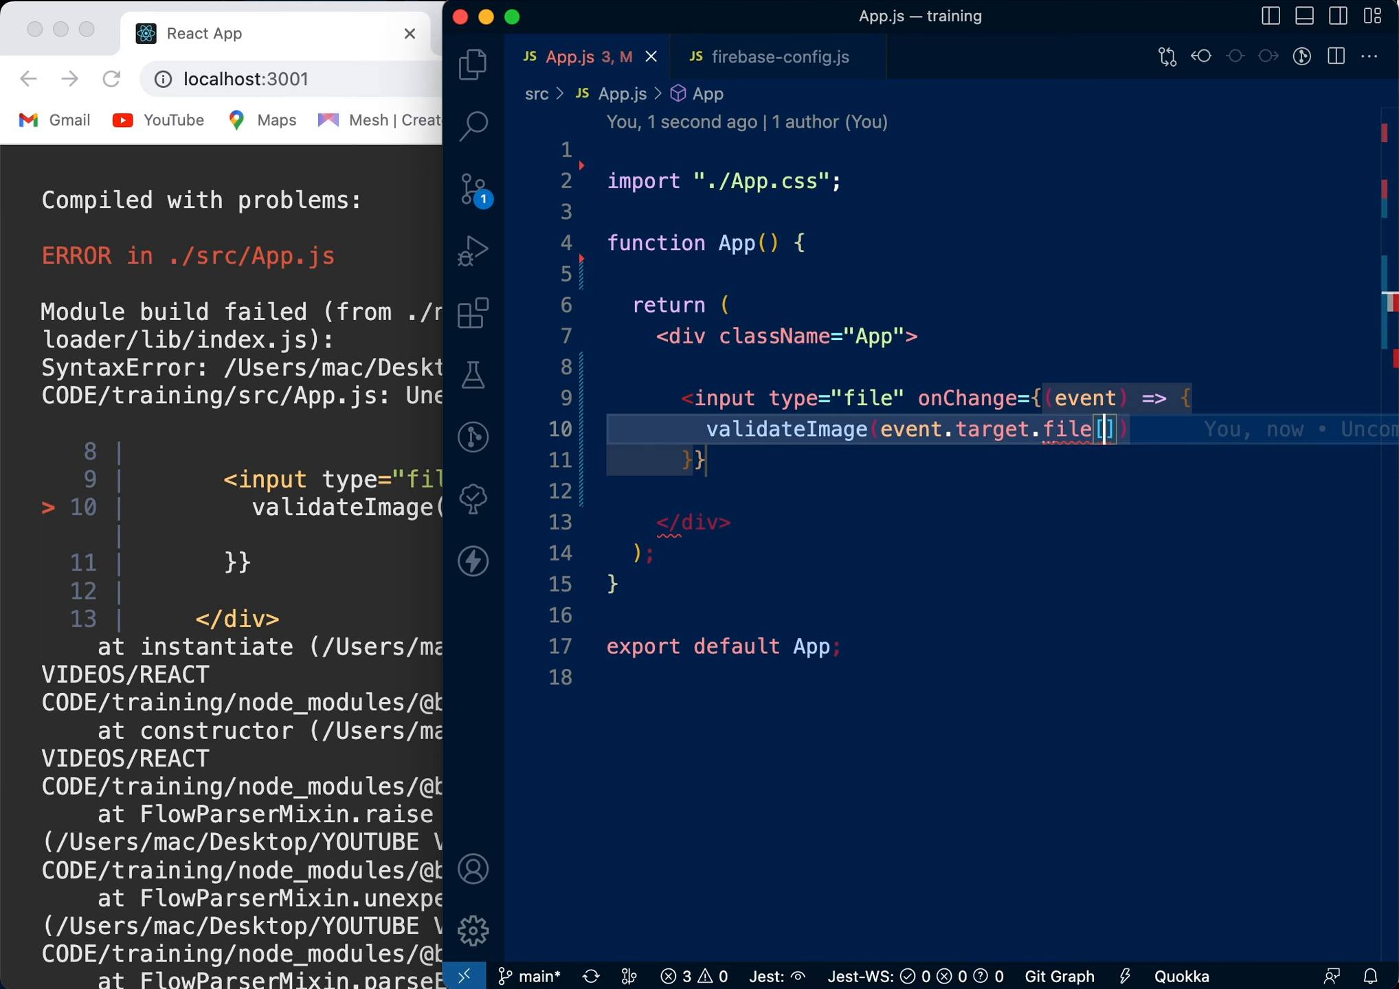
{"action": "type", "text": "s"}
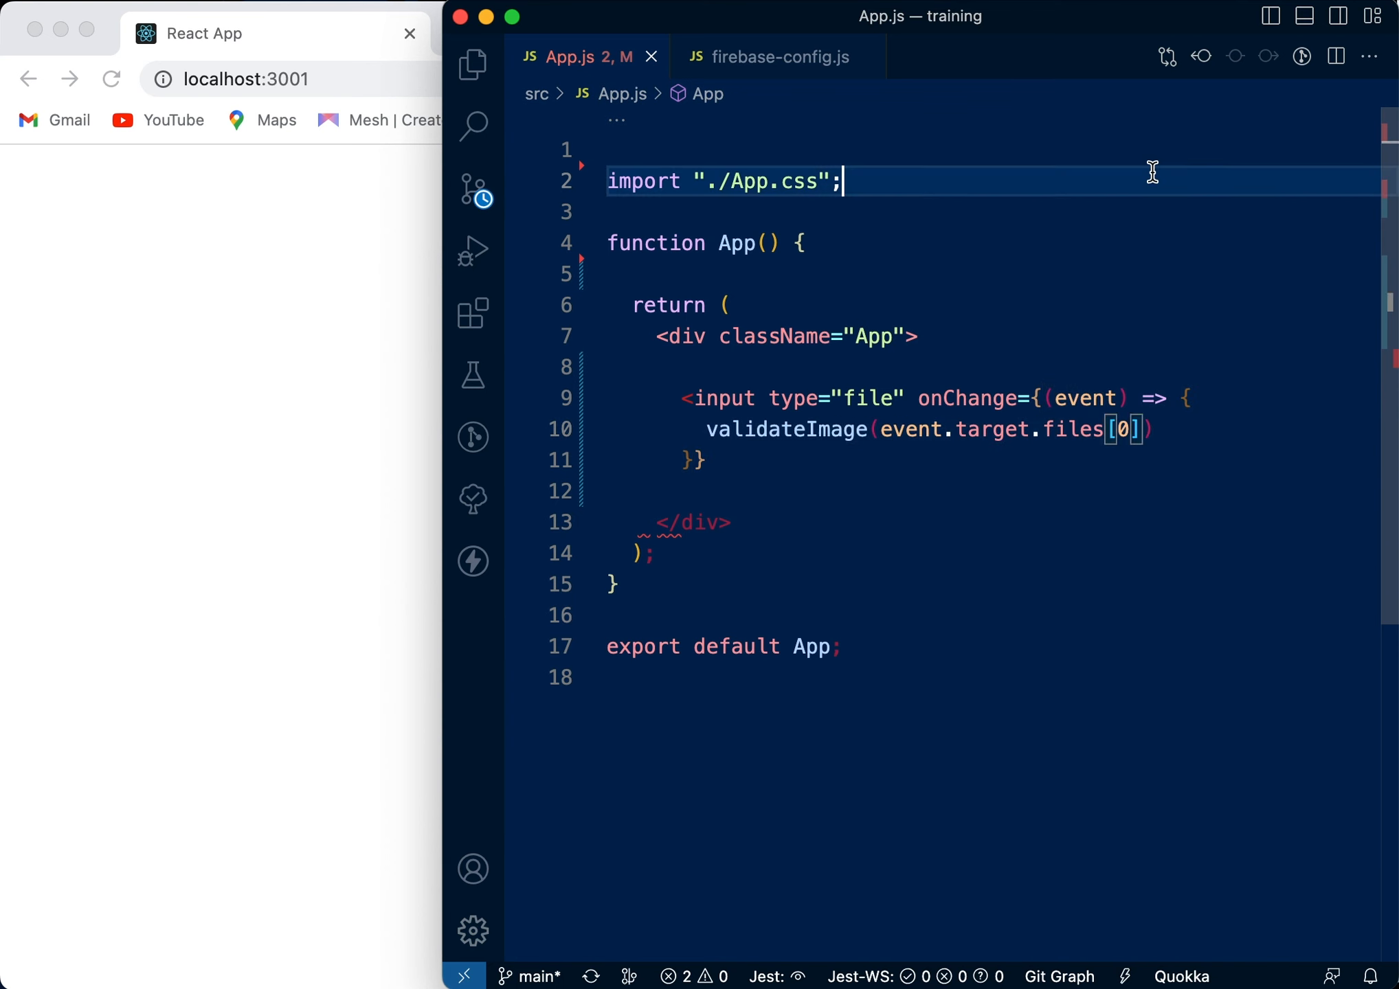
Write const validateImage = (image) => { console.log(image) } above return and save.
{"action": "key", "text": "enter"}
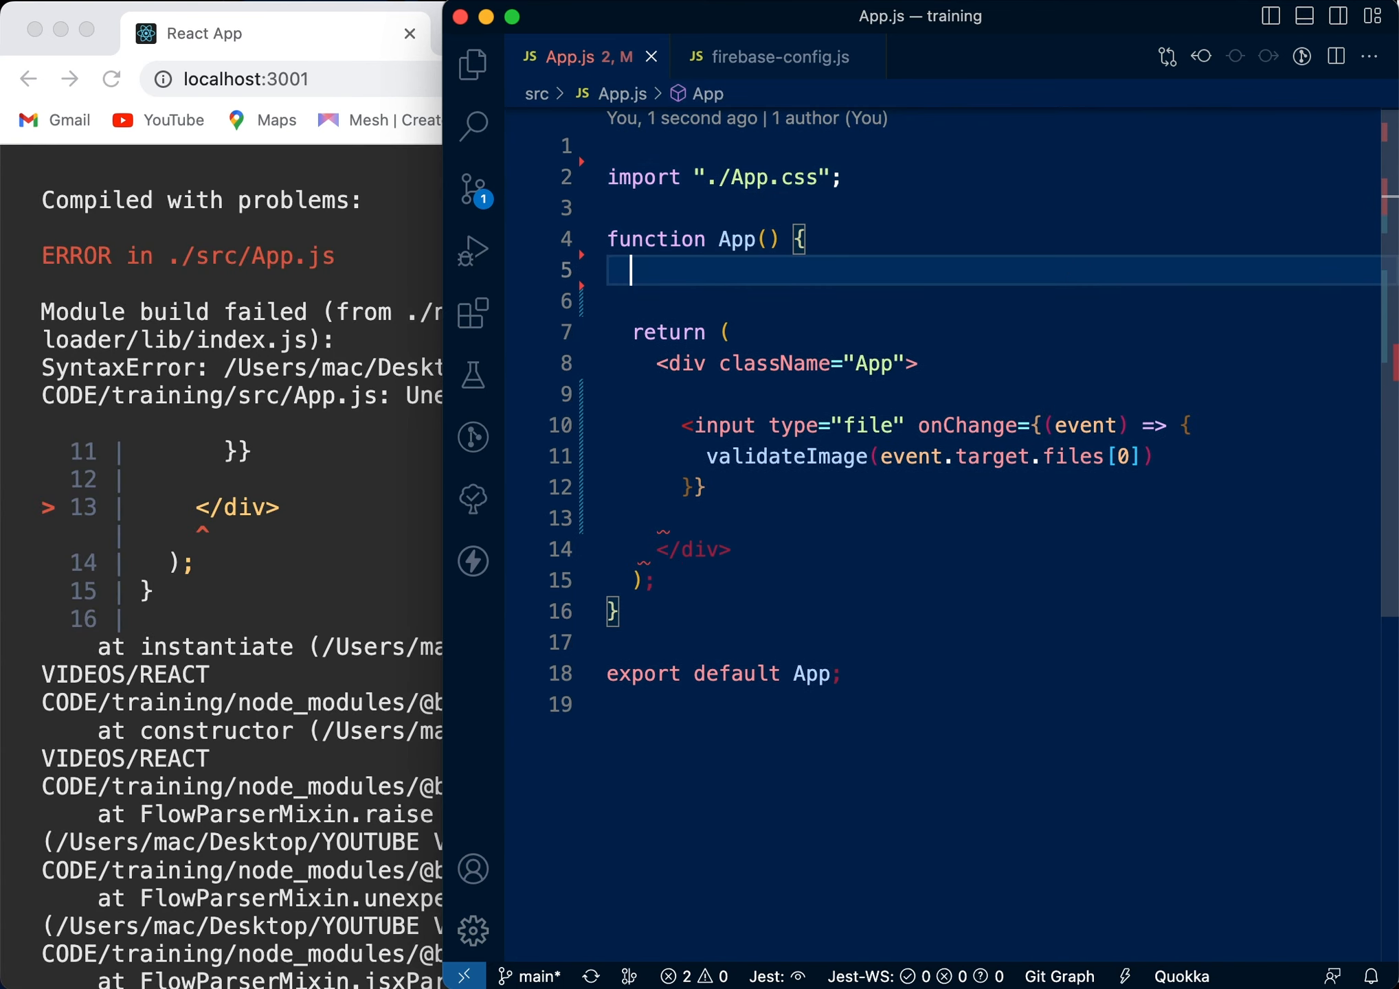
{"action": "key", "text": "enter"}
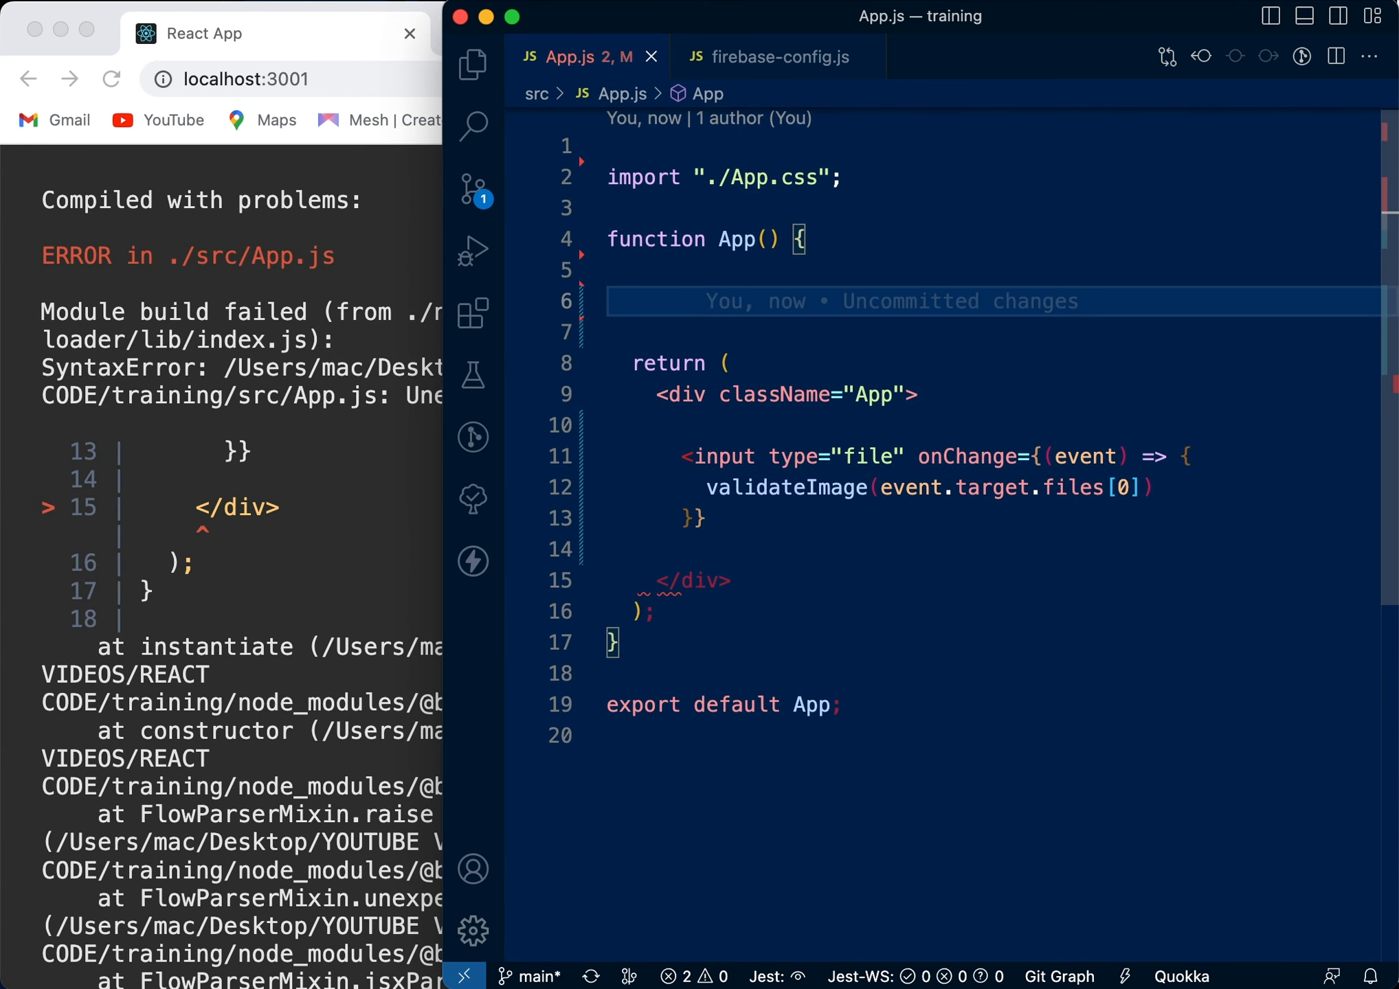
{"action": "type", "text": "const validateImage ="}
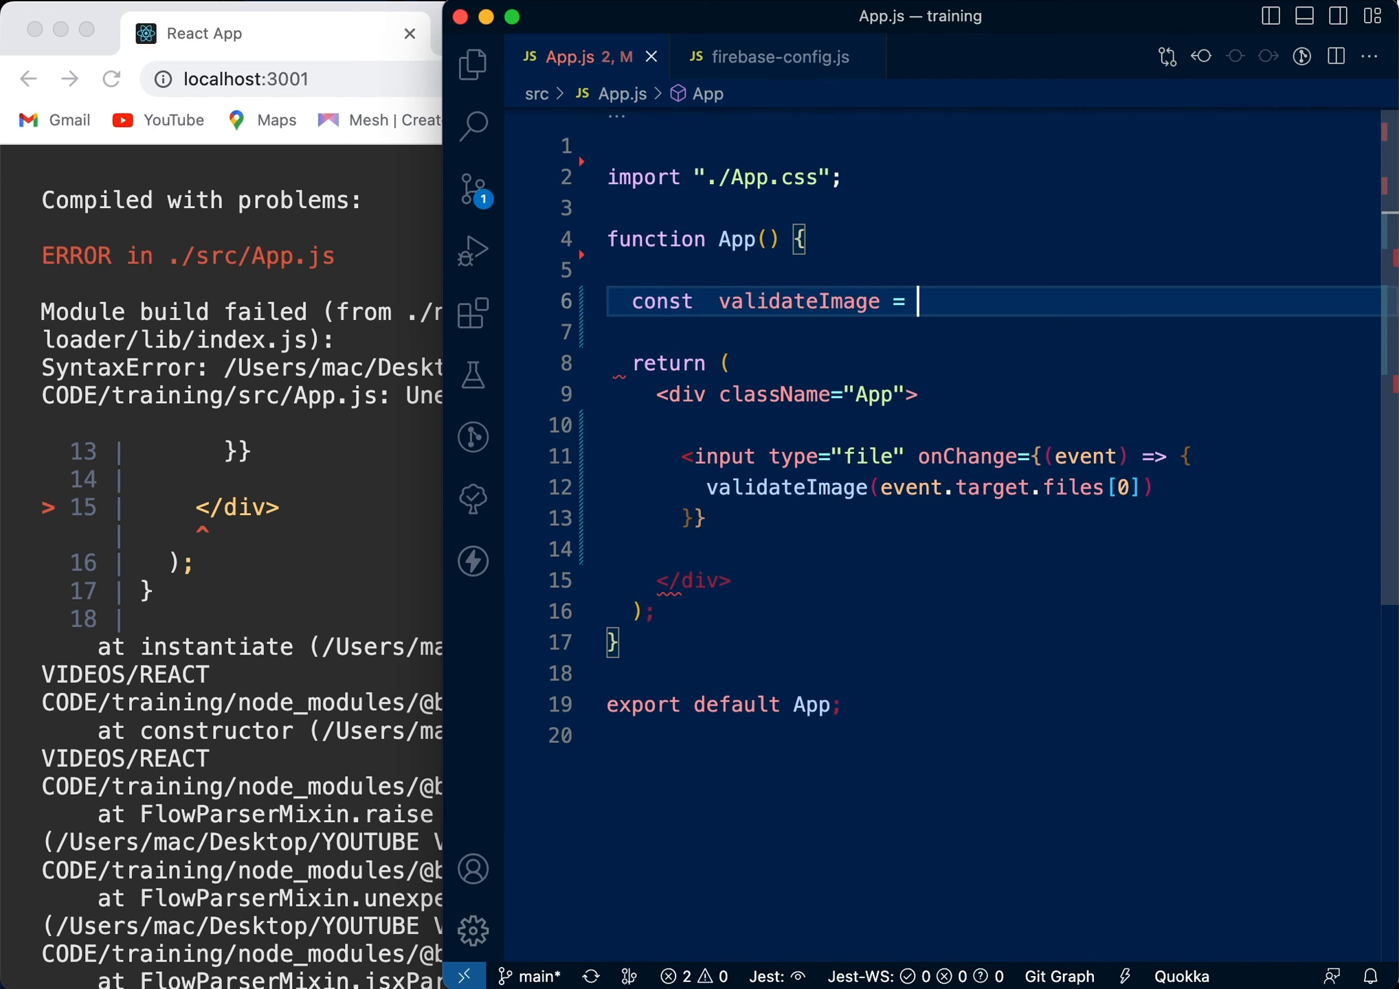
{"action": "type", "text": "(image)"}
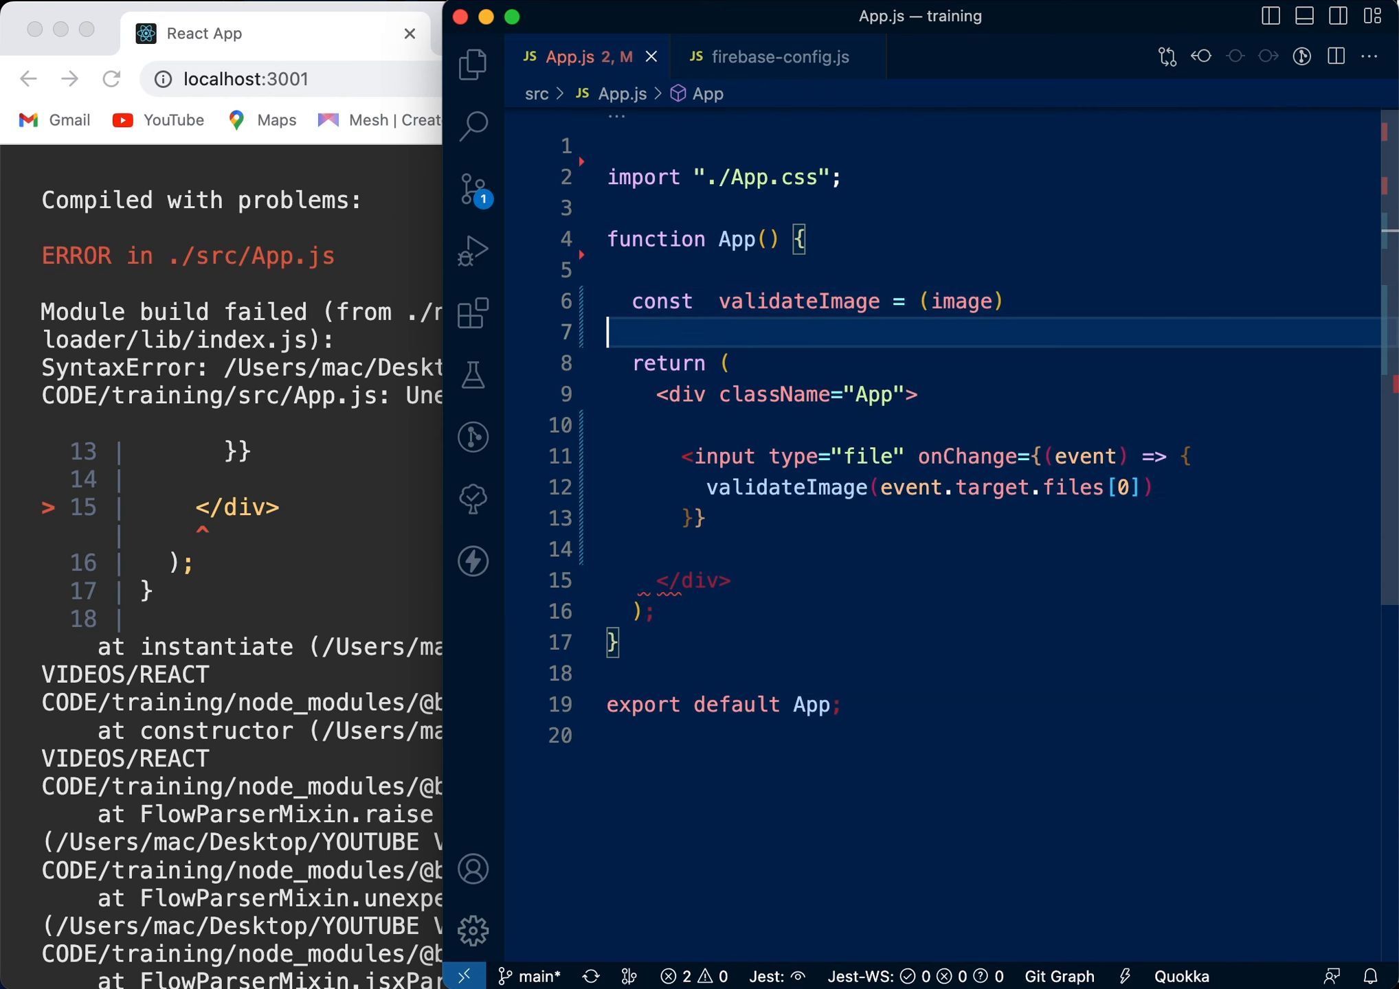
{"action": "type", "text": "="}
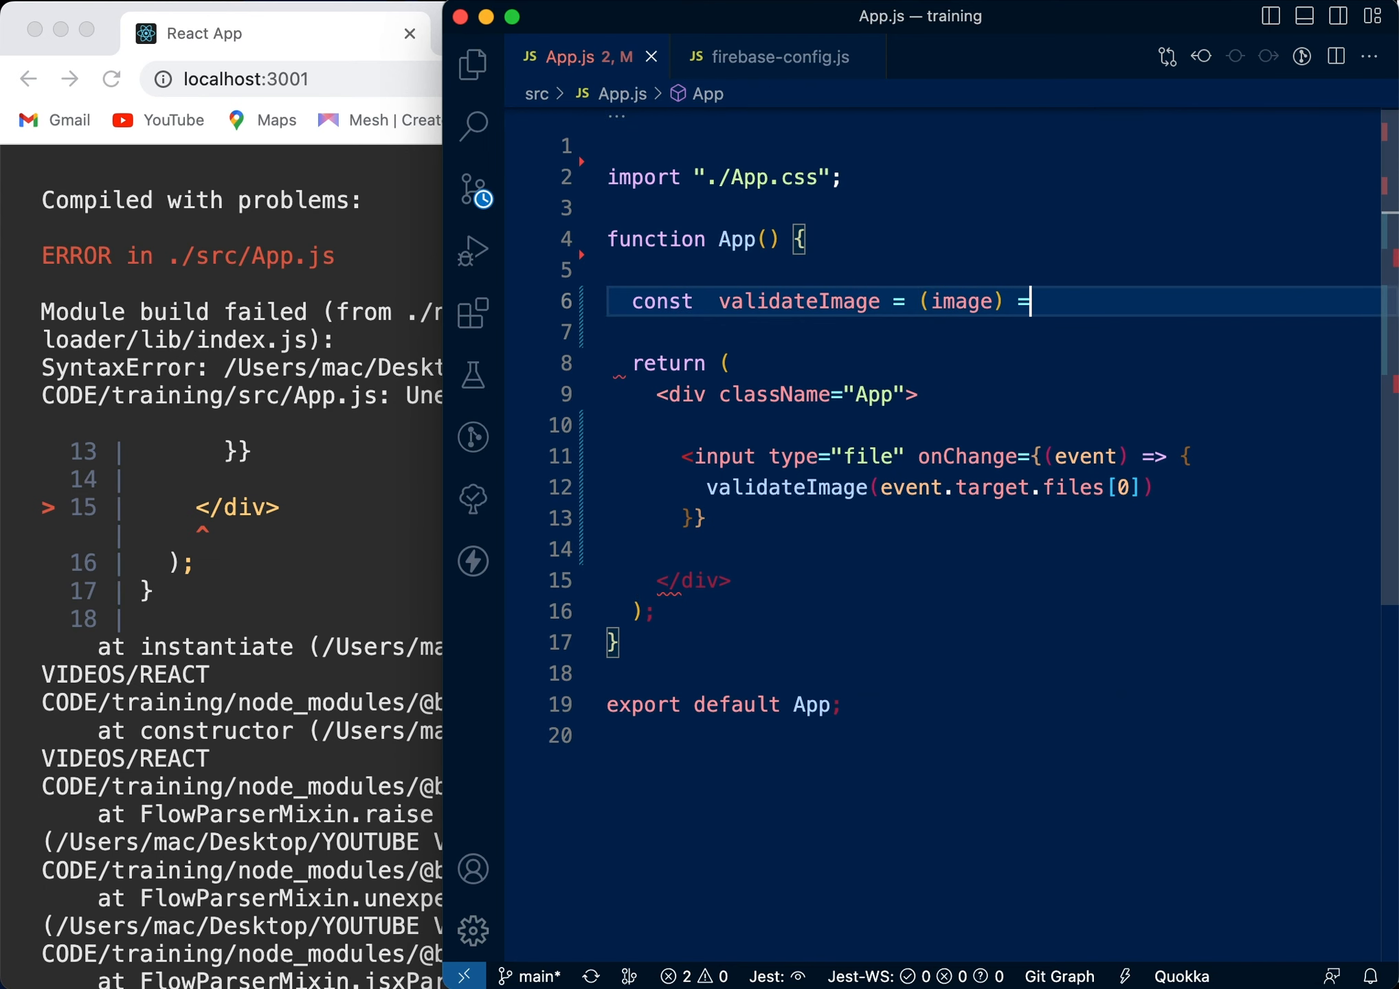
{"action": "type", "text": "> {"}
{"action": "type", "text": "console.log"}
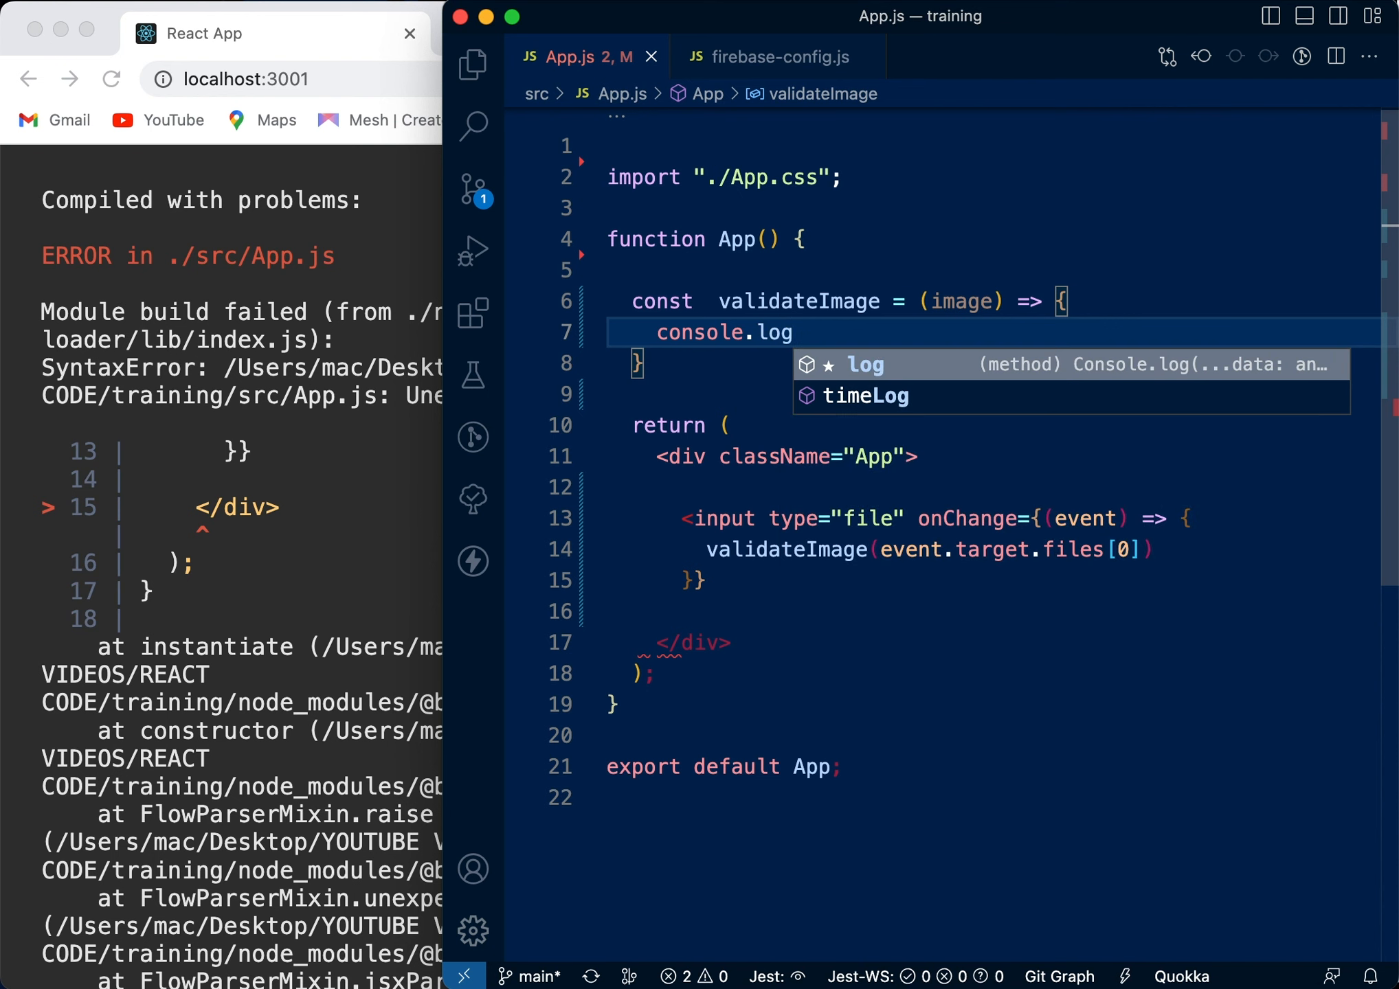
{"action": "type", "text": "(ima"}
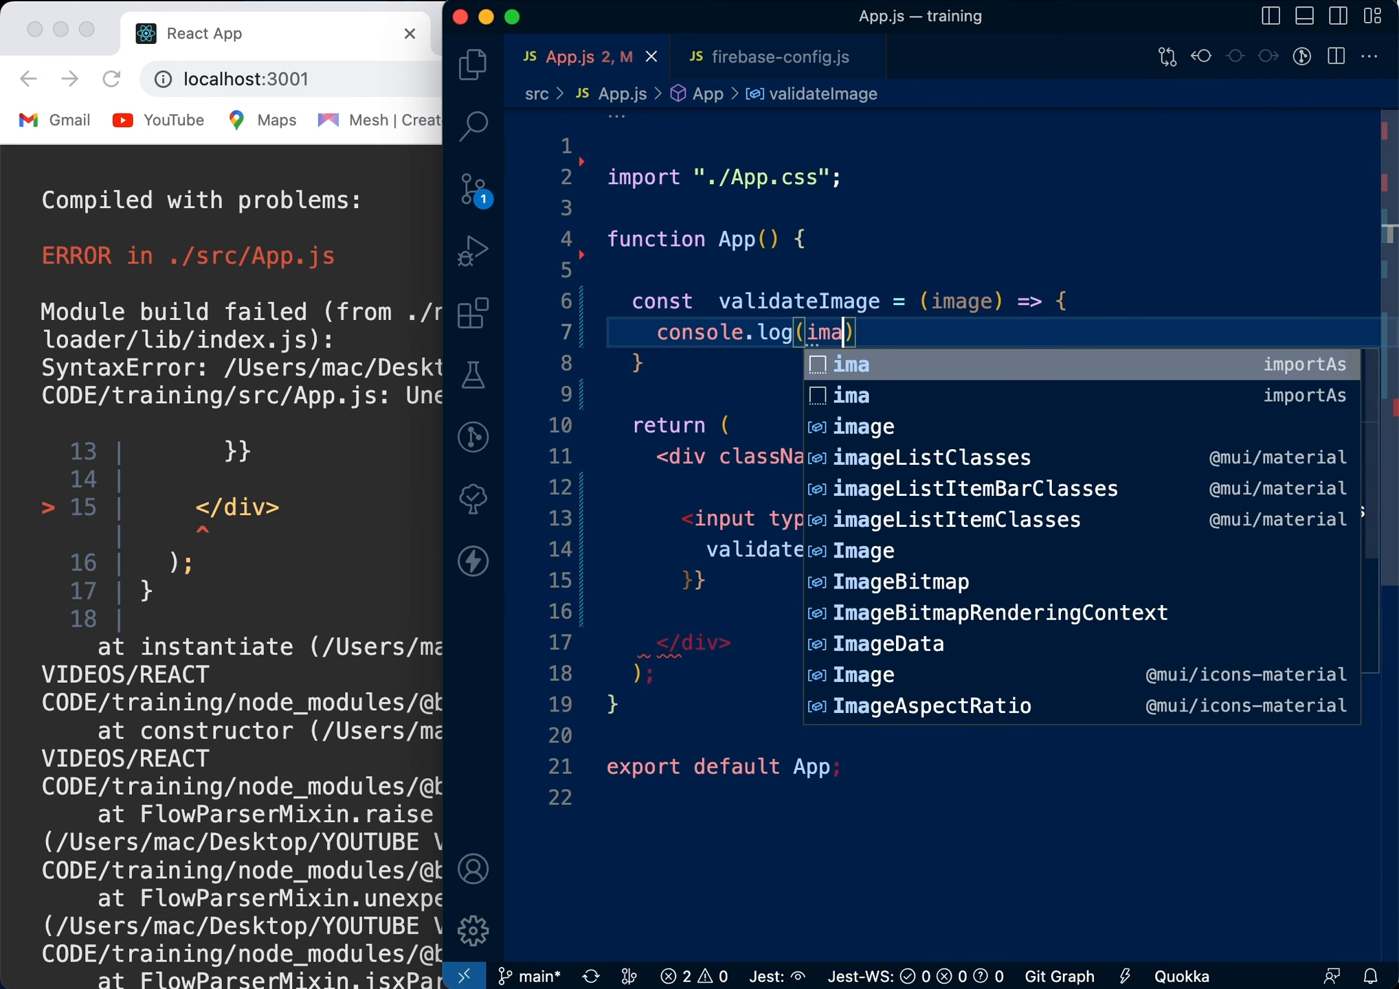
{"action": "type", "text": "ge"}
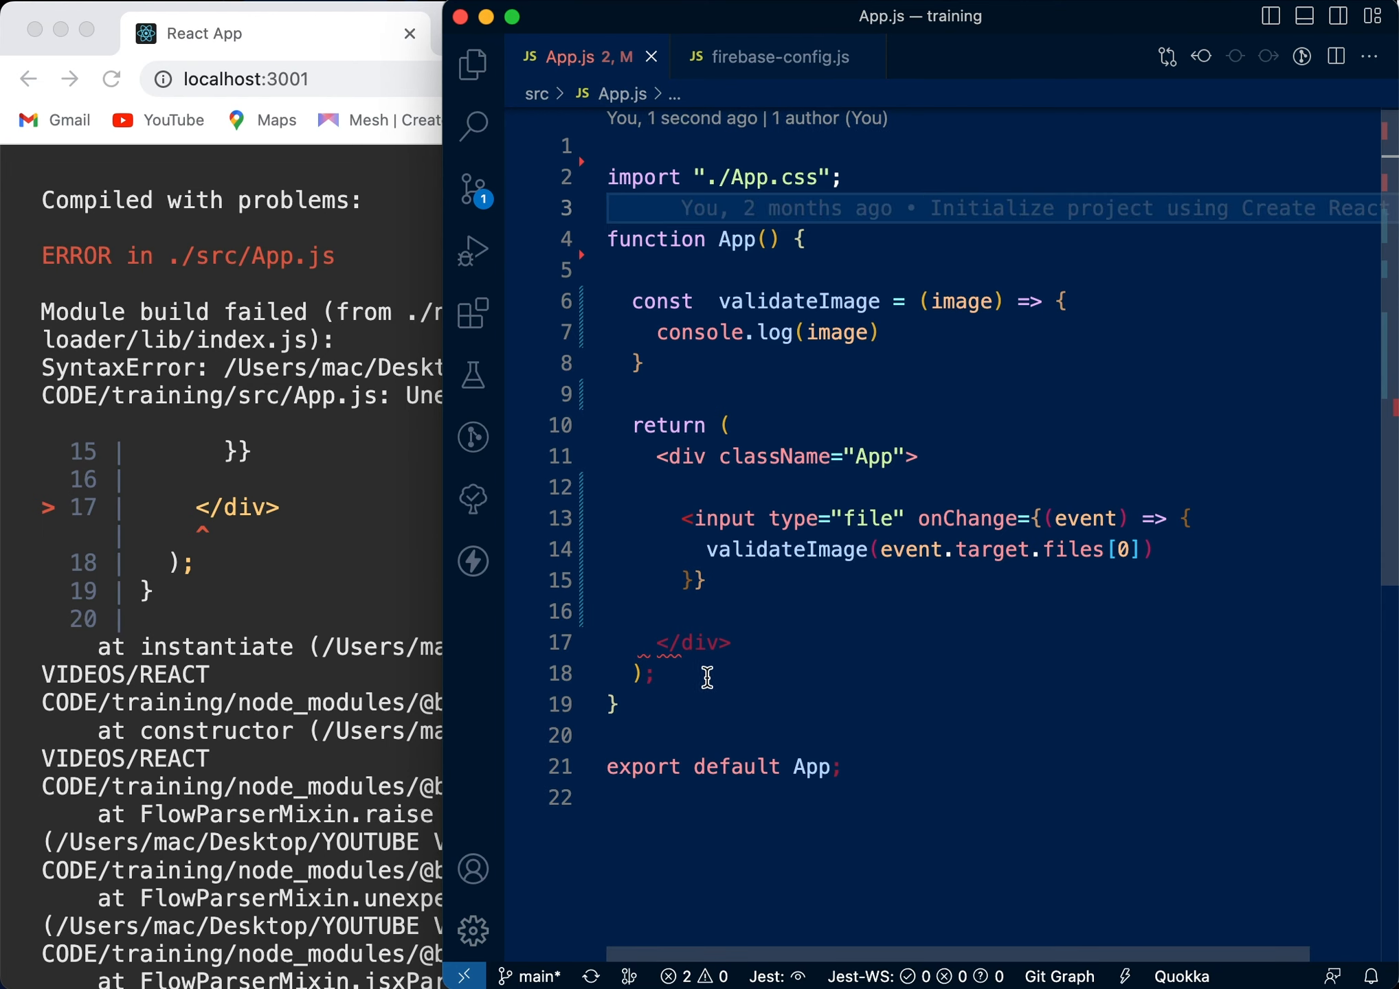
{"action": "mouse_move", "coordinate": [732, 613]}
{"action": "type", "text": "/>"}
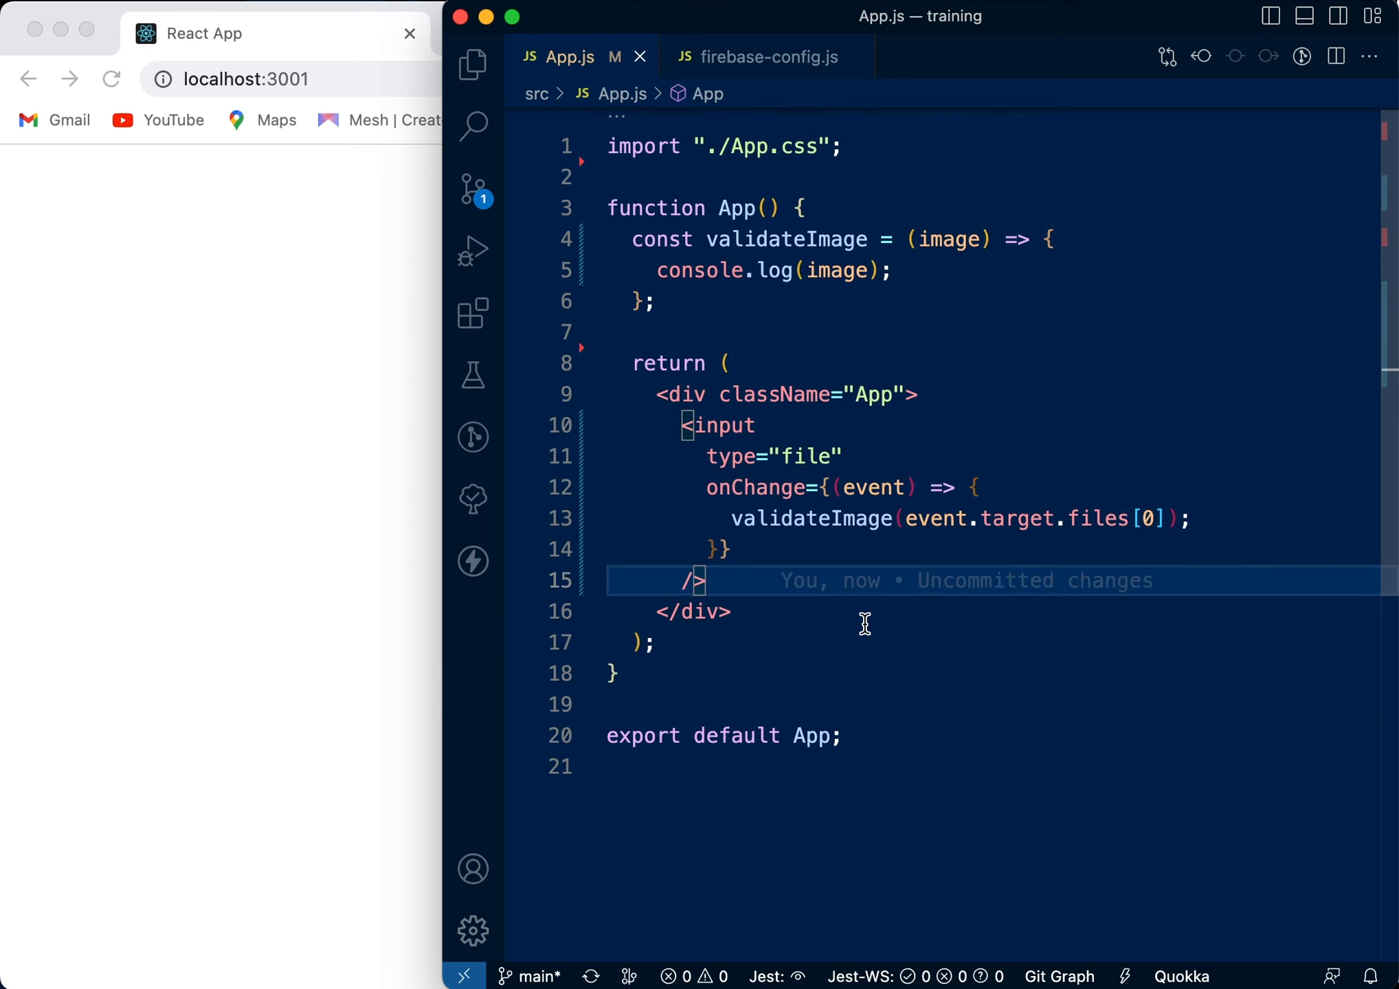
Reload the app and choose the astronaut wallpaper JPG in the file input.
{"action": "left_click", "coordinate": [110, 80]}
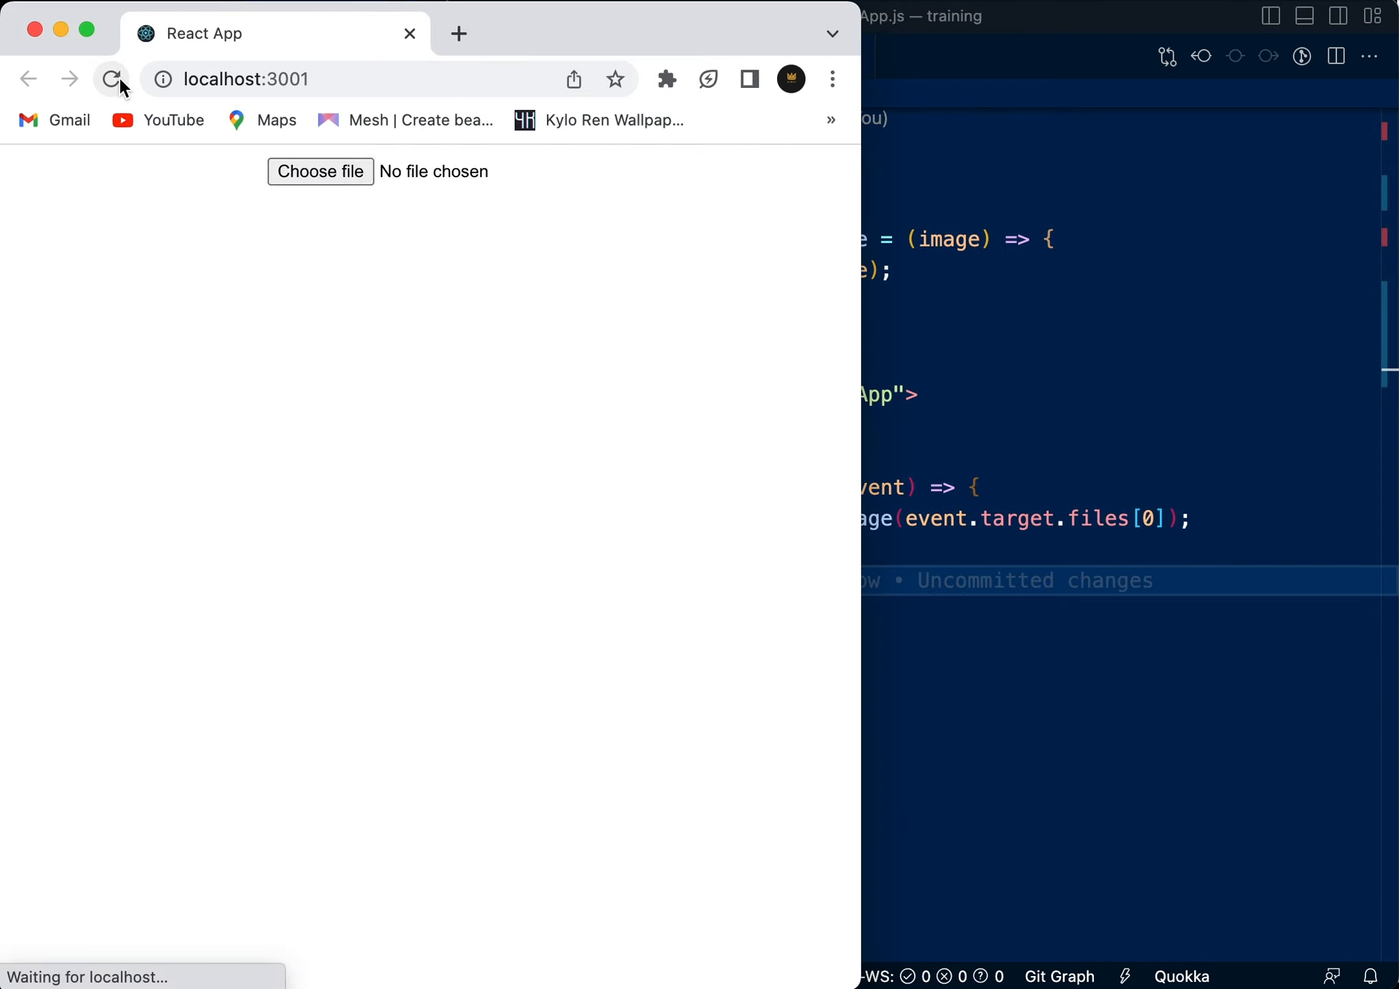
{"action": "left_click", "coordinate": [319, 171]}
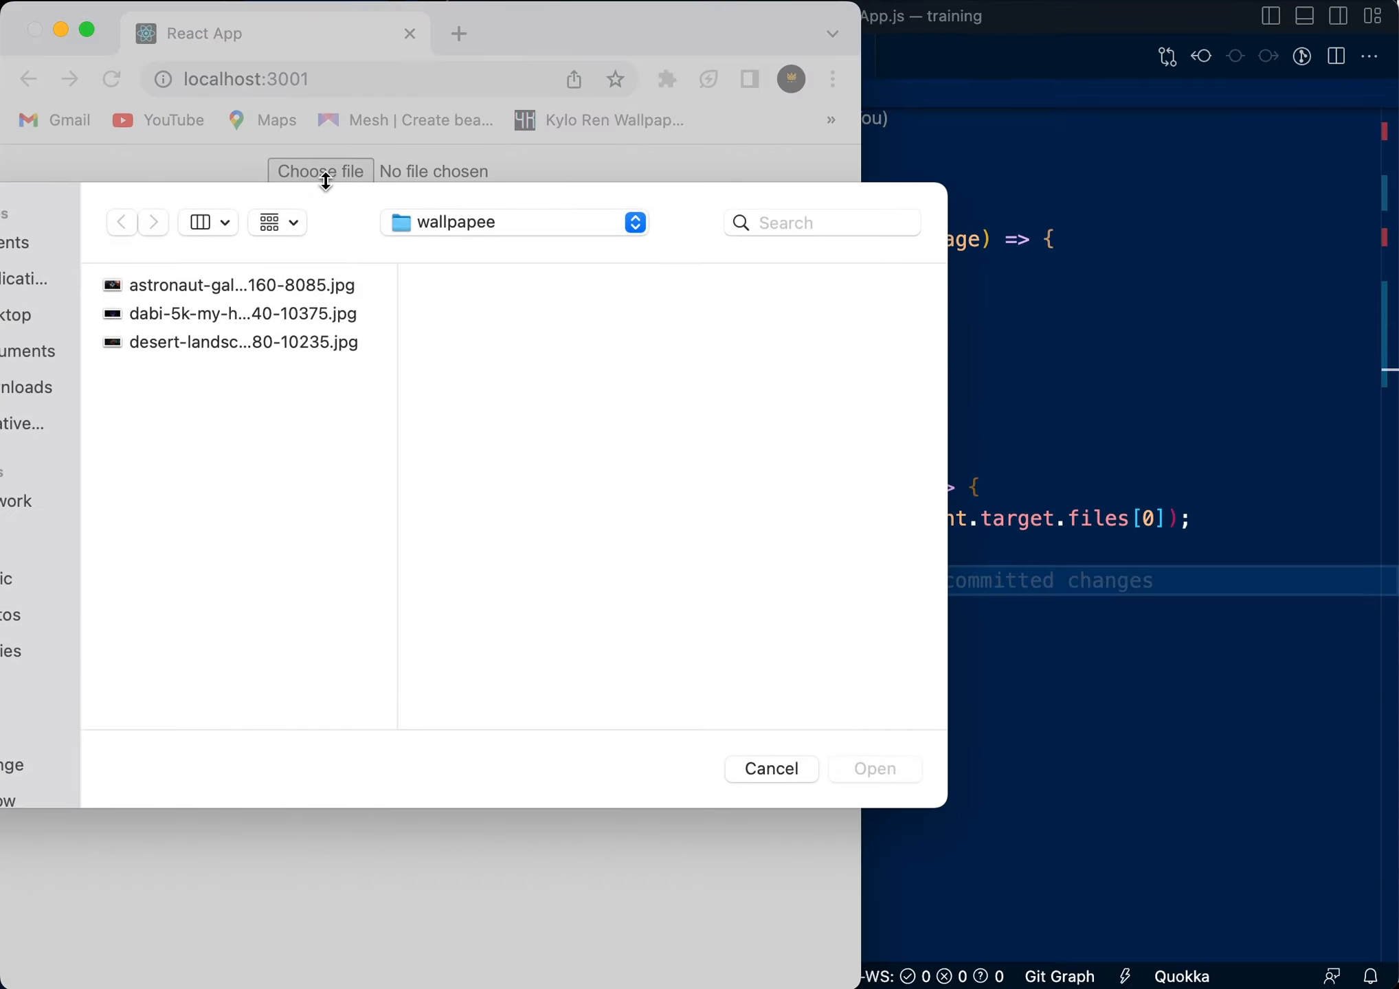
{"action": "double_click", "coordinate": [242, 284]}
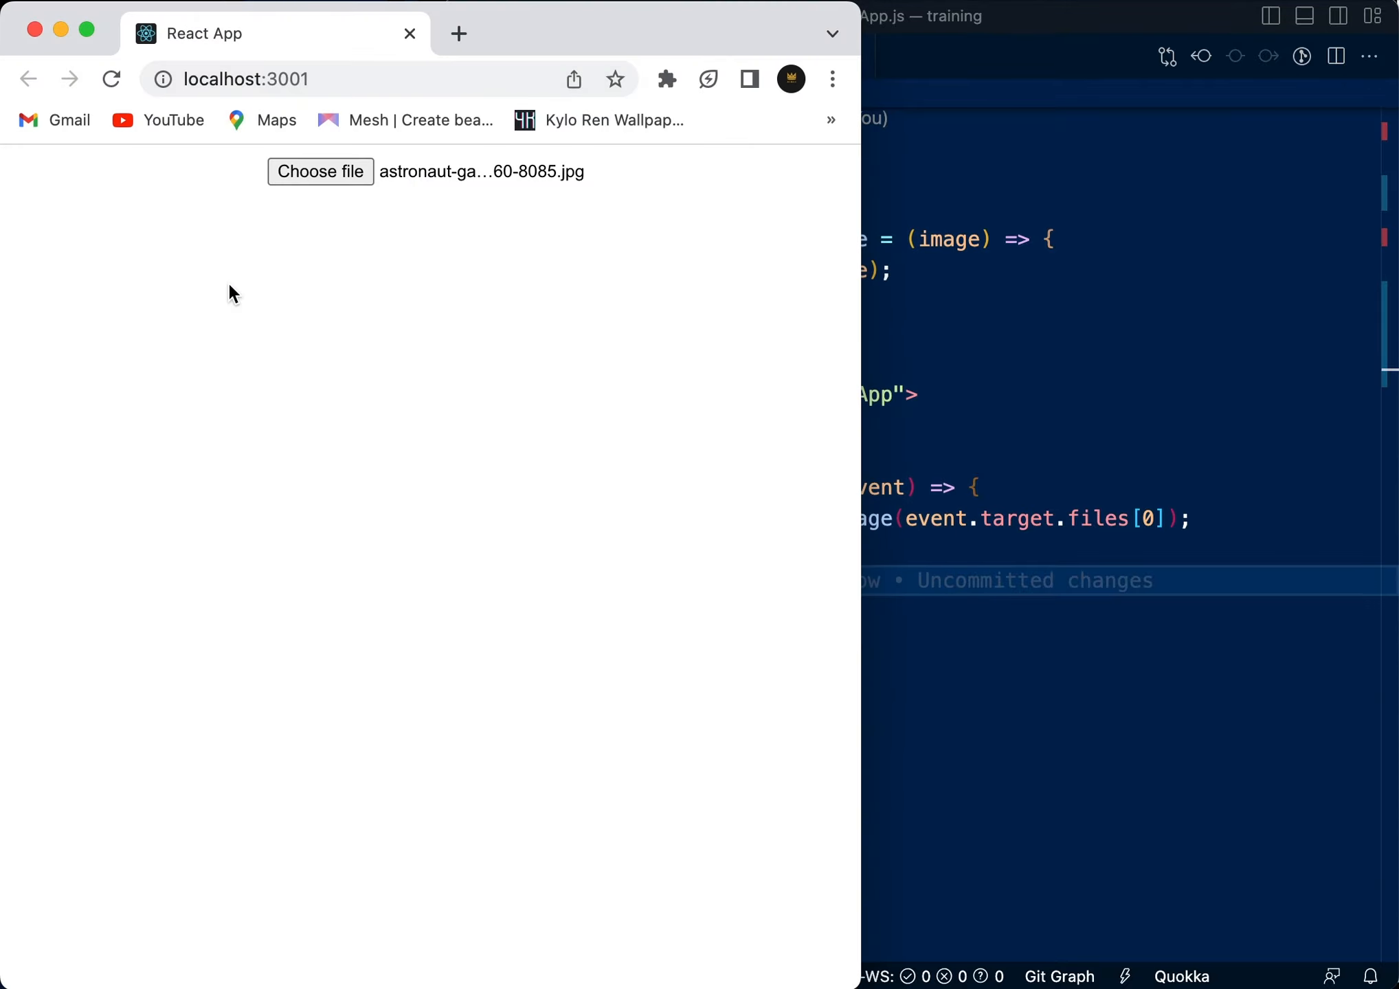
{"action": "mouse_move", "coordinate": [268, 651]}
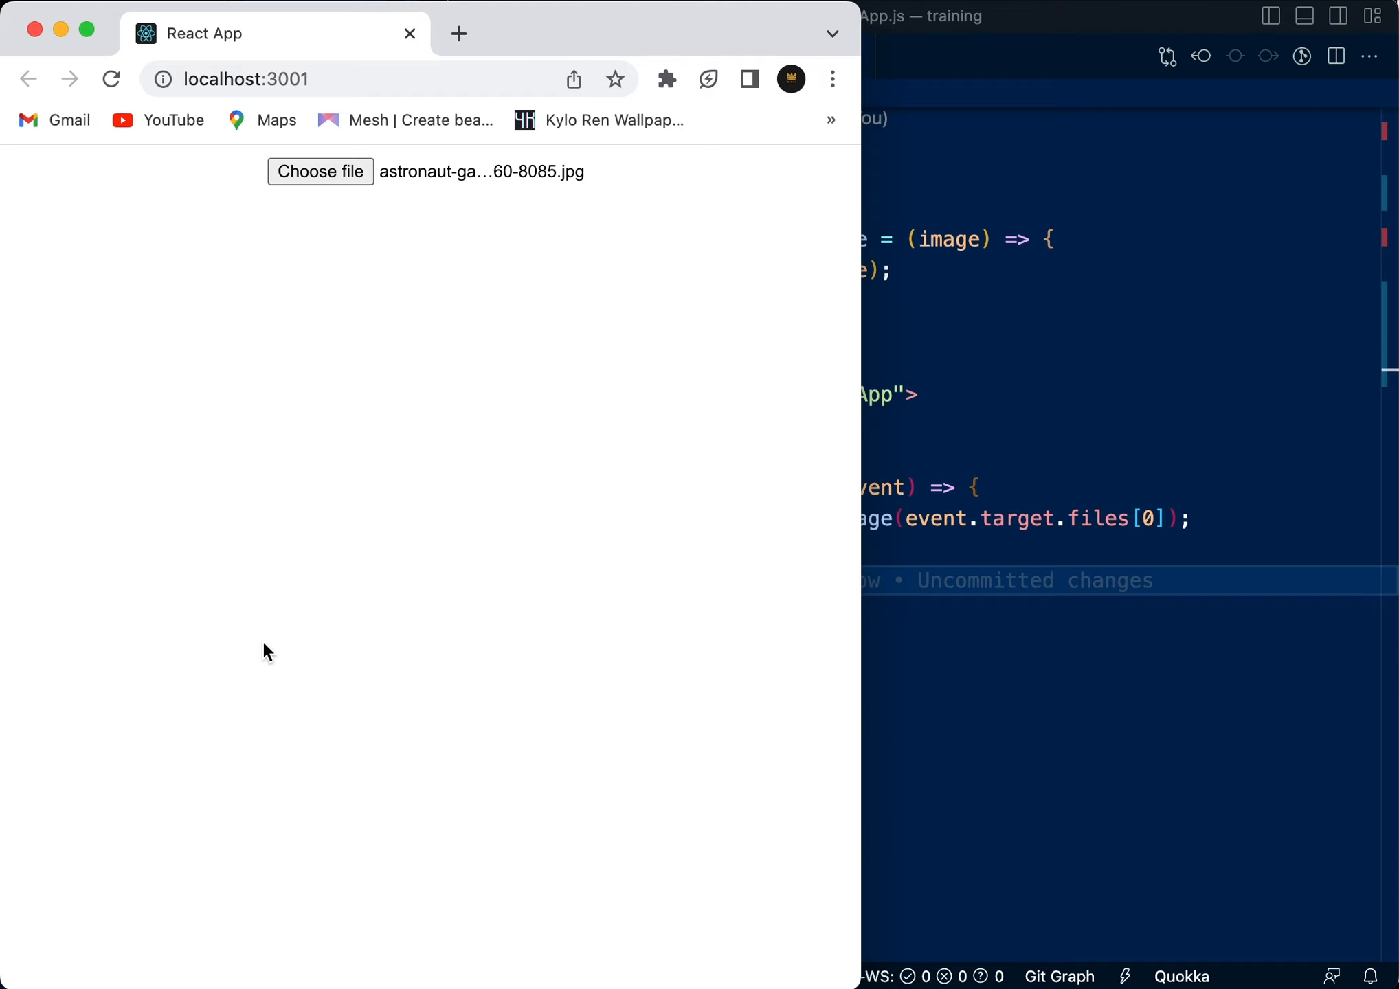
Open the Console panel and expand the logged File (size 5283461, image/jpeg).
{"action": "left_click", "coordinate": [571, 167]}
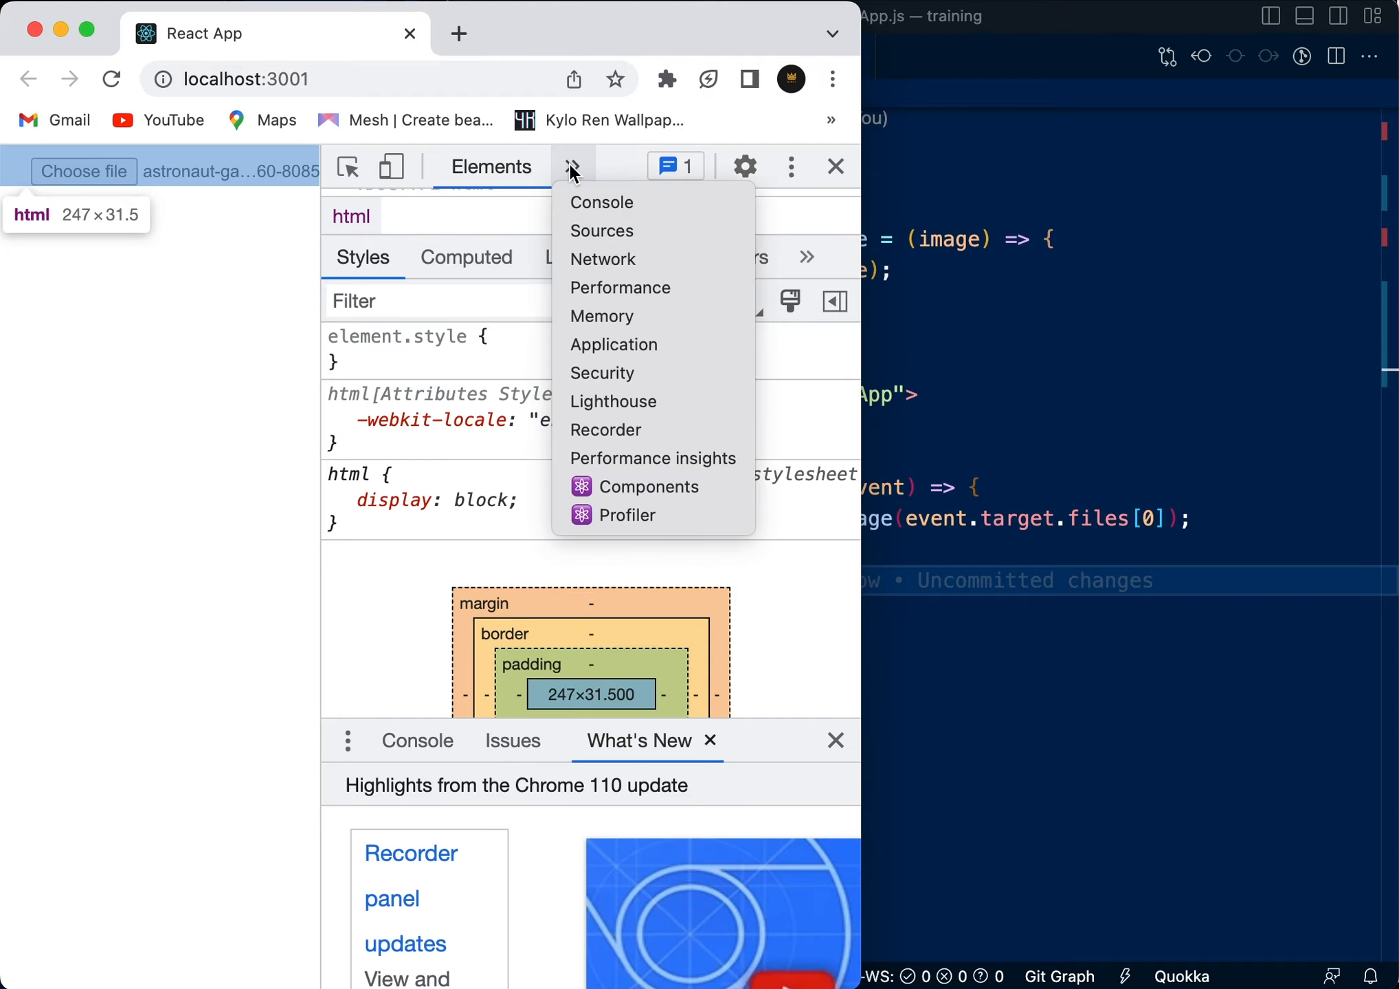
{"action": "left_click", "coordinate": [601, 202]}
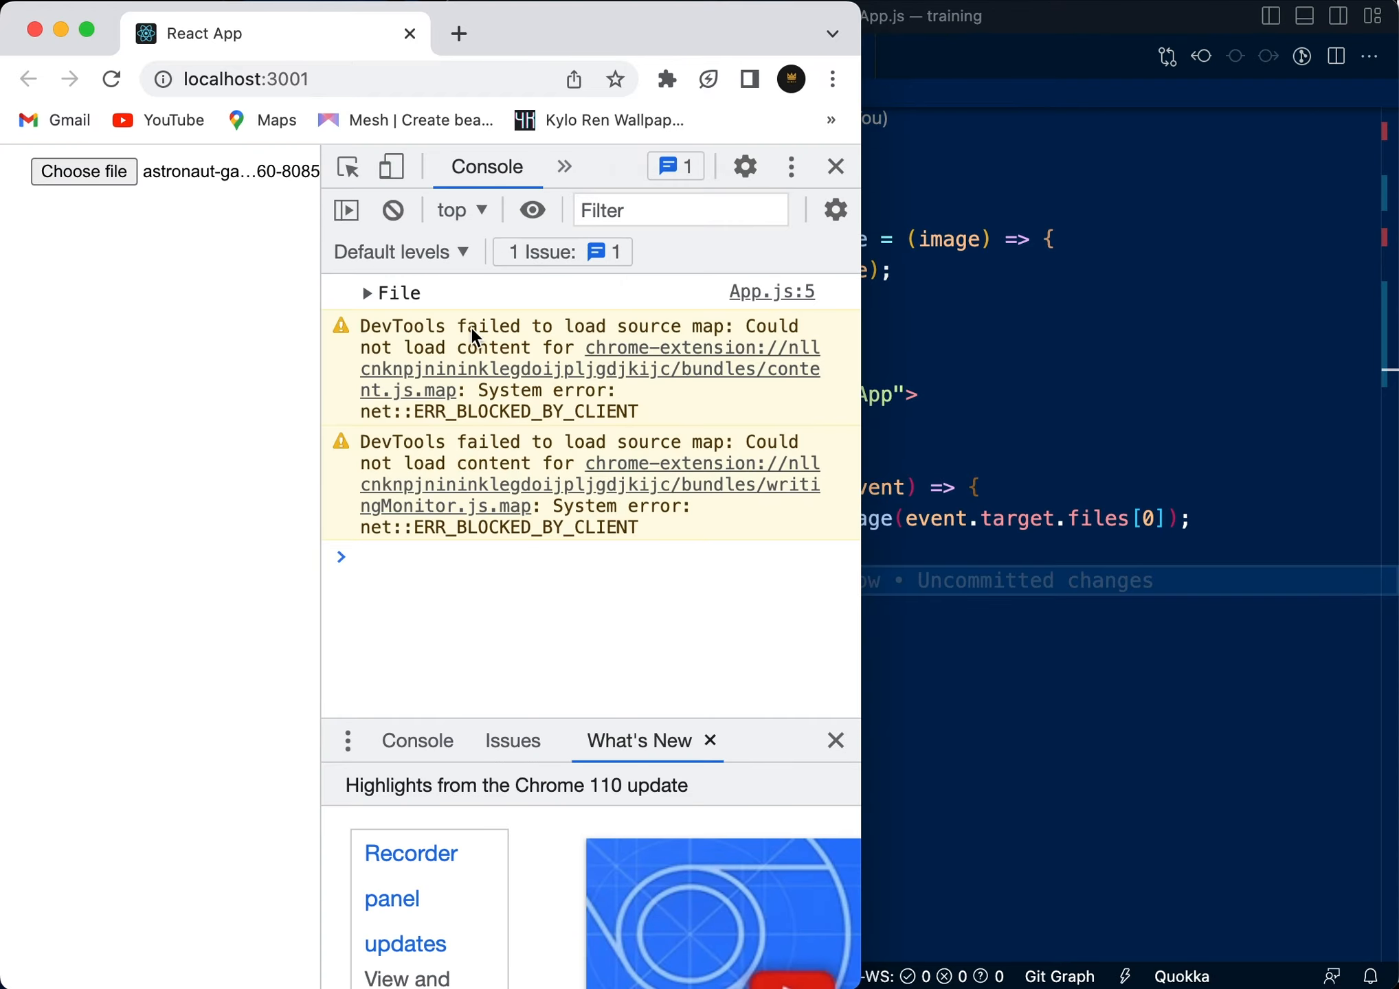
{"action": "left_click", "coordinate": [366, 293]}
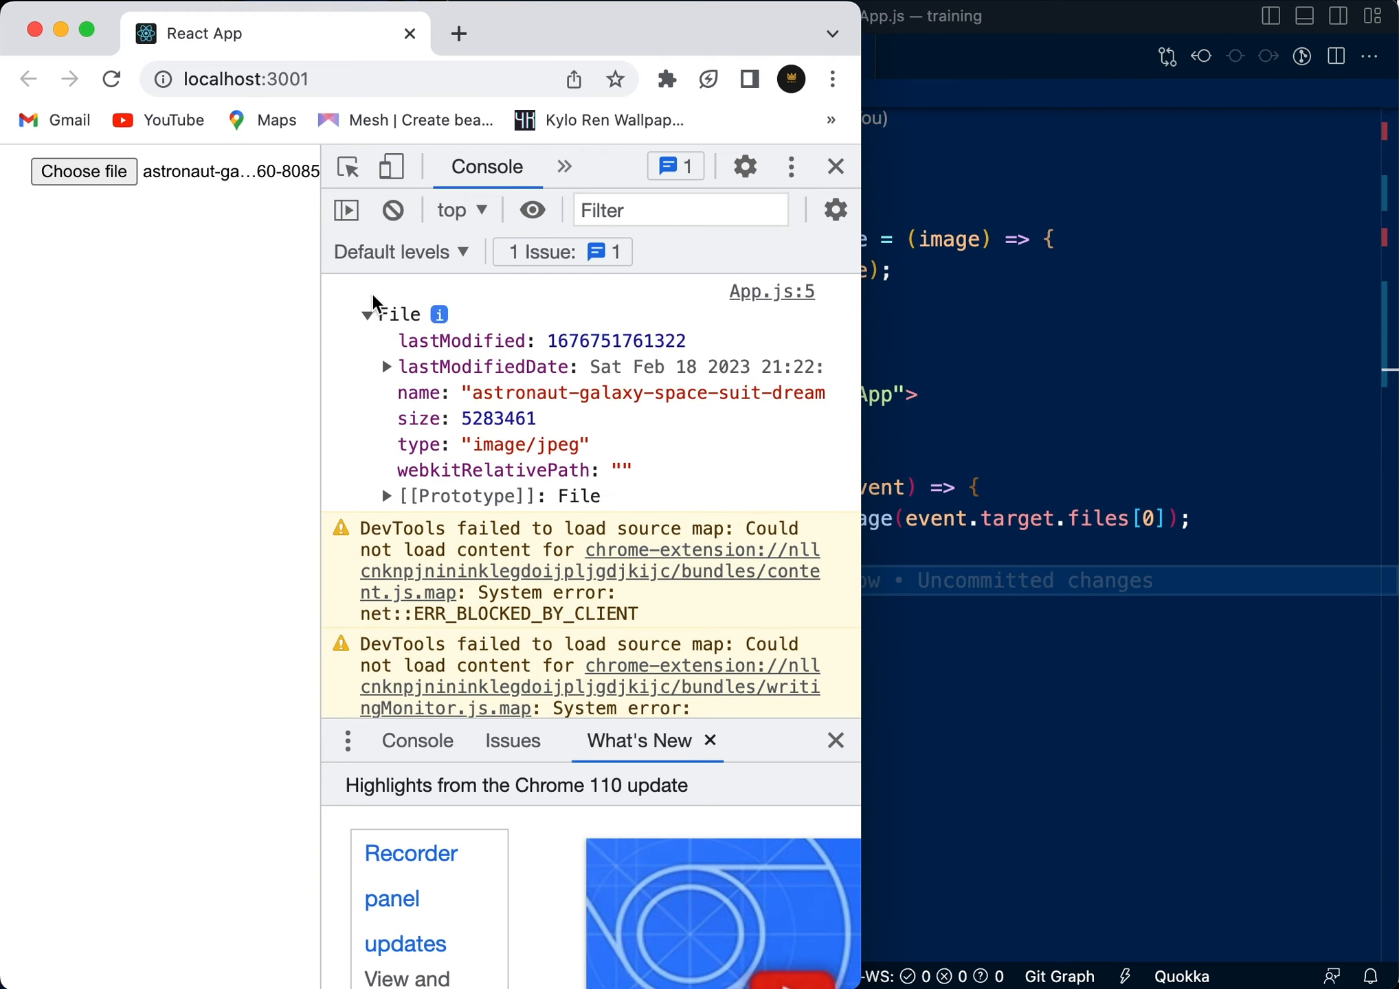
{"action": "mouse_move", "coordinate": [419, 412]}
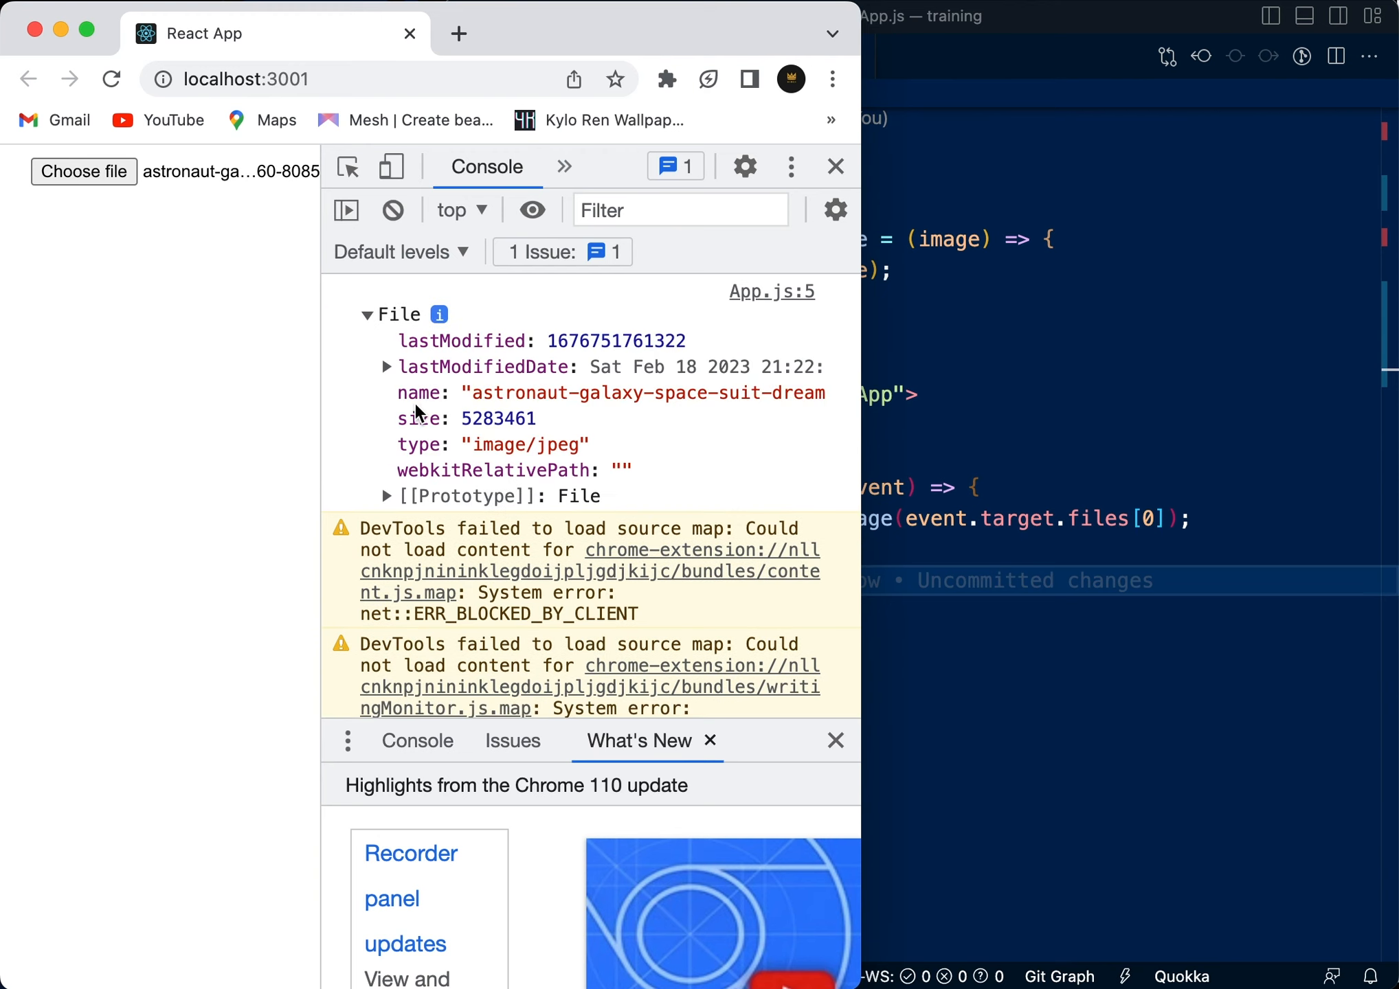
{"action": "mouse_move", "coordinate": [695, 428]}
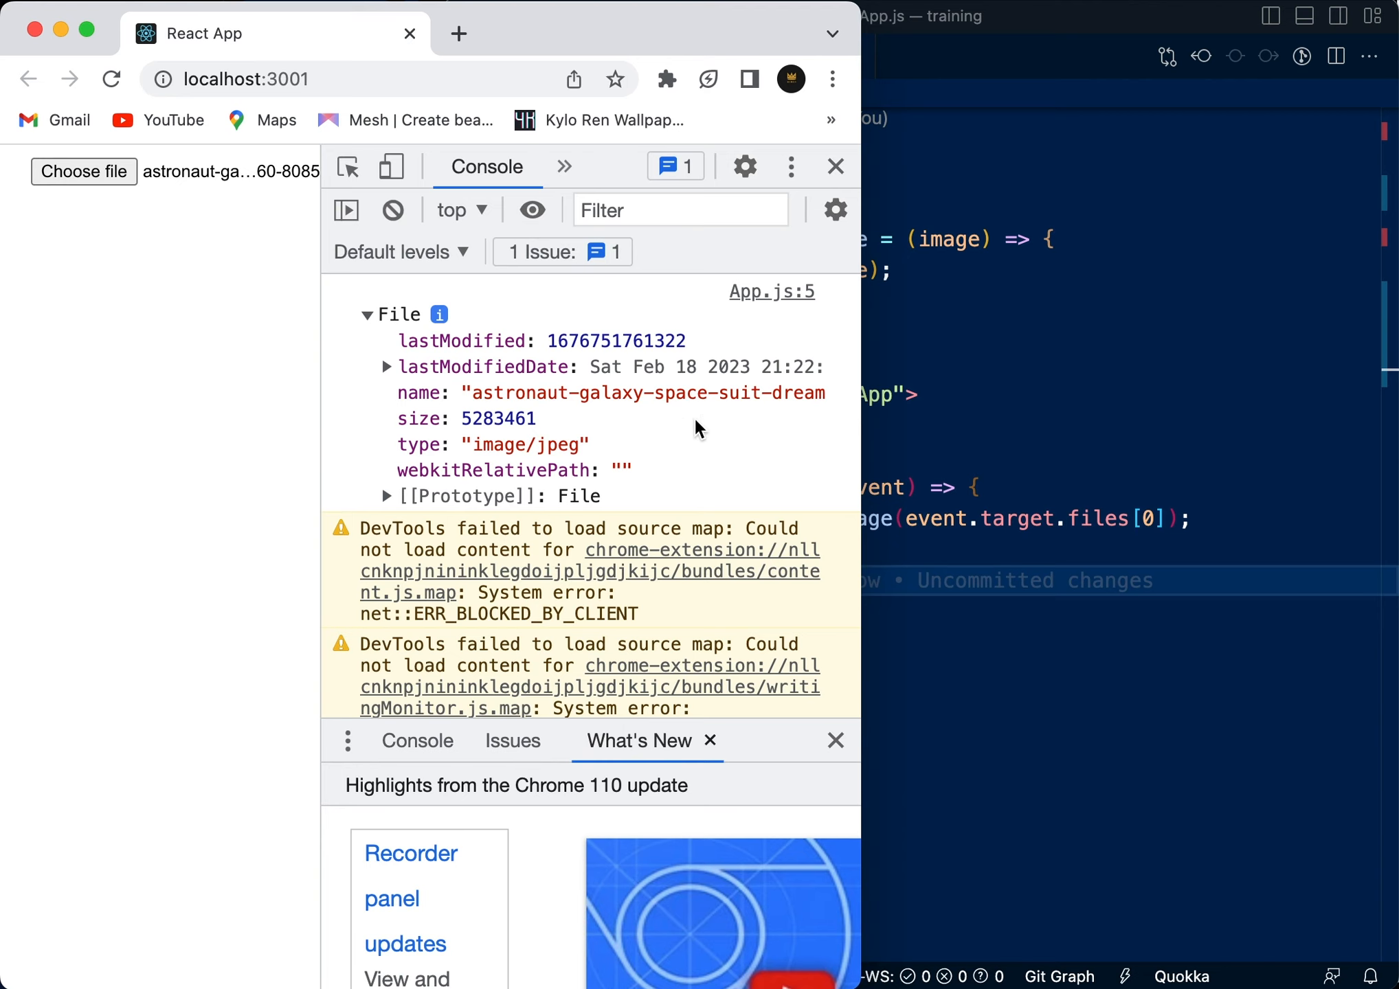
{"action": "mouse_move", "coordinate": [371, 455]}
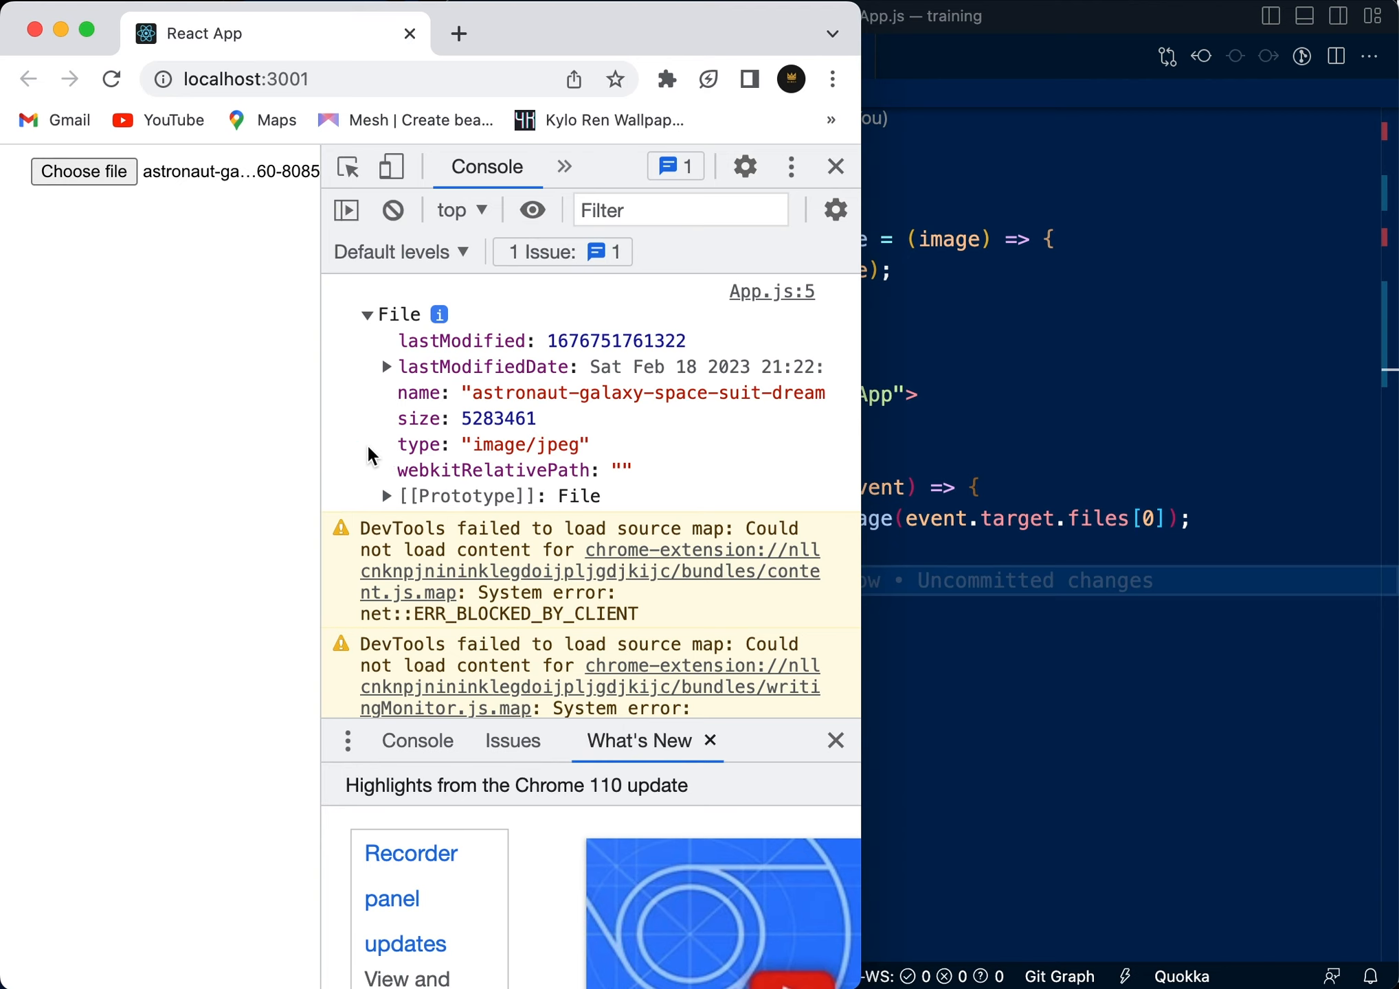
{"action": "mouse_move", "coordinate": [465, 453]}
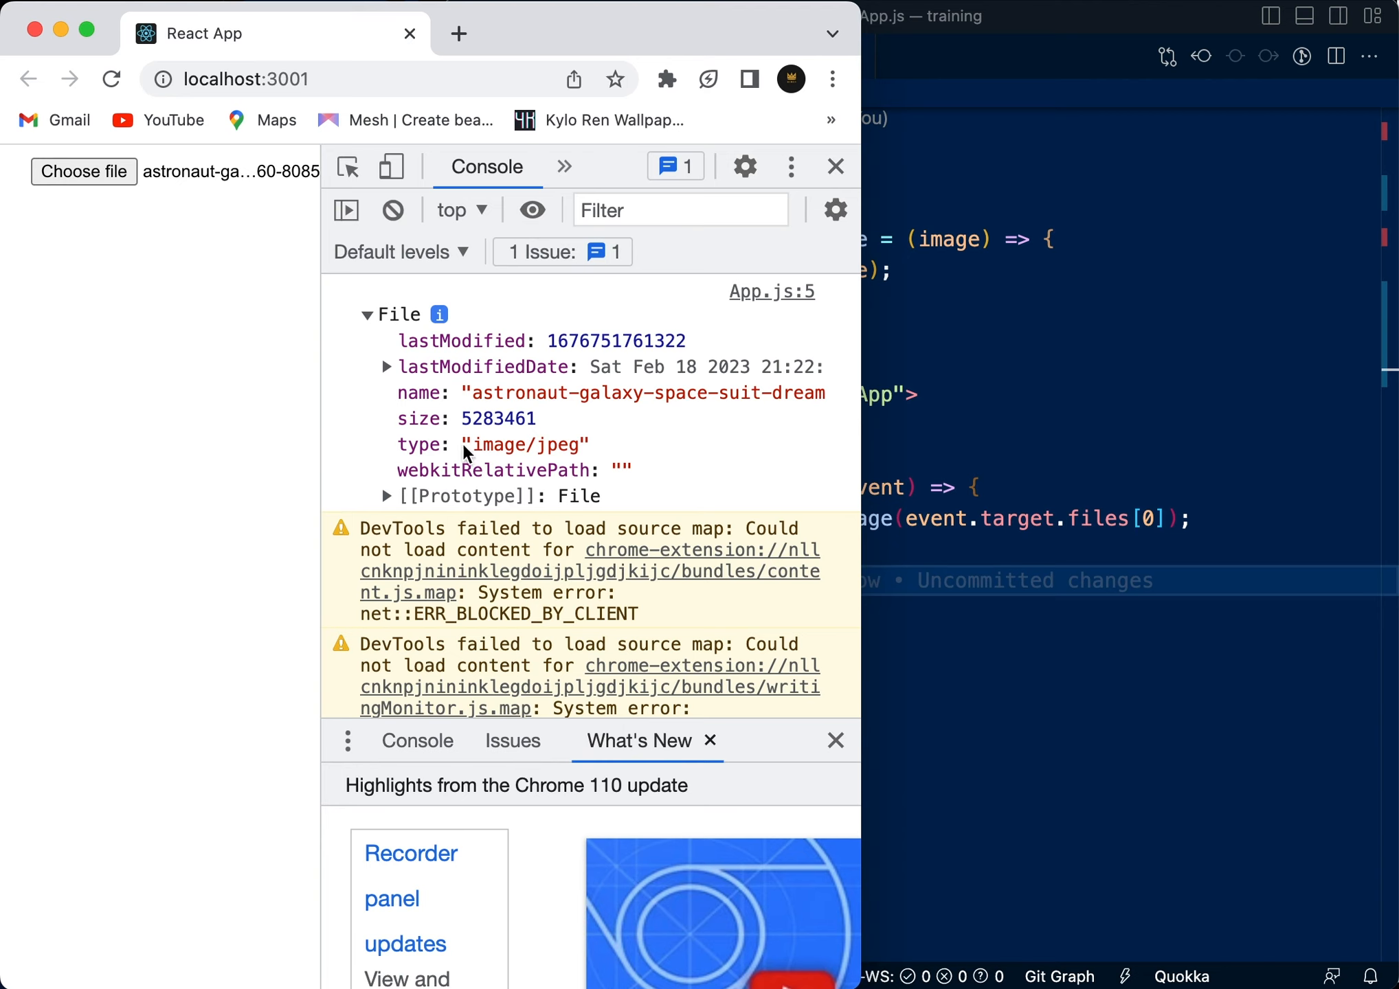
{"action": "mouse_move", "coordinate": [722, 252]}
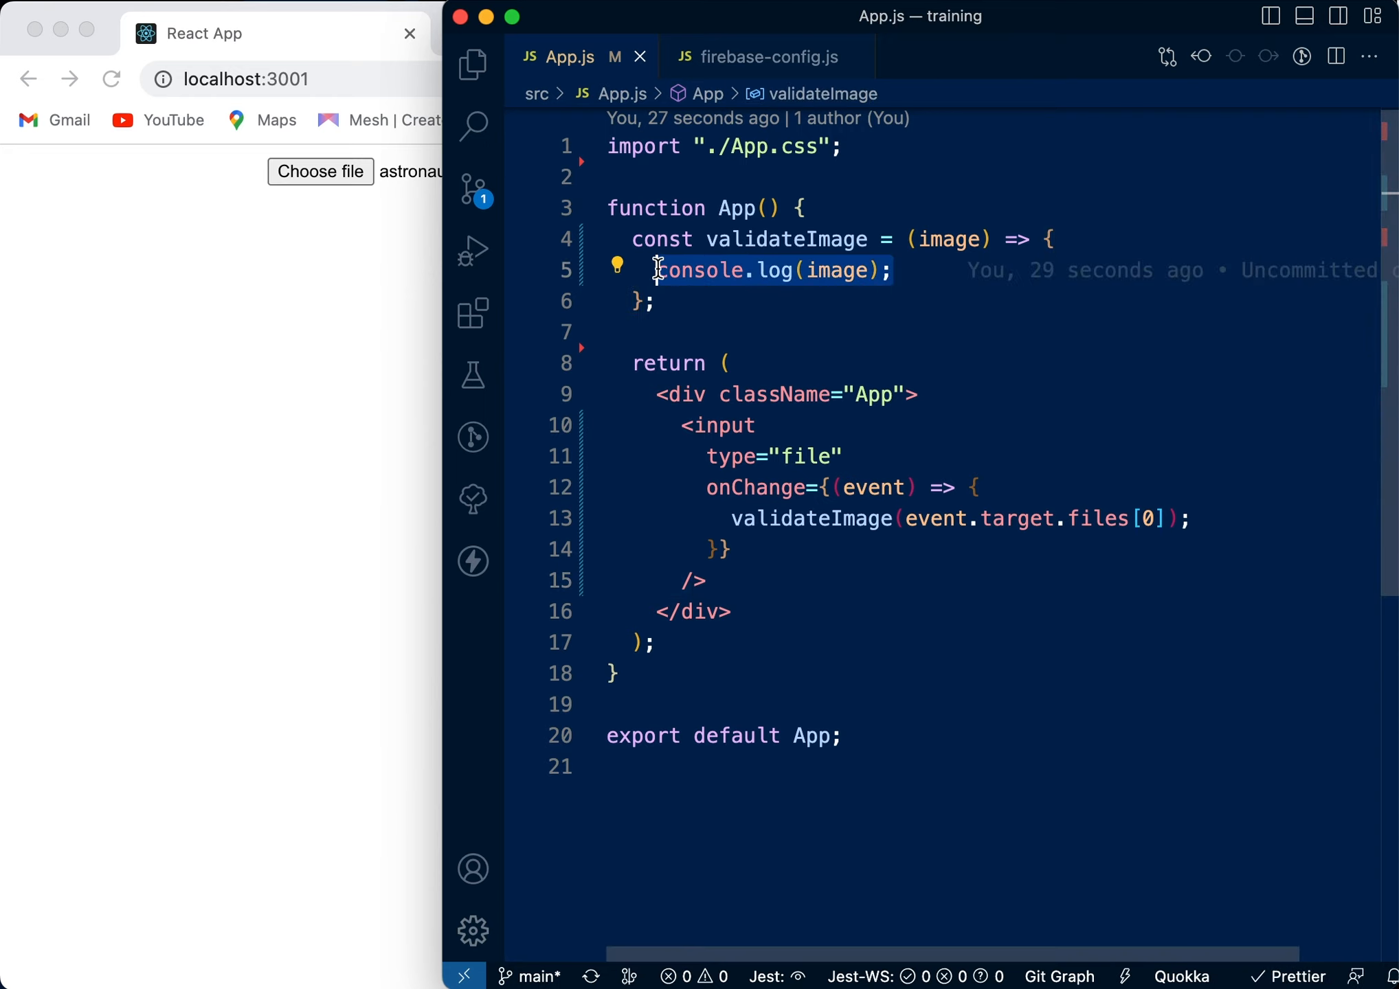
Add a //Check type comment and if(!image.name.match(/\.(jpg|jpeg|png|gif)$/)) test.
{"action": "type", "text": "//Che"}
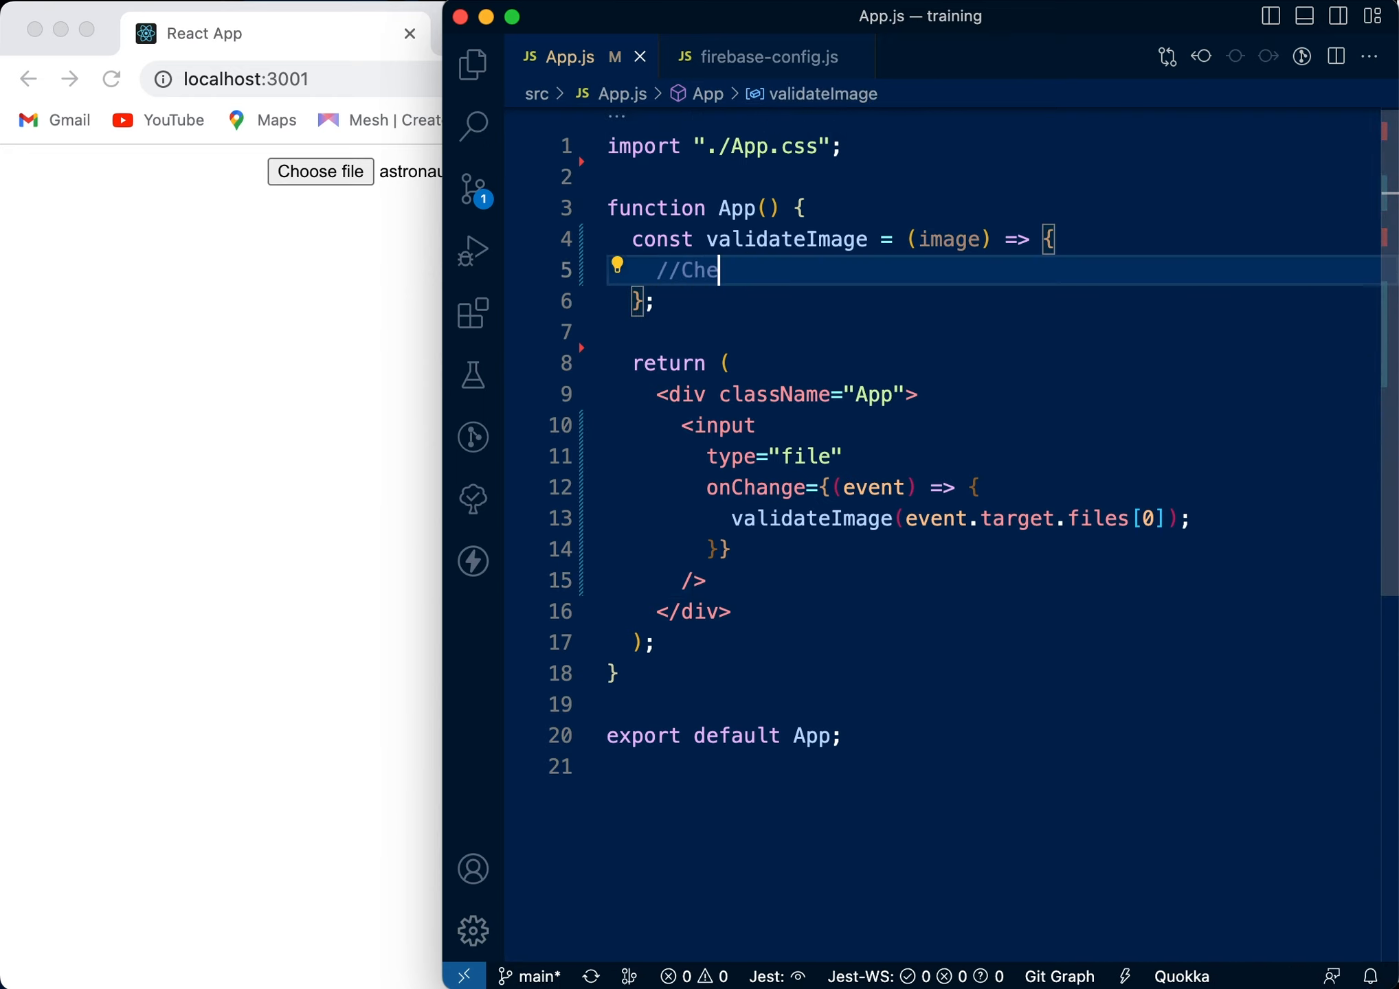
{"action": "type", "text": "ck ty"}
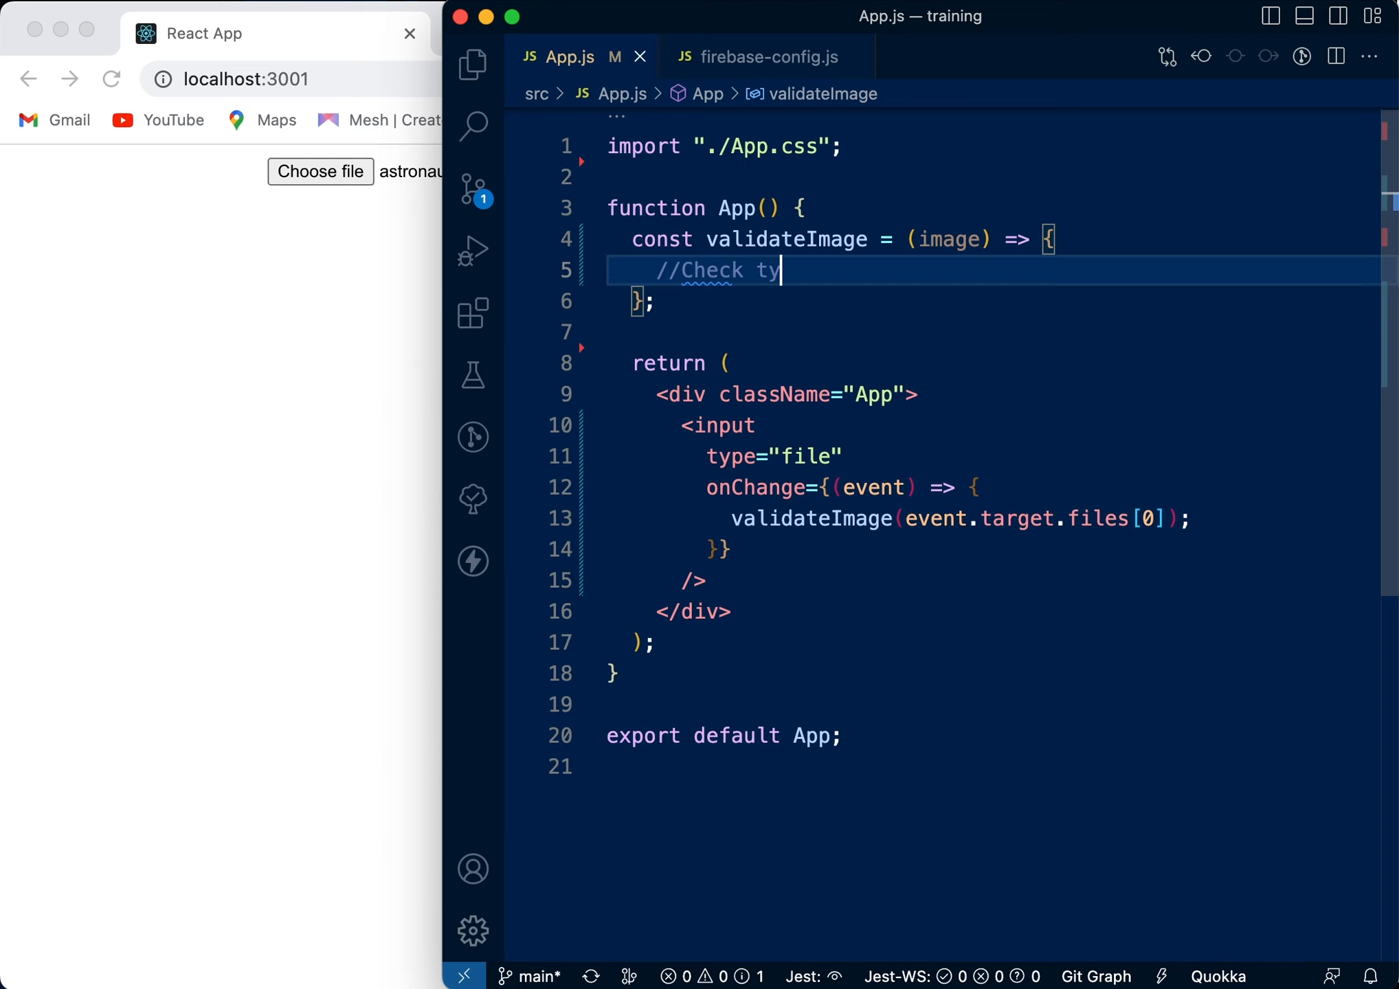
{"action": "key", "text": "Enter"}
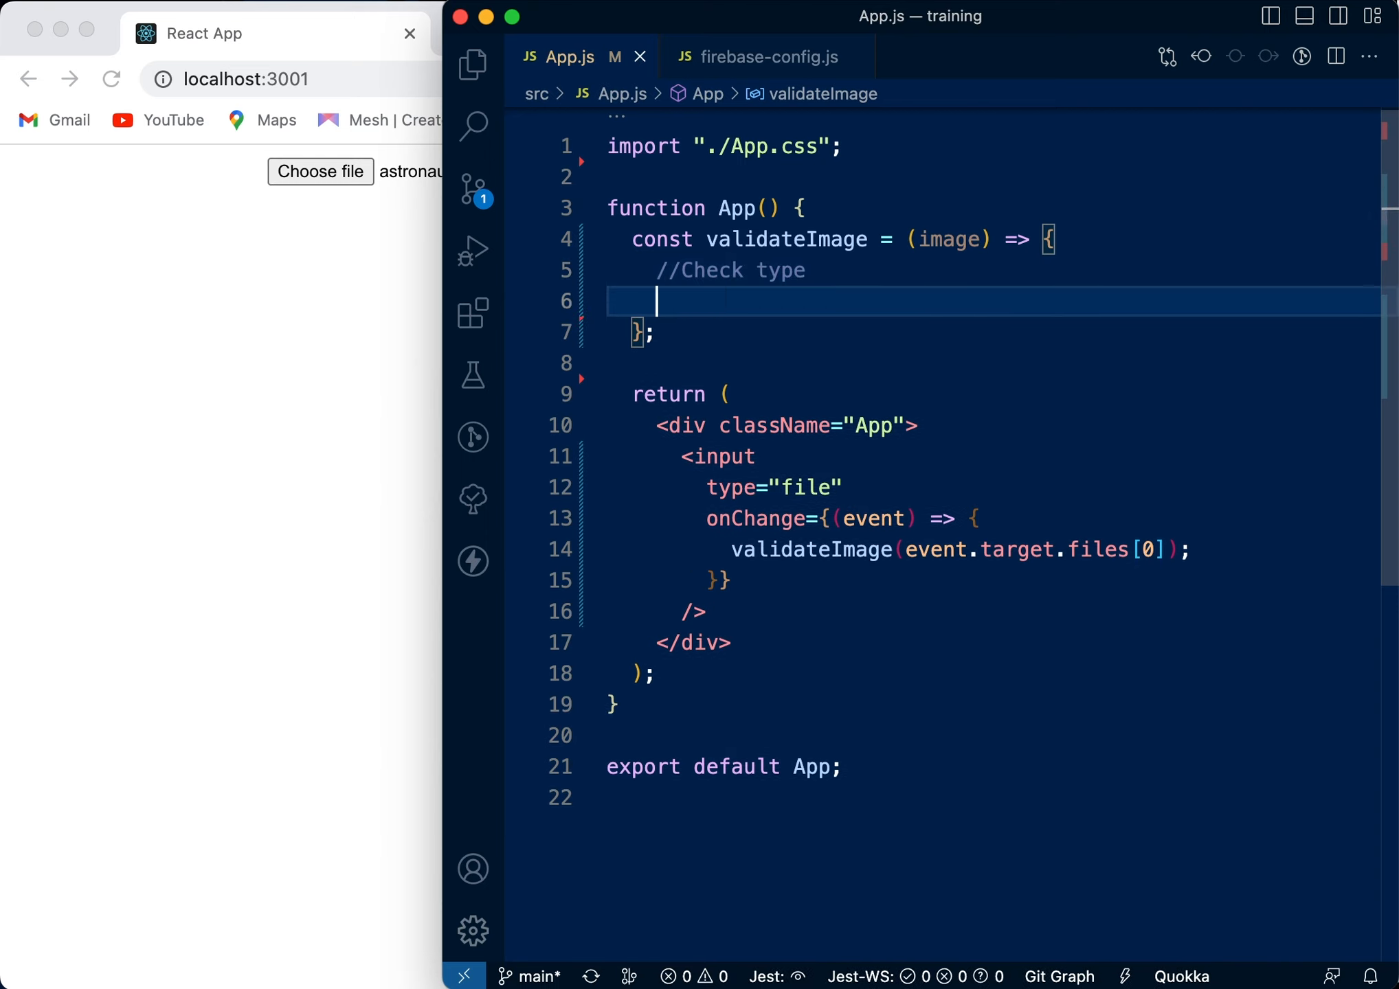
{"action": "type", "text": "if()"}
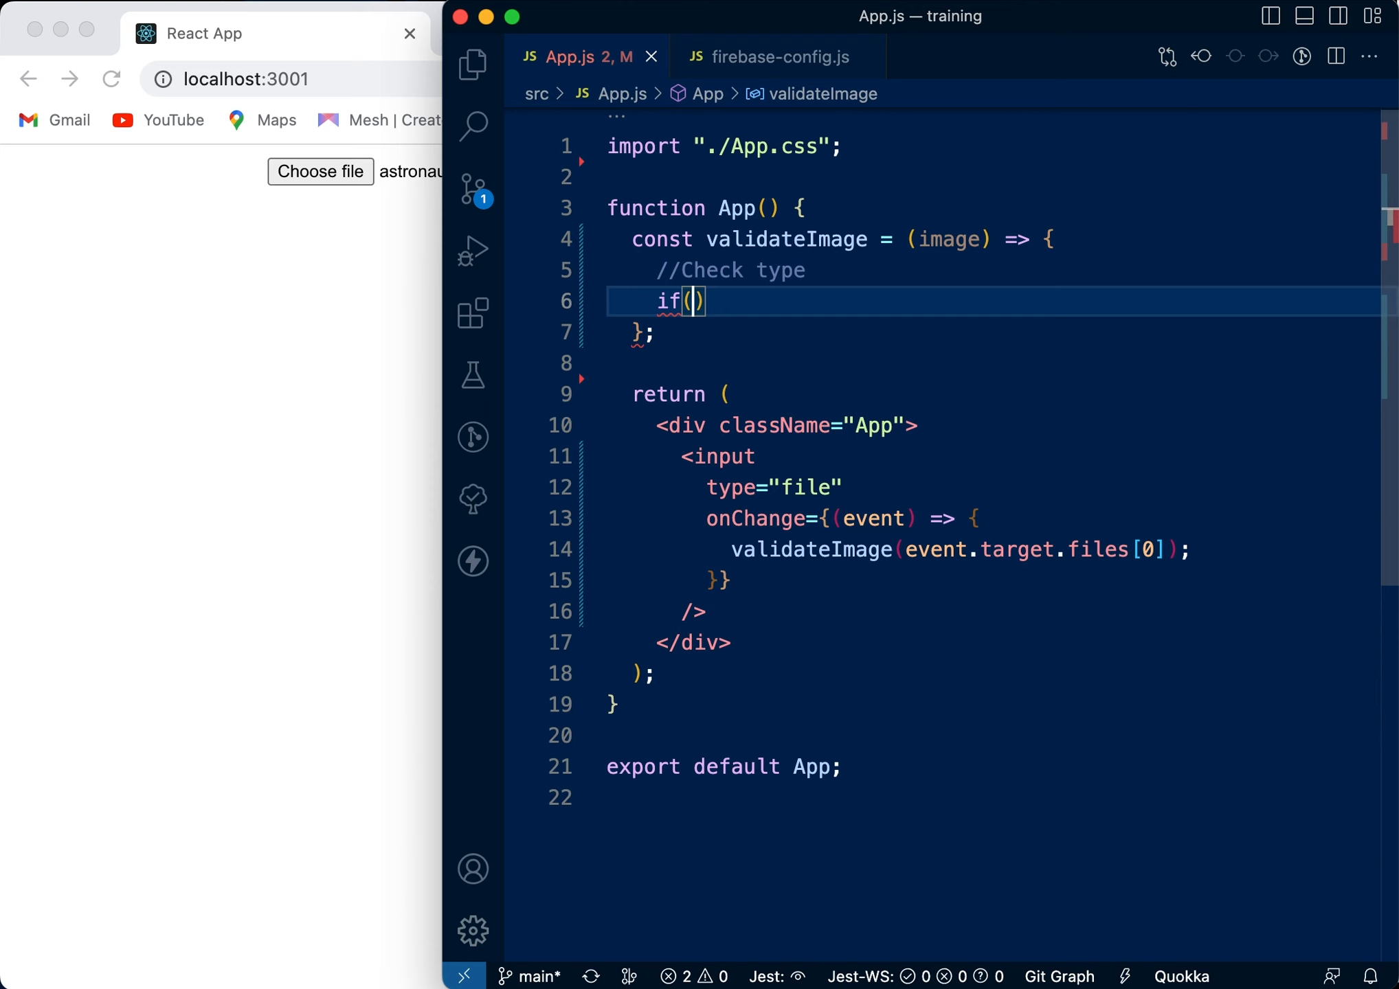
{"action": "type", "text": "!"}
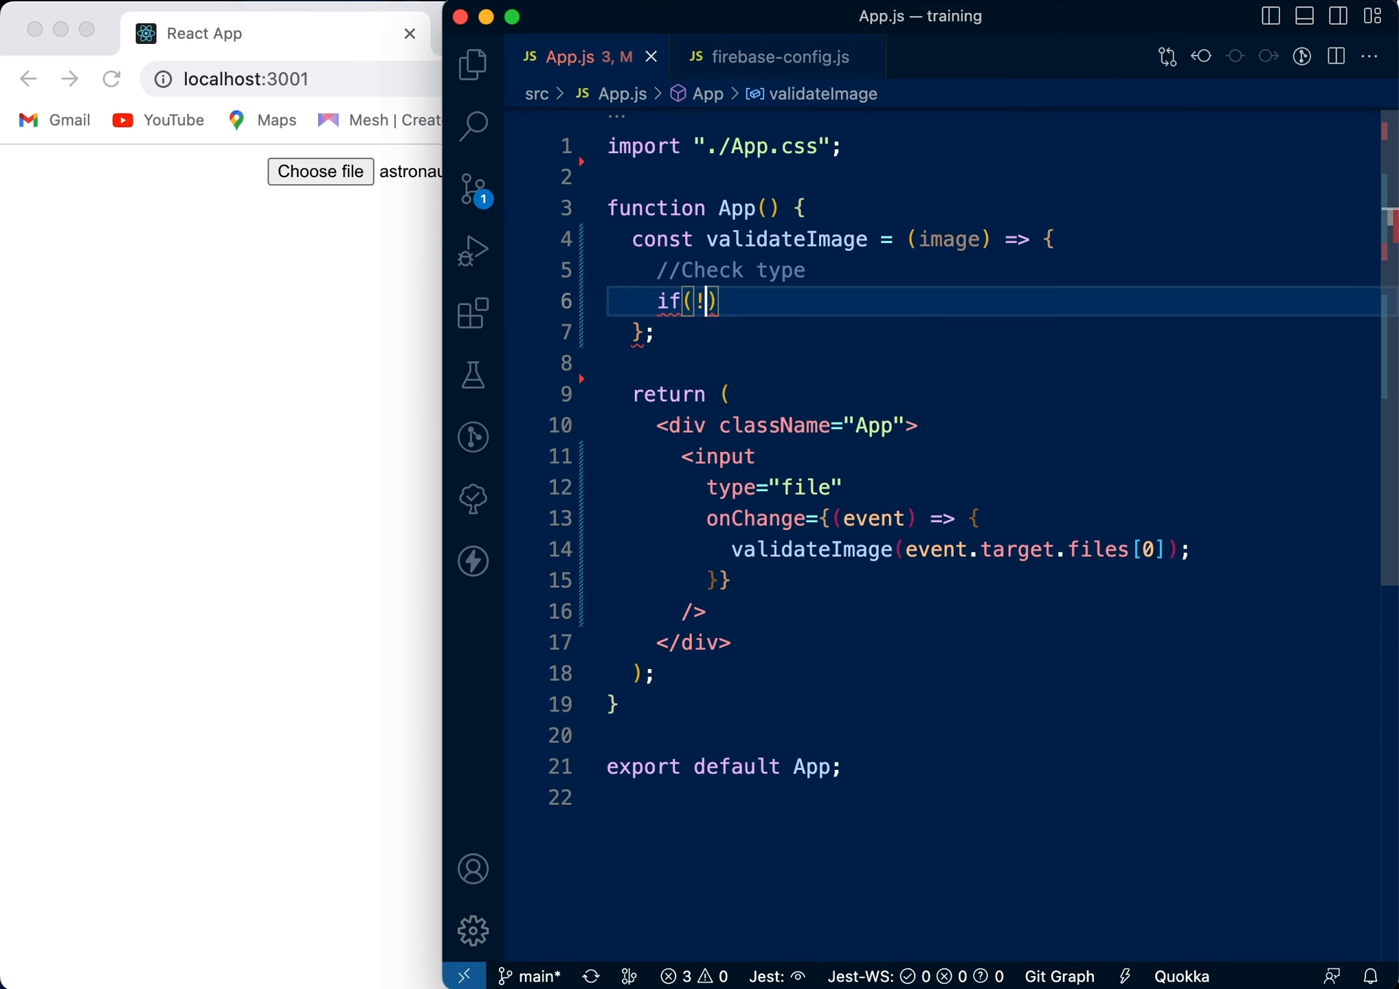
{"action": "type", "text": "image"}
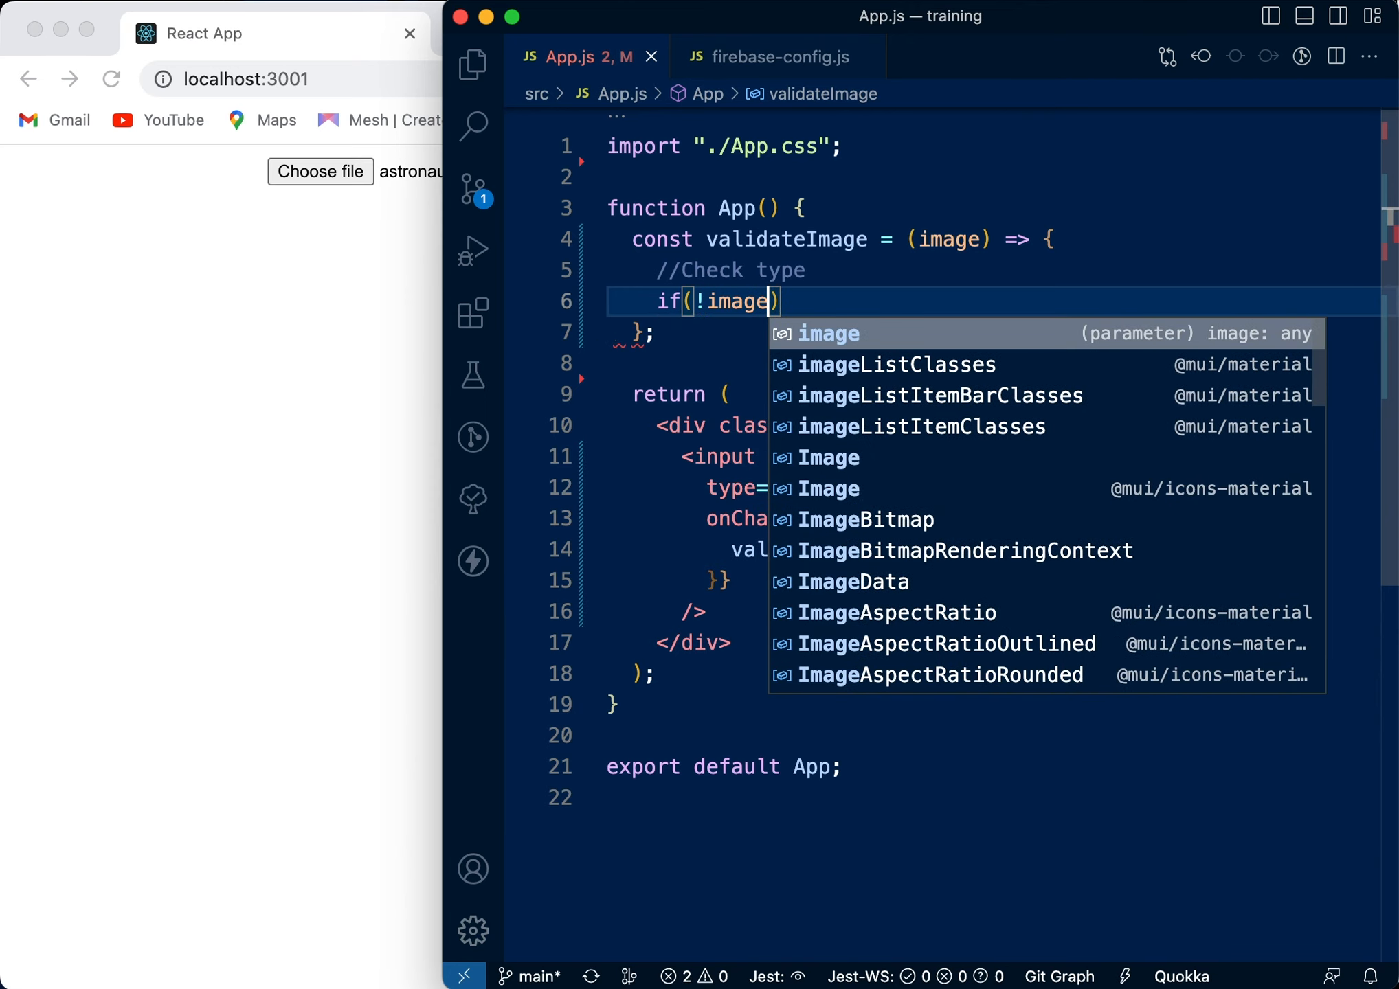
{"action": "type", "text": ".name.mat"}
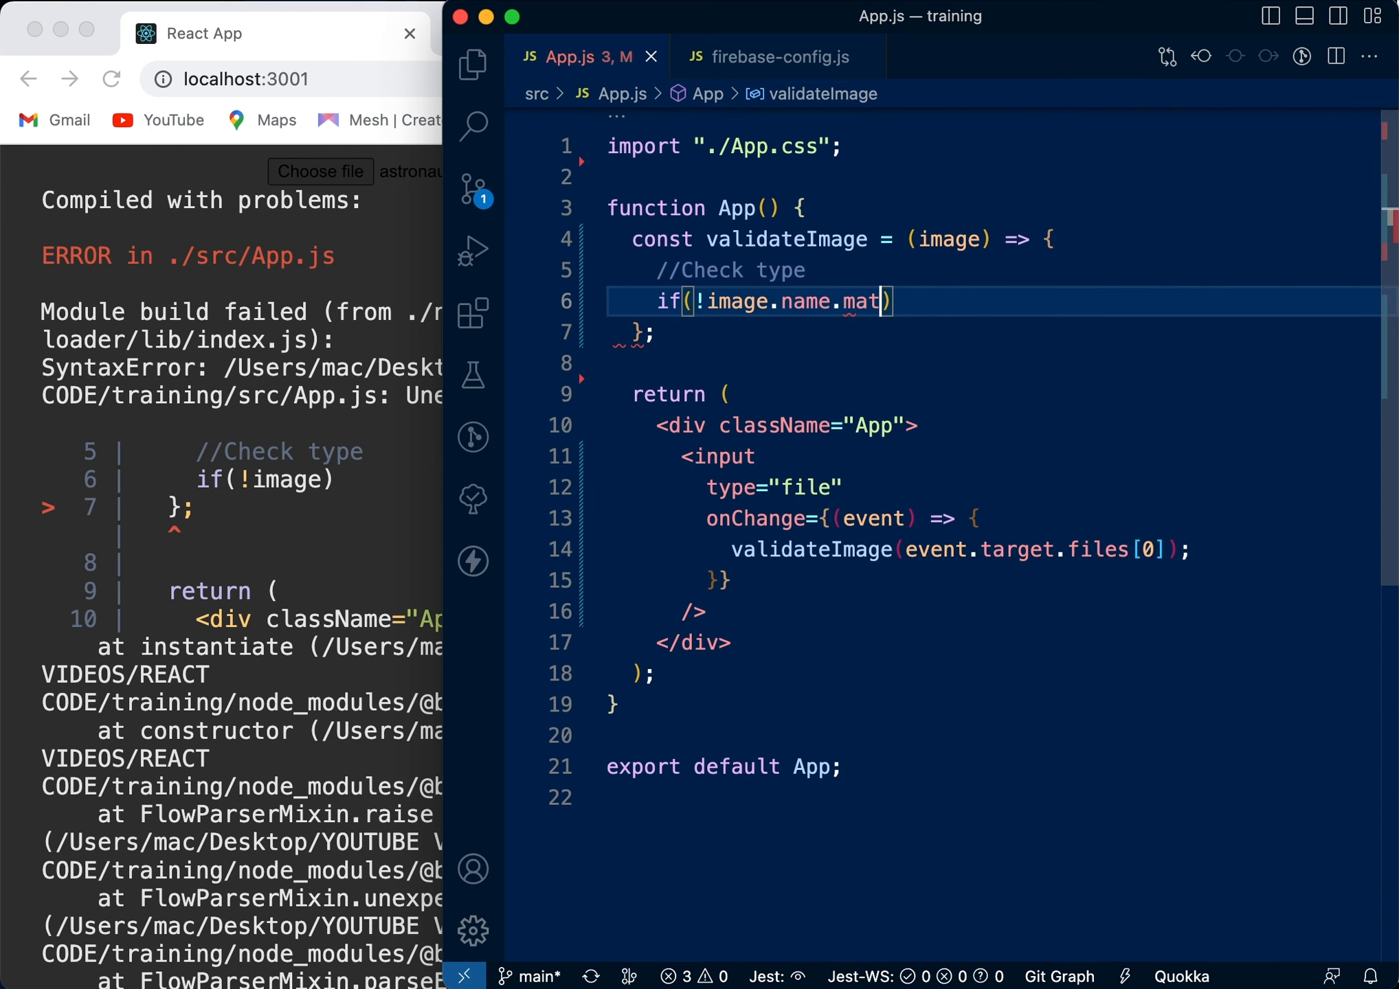
{"action": "type", "text": "ch"}
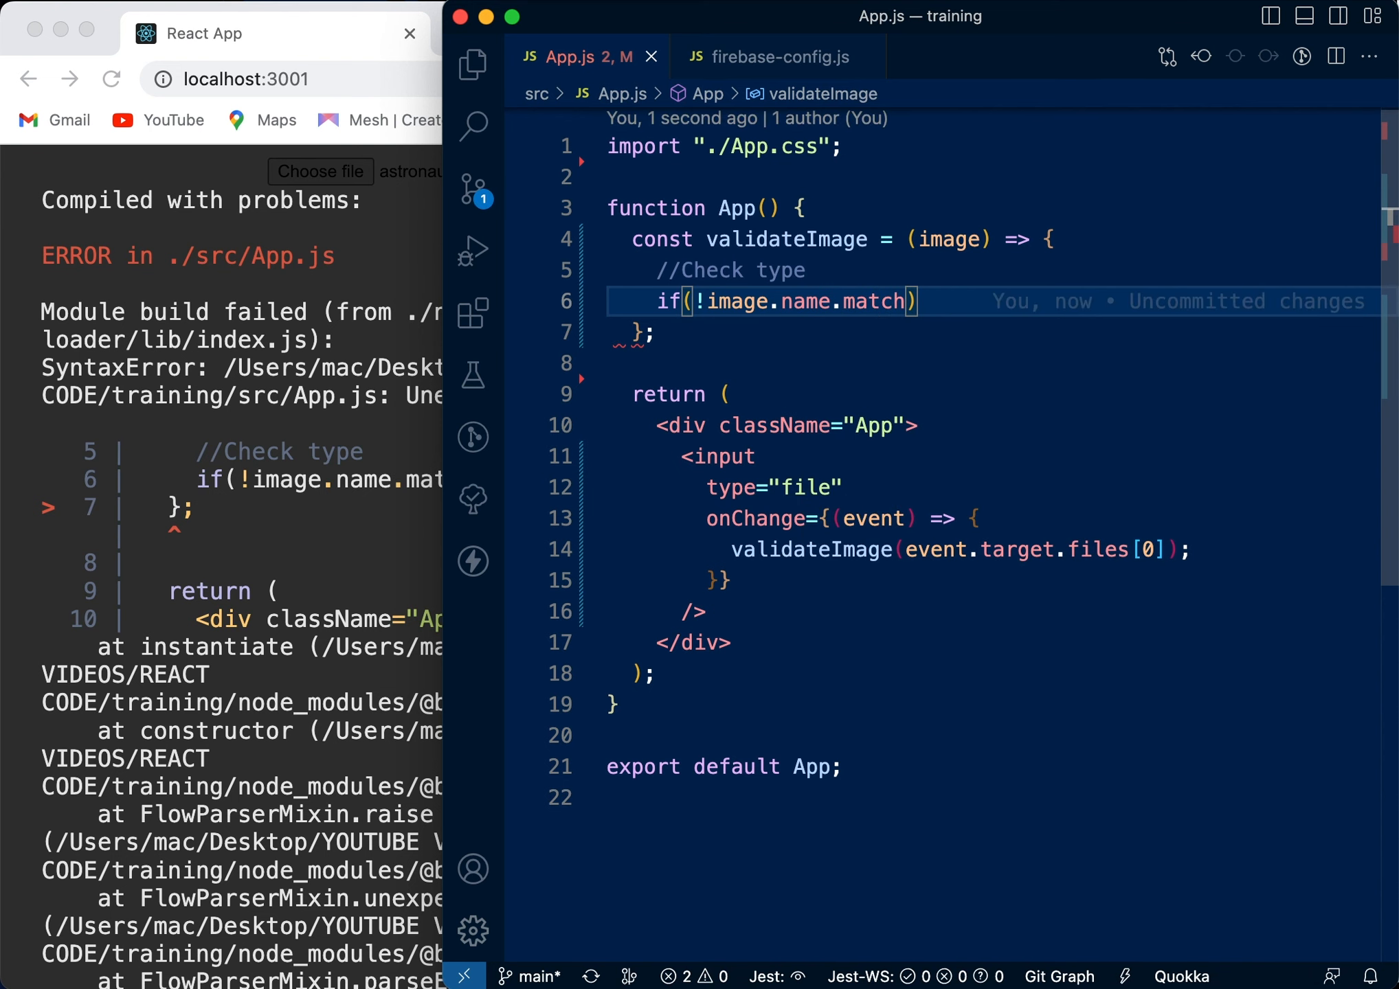
{"action": "type", "text": "("}
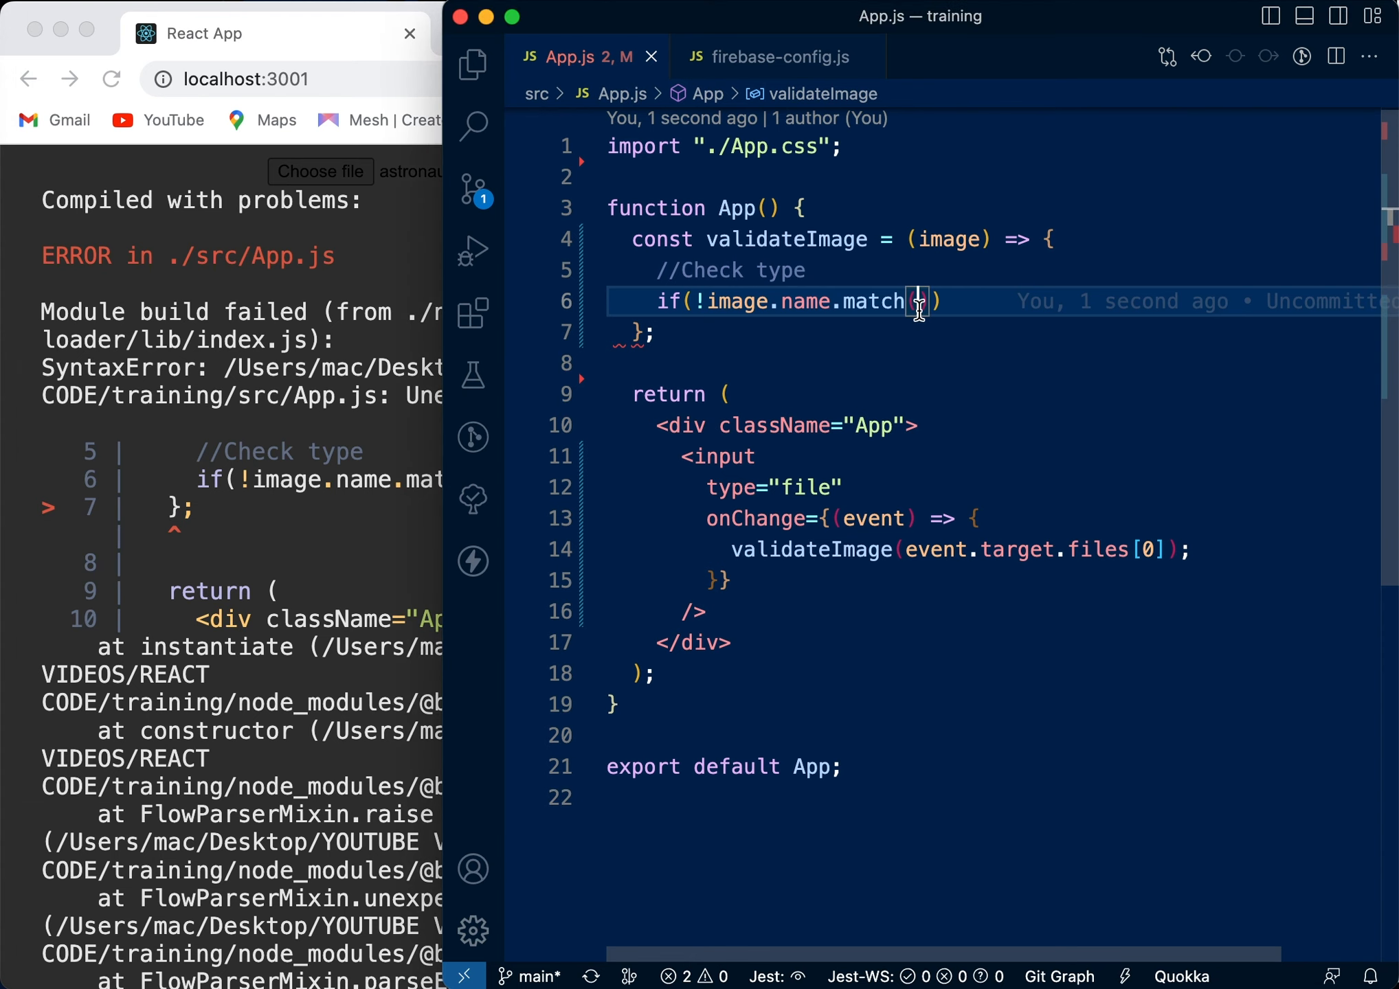
{"action": "type", "text": "/\\.(jpg|jpeg|png|gif)$/"}
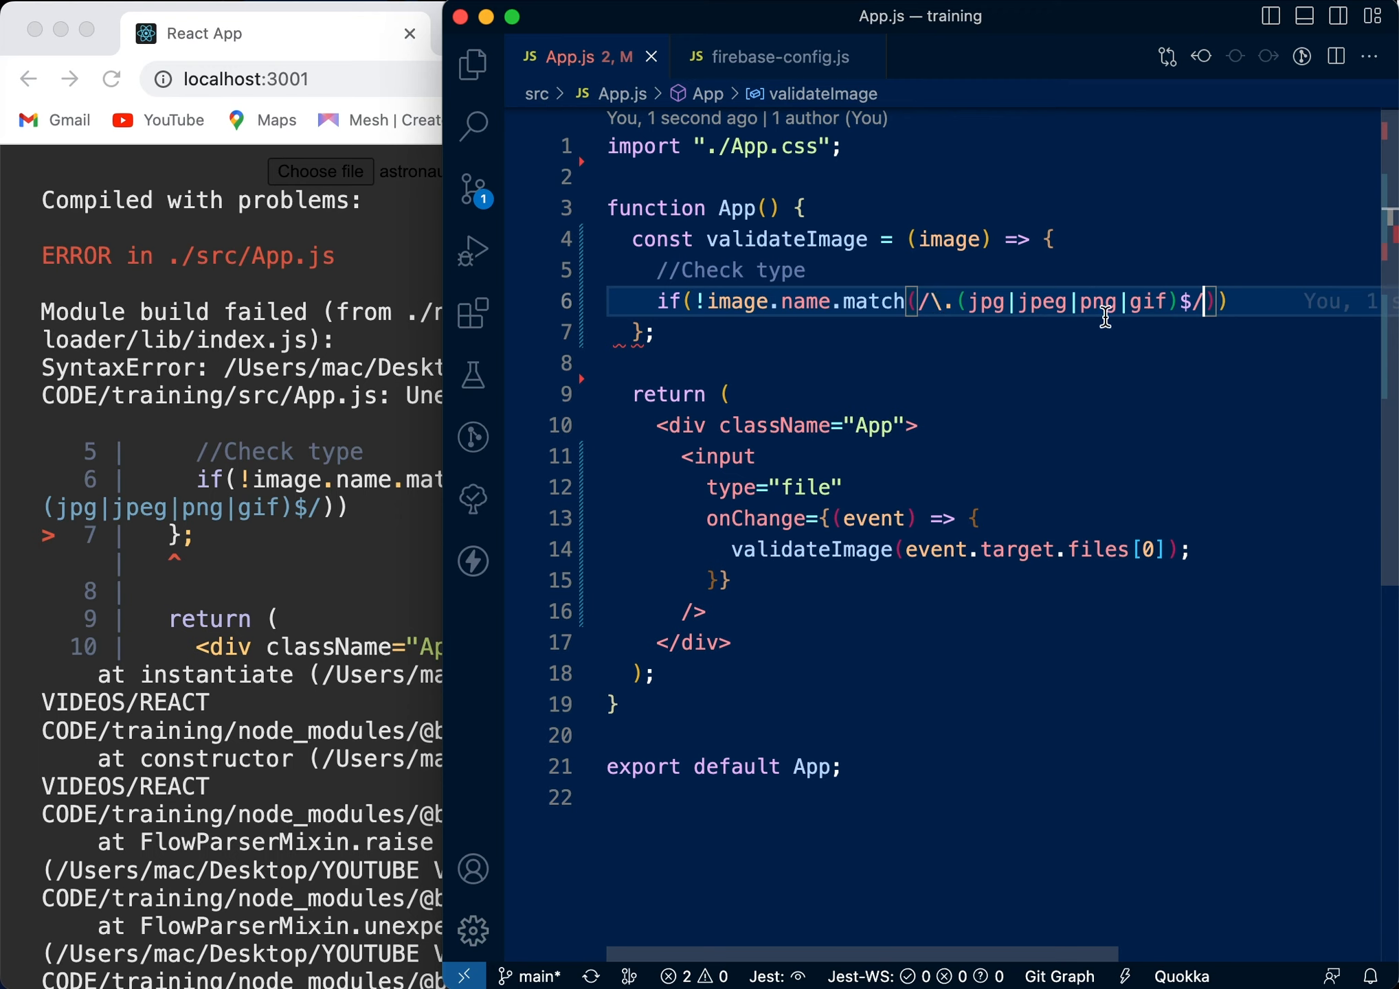
{"action": "mouse_move", "coordinate": [973, 305]}
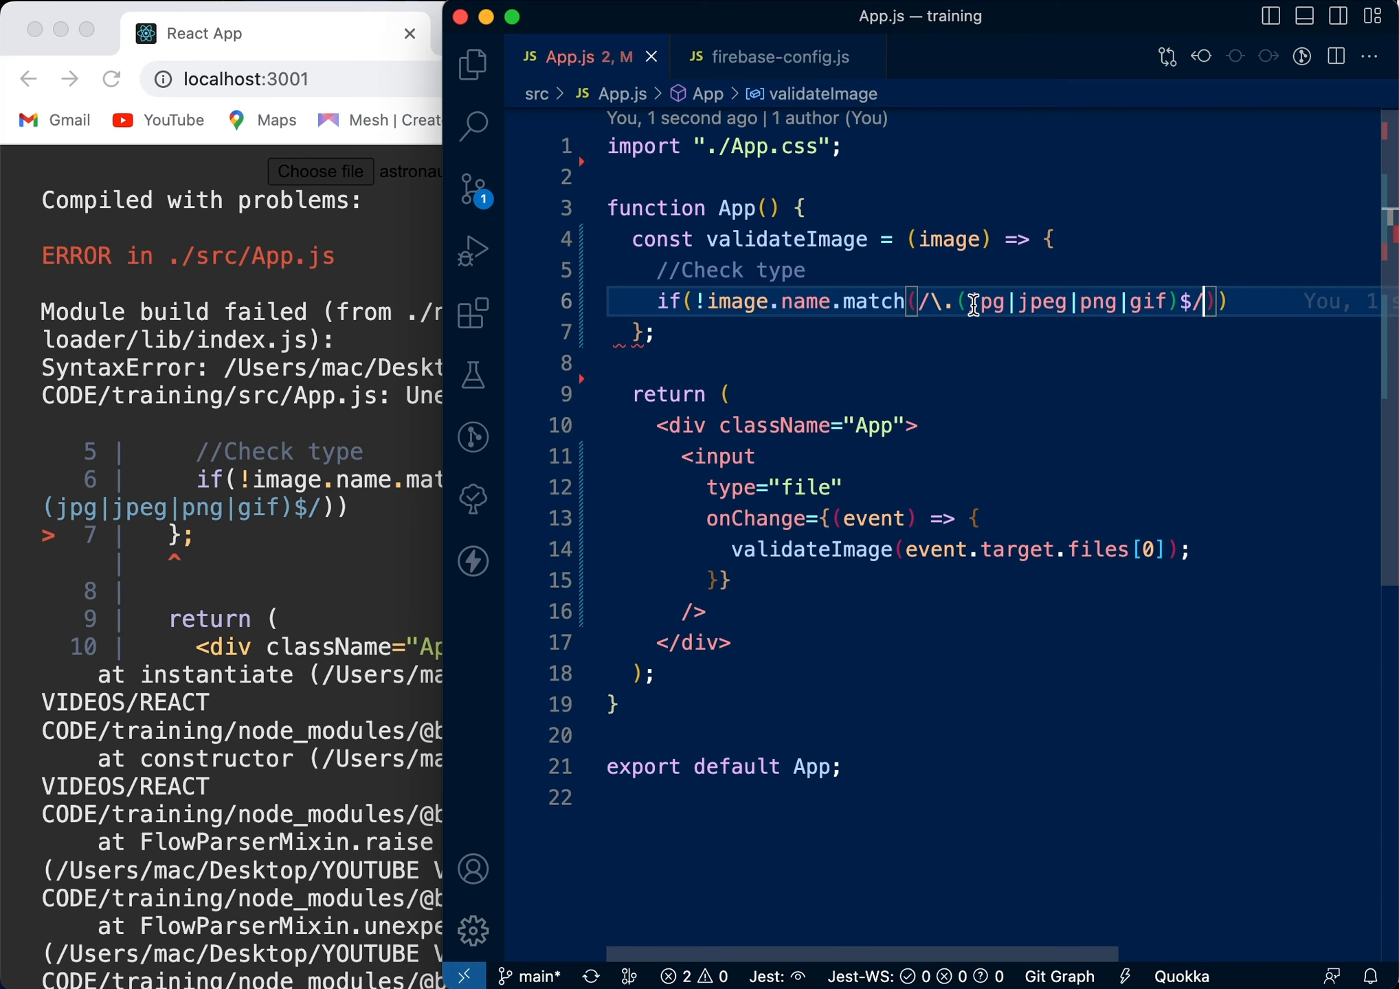
{"action": "mouse_move", "coordinate": [1010, 317]}
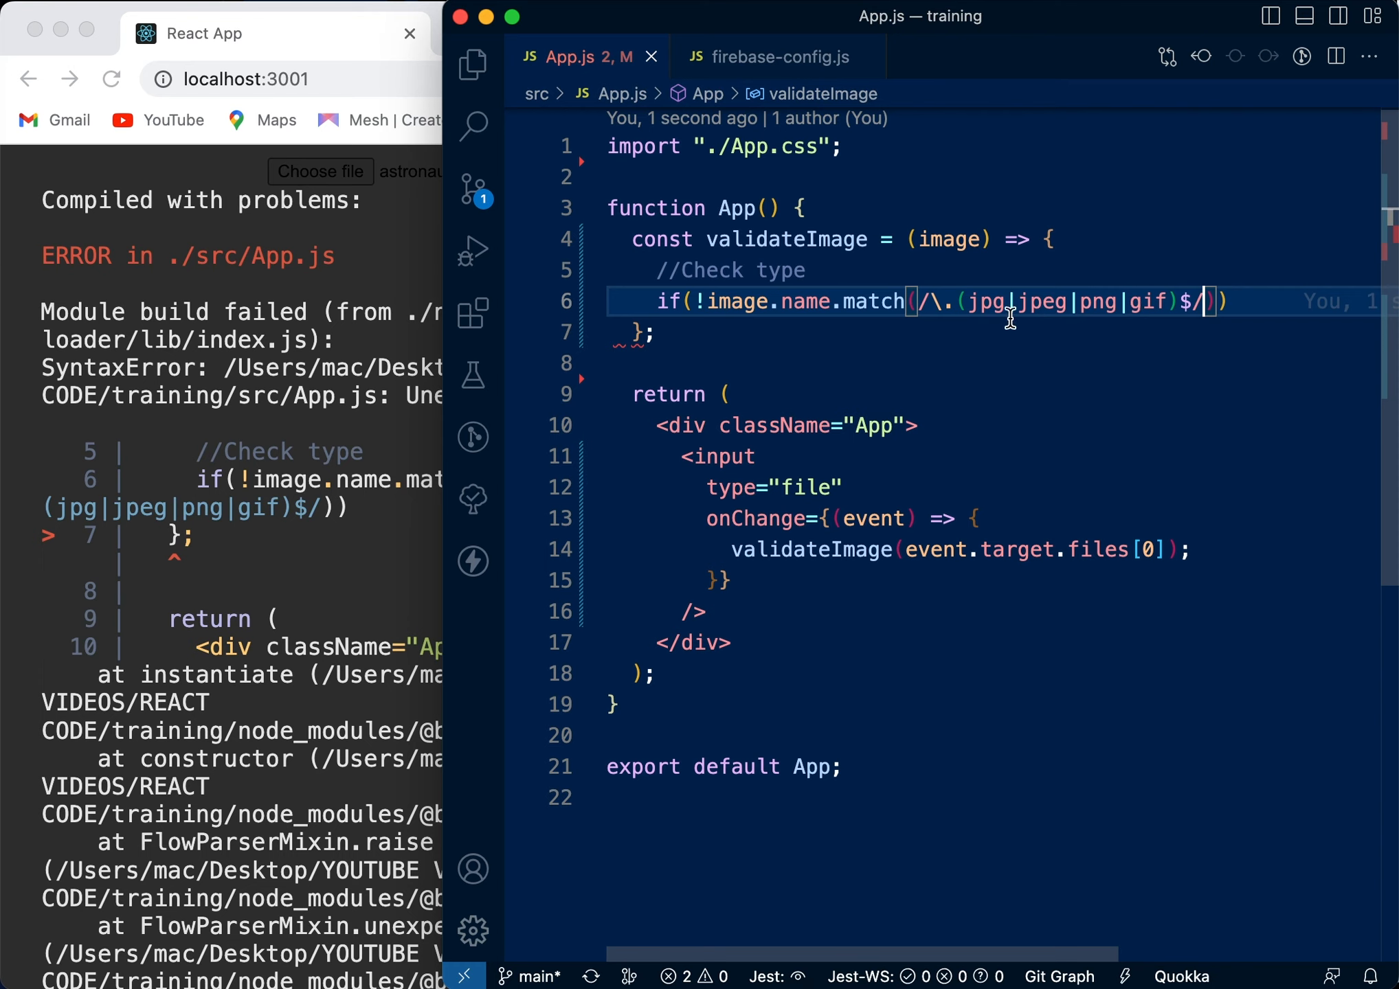
{"action": "mouse_move", "coordinate": [1249, 302]}
{"action": "type", "text": "){"}
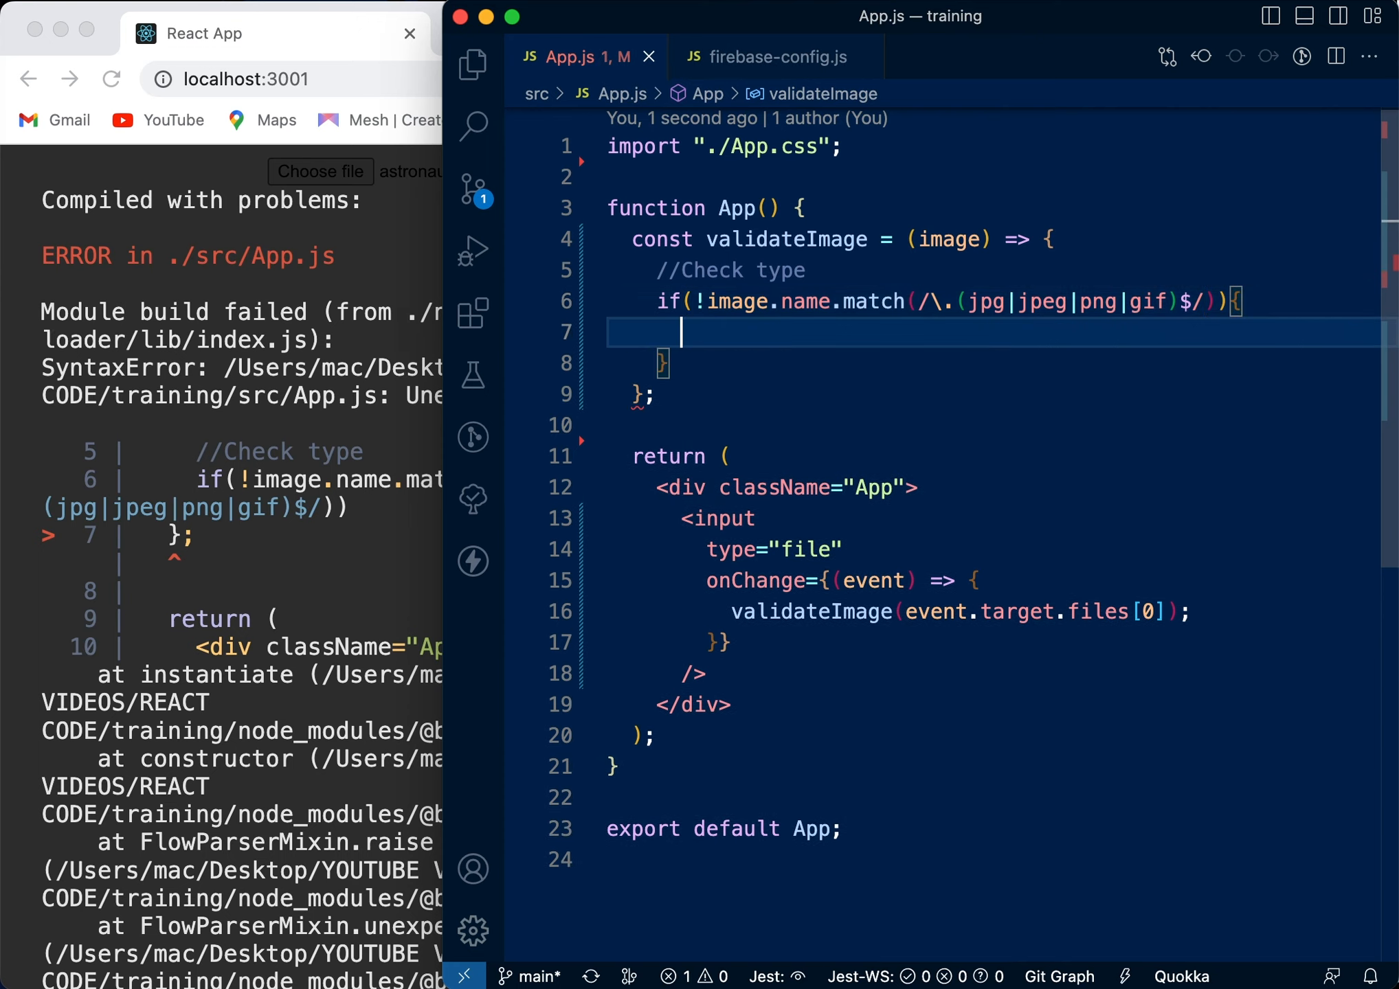
Declare const error = "Wrong file type" inside the type-check block.
{"action": "type", "text": "const e"}
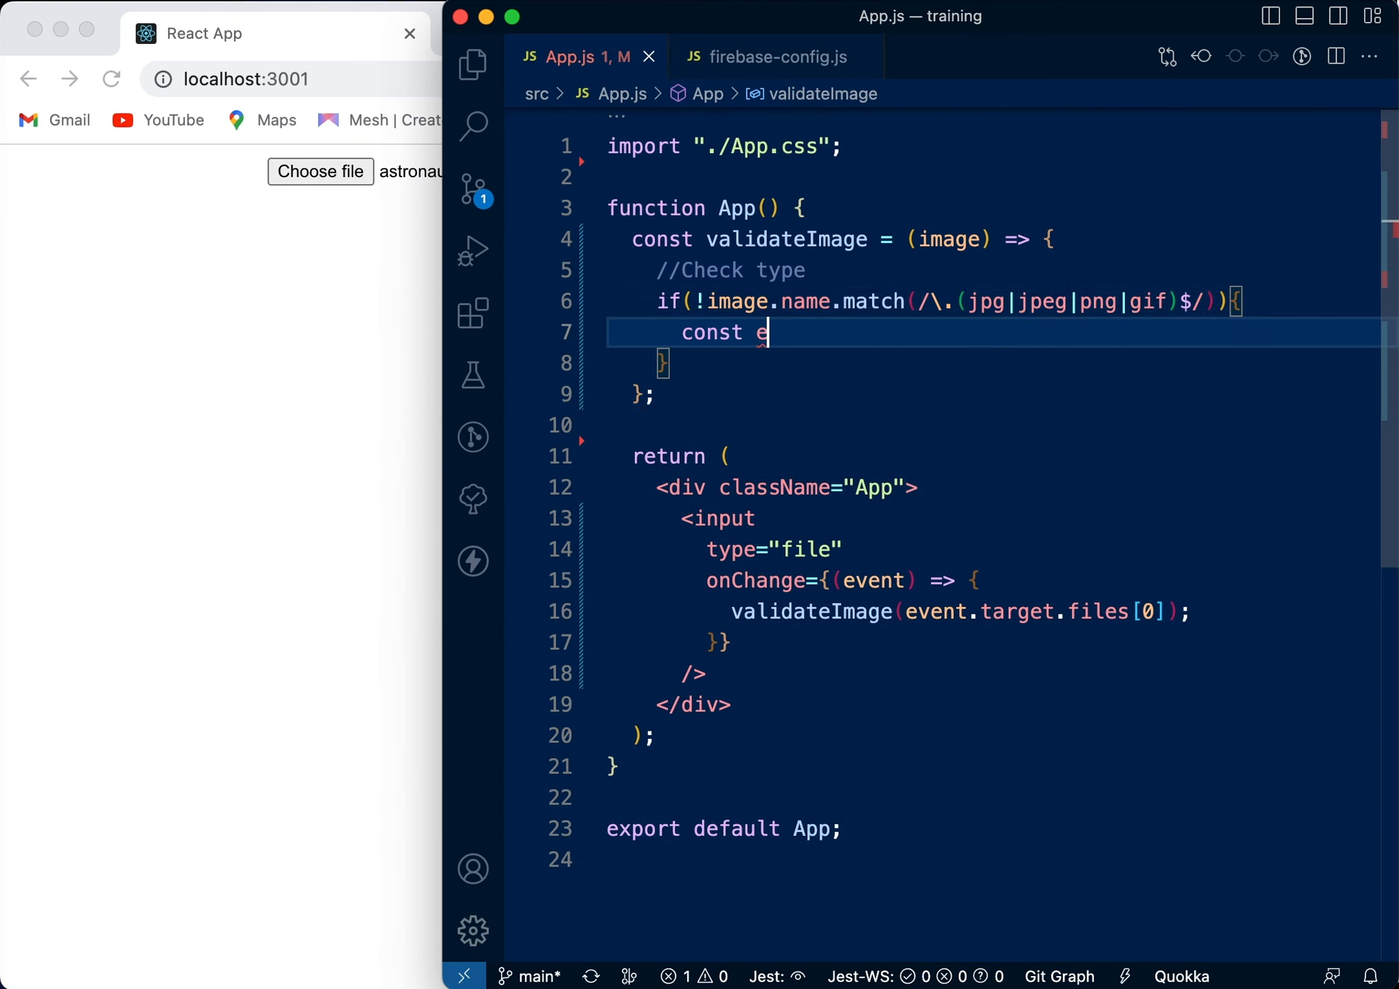
{"action": "type", "text": "rror"}
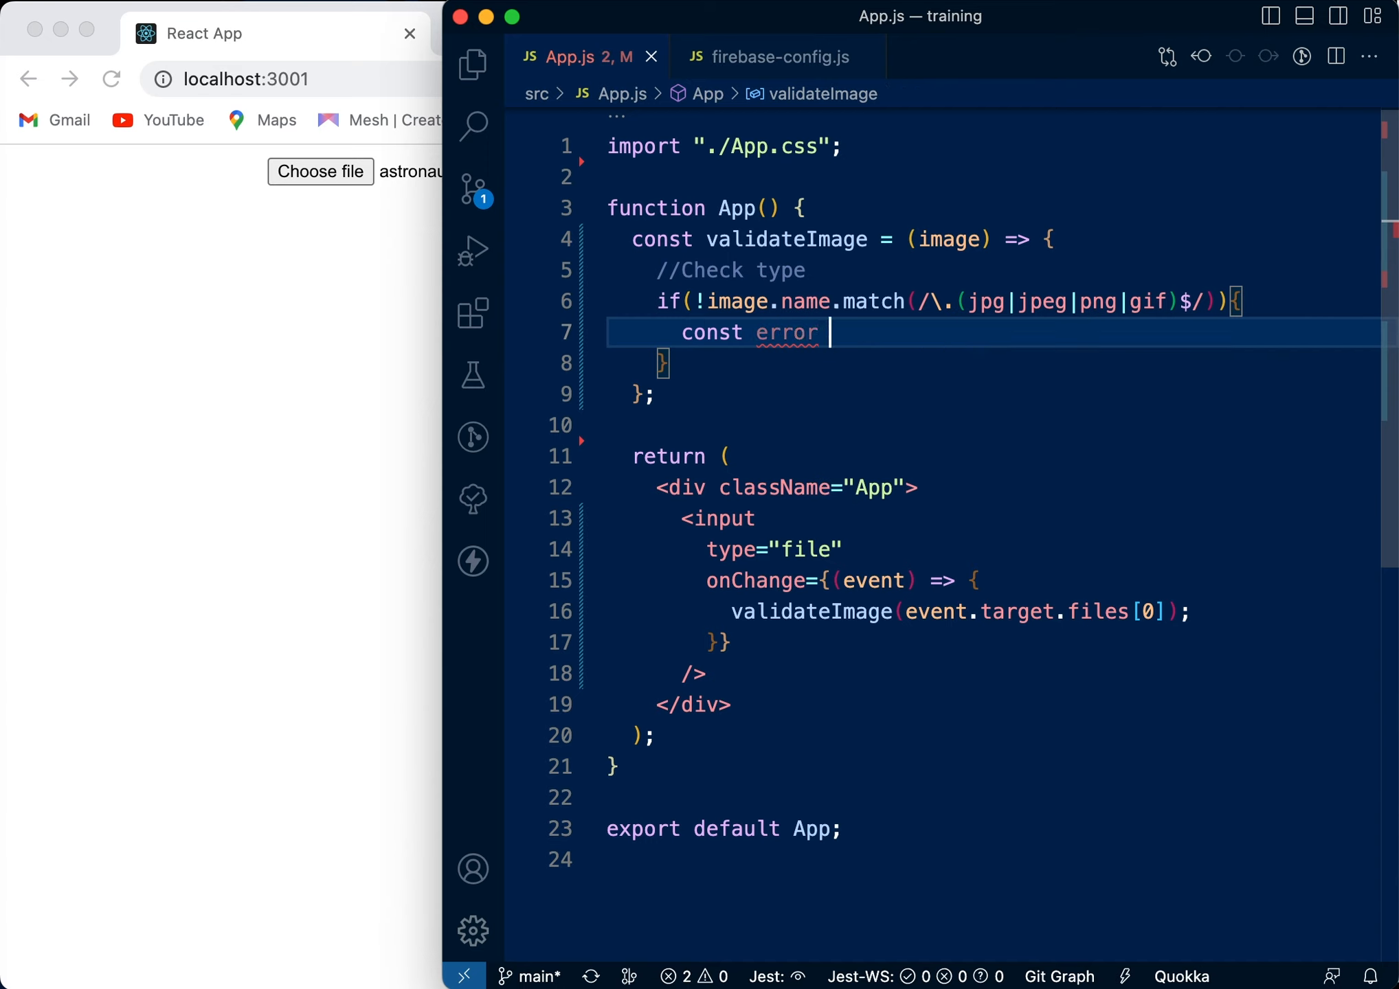
{"action": "type", "text": "= \"W\""}
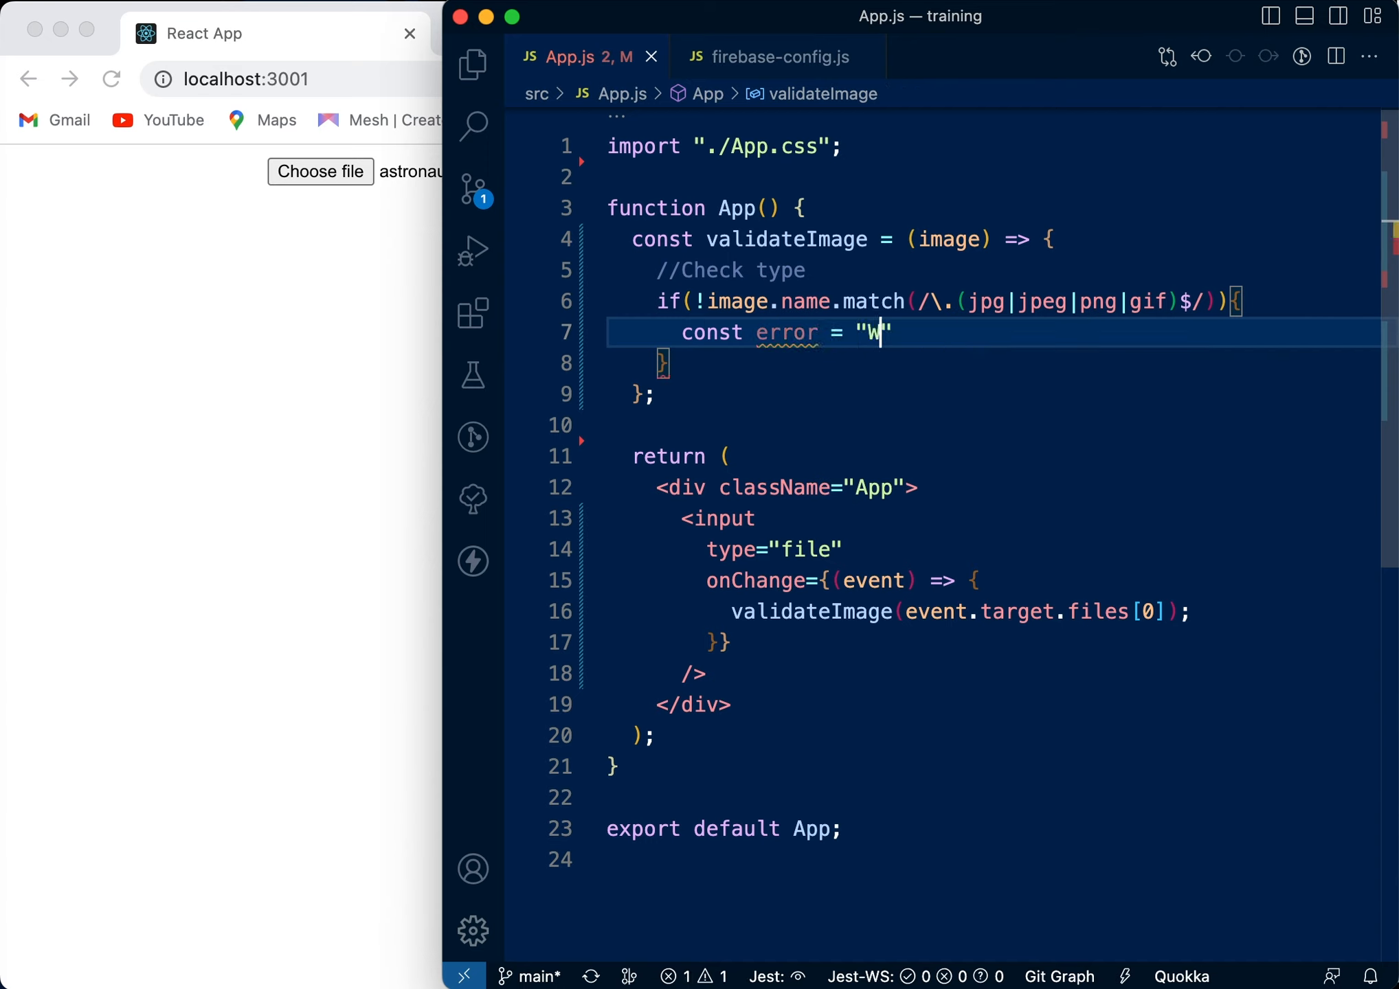
{"action": "type", "text": "rong file typ"}
{"action": "type", "text": "const ["}
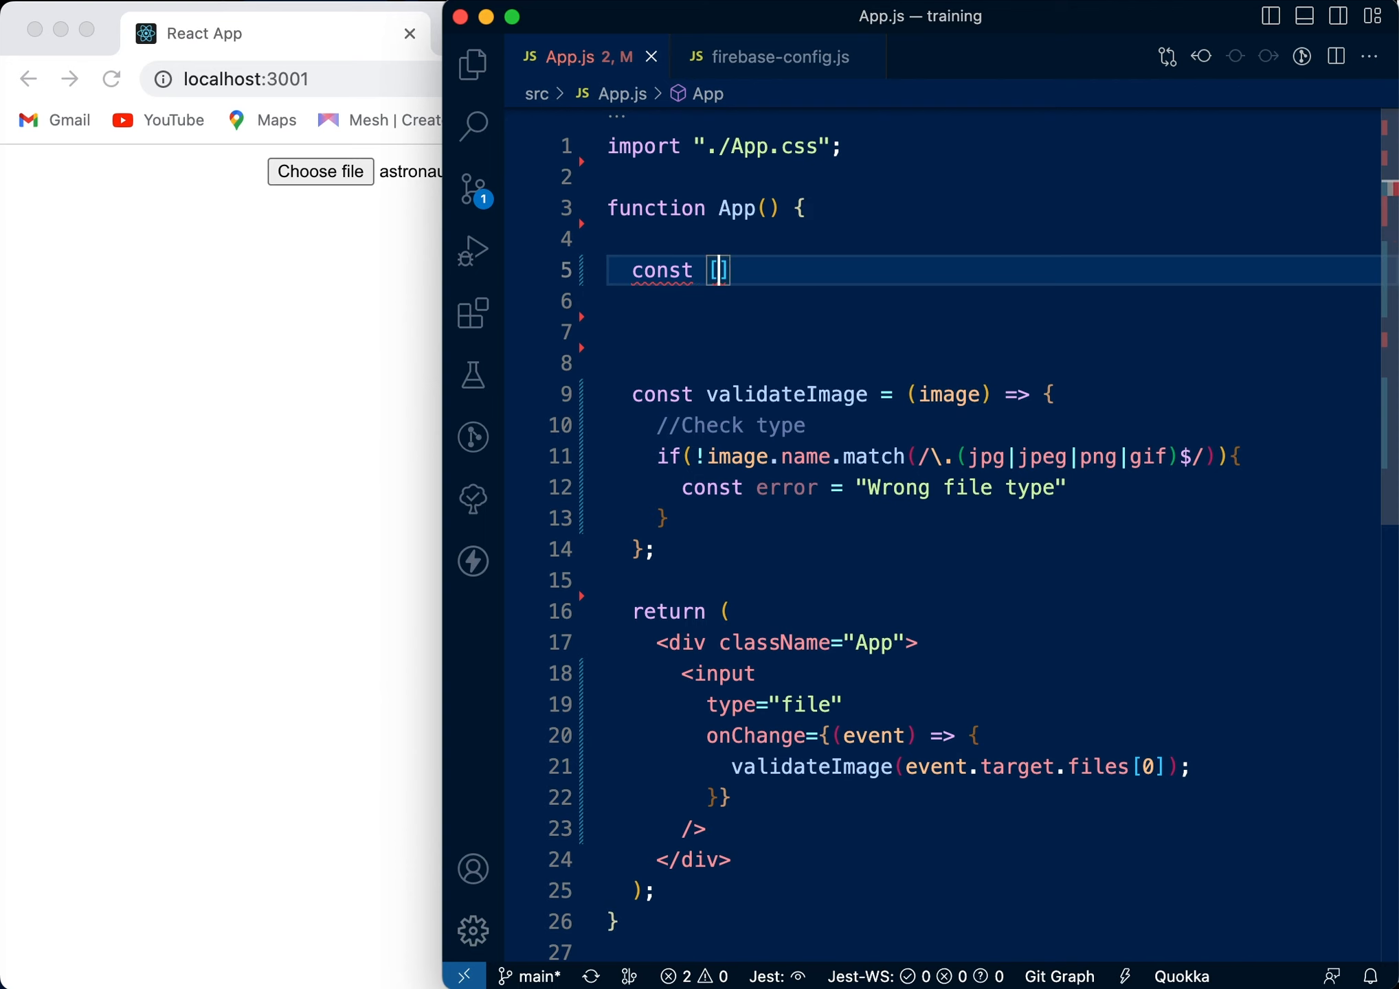
Add const [error, setError] = useState(null), then call setError(error) and return in the check.
{"action": "type", "text": "error"}
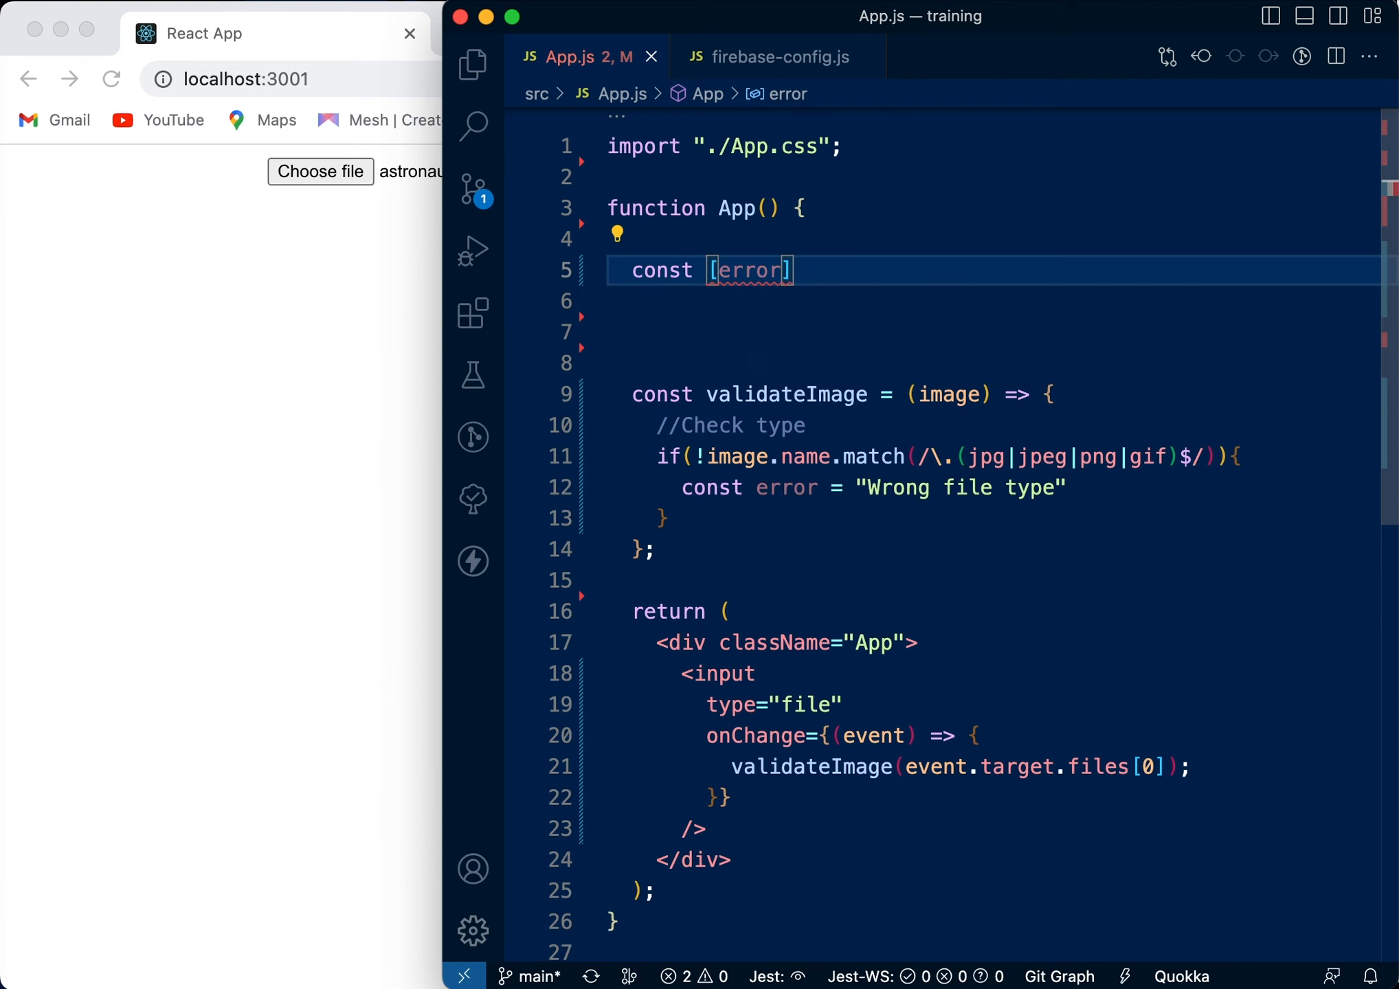
{"action": "type", "text": ", setError"}
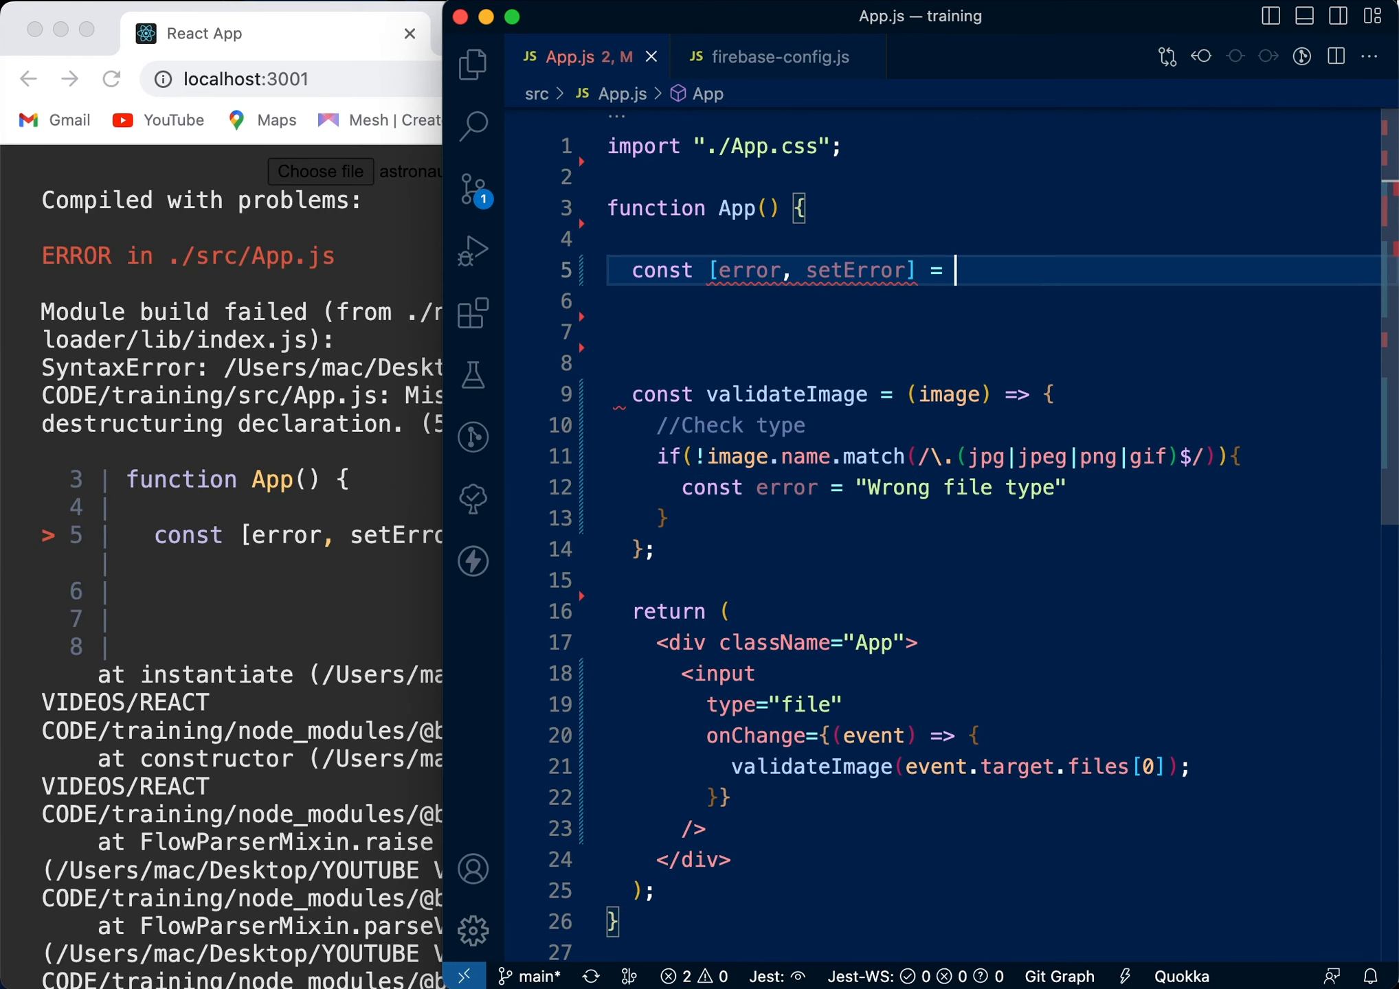
{"action": "type", "text": "useState"}
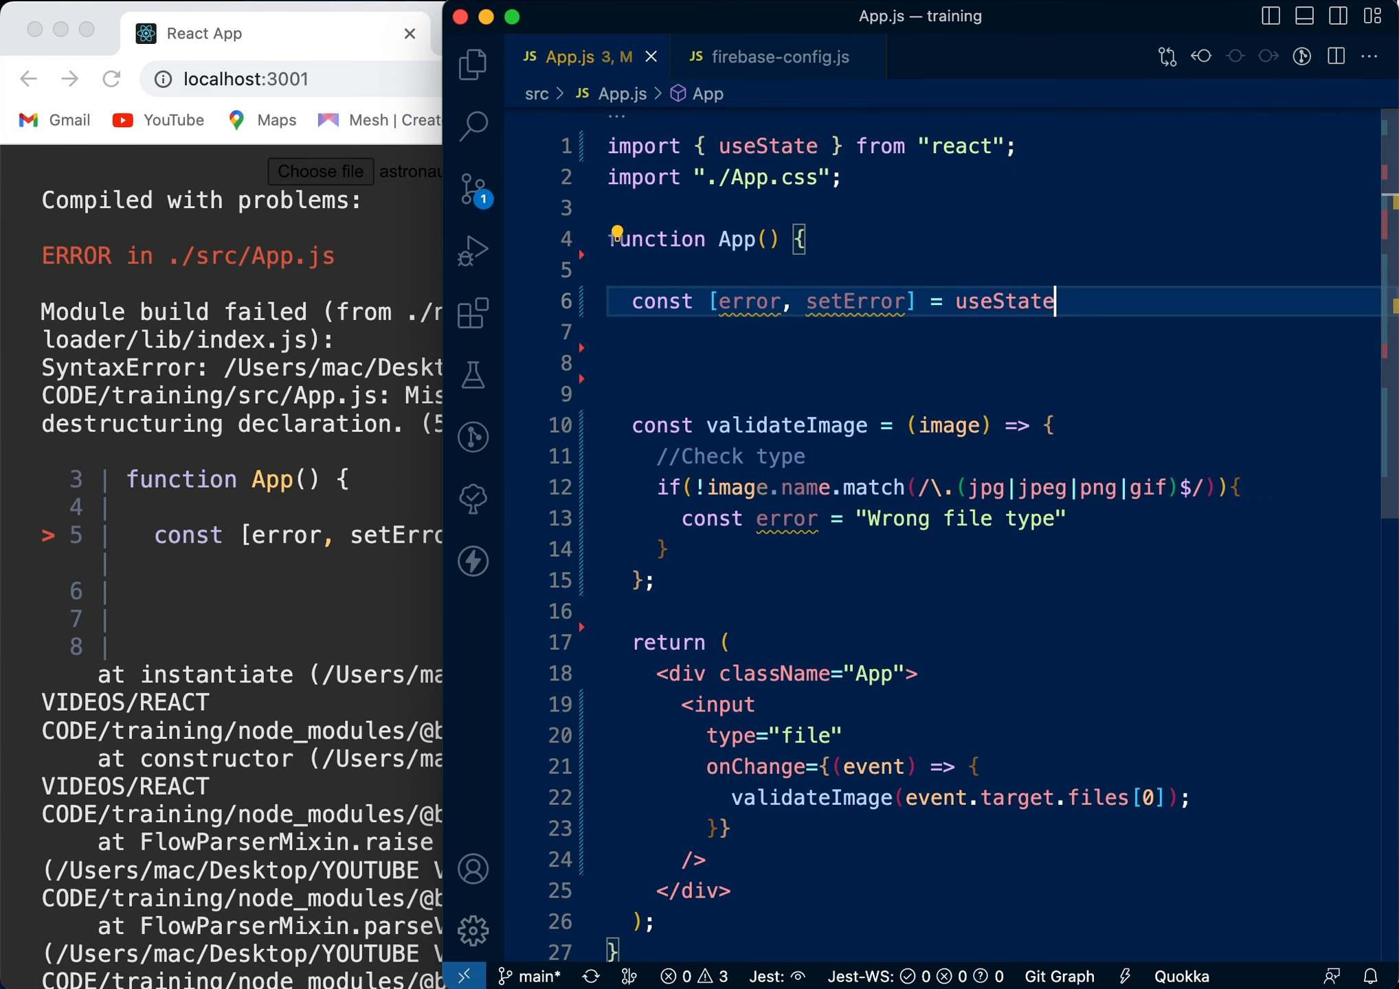
{"action": "type", "text": "(null);"}
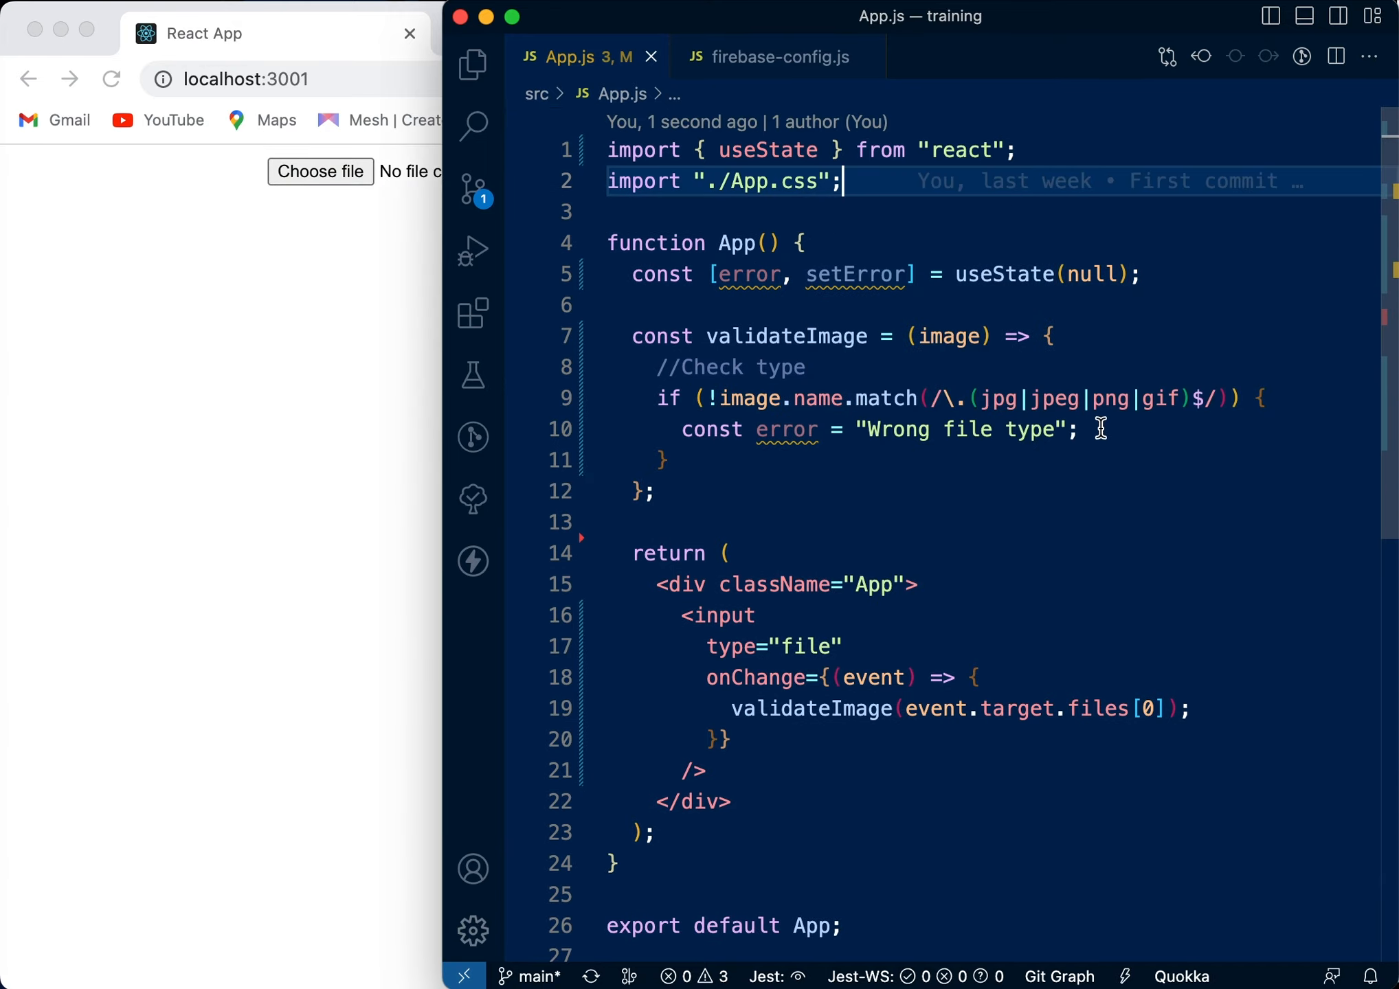
{"action": "type", "text": "setError("}
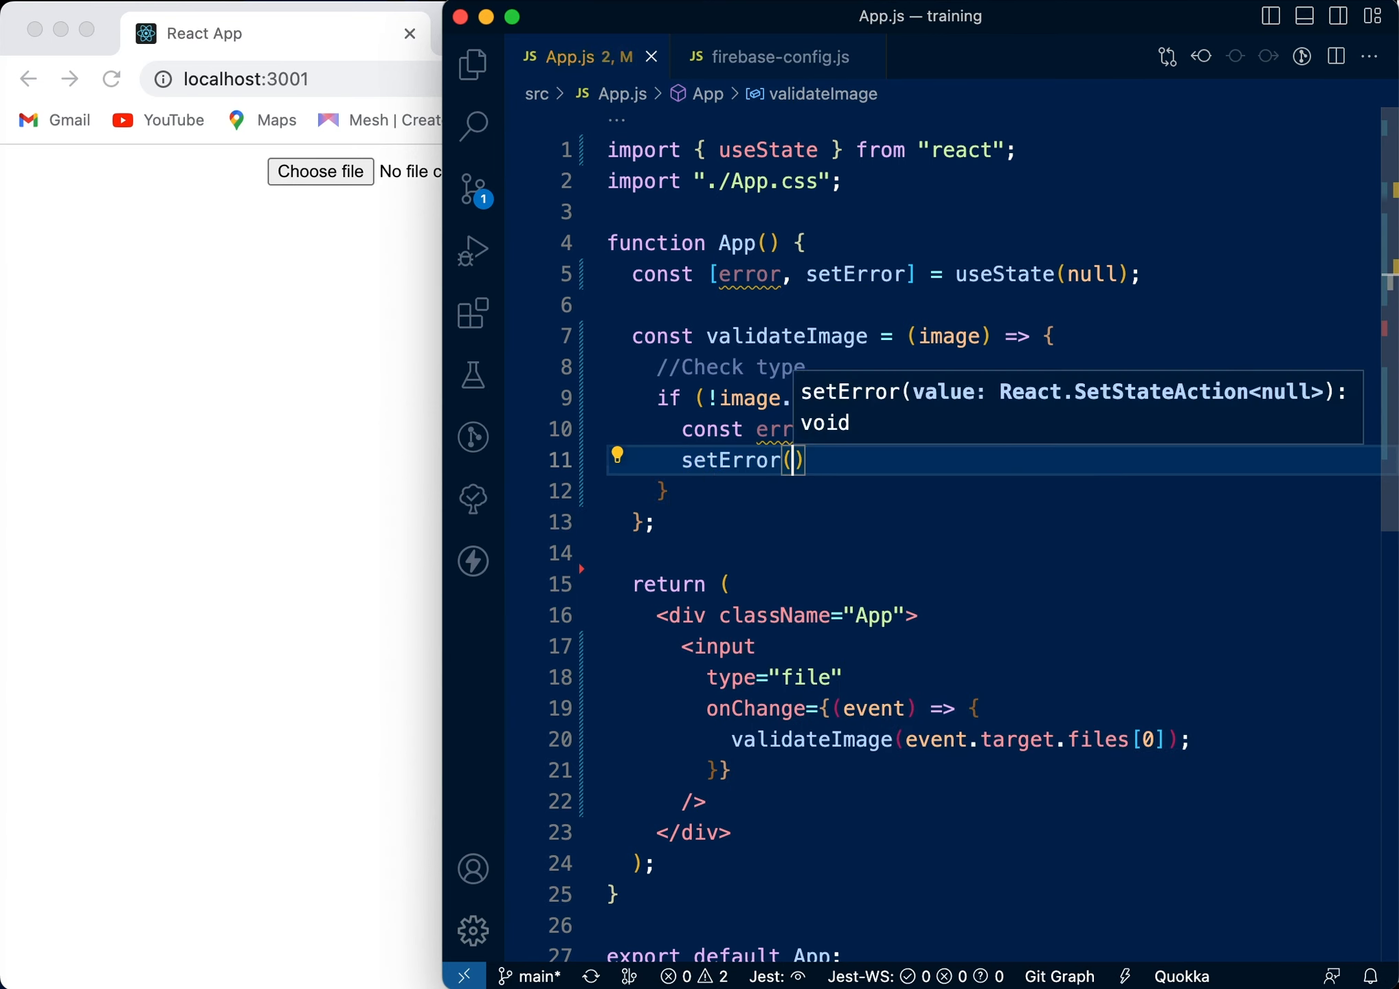
{"action": "type", "text": "error"}
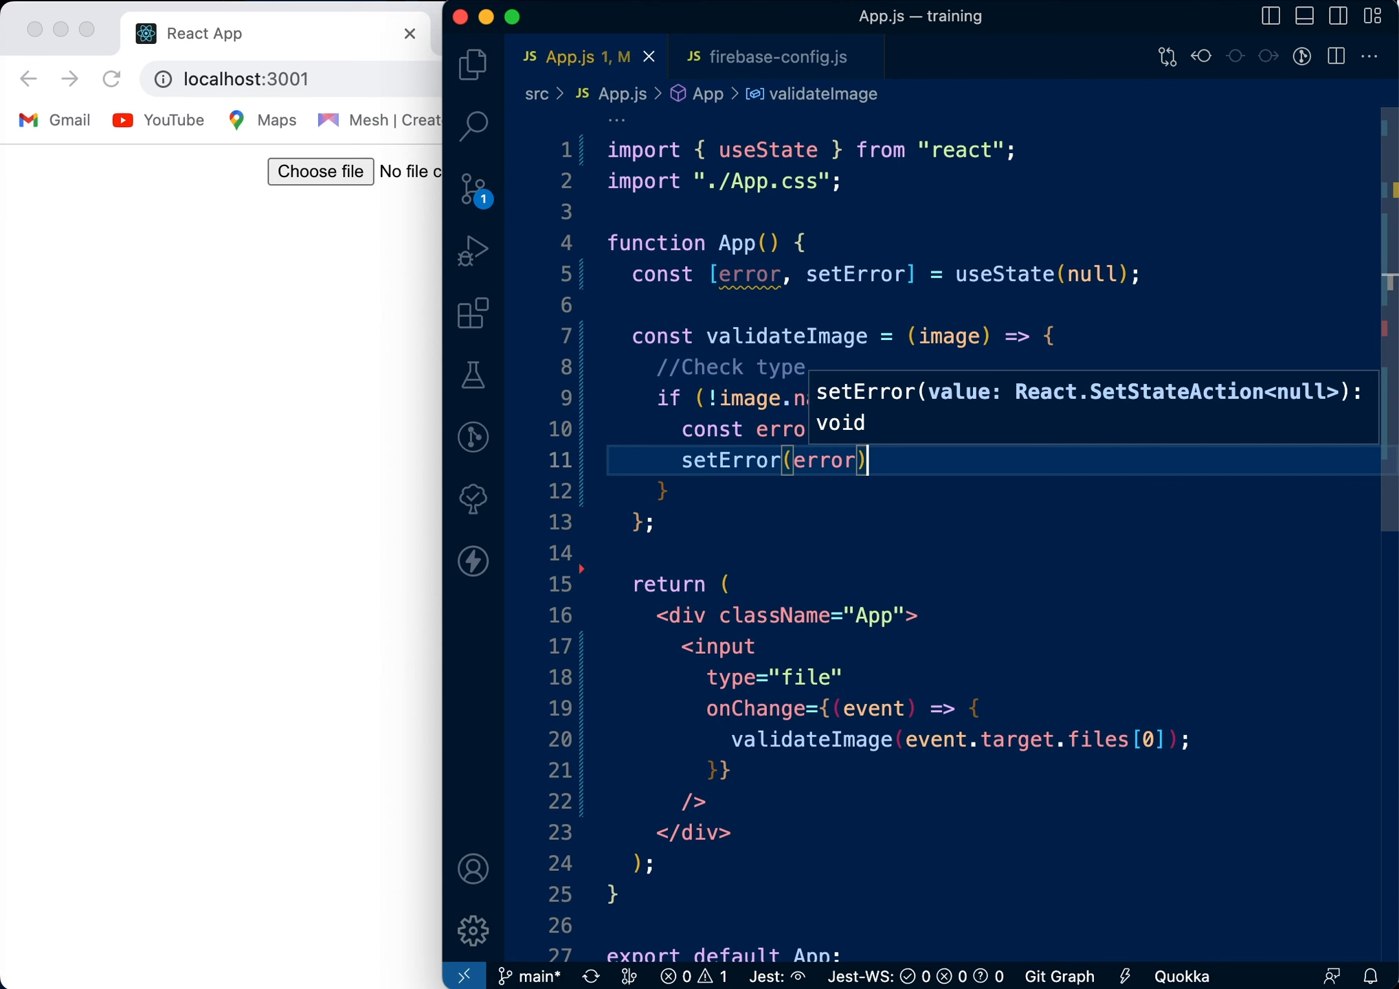
{"action": "type", "text": "return;"}
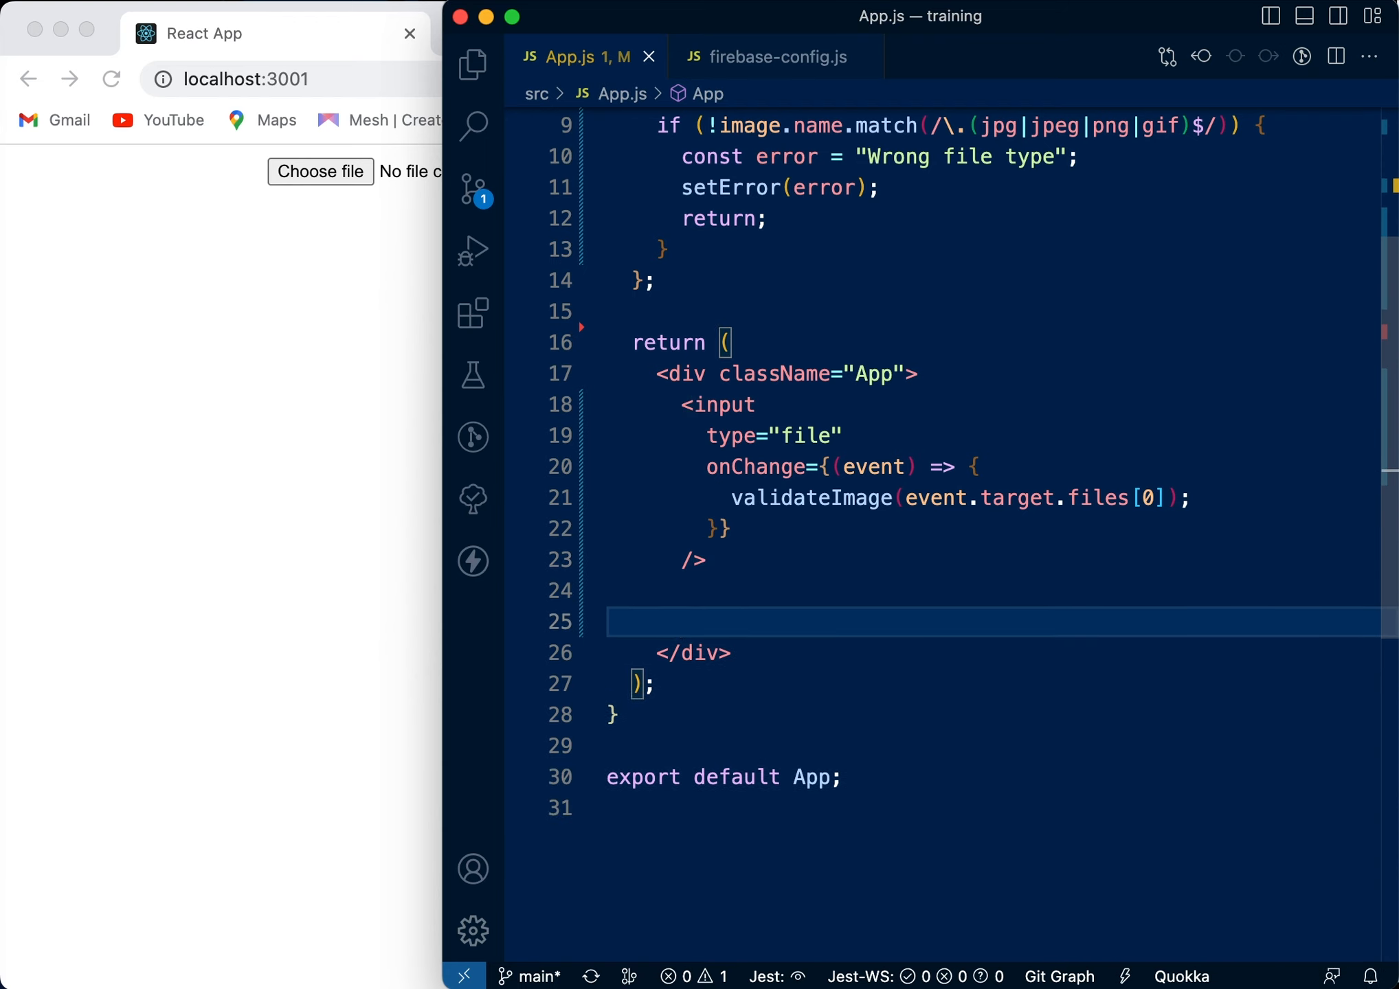
Render {error && <p>{error}</p>} below the file input.
{"action": "type", "text": "{error }"}
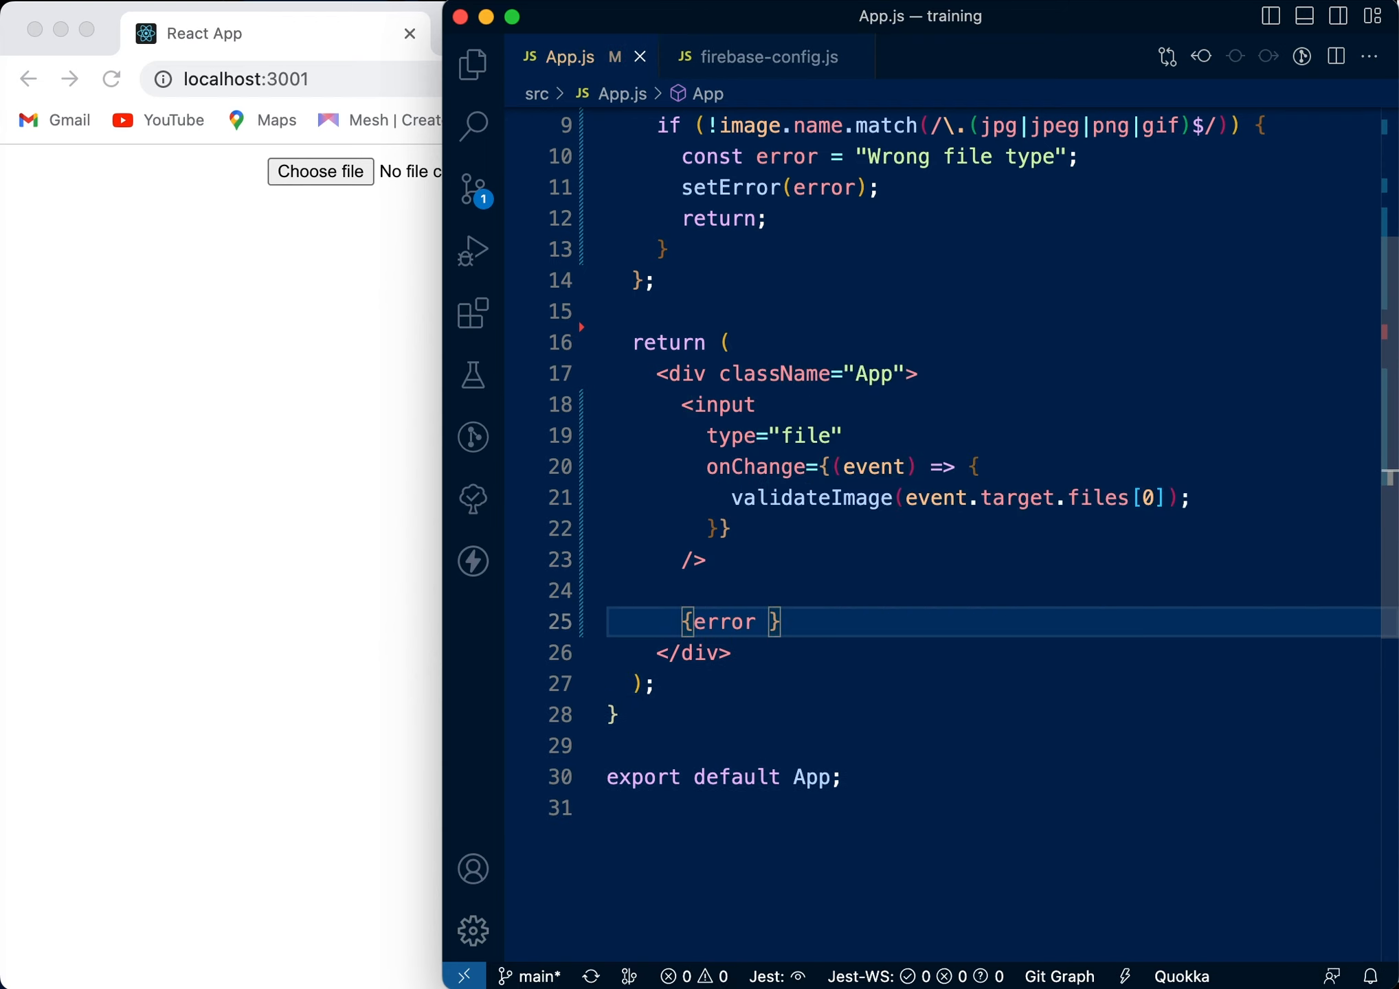
{"action": "type", "text": "&& <p><"}
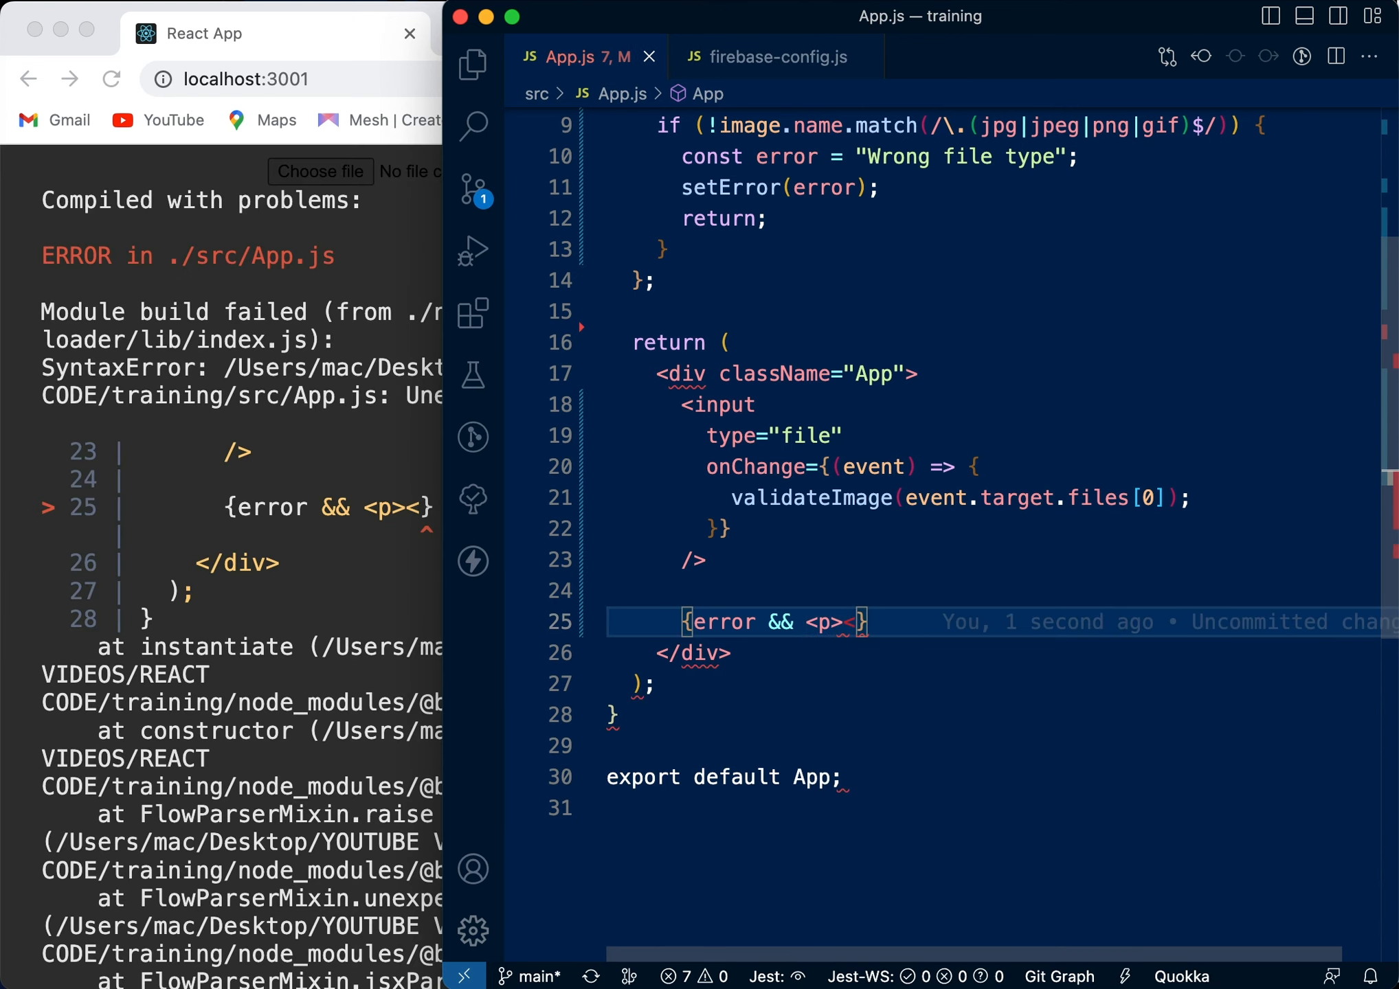
{"action": "type", "text": "/p>"}
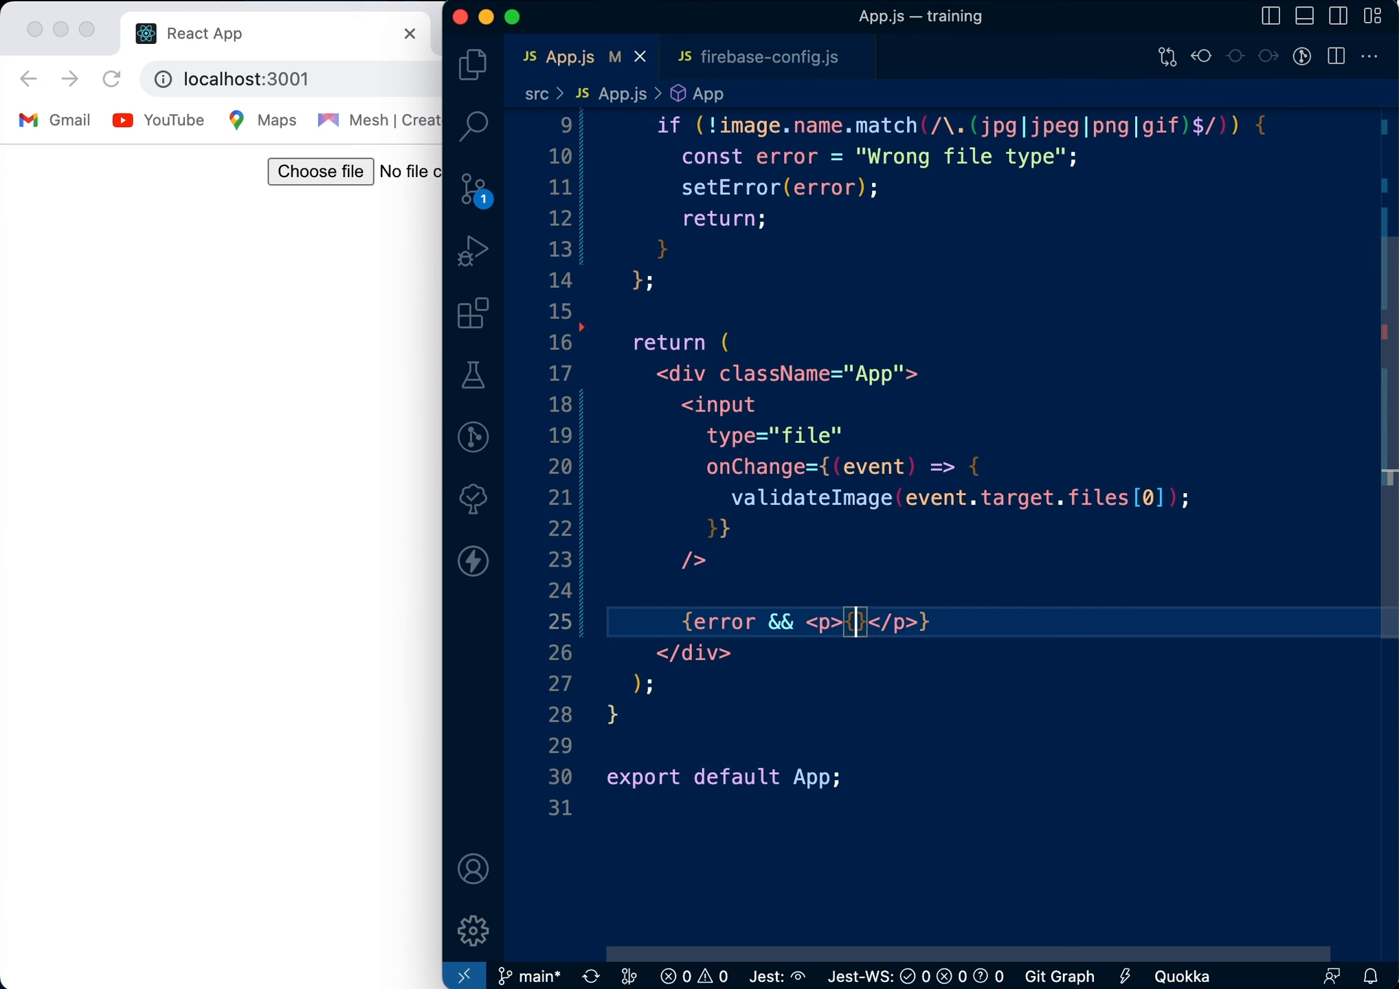
{"action": "type", "text": "errors"}
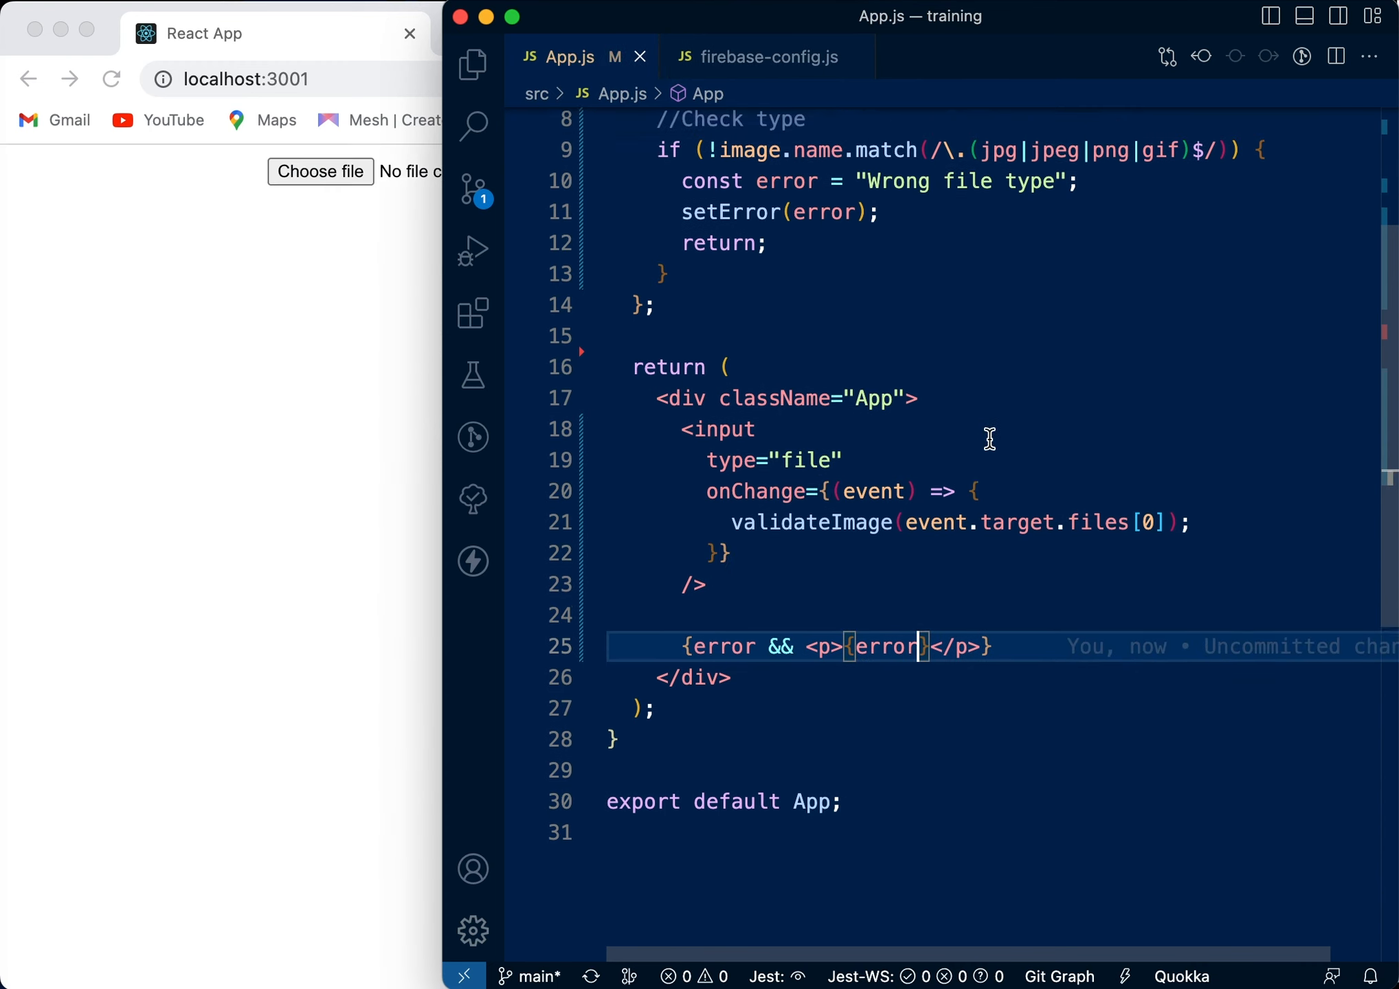
{"action": "scroll", "scroll_direction": "up", "scroll_amount": 3}
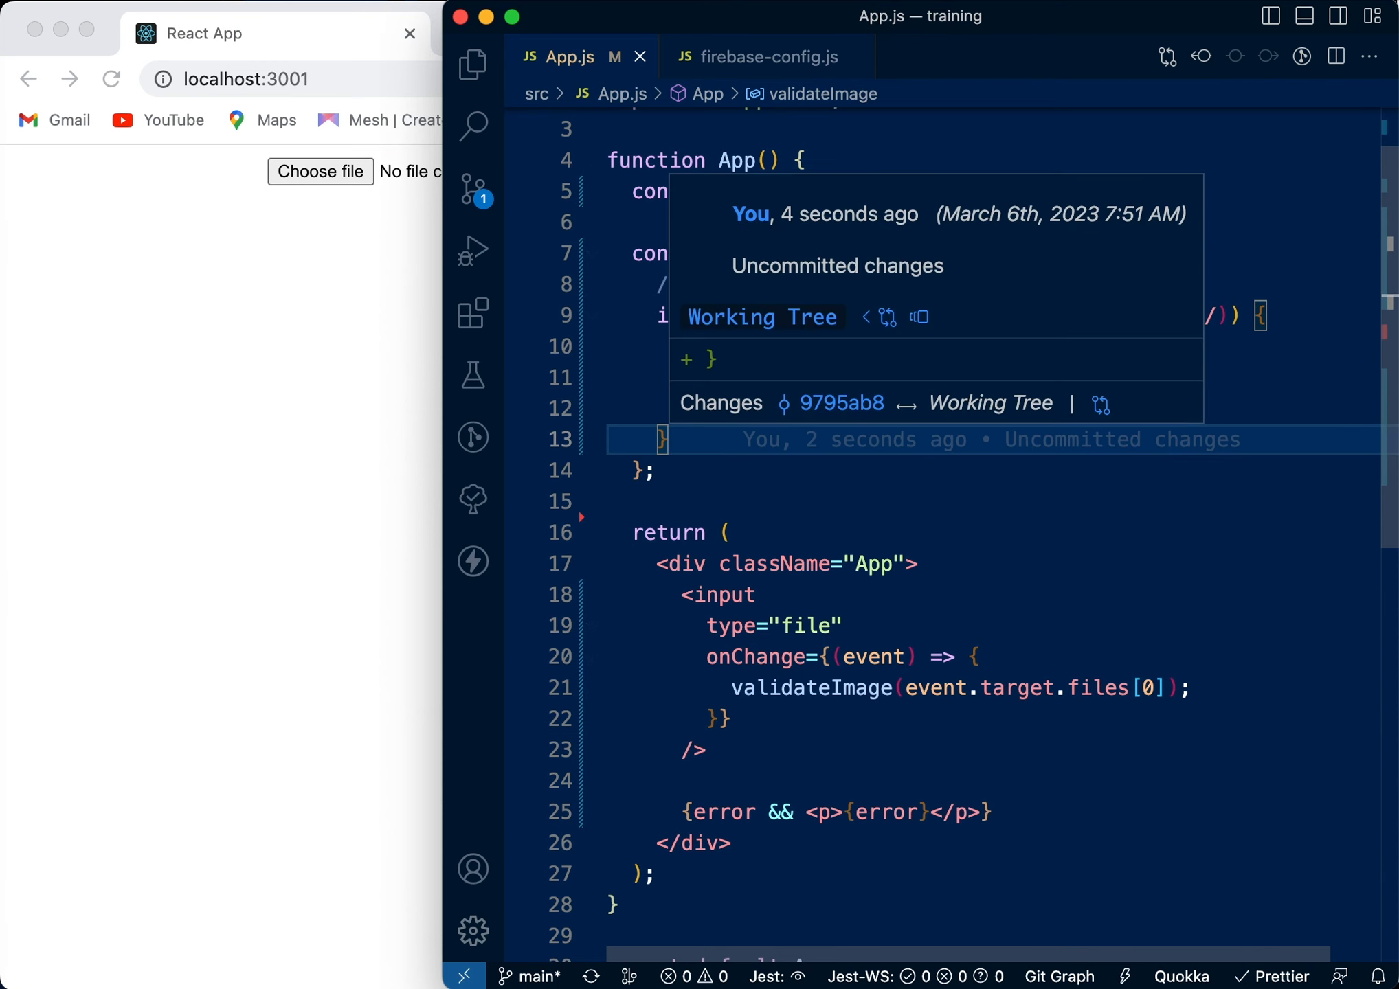
{"action": "type", "text": "setErr"}
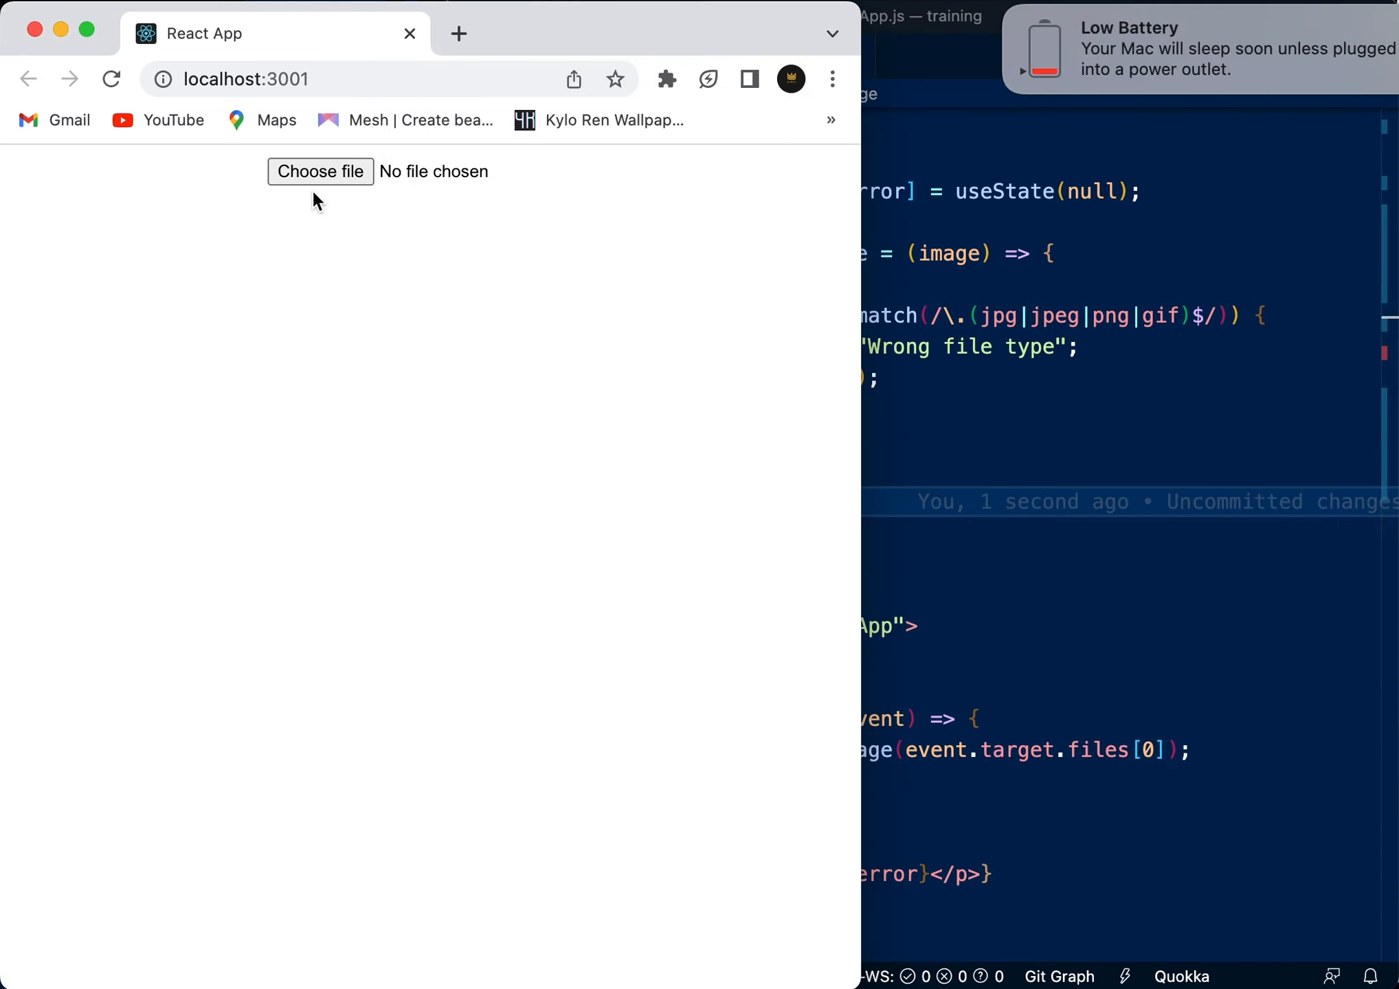
Upload Breakdown.xlsx and see the 'Wrong file type' message.
{"action": "left_click", "coordinate": [320, 171]}
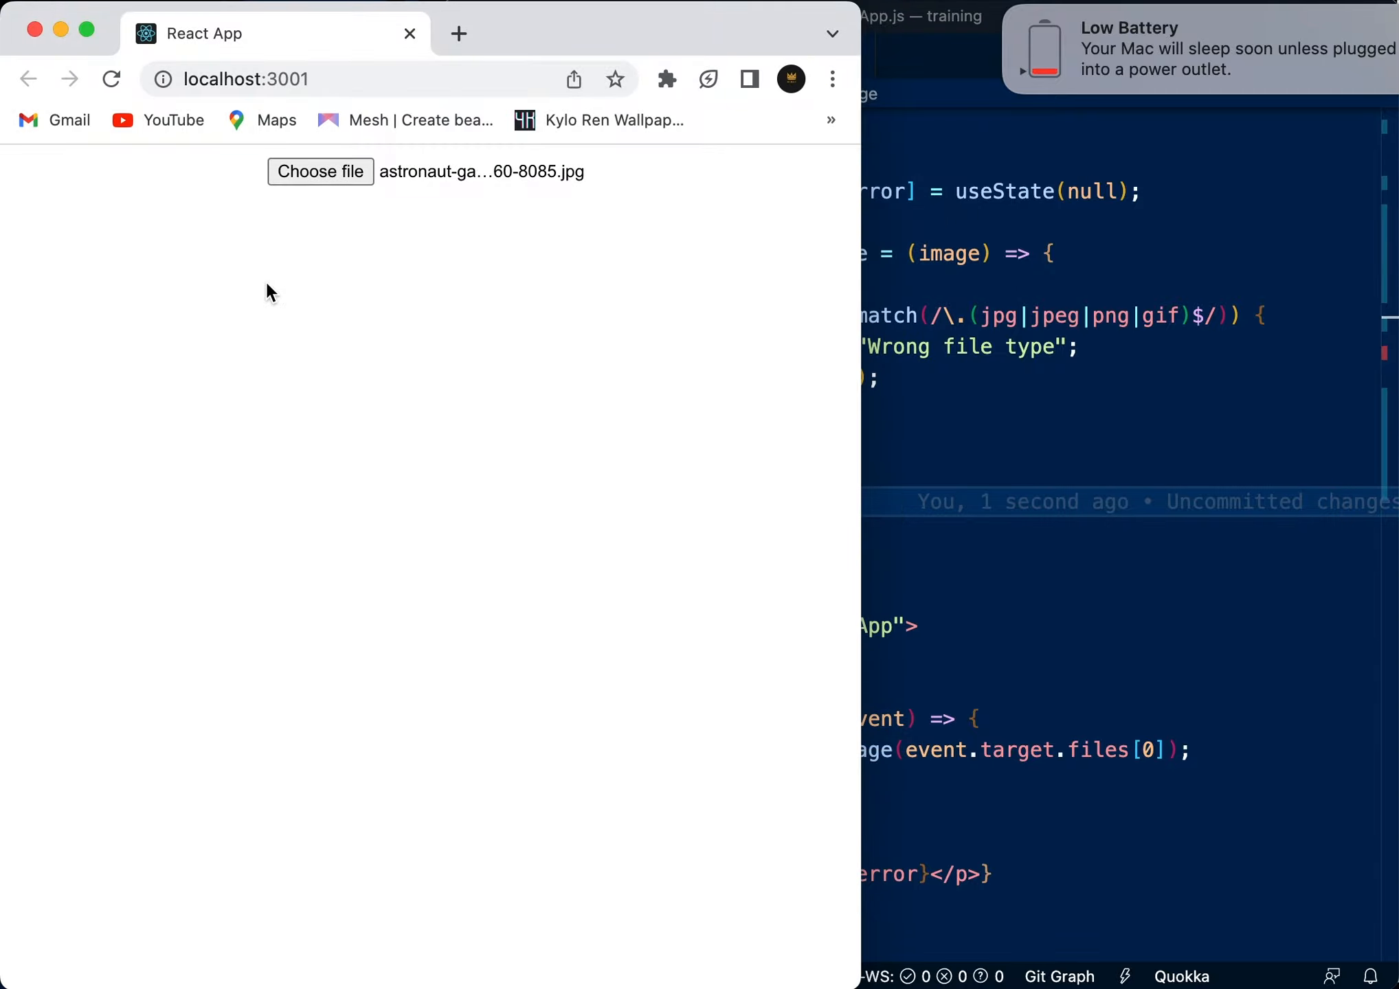
{"action": "mouse_move", "coordinate": [571, 187]}
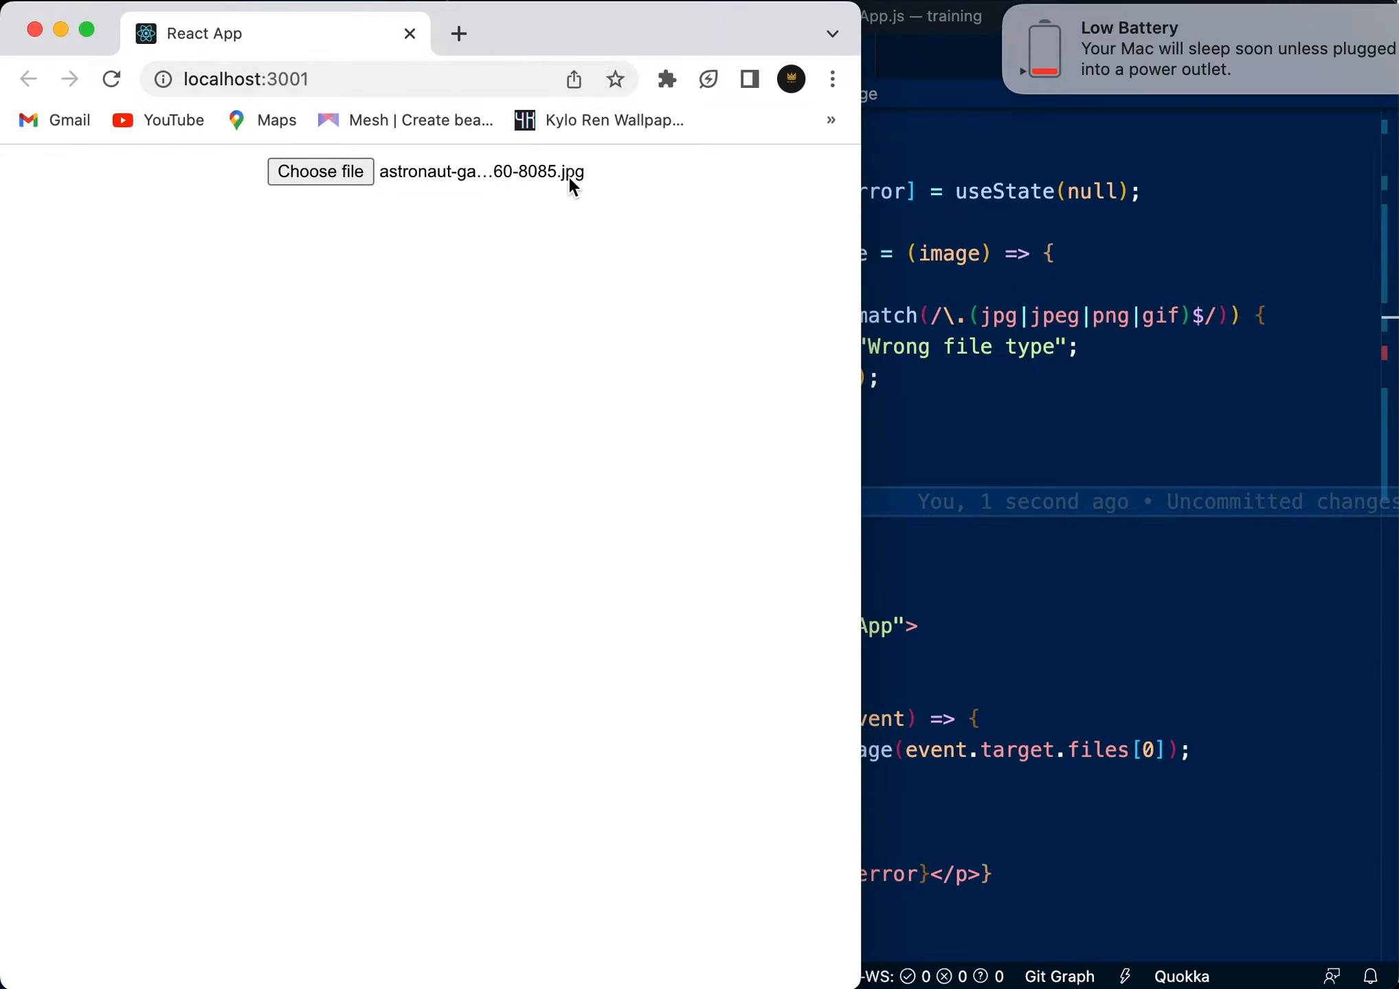
{"action": "left_click", "coordinate": [320, 170]}
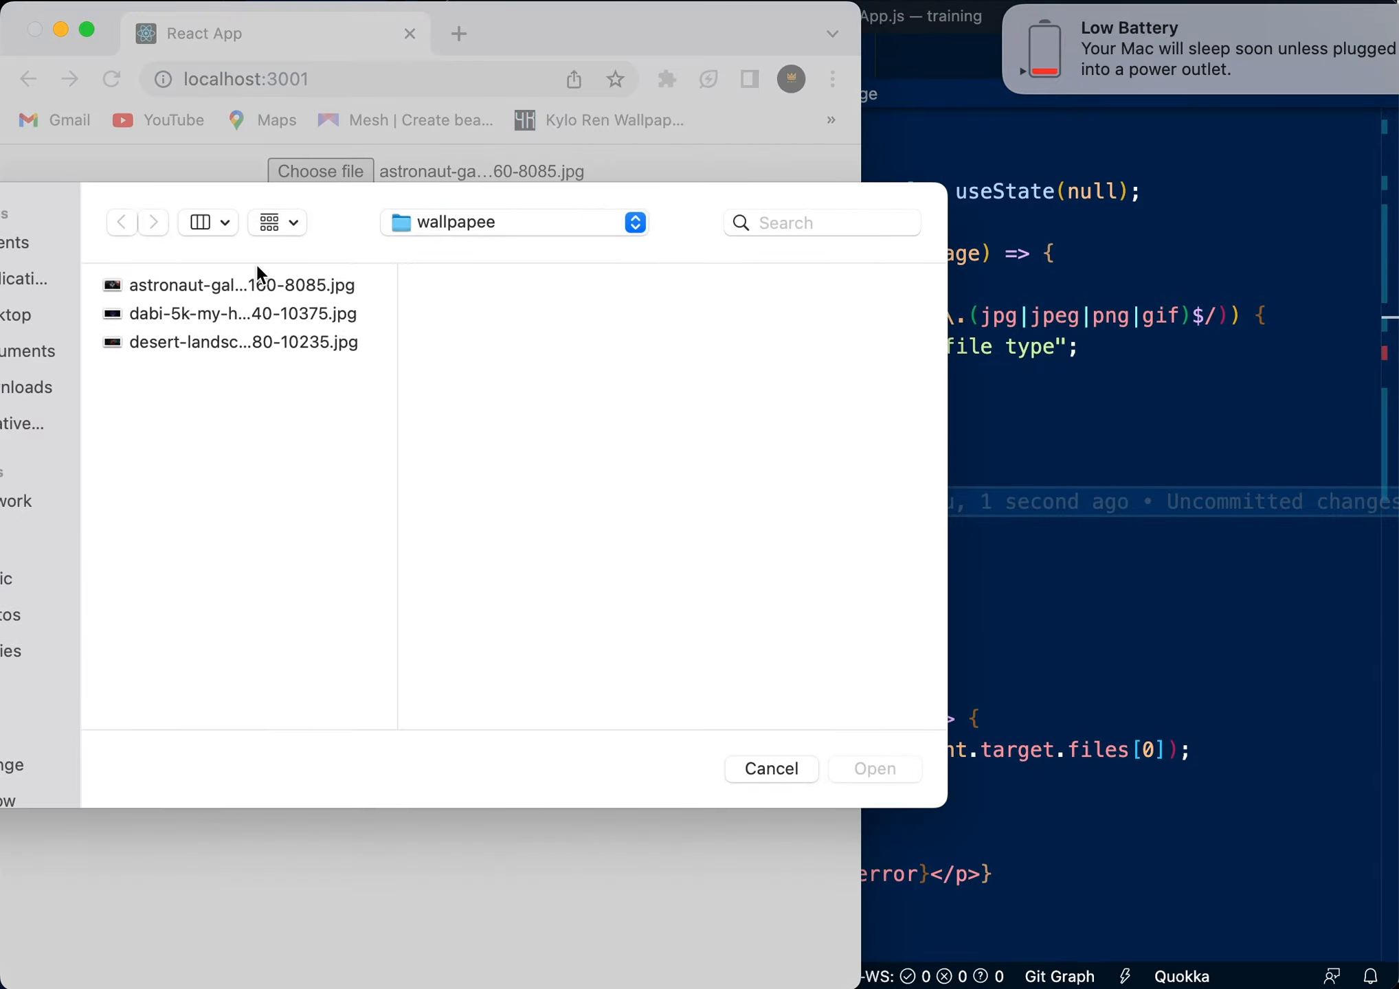
{"action": "left_click", "coordinate": [27, 350]}
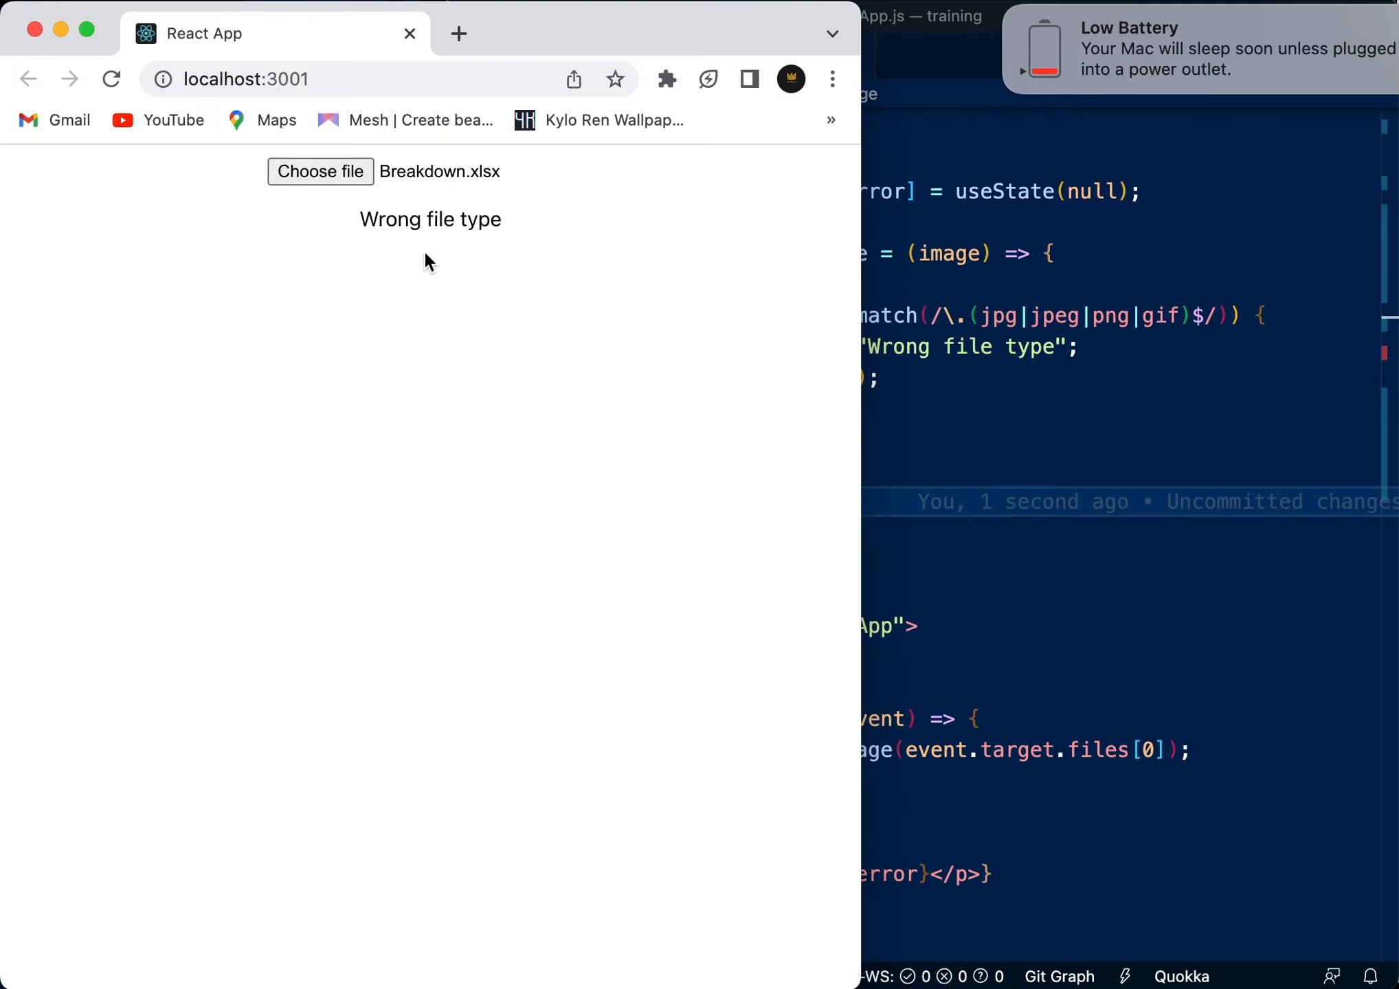
{"action": "mouse_move", "coordinate": [1052, 4]}
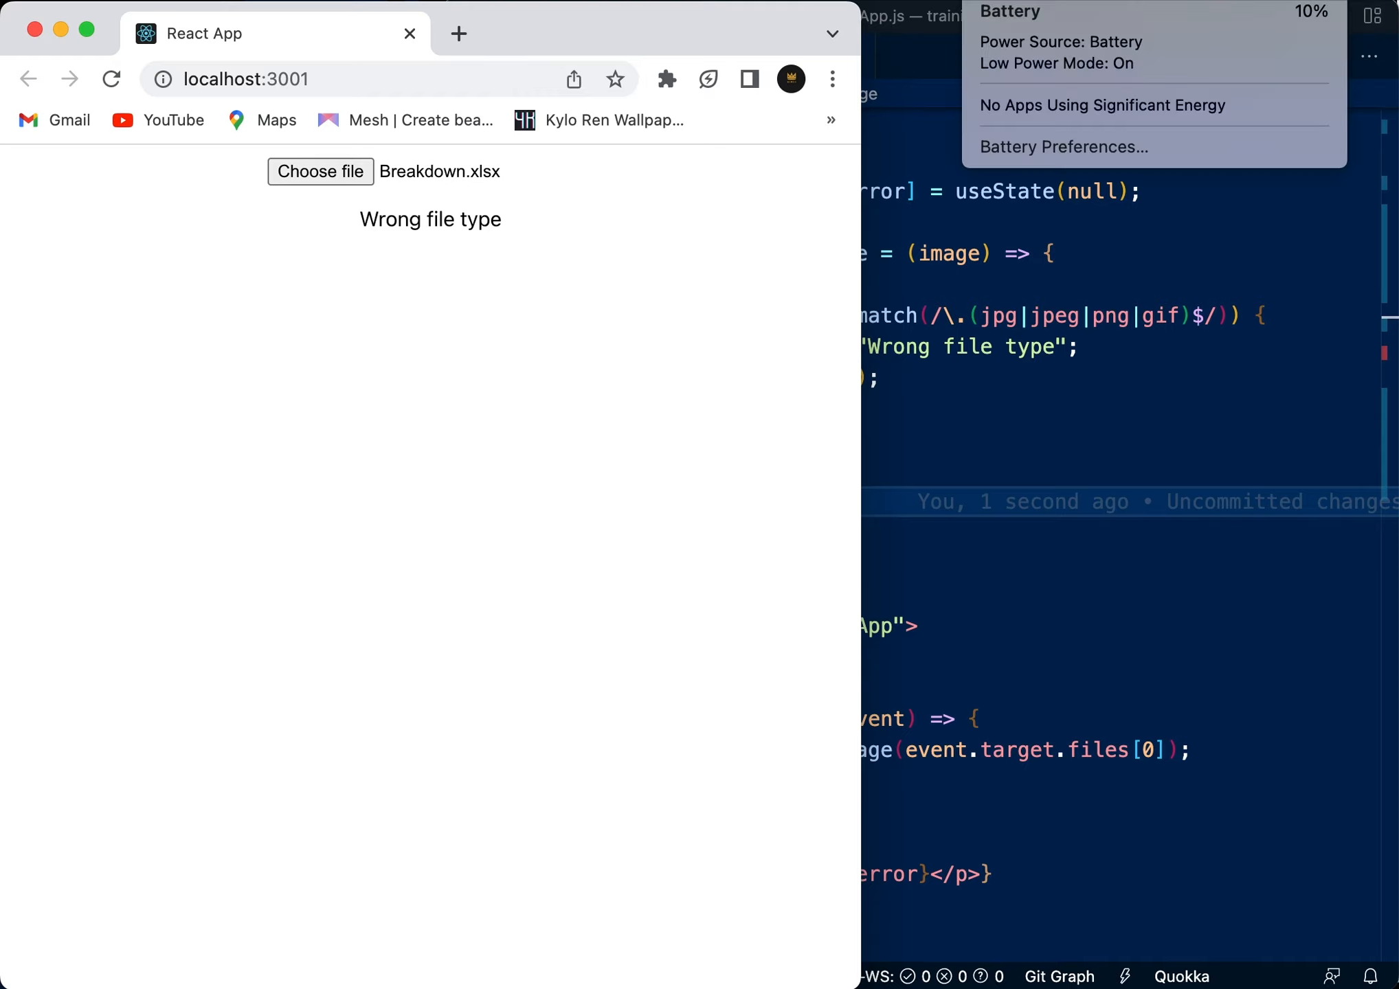
{"action": "left_click", "coordinate": [347, 270]}
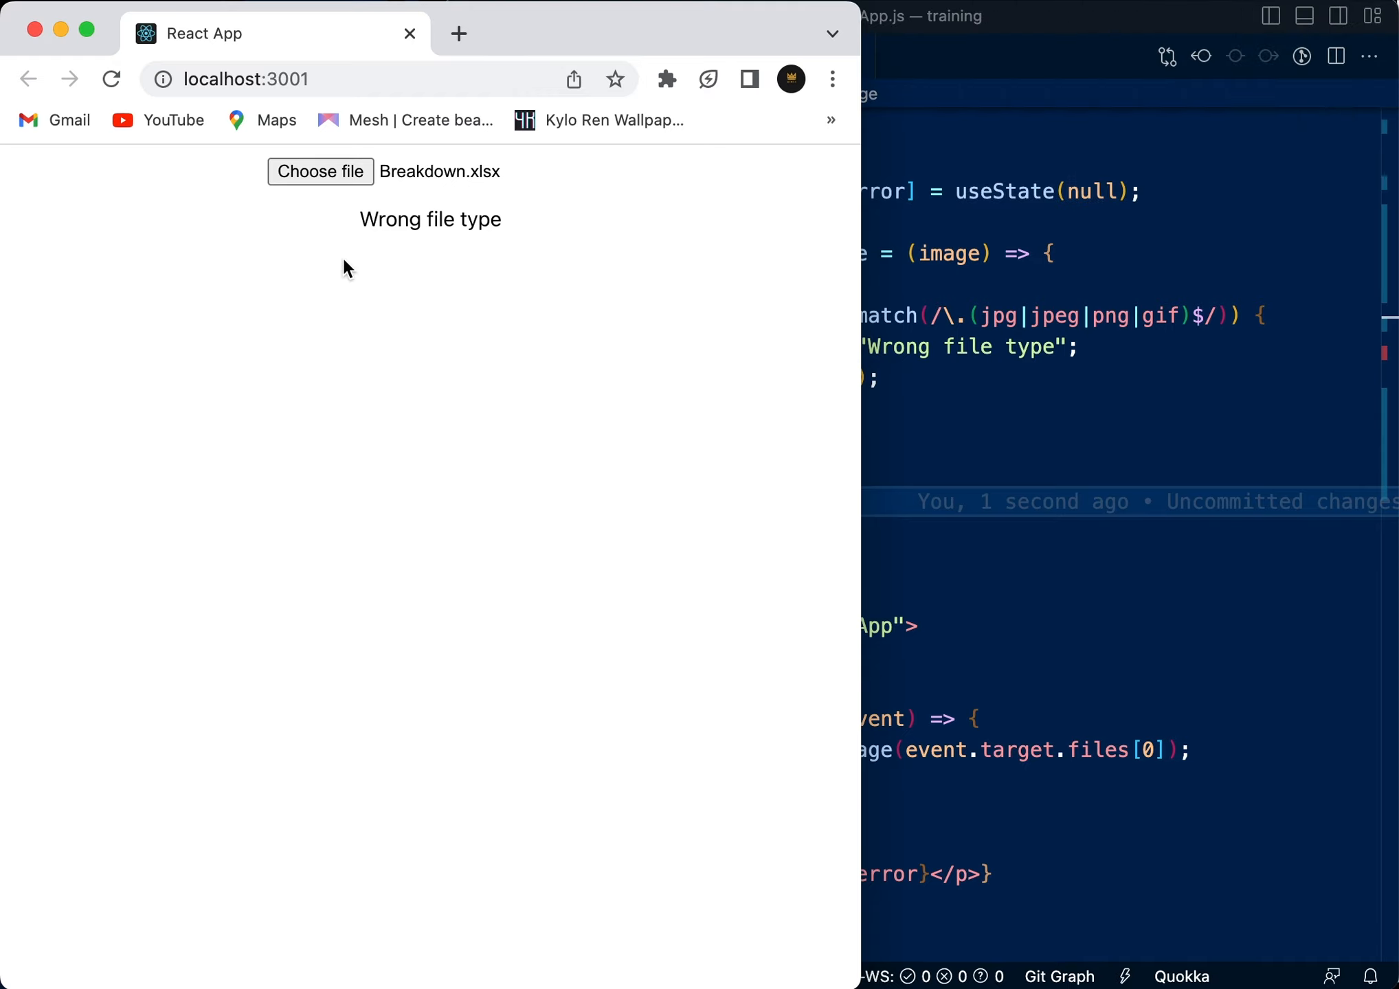
{"action": "mouse_move", "coordinate": [594, 214]}
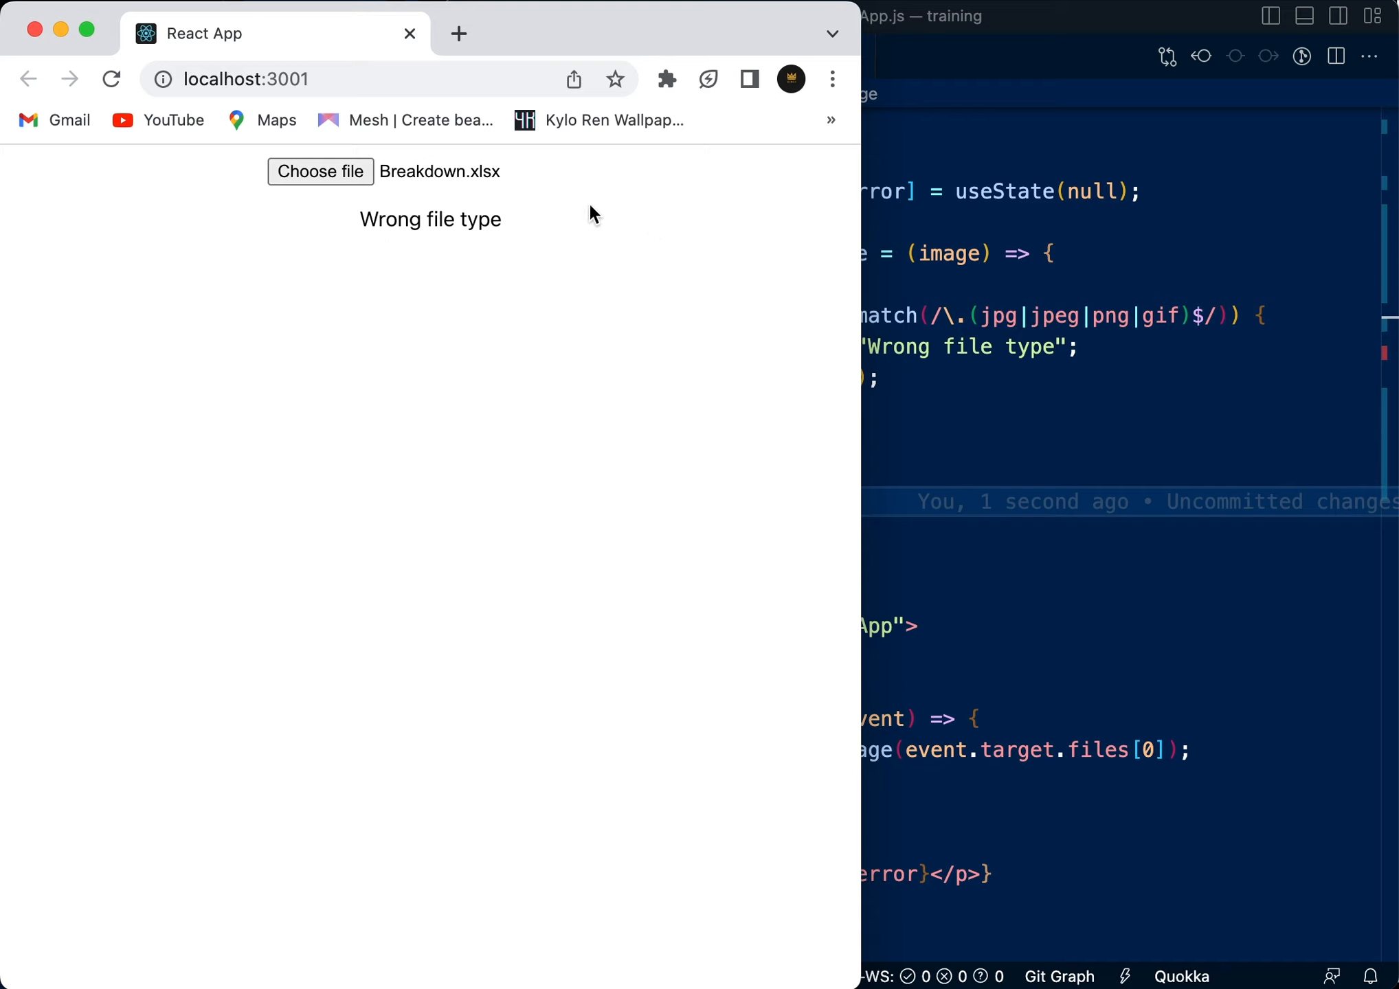
{"action": "mouse_move", "coordinate": [1028, 352]}
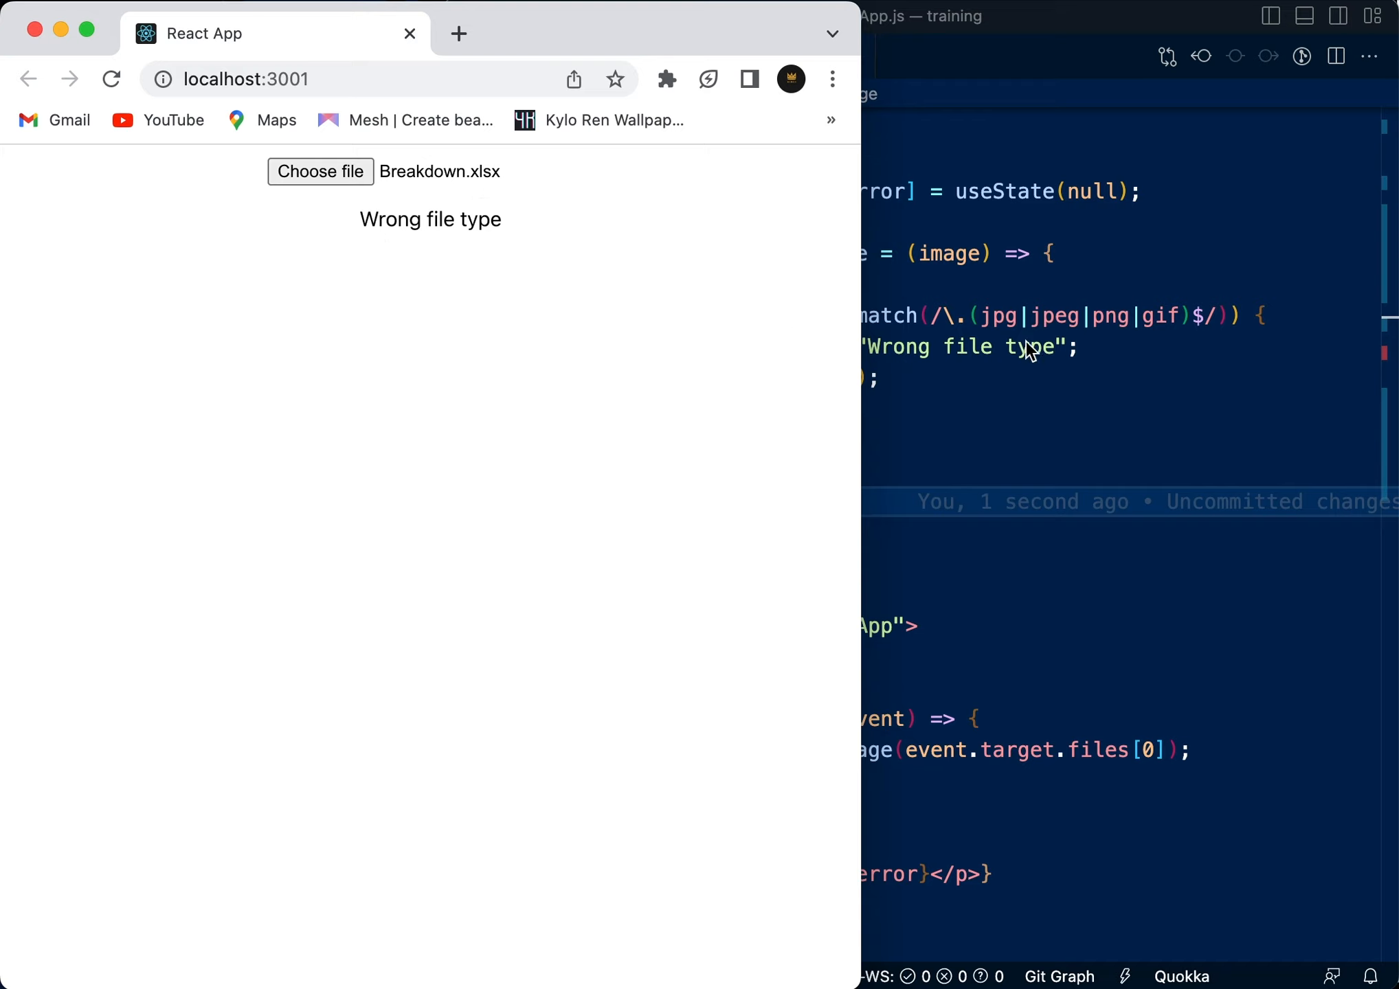
{"action": "mouse_move", "coordinate": [366, 230]}
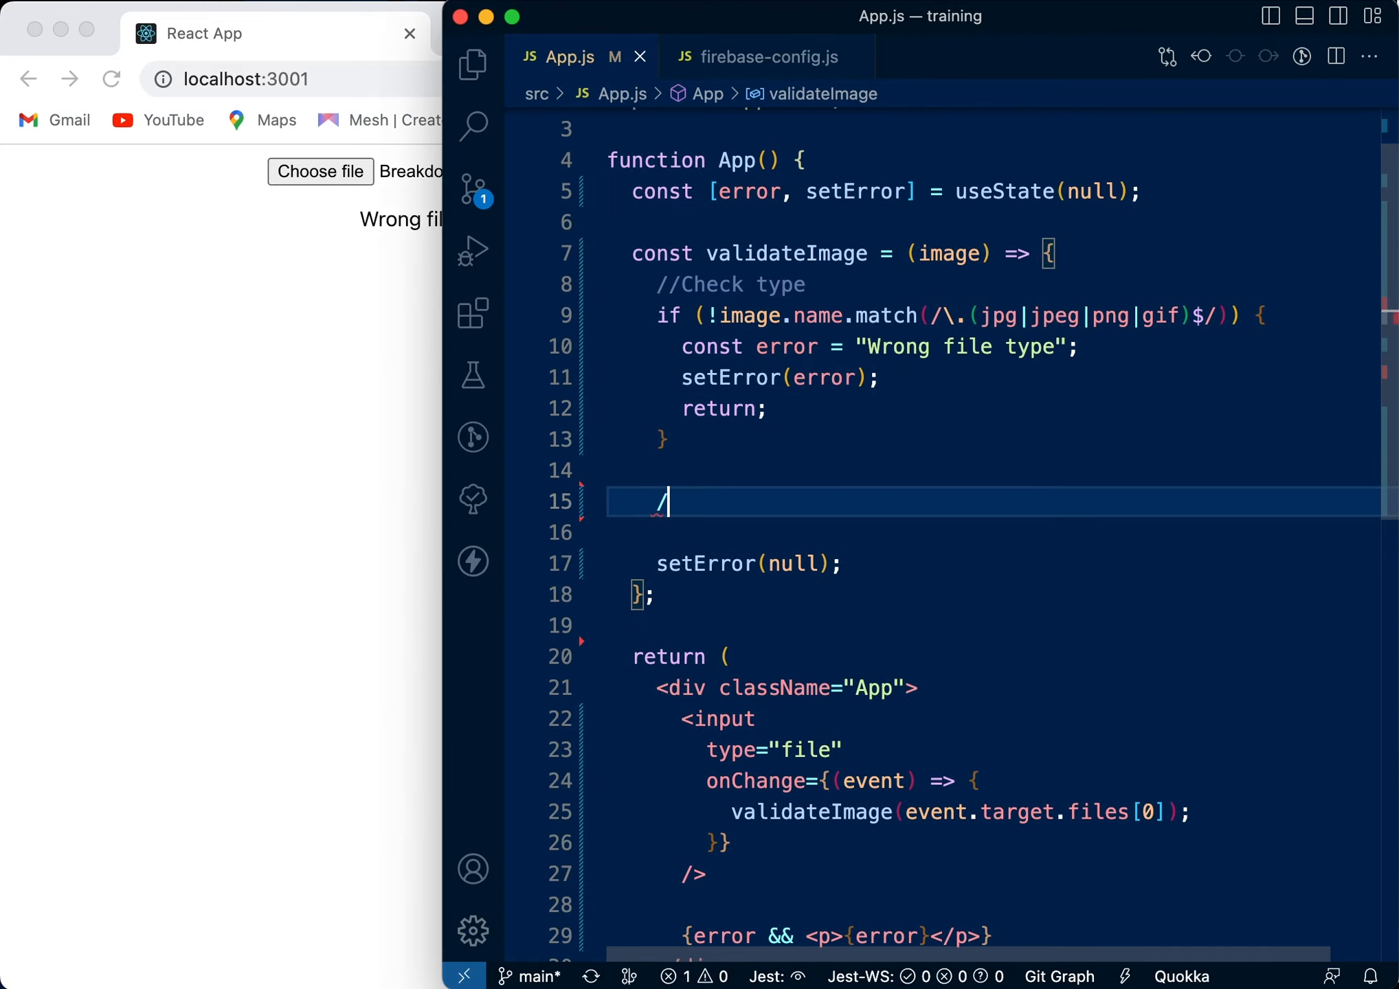
Add a // Check Image Size comment and start if(image.size > below it.
{"action": "type", "text": "/ Check"}
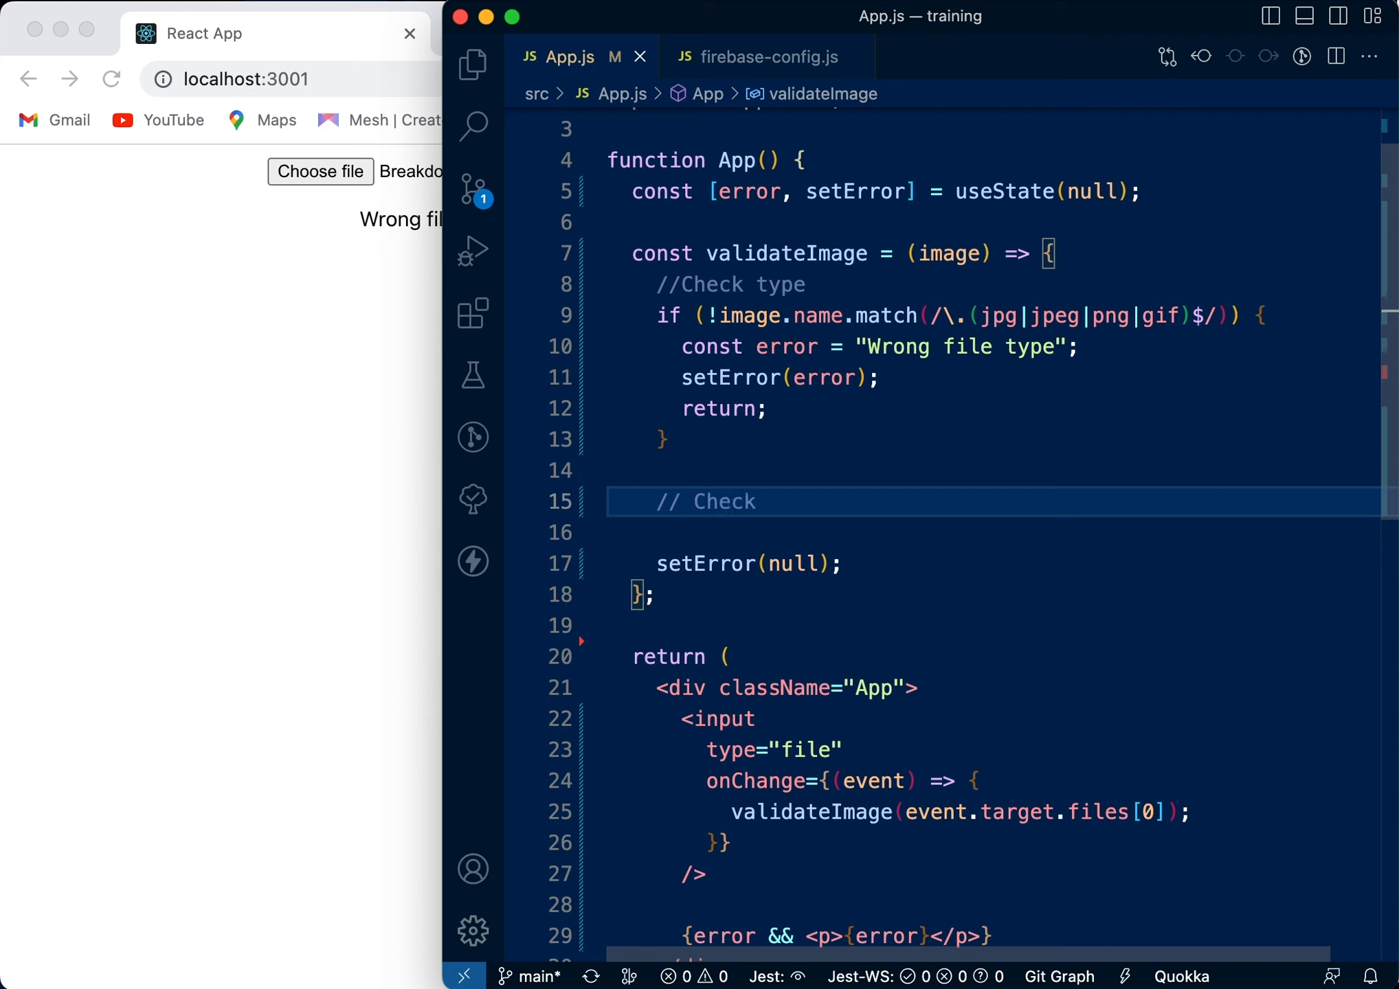
{"action": "type", "text": "Imgae"}
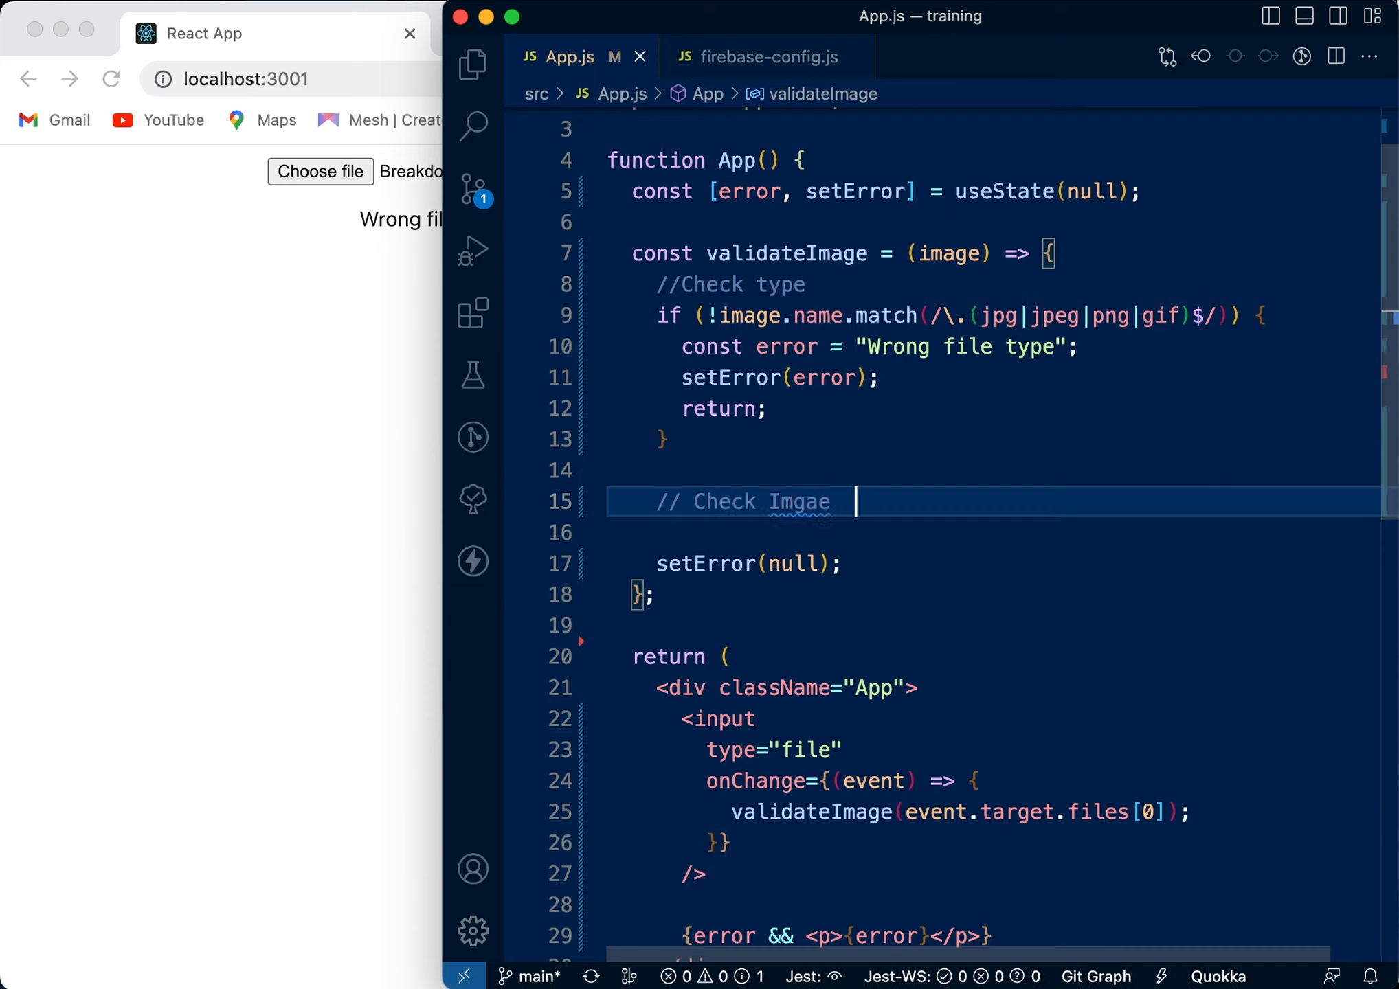
{"action": "type", "text": "Image"}
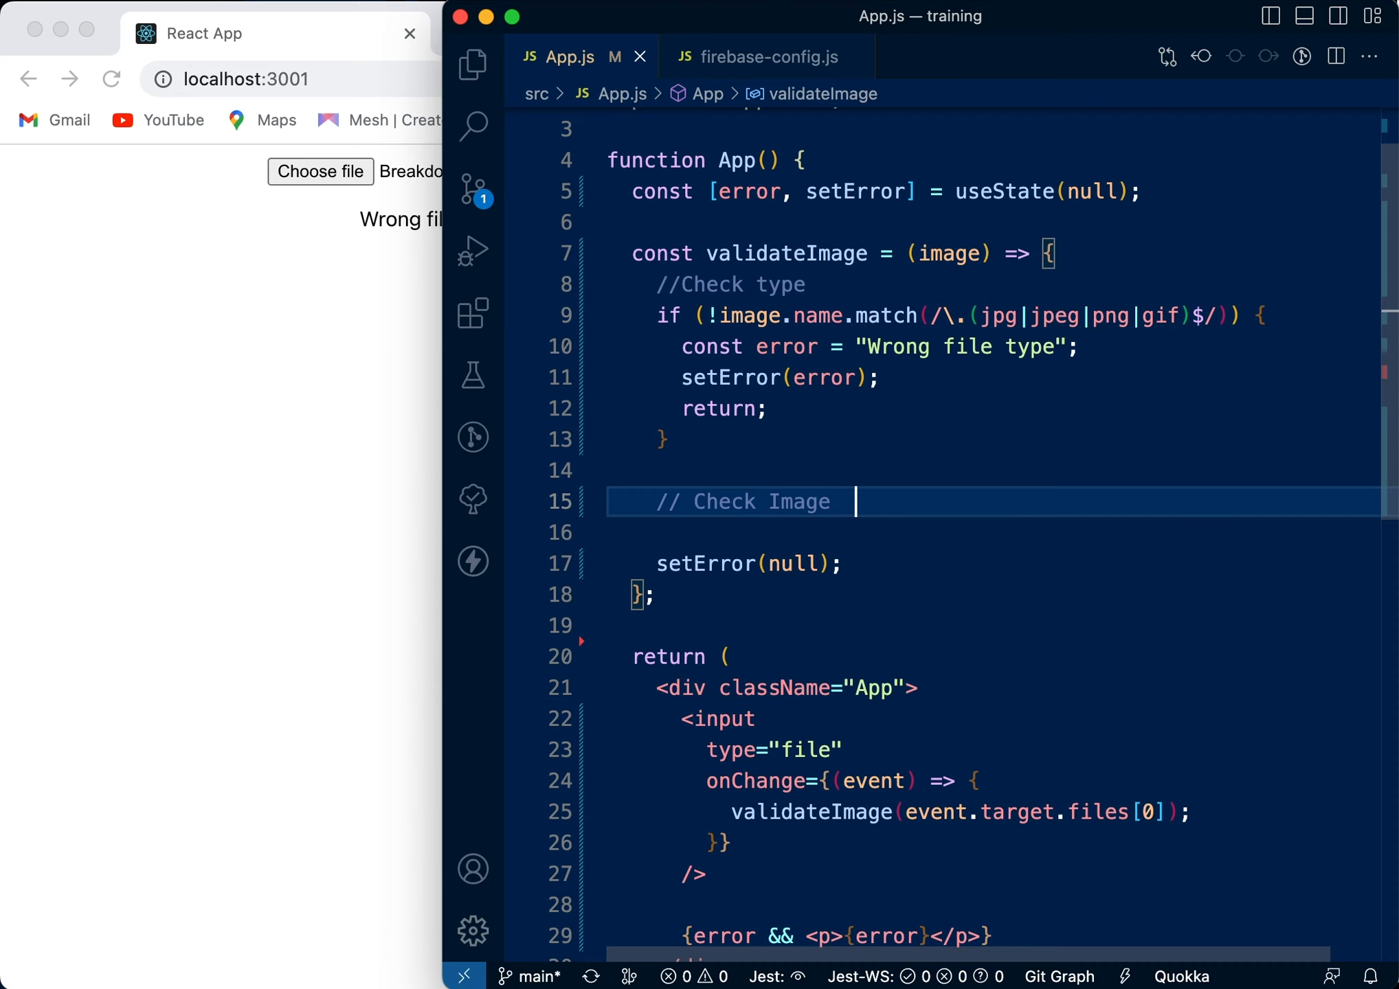
{"action": "key", "text": "Enter"}
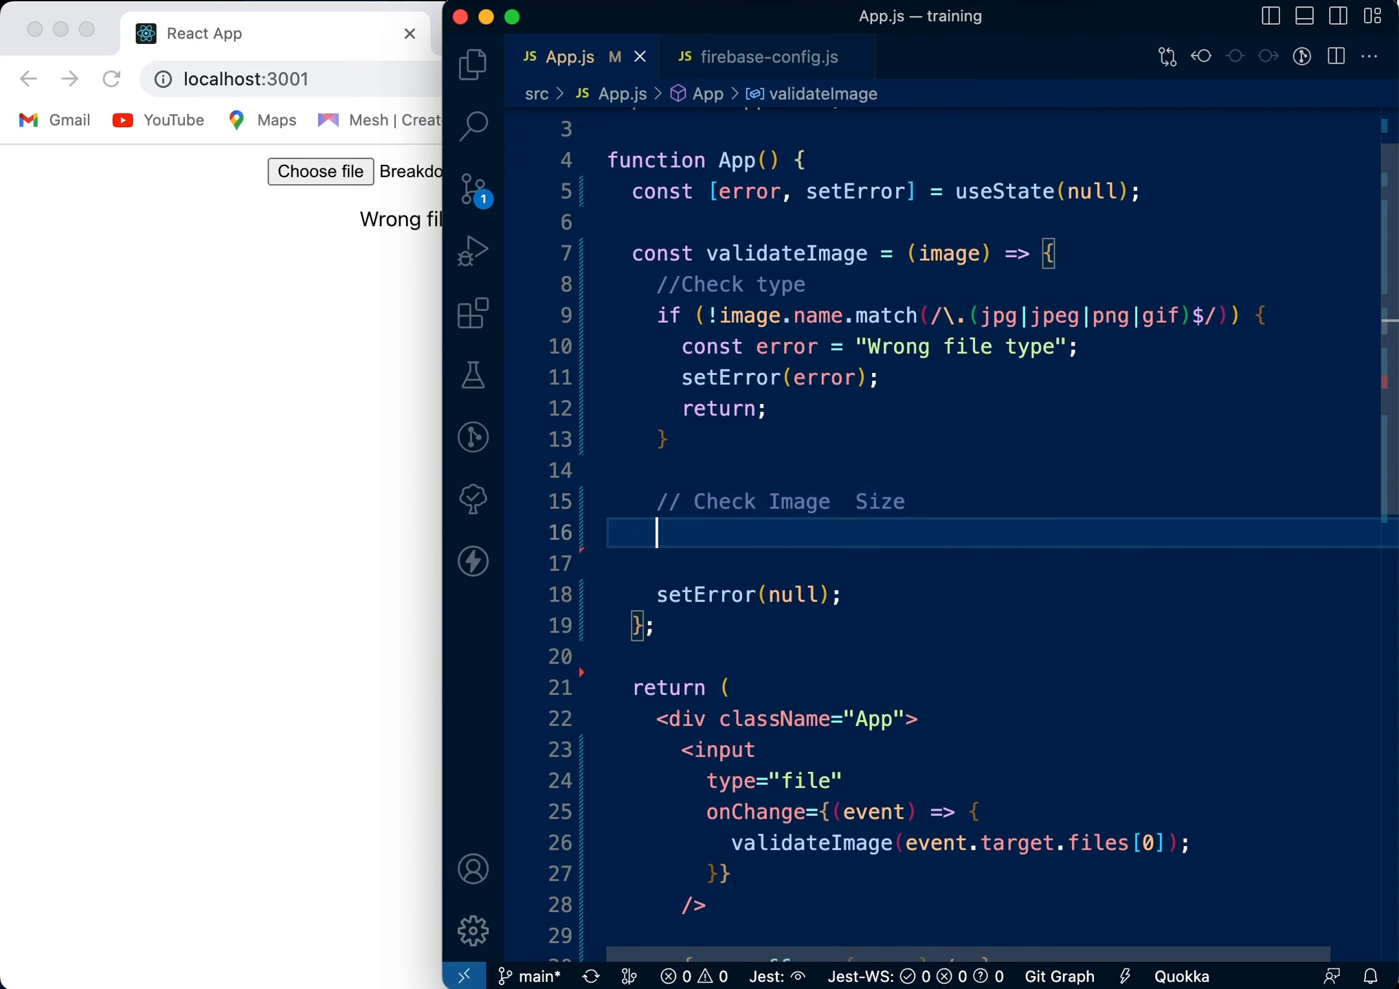
{"action": "type", "text": "if()"}
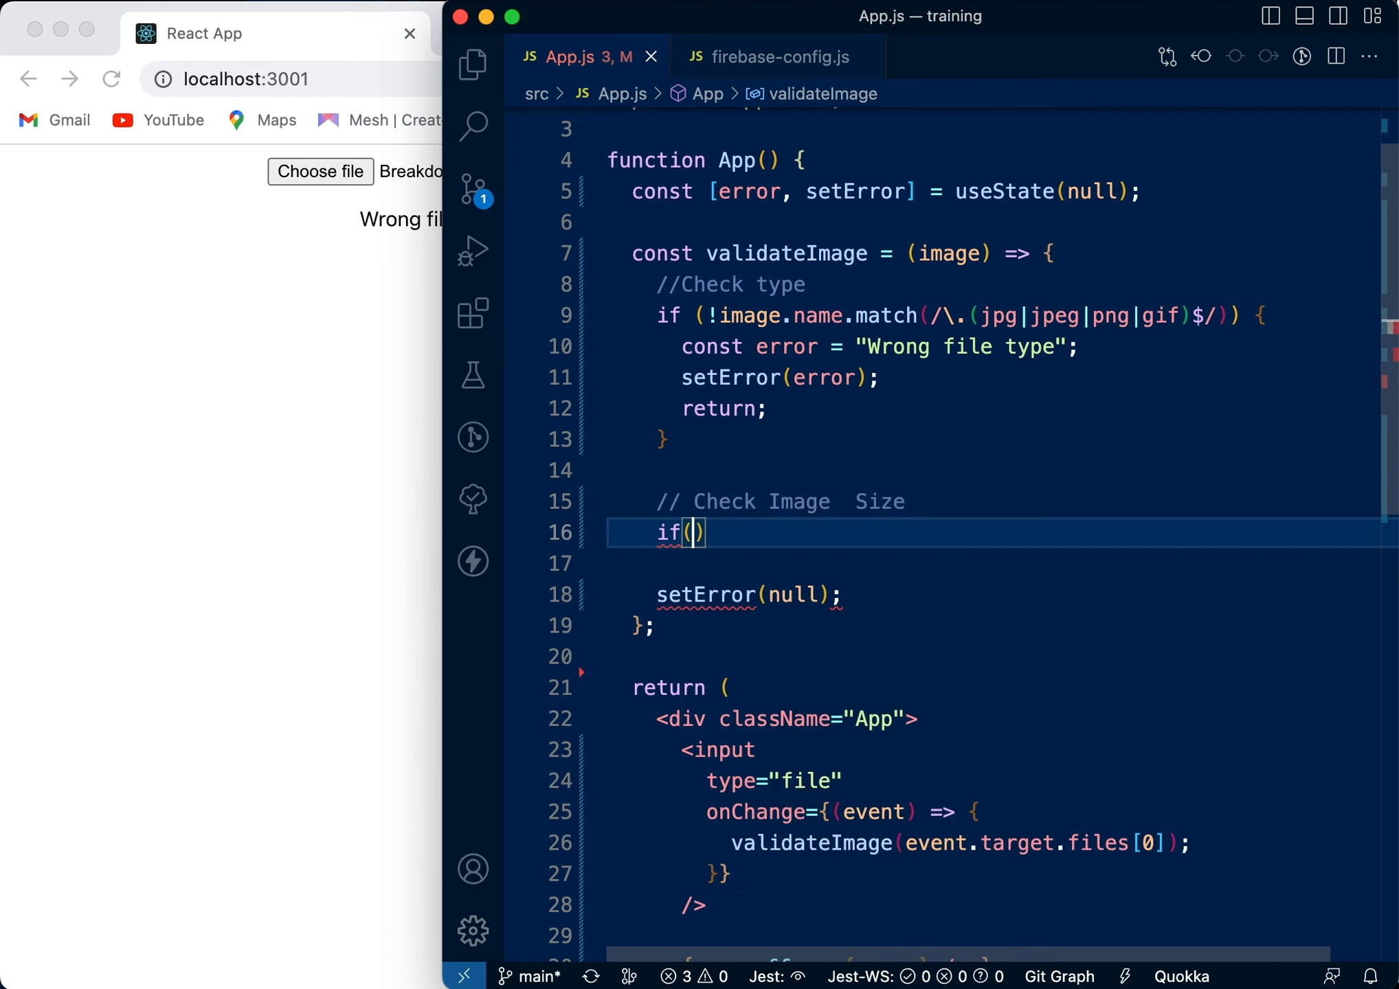
{"action": "type", "text": "image.siz"}
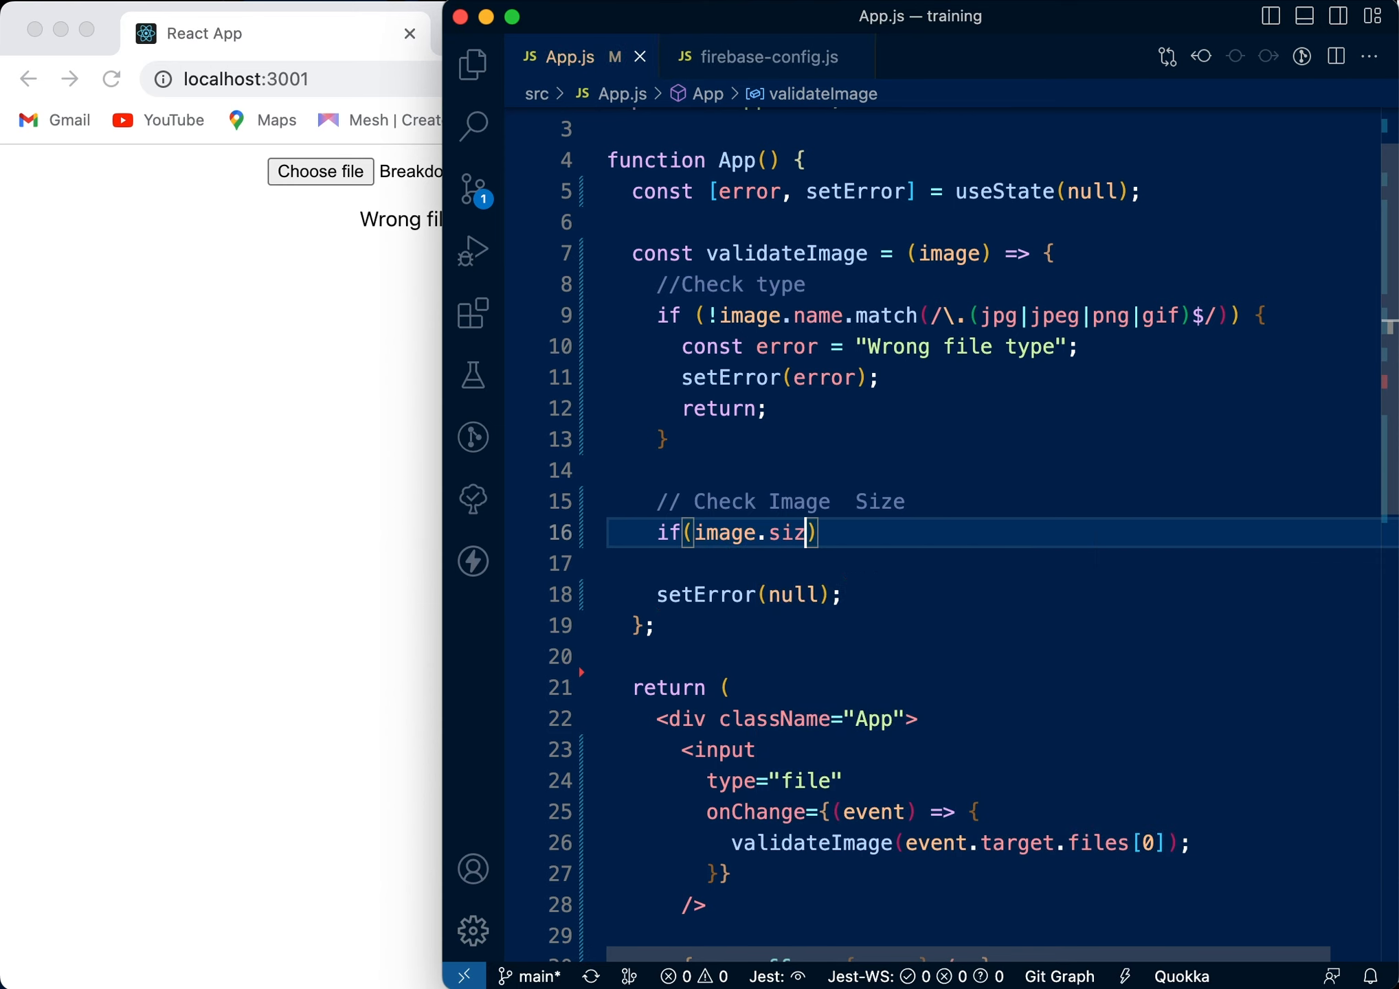
{"action": "type", "text": "e >"}
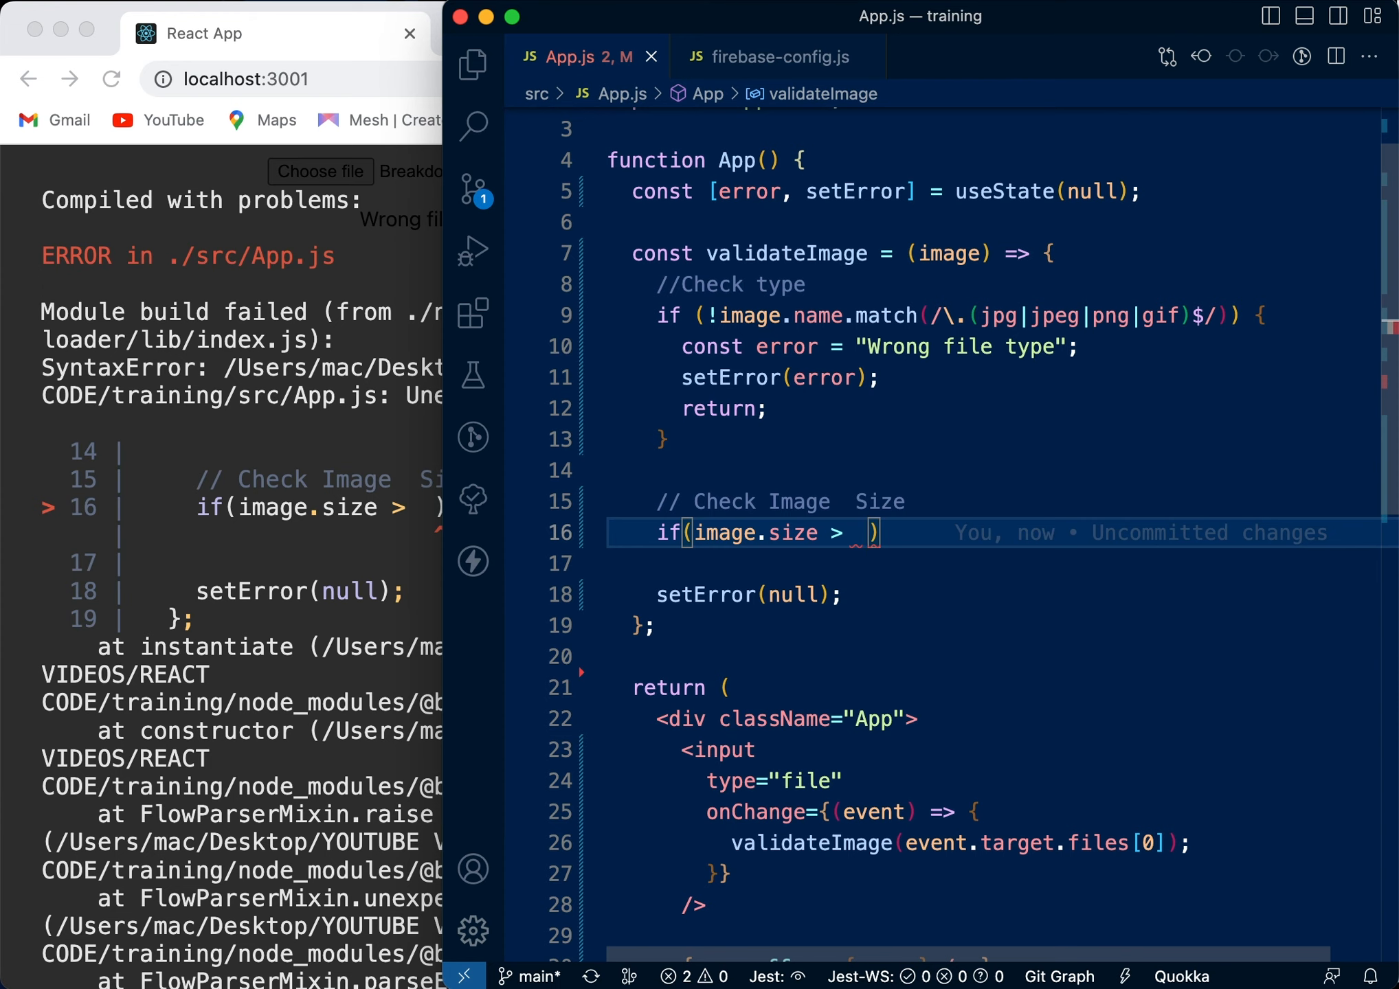
Set the size limit in the condition to 5000000 bytes.
{"action": "type", "text": "500,00"}
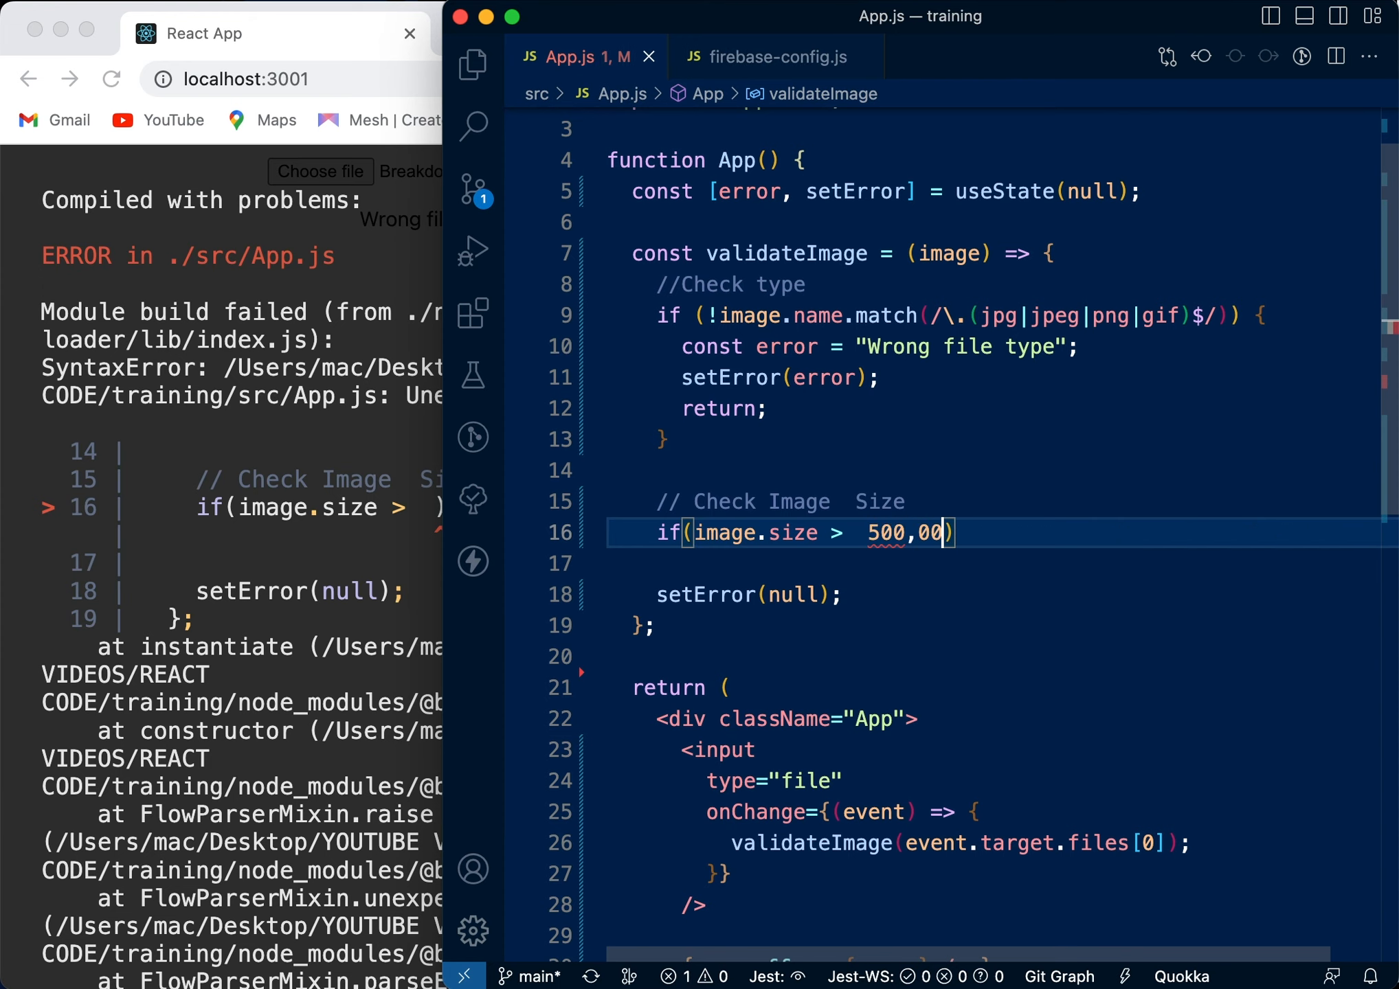
{"action": "type", "text": "0"}
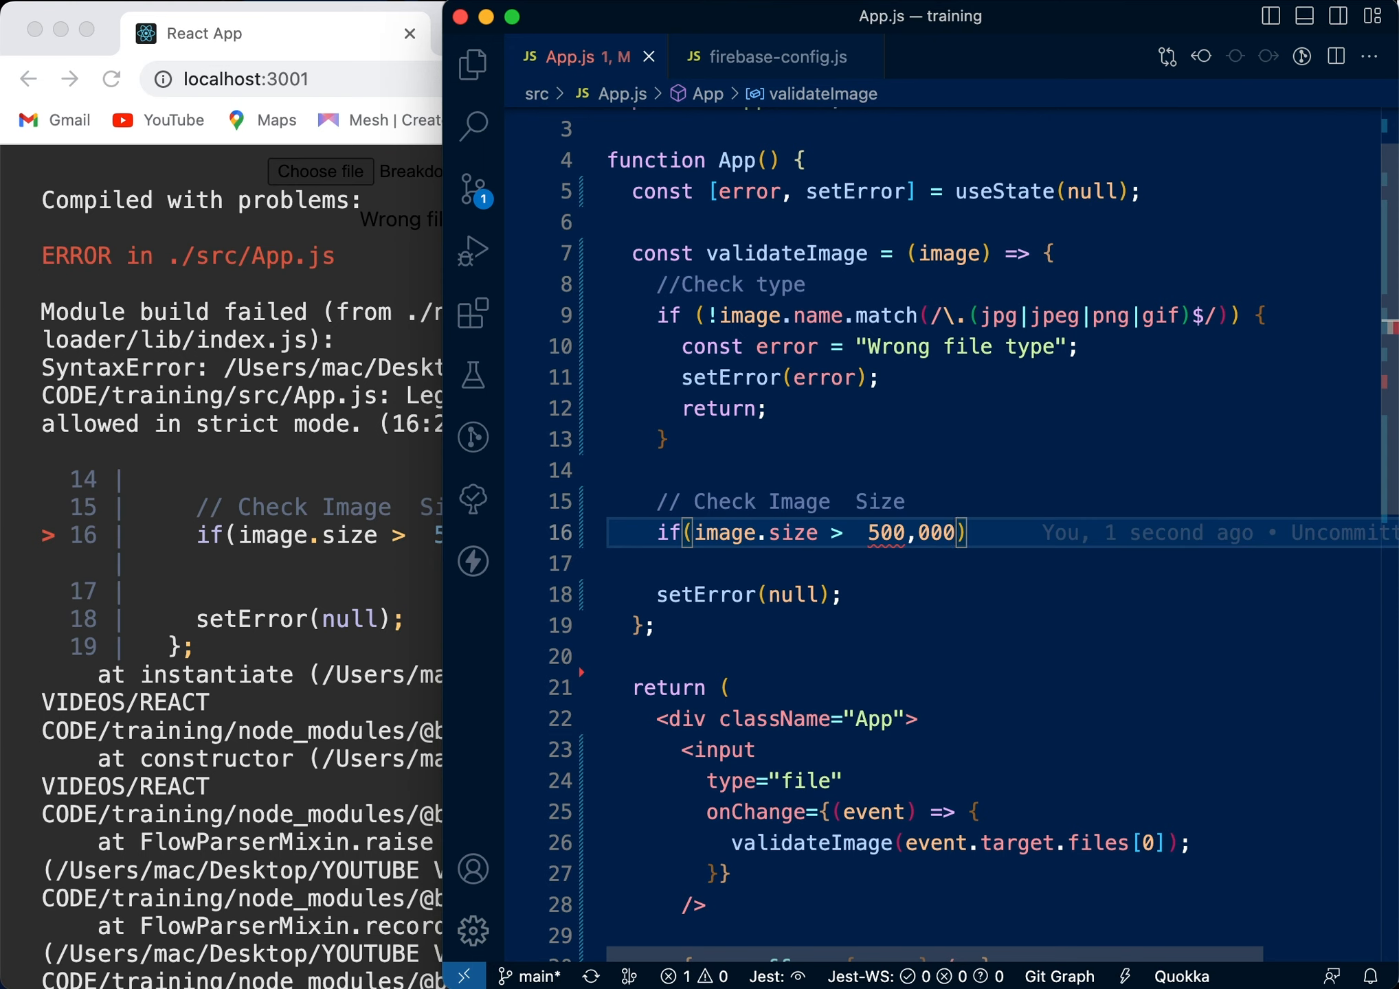
{"action": "key", "text": "Backspace"}
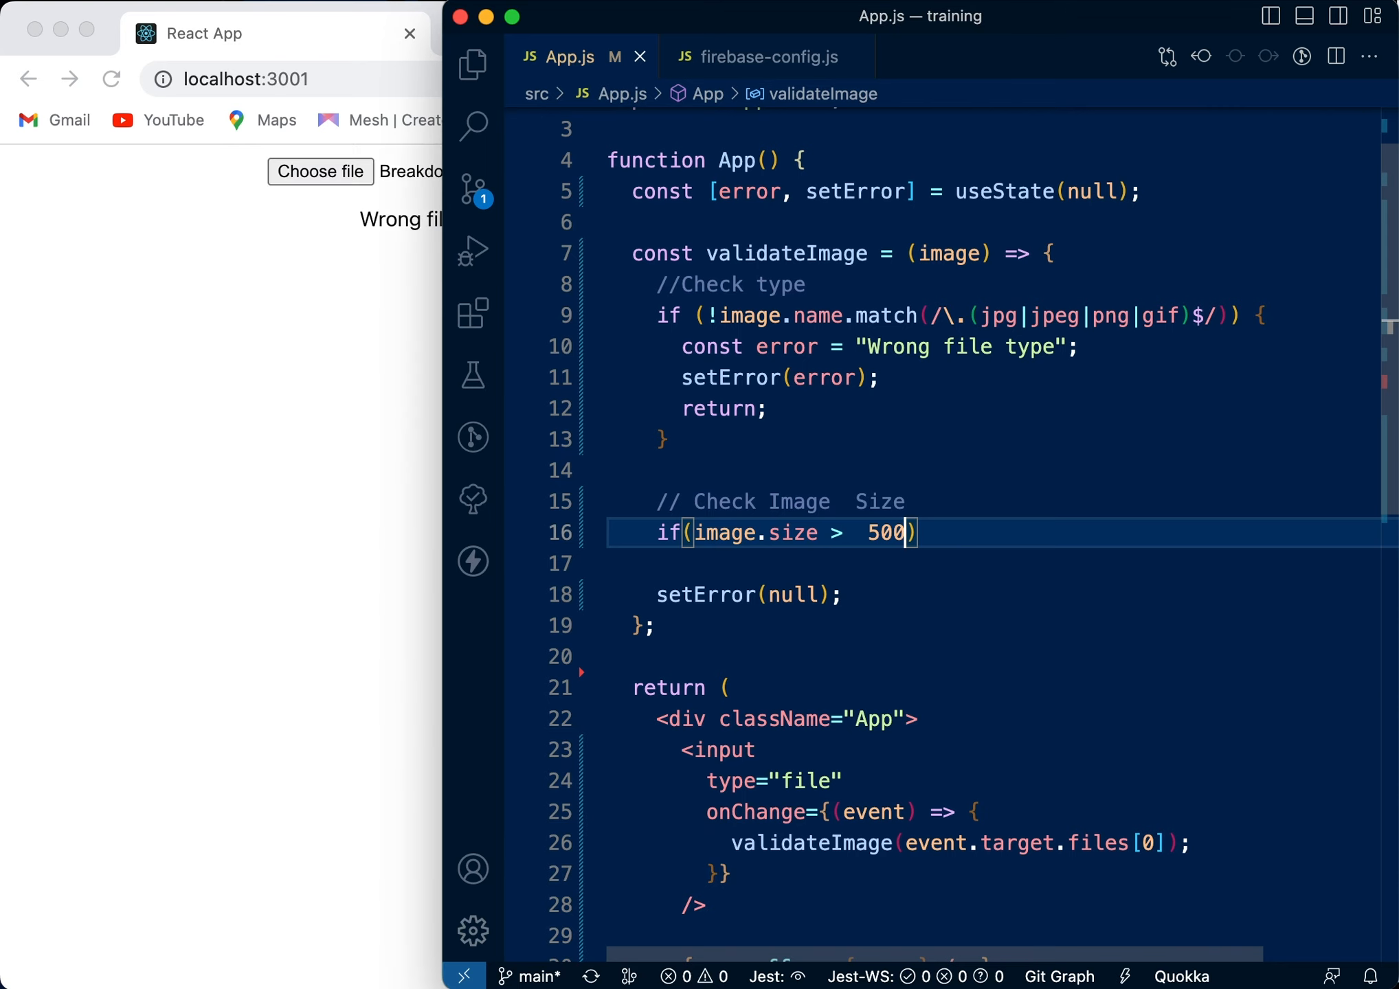
{"action": "type", "text": ","}
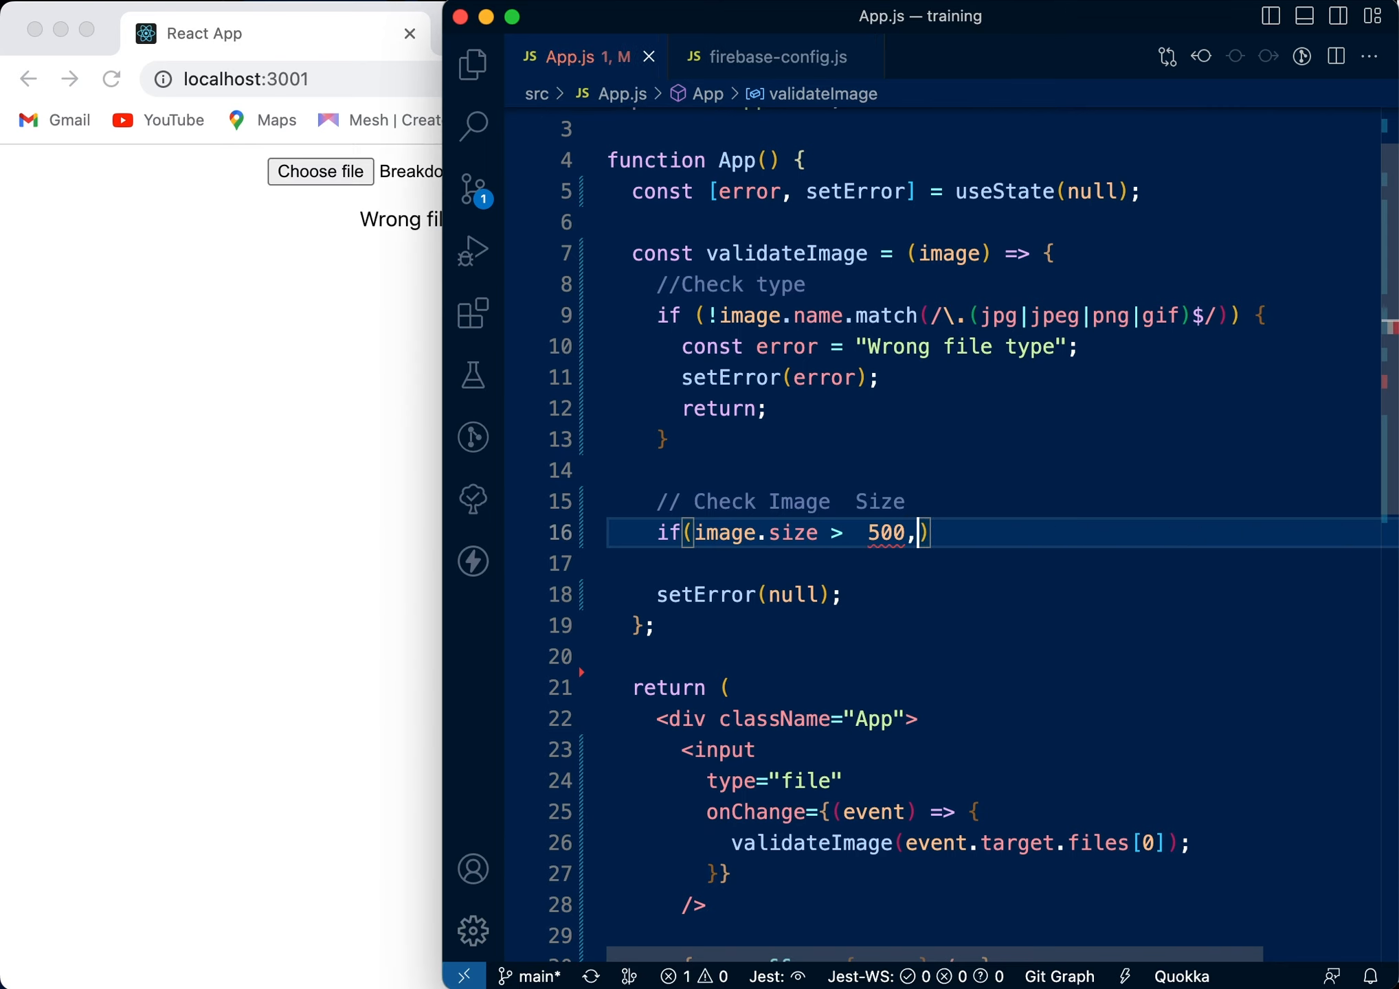
{"action": "type", "text": "000"}
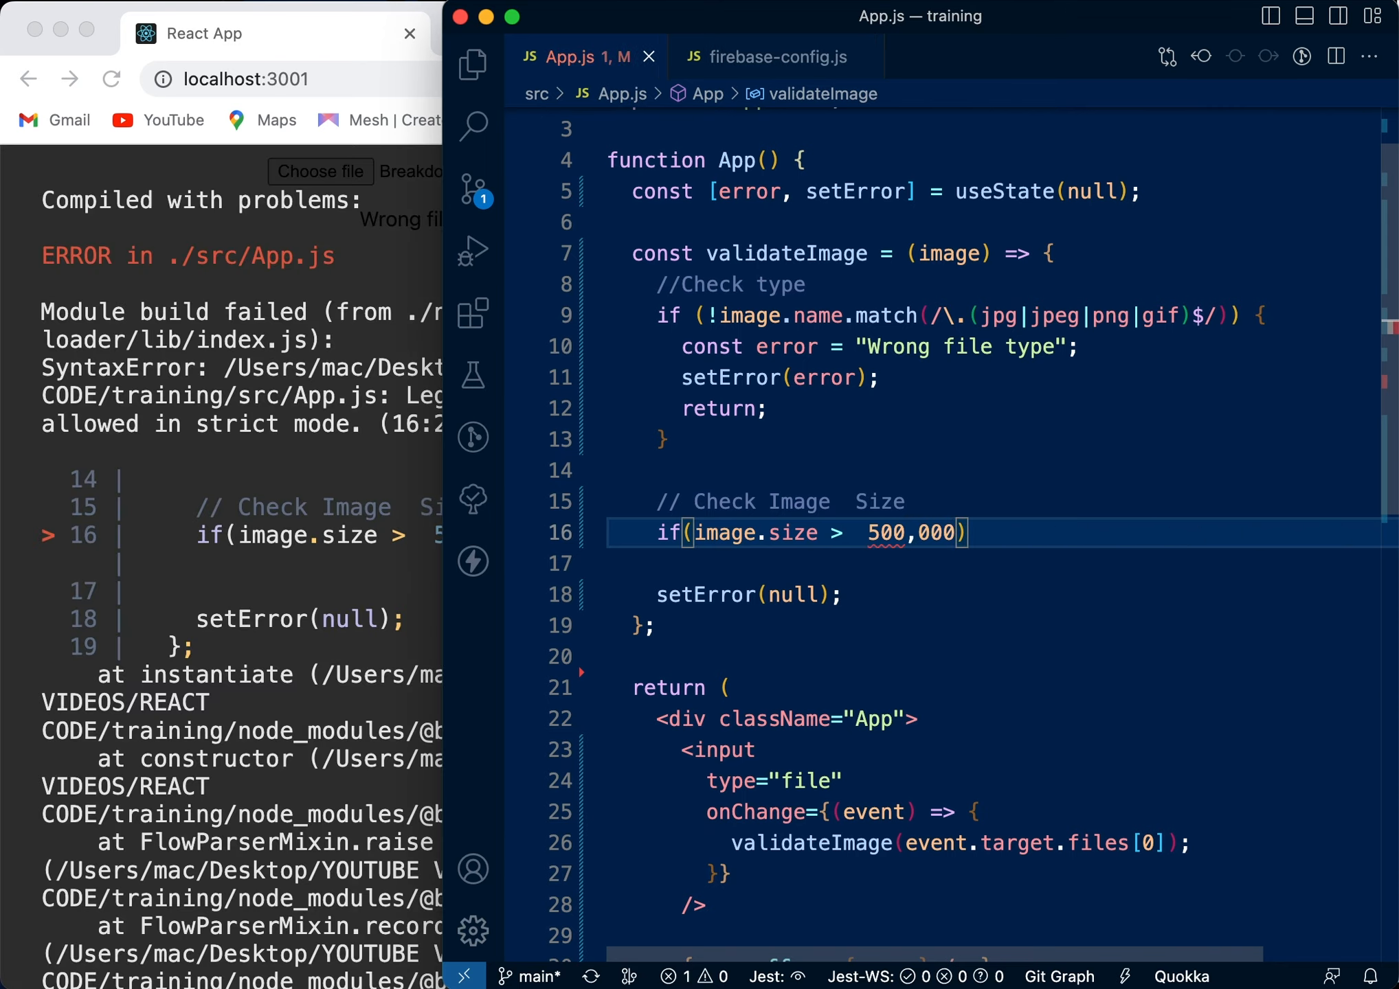
{"action": "key", "text": "Backspace"}
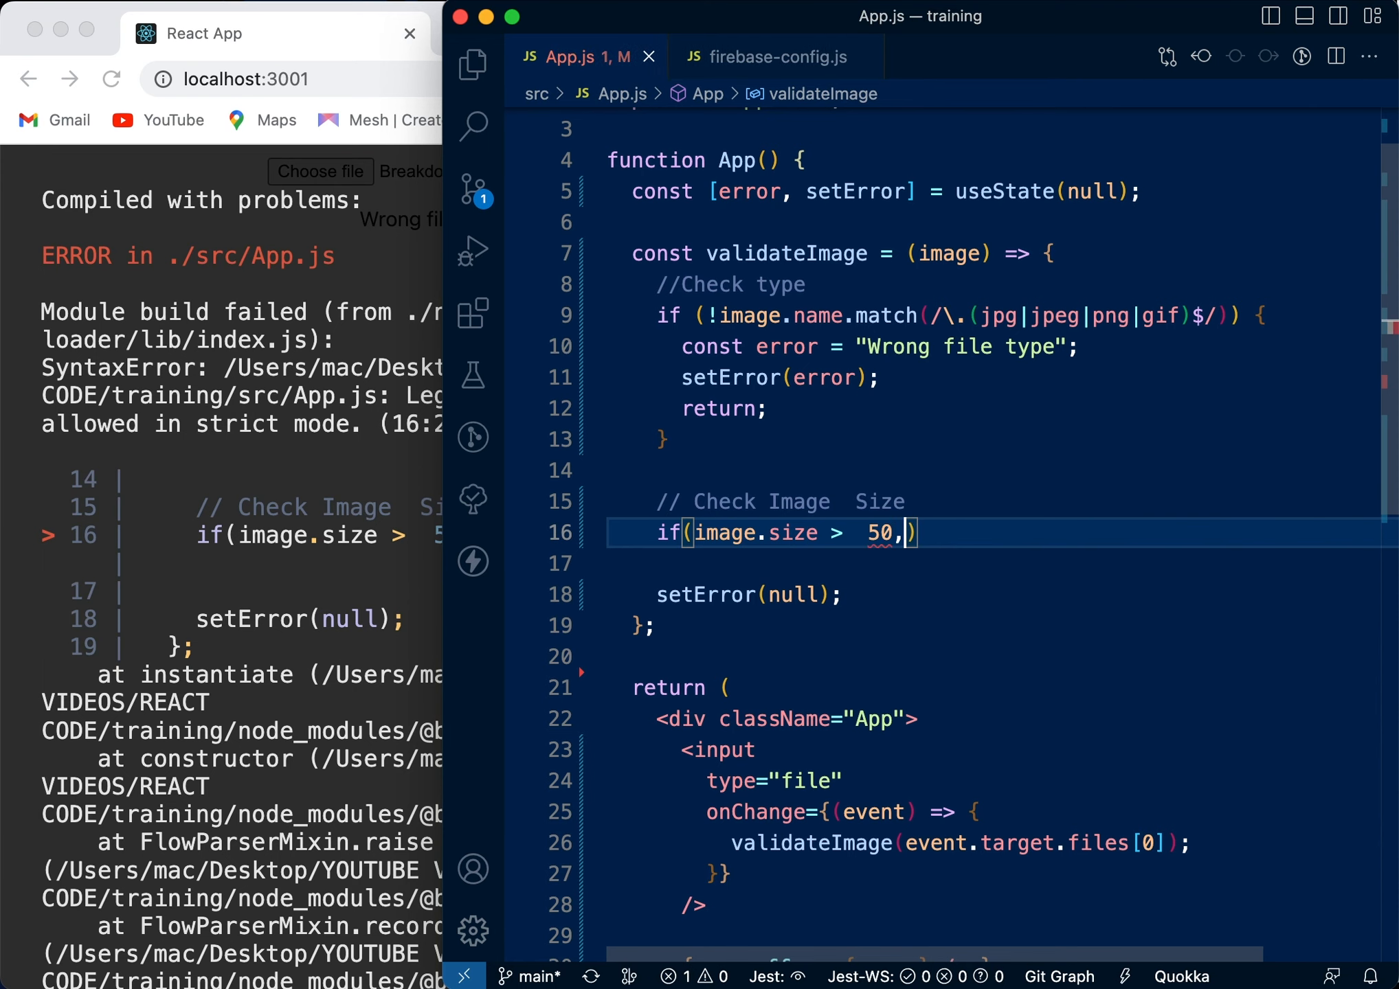
{"action": "type", "text": "000"}
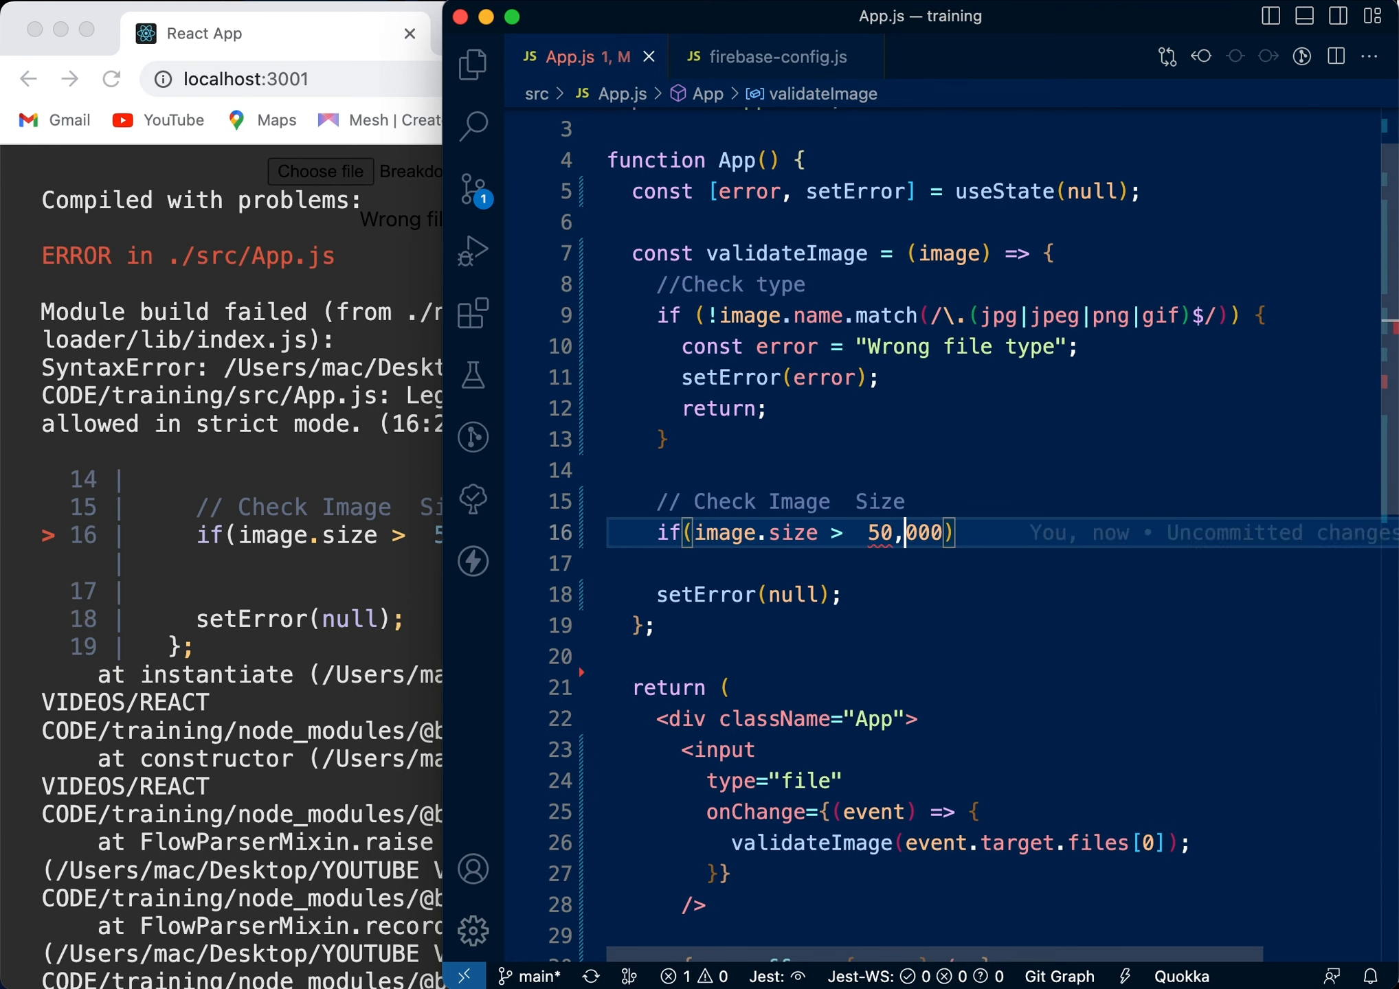
{"action": "key", "text": "Backspace"}
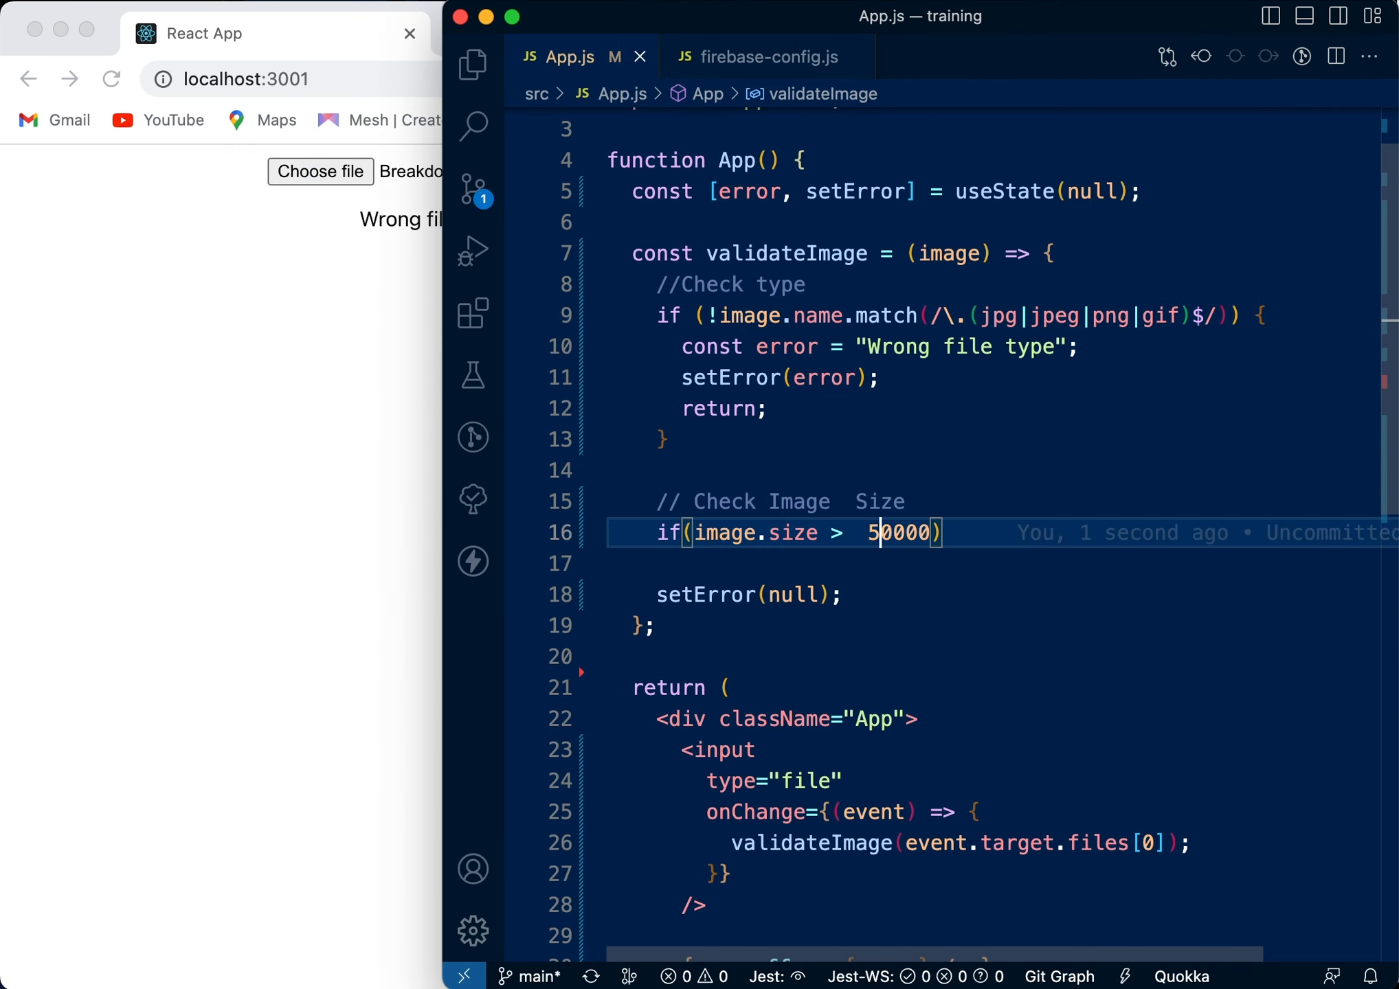
{"action": "type", "text": ","}
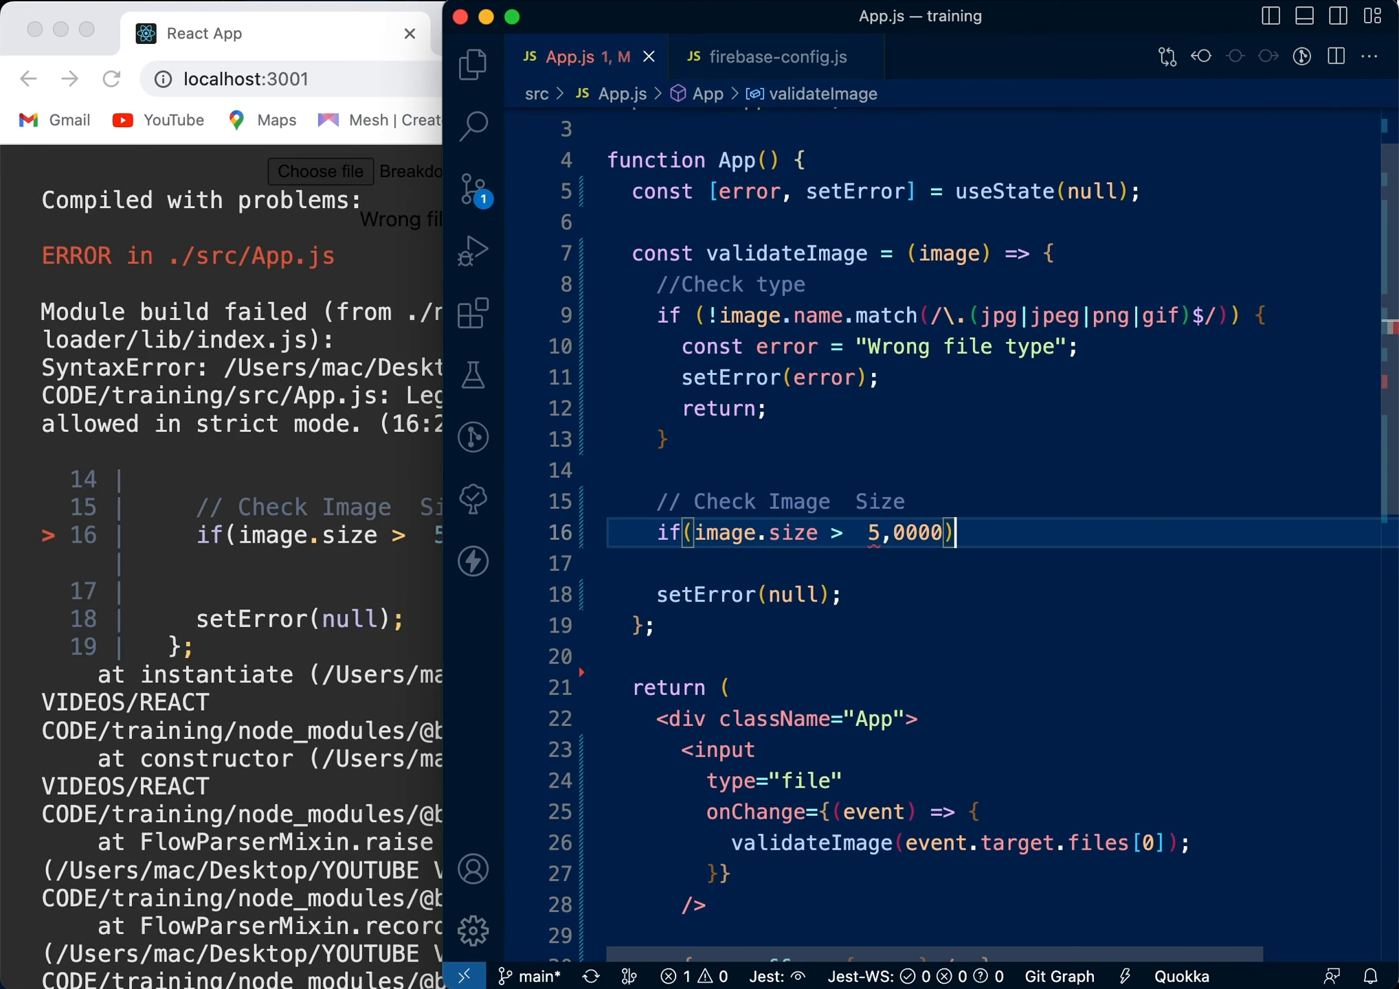
{"action": "type", "text": ","}
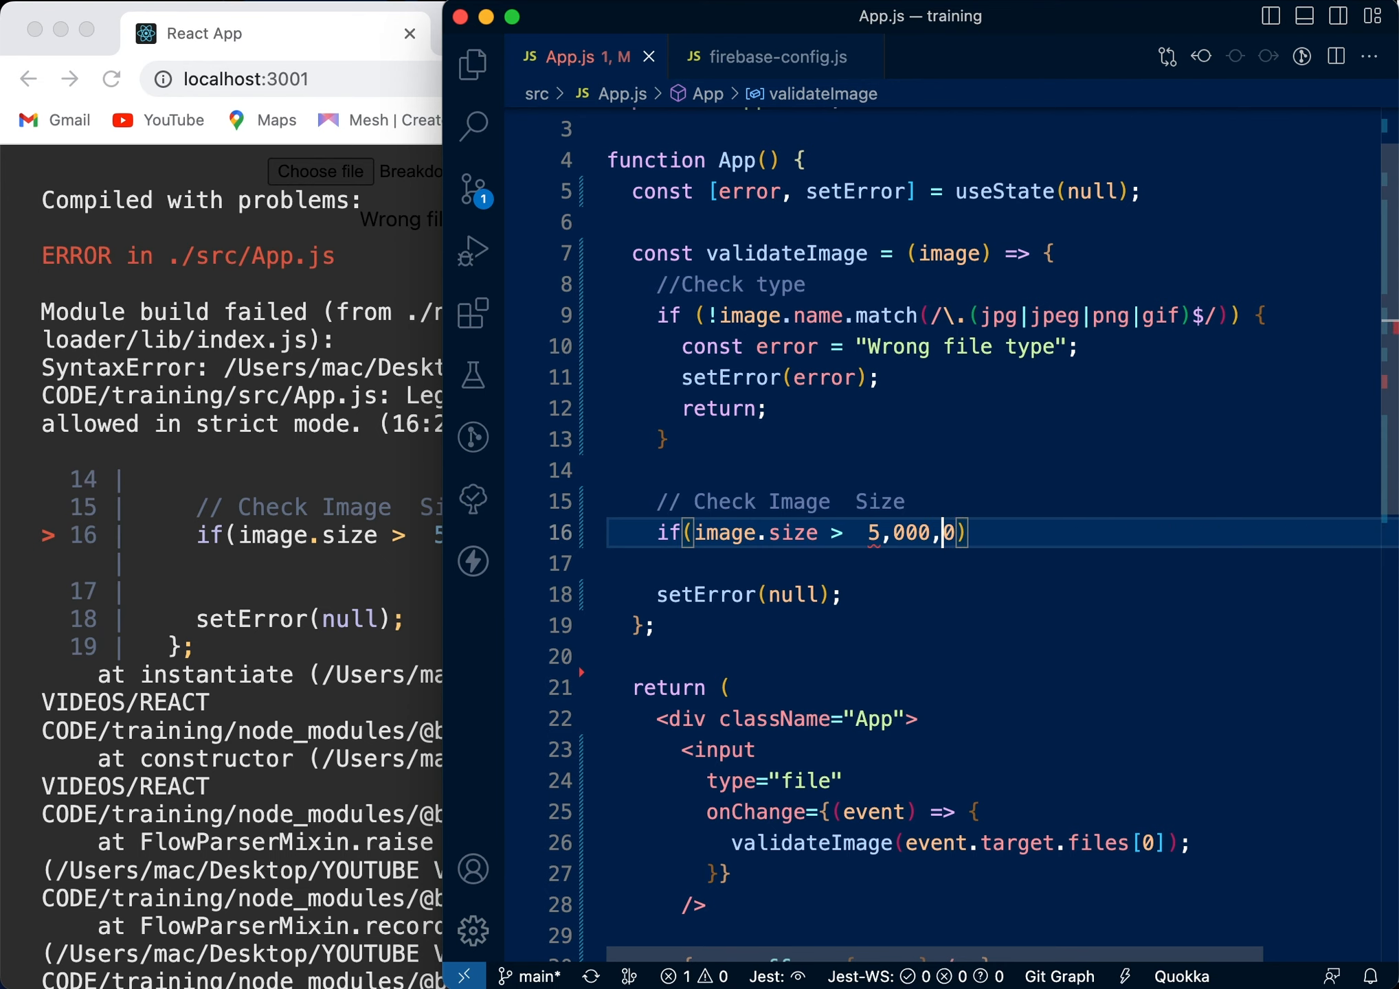
{"action": "type", "text": "00"}
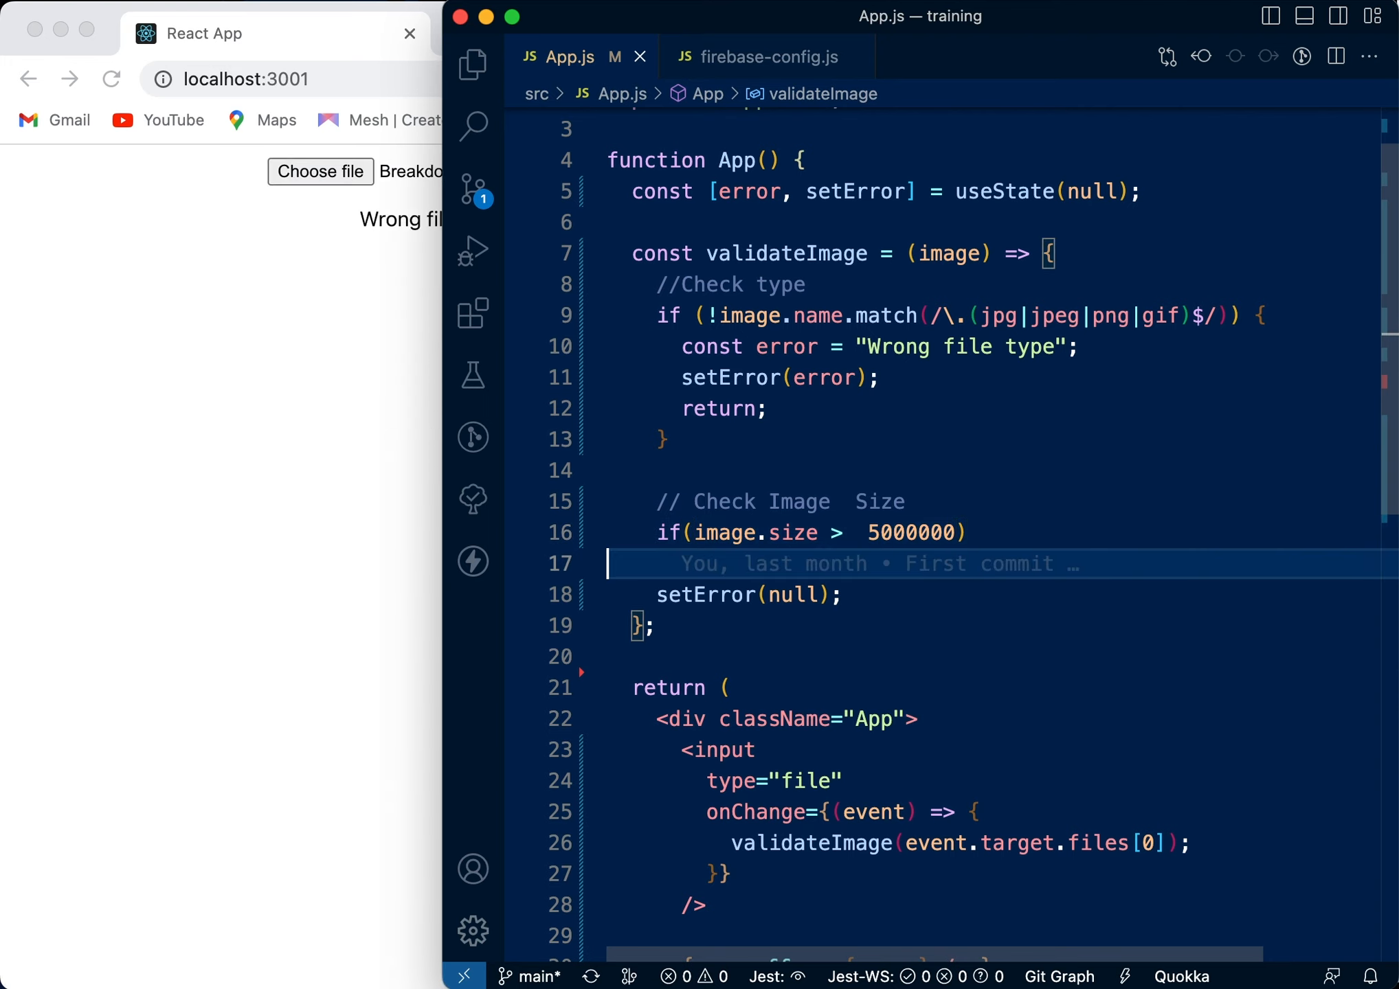
Inside the size check, declare const error = "file too large- Upload file less than 5mb".
{"action": "left_click", "coordinate": [971, 532]}
{"action": "type", "text": "{"}
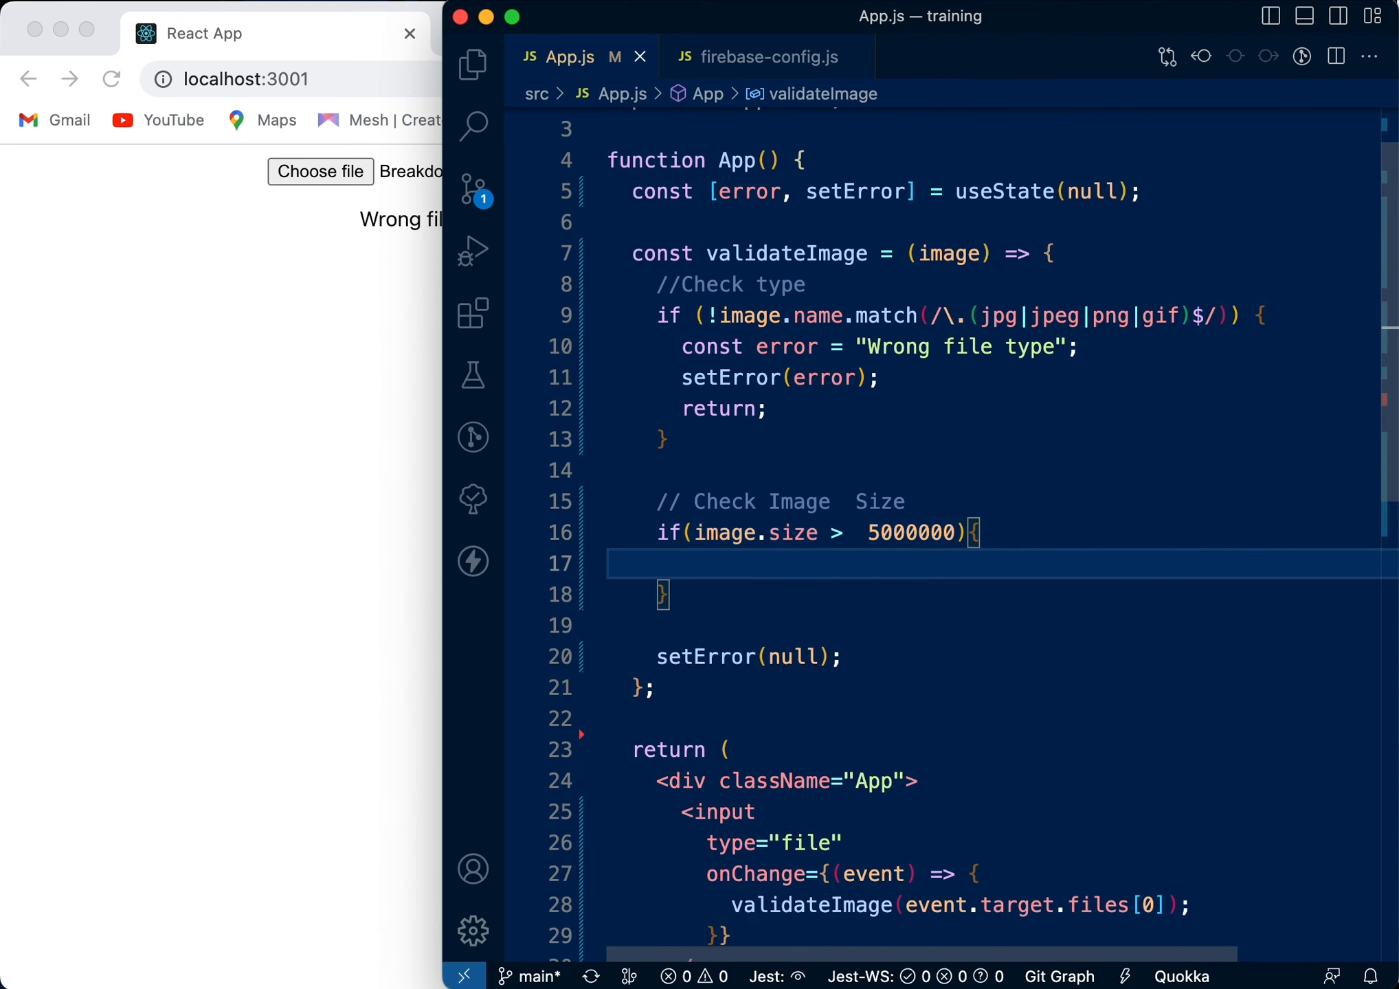
{"action": "type", "text": "const error"}
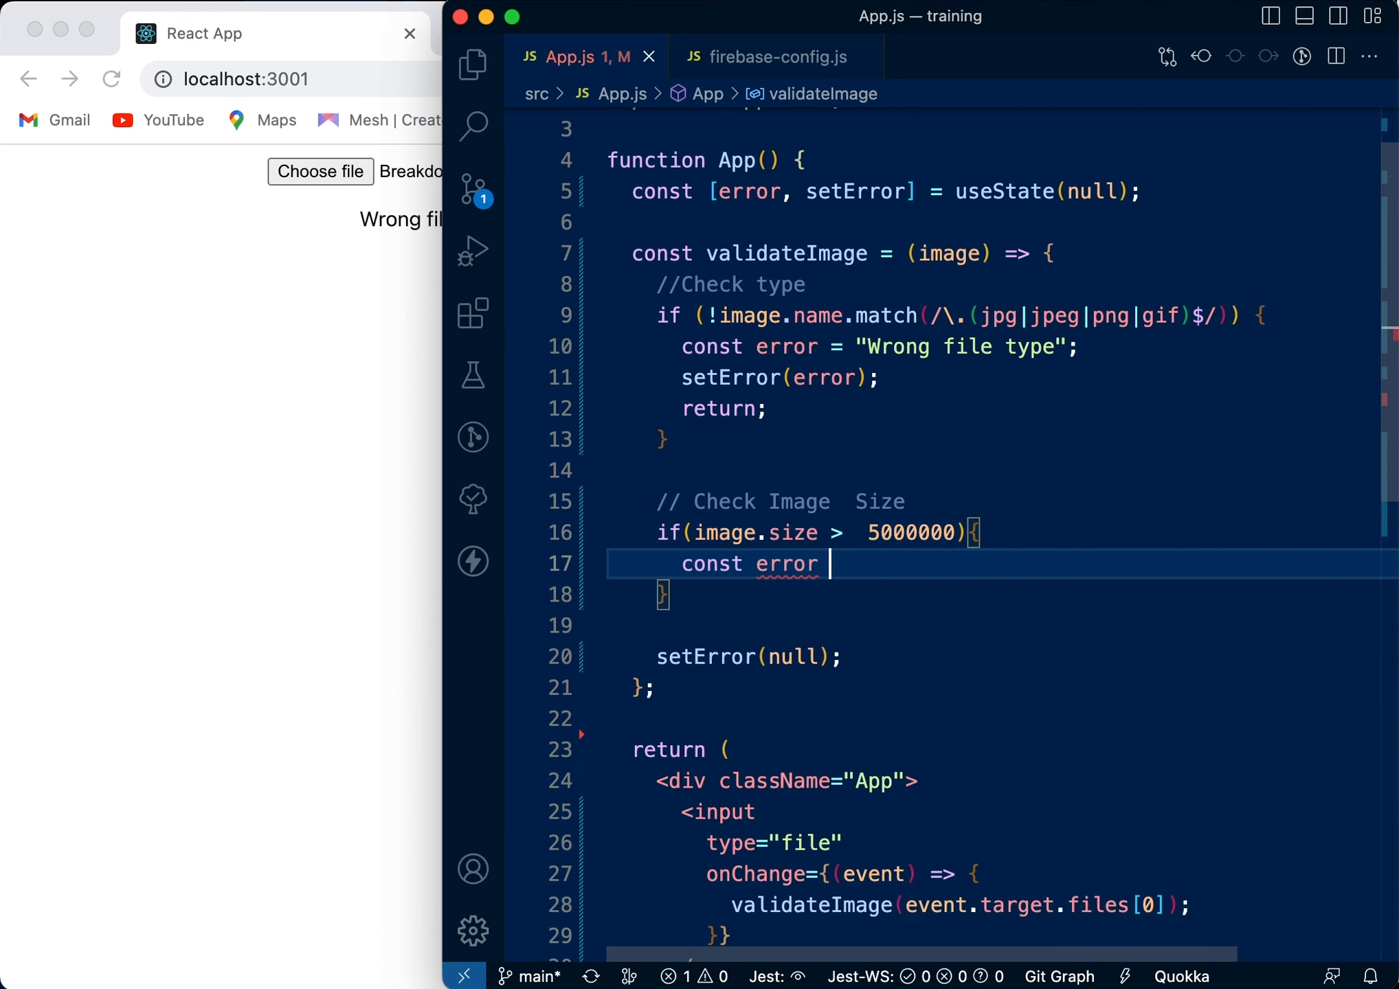
{"action": "type", "text": "= \"file too  la"}
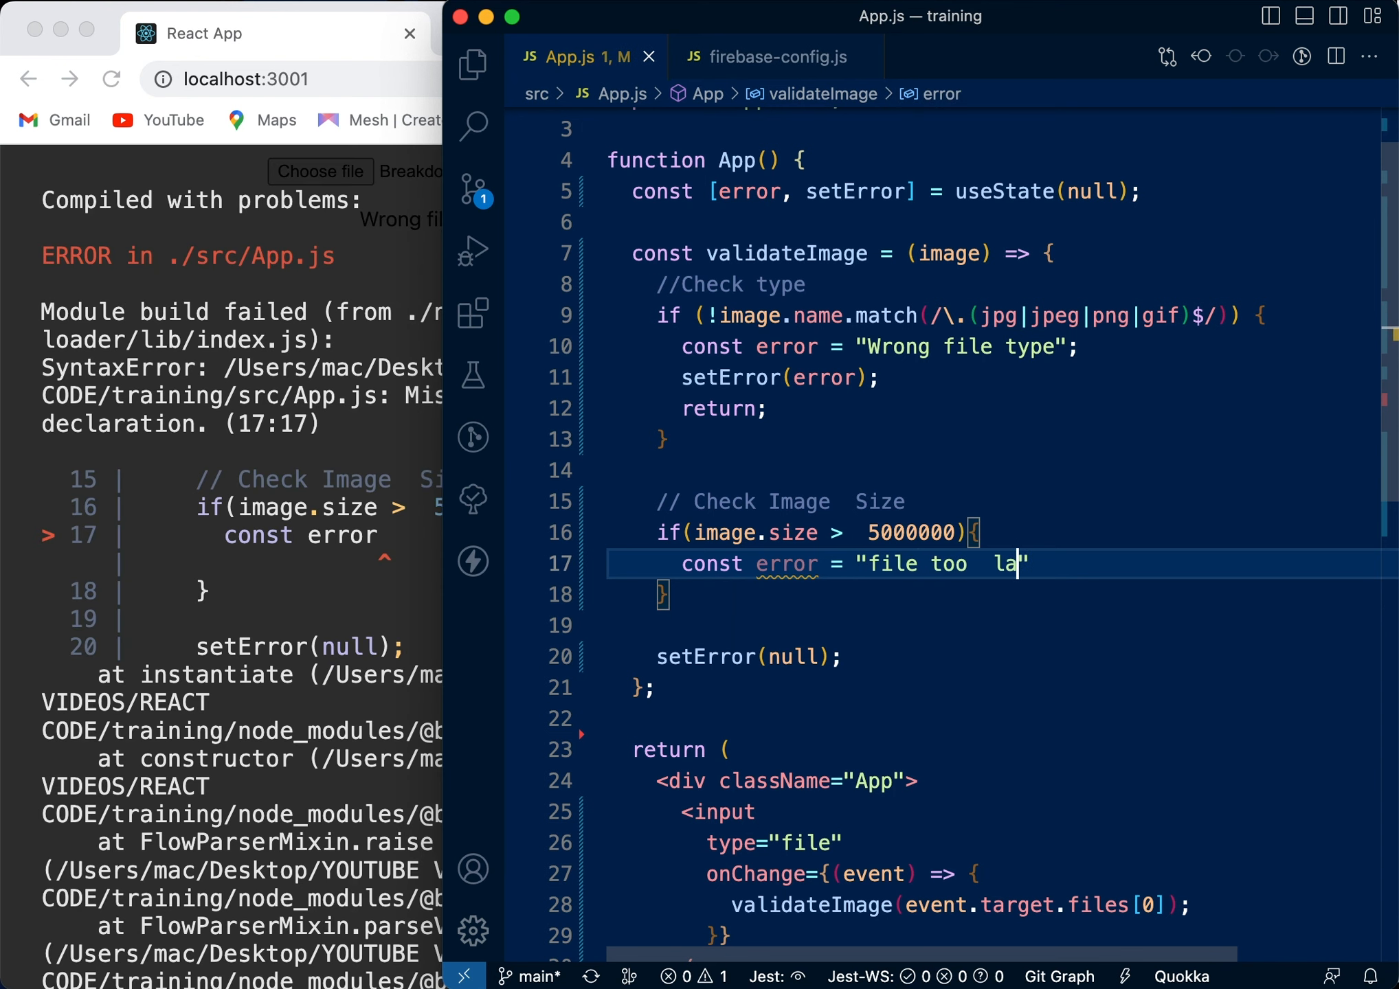
{"action": "type", "text": "rge"}
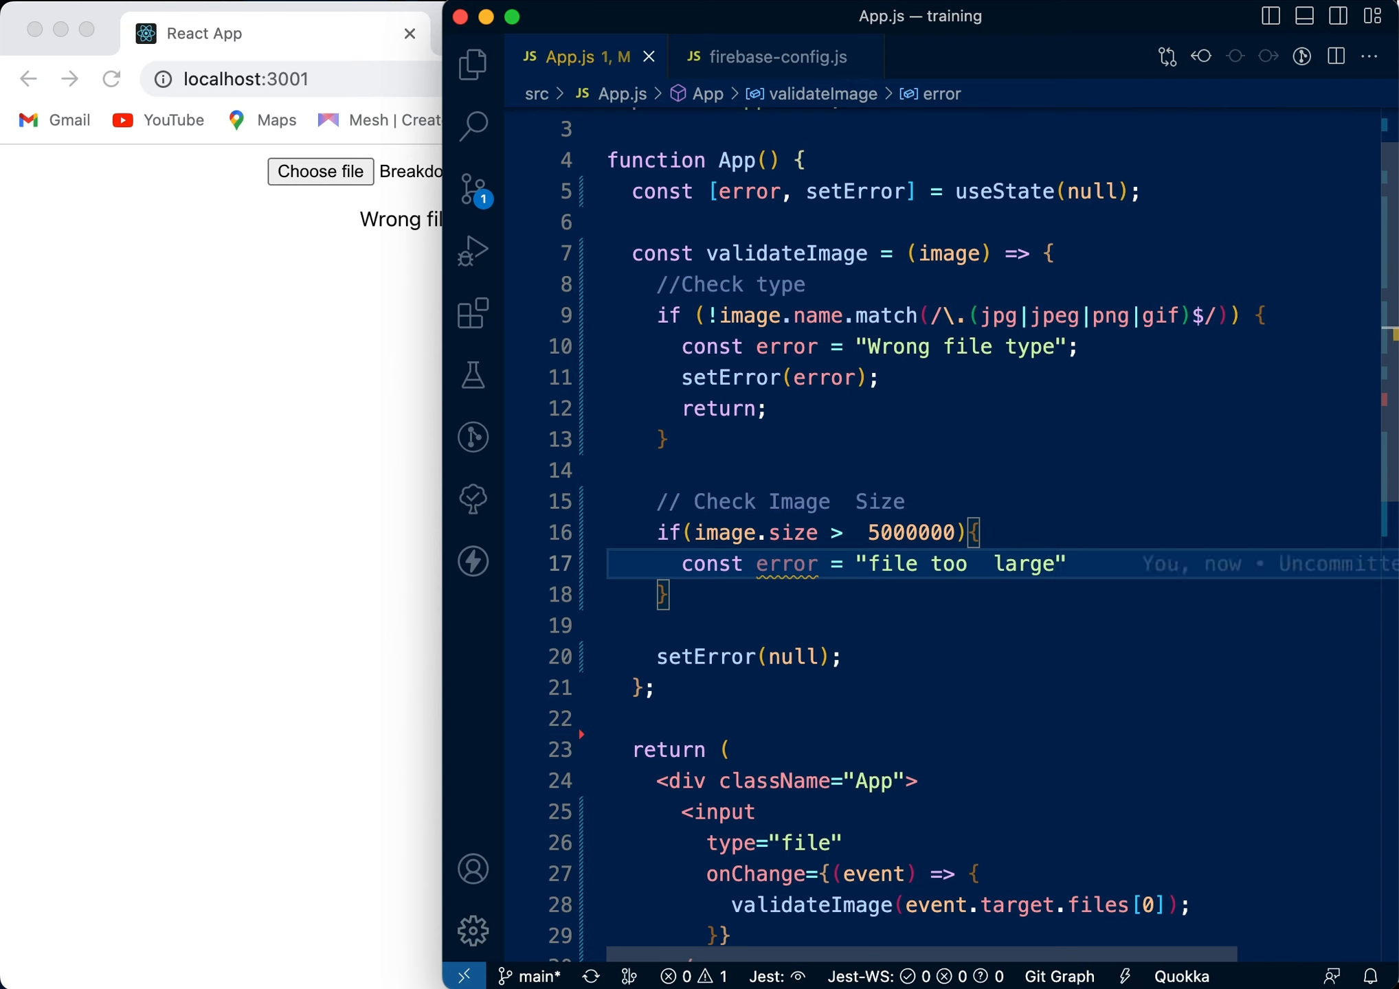
{"action": "type", "text": "- Upload"}
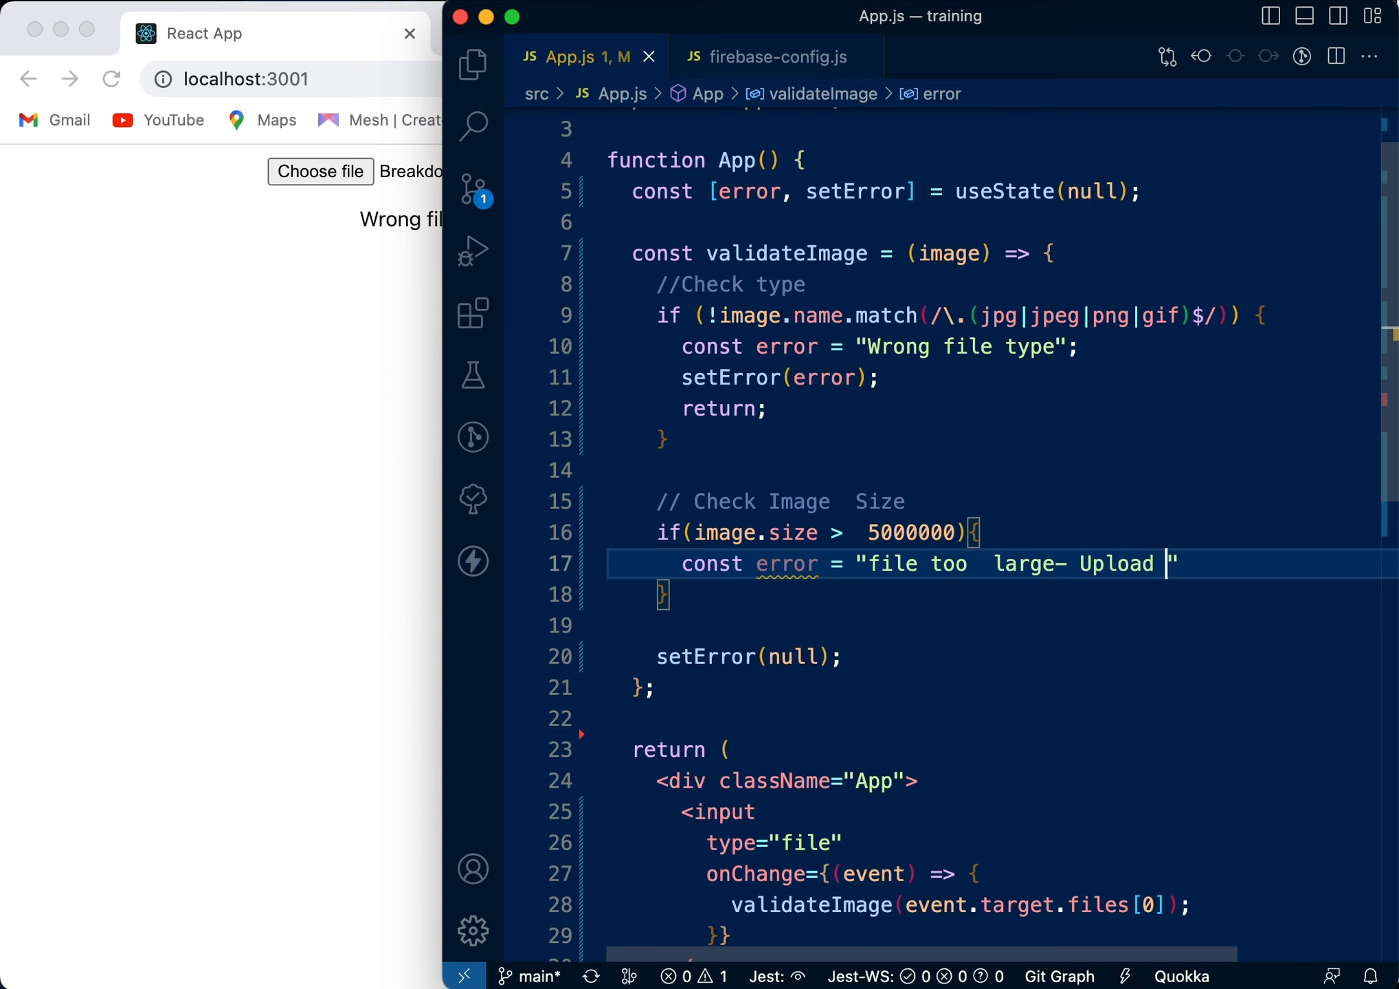
{"action": "type", "text": "fileless"}
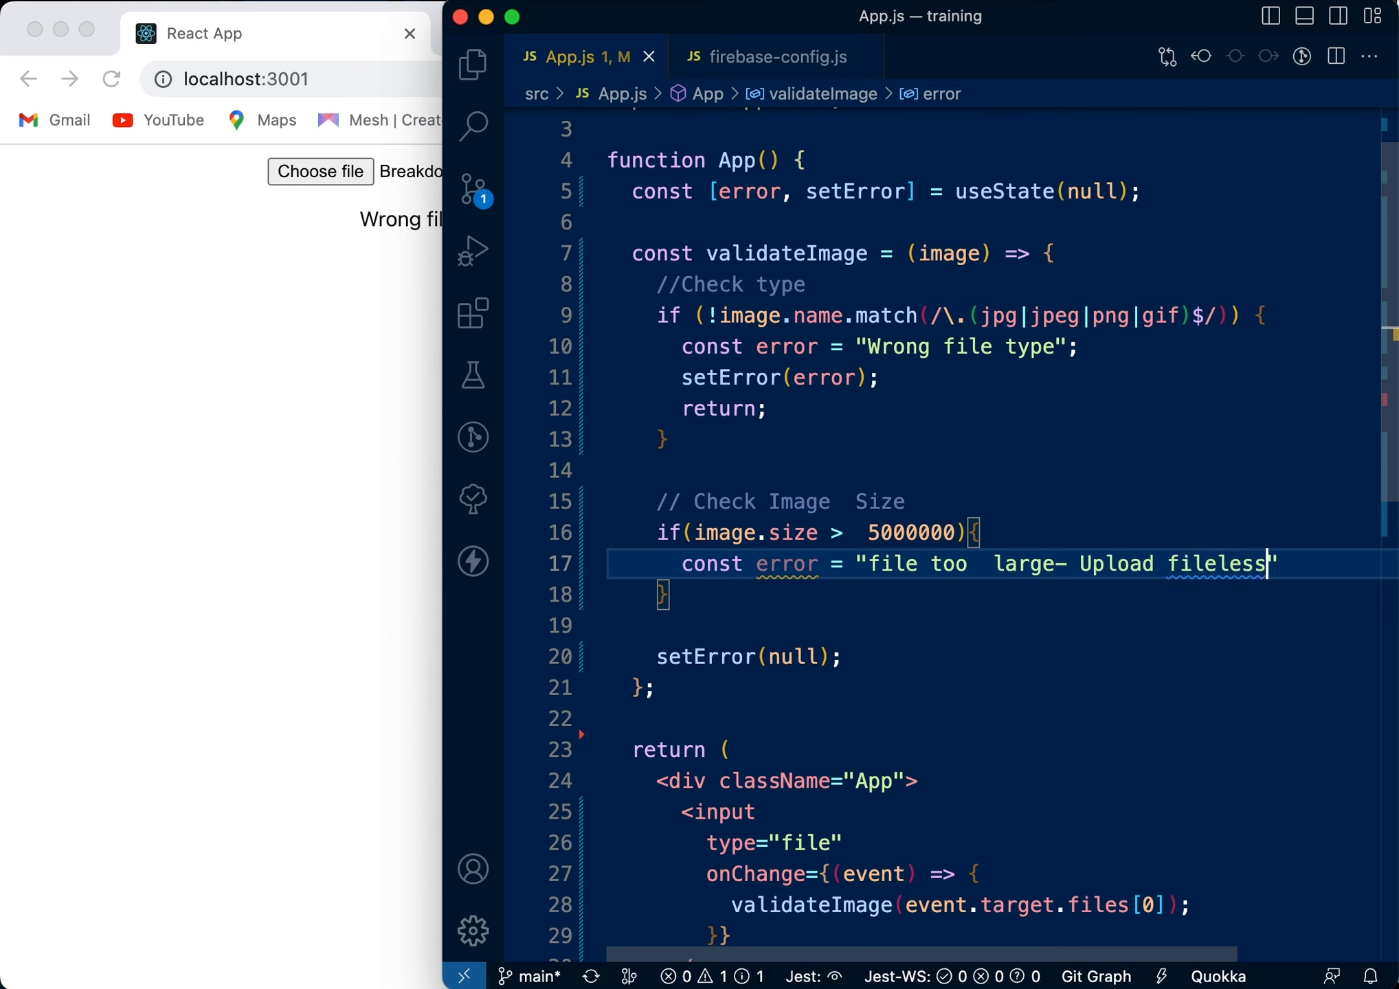
{"action": "key", "text": "Backspace"}
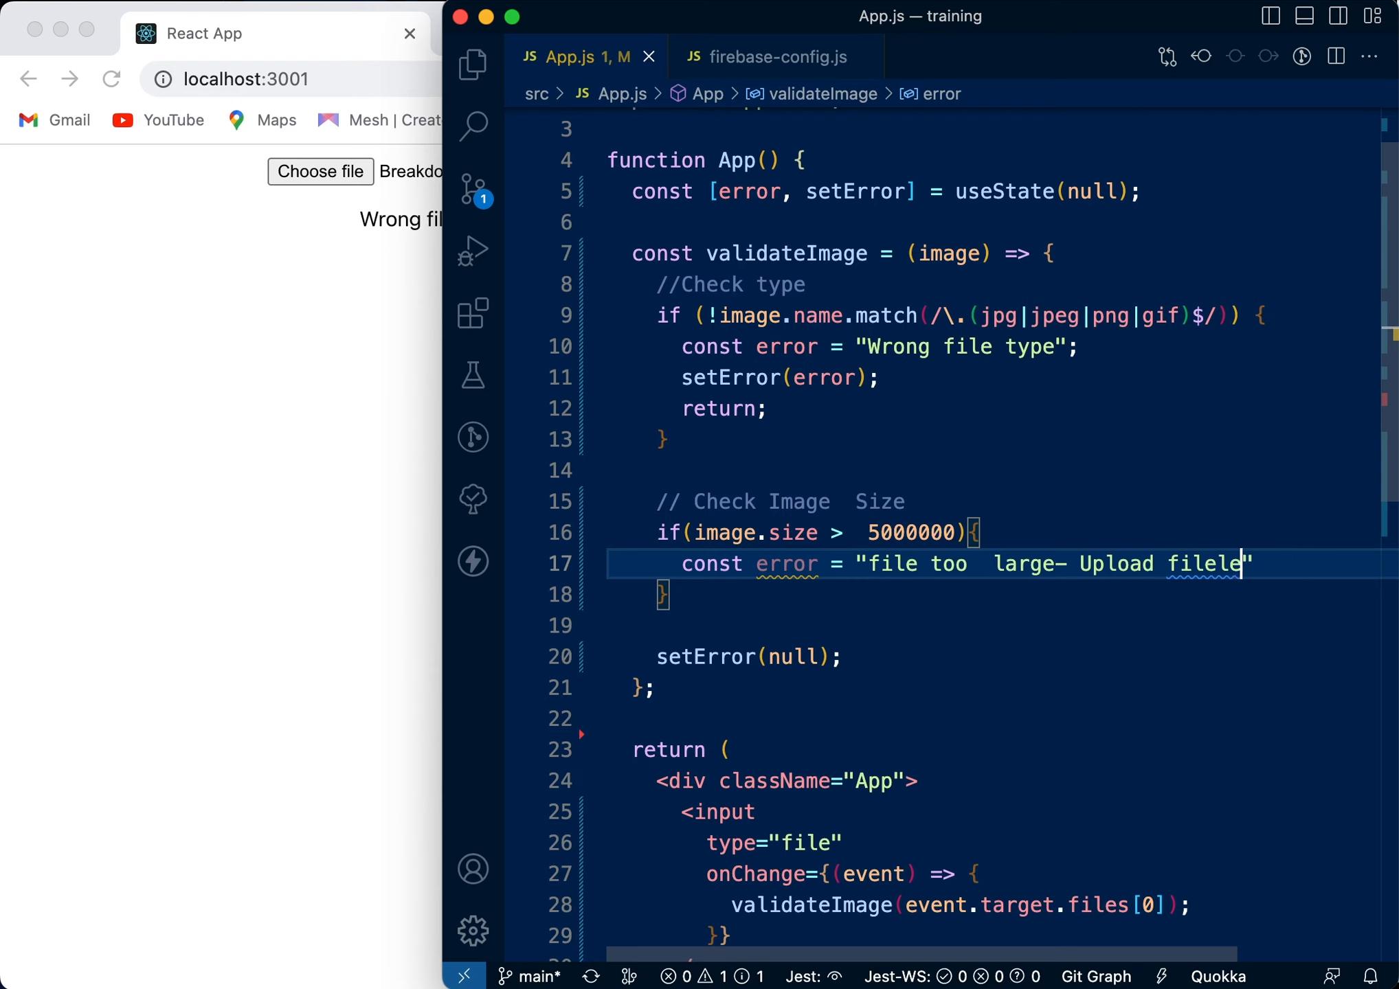
{"action": "type", "text": "less"}
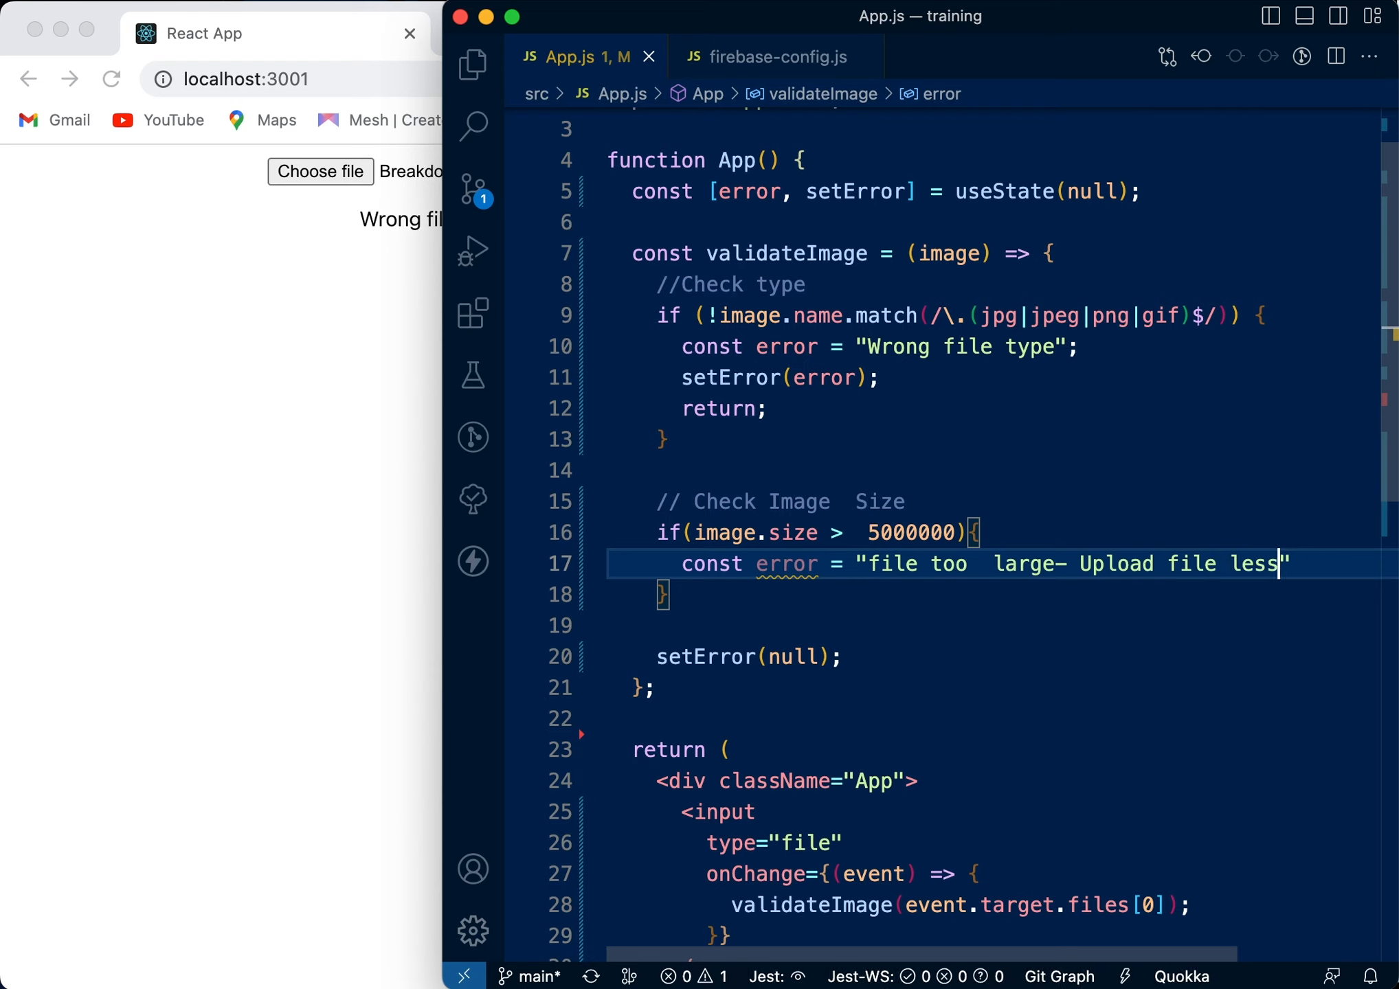
{"action": "type", "text": "than5"}
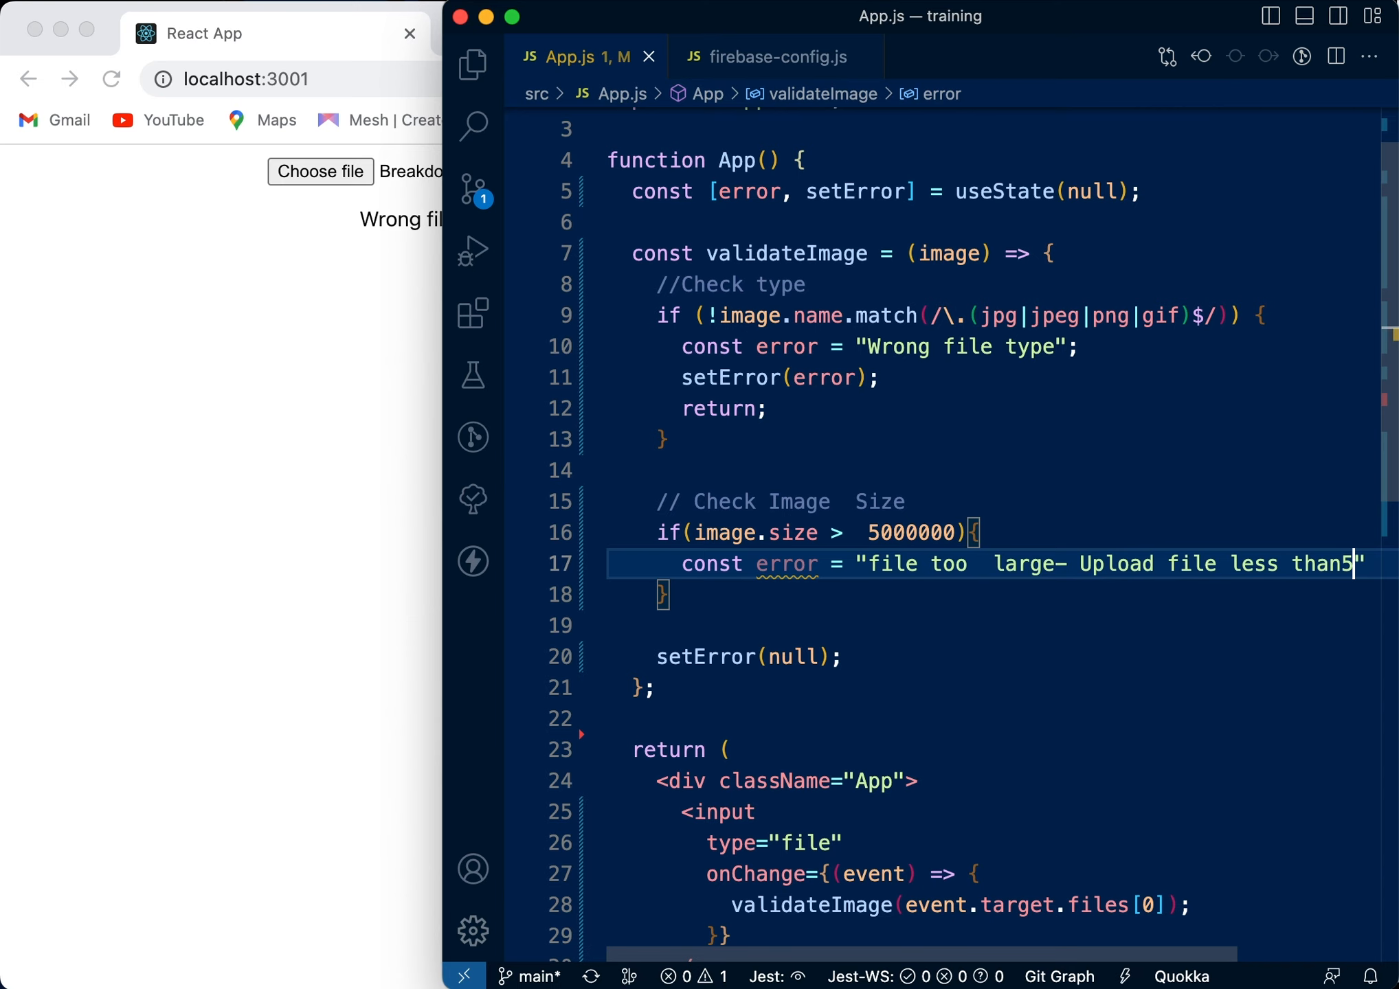
{"action": "type", "text": "mb"}
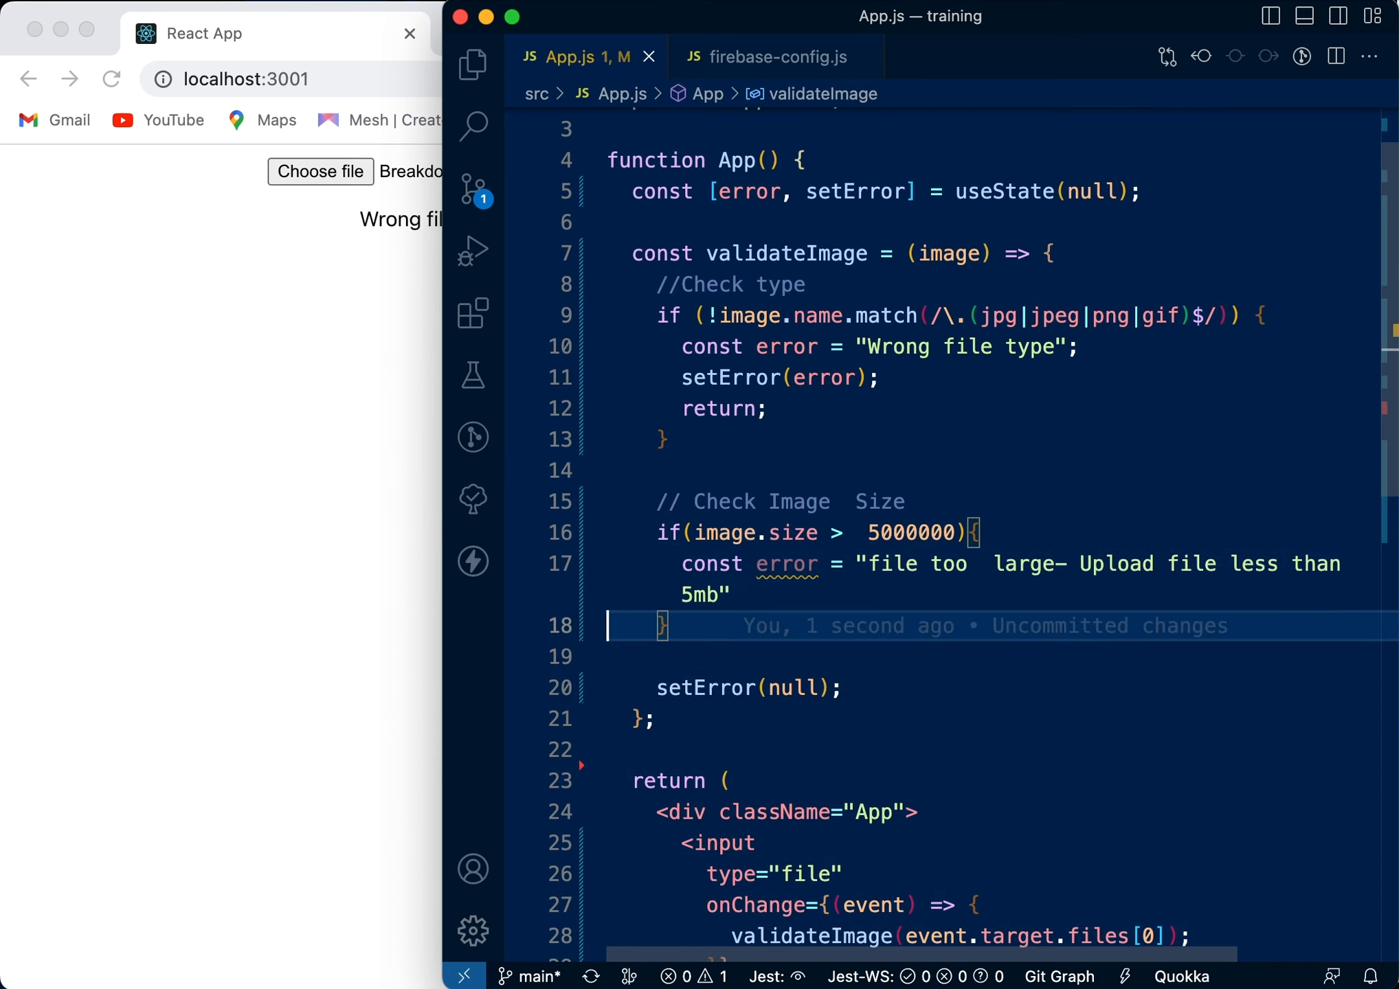
Add setError(null) and start an early return in the size check.
{"action": "type", "text": "setError"}
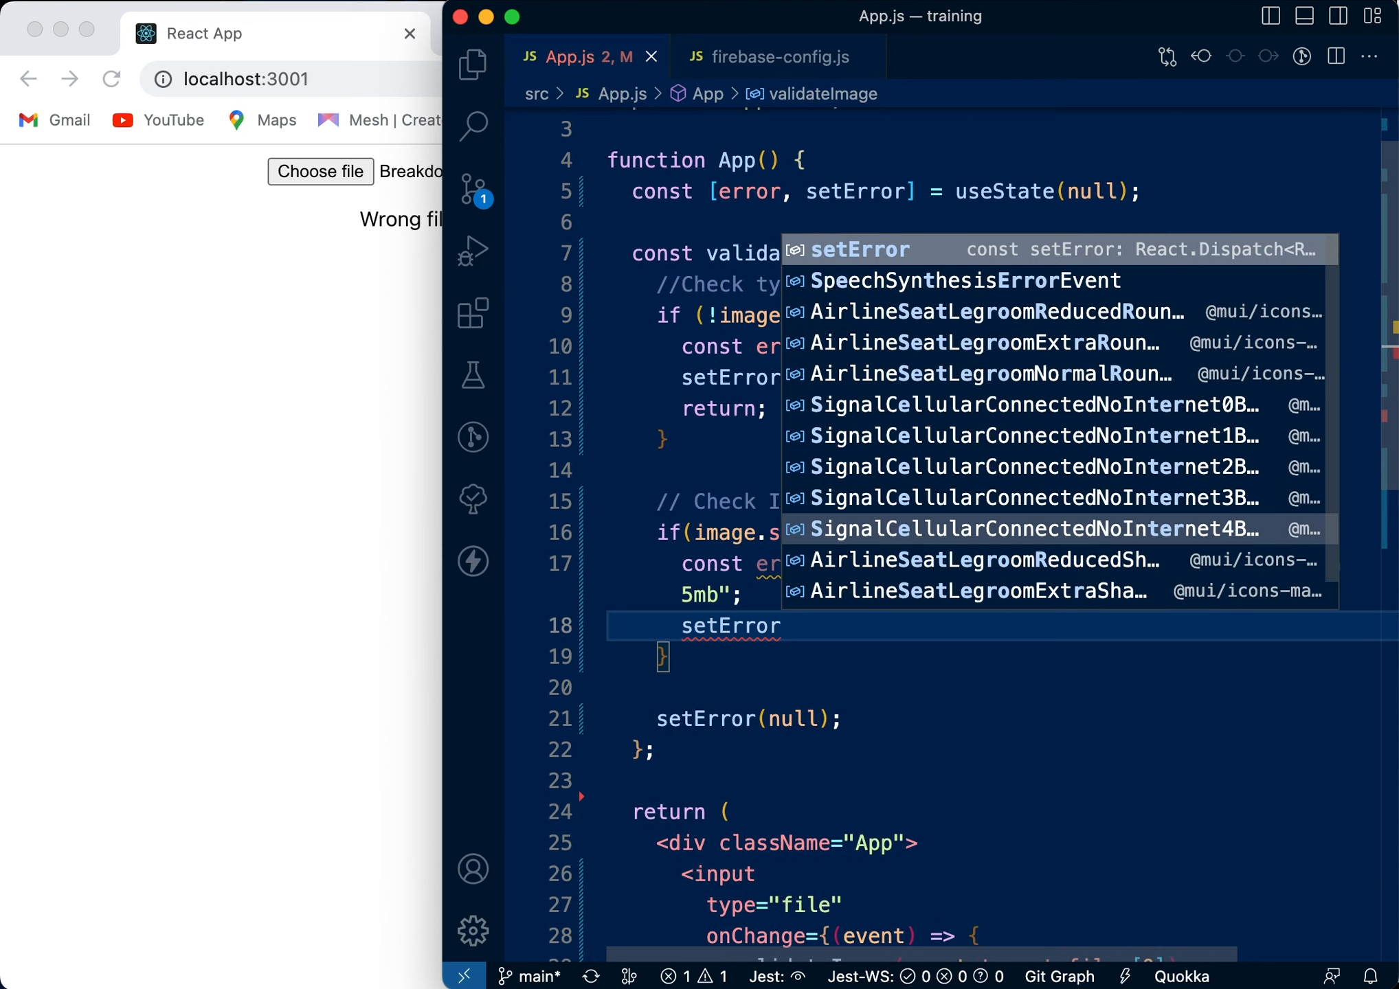
{"action": "type", "text": "(nul"}
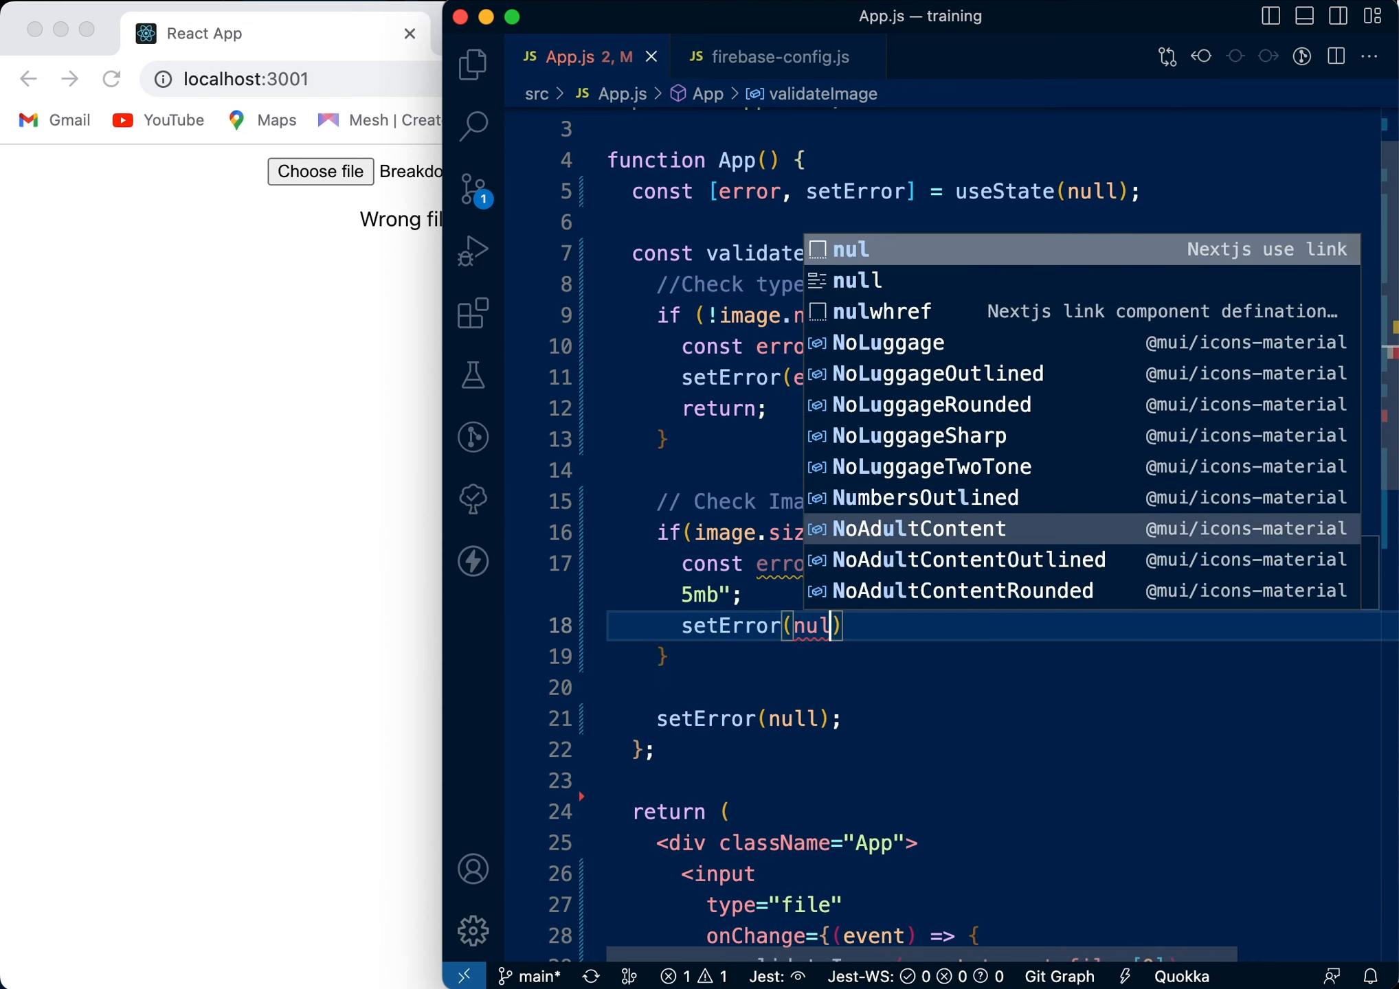
{"action": "key", "text": "Escape"}
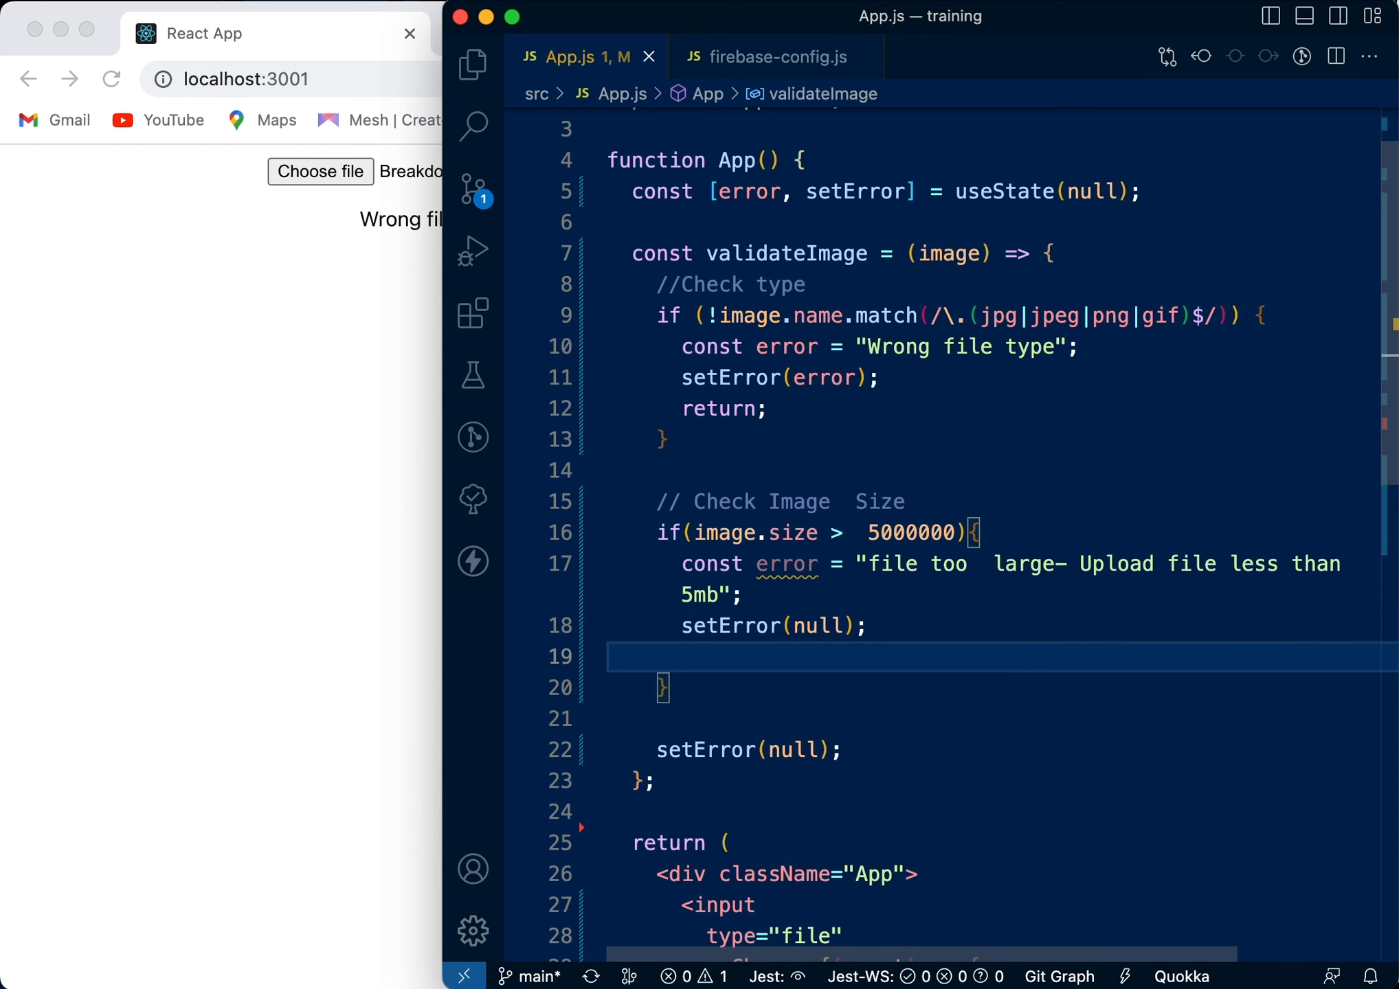
{"action": "type", "text": "return"}
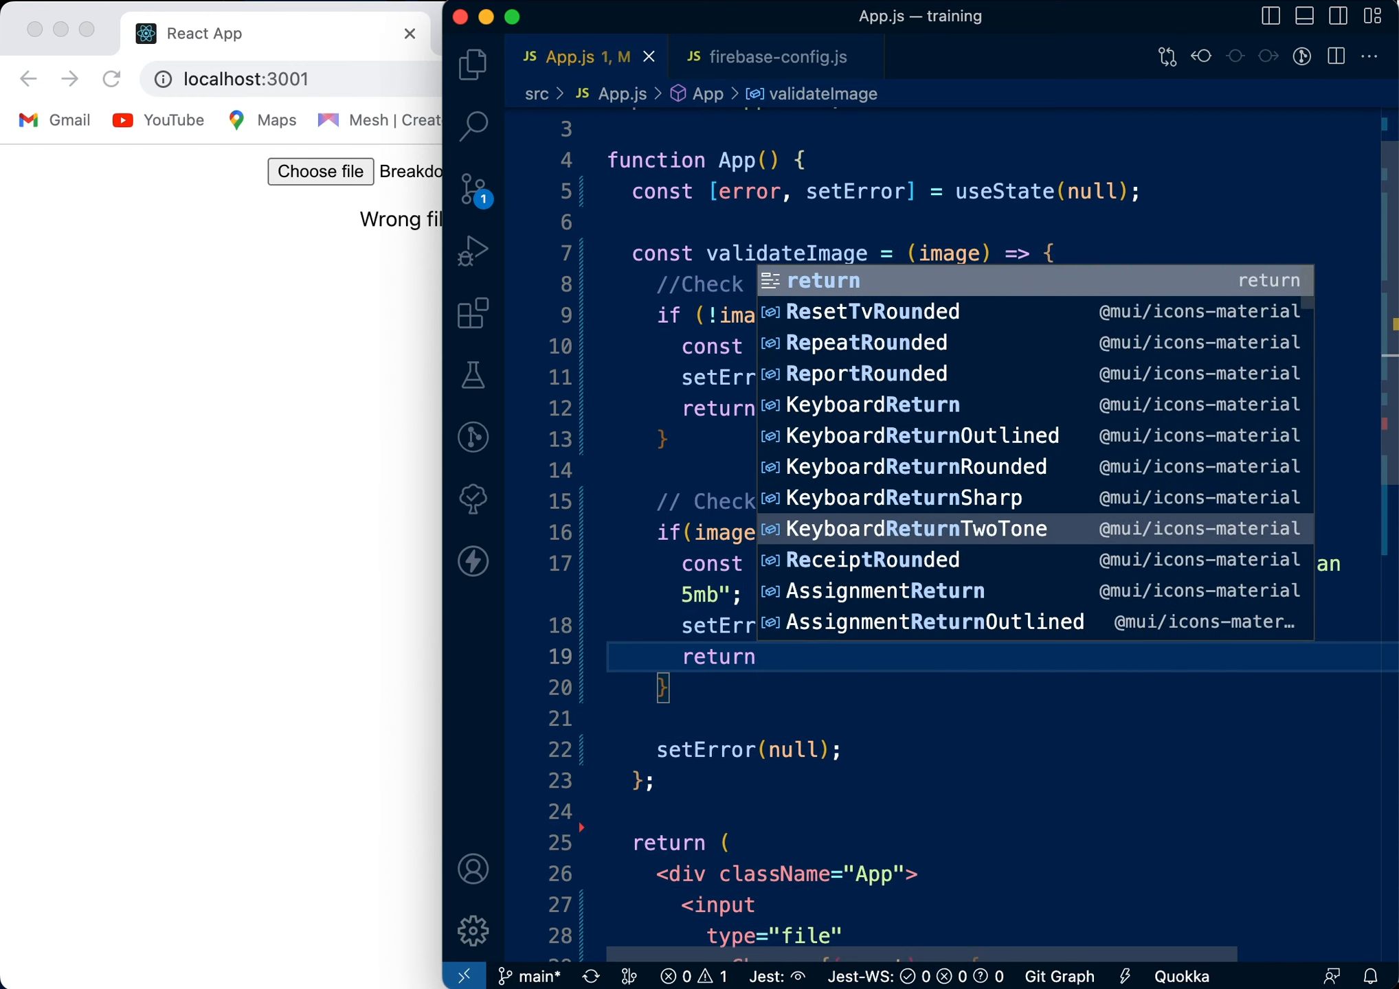
Save the formatted code and add setError(null) as validateImage's first line.
{"action": "key", "text": "Escape"}
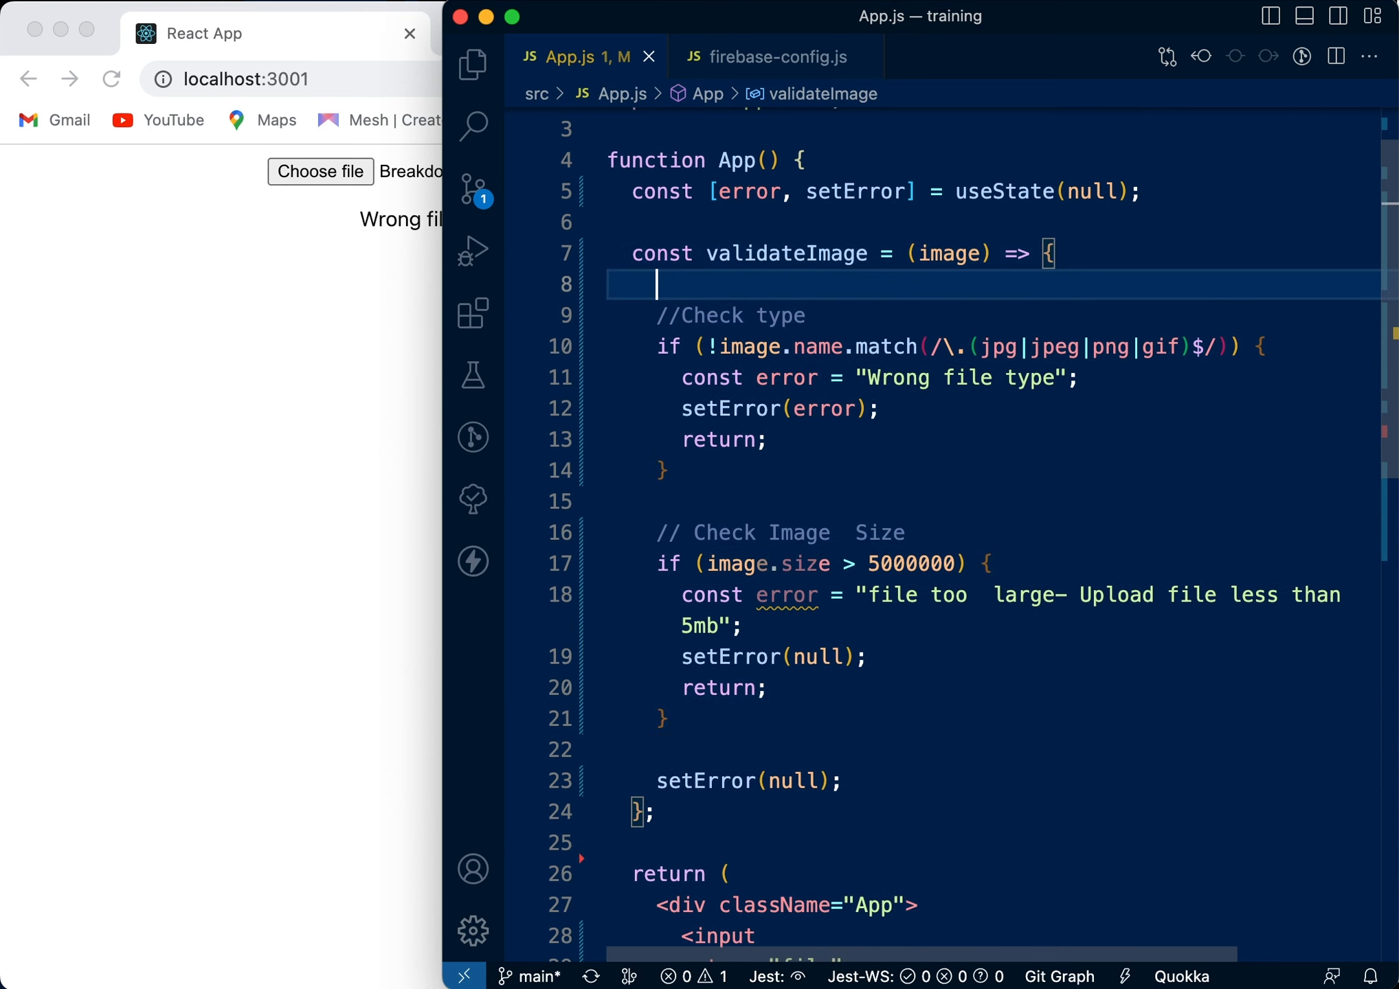
{"action": "type", "text": "setError"}
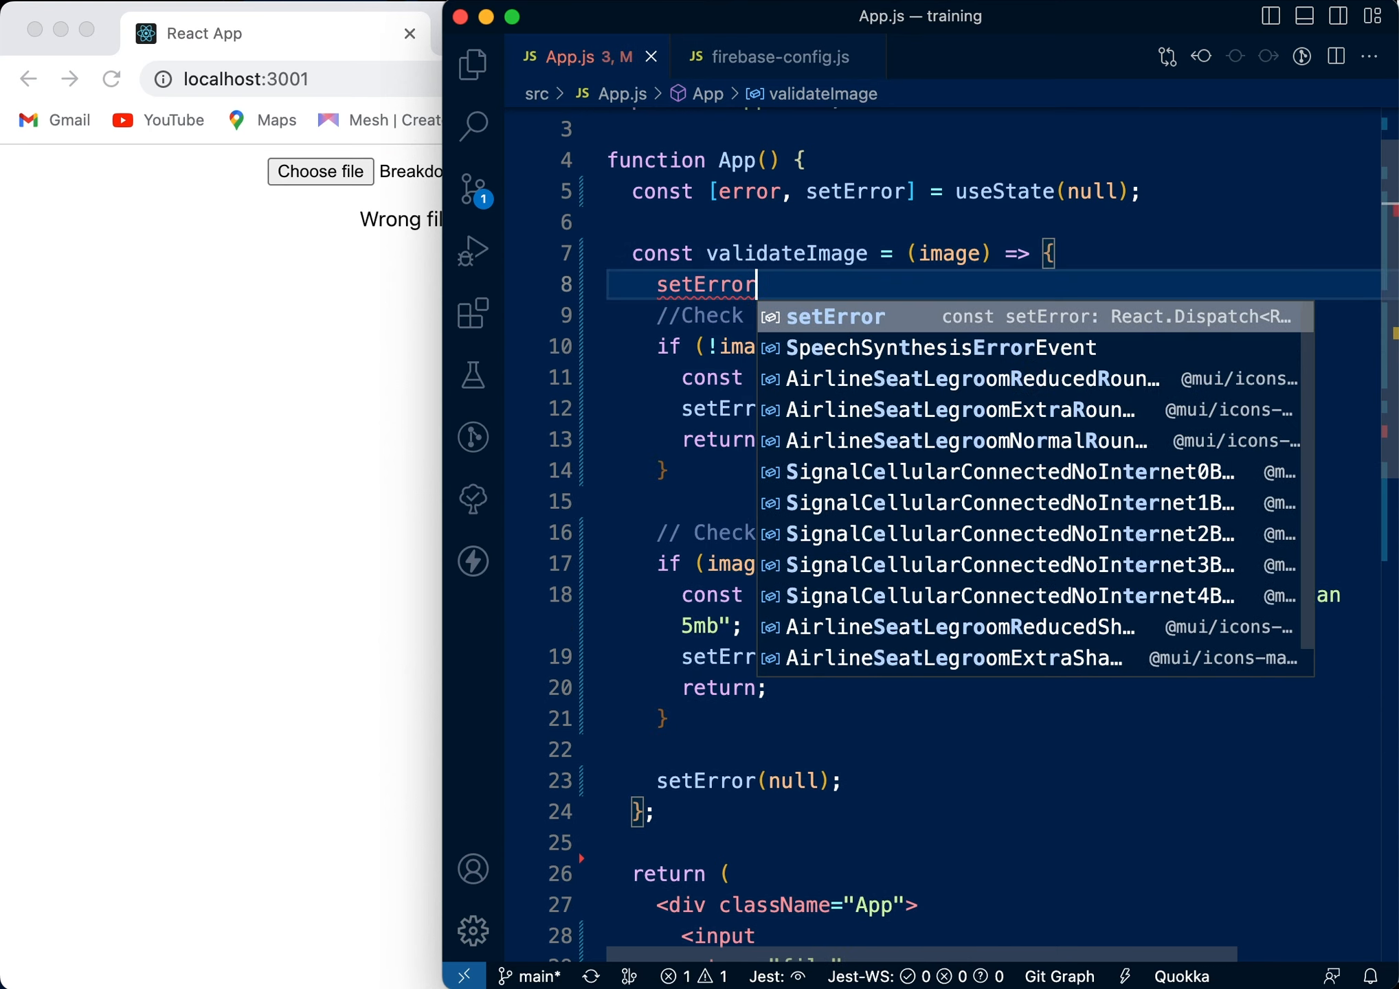
{"action": "type", "text": "(null"}
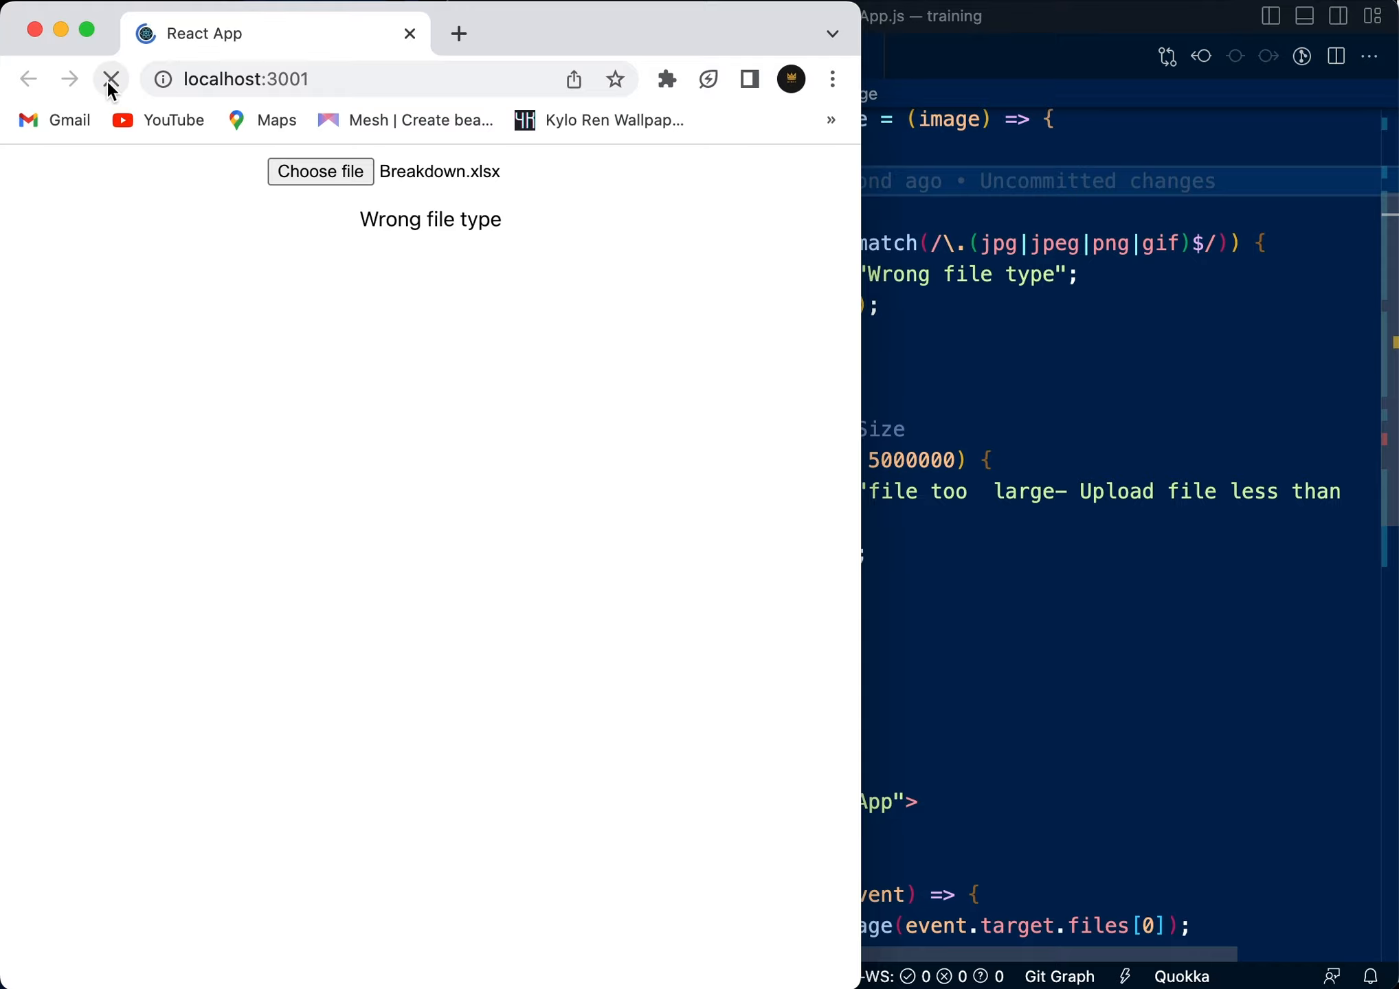
Upload the 5.3 MB astronaut JPEG from Downloads > wallpapee in the React app.
{"action": "left_click", "coordinate": [320, 170]}
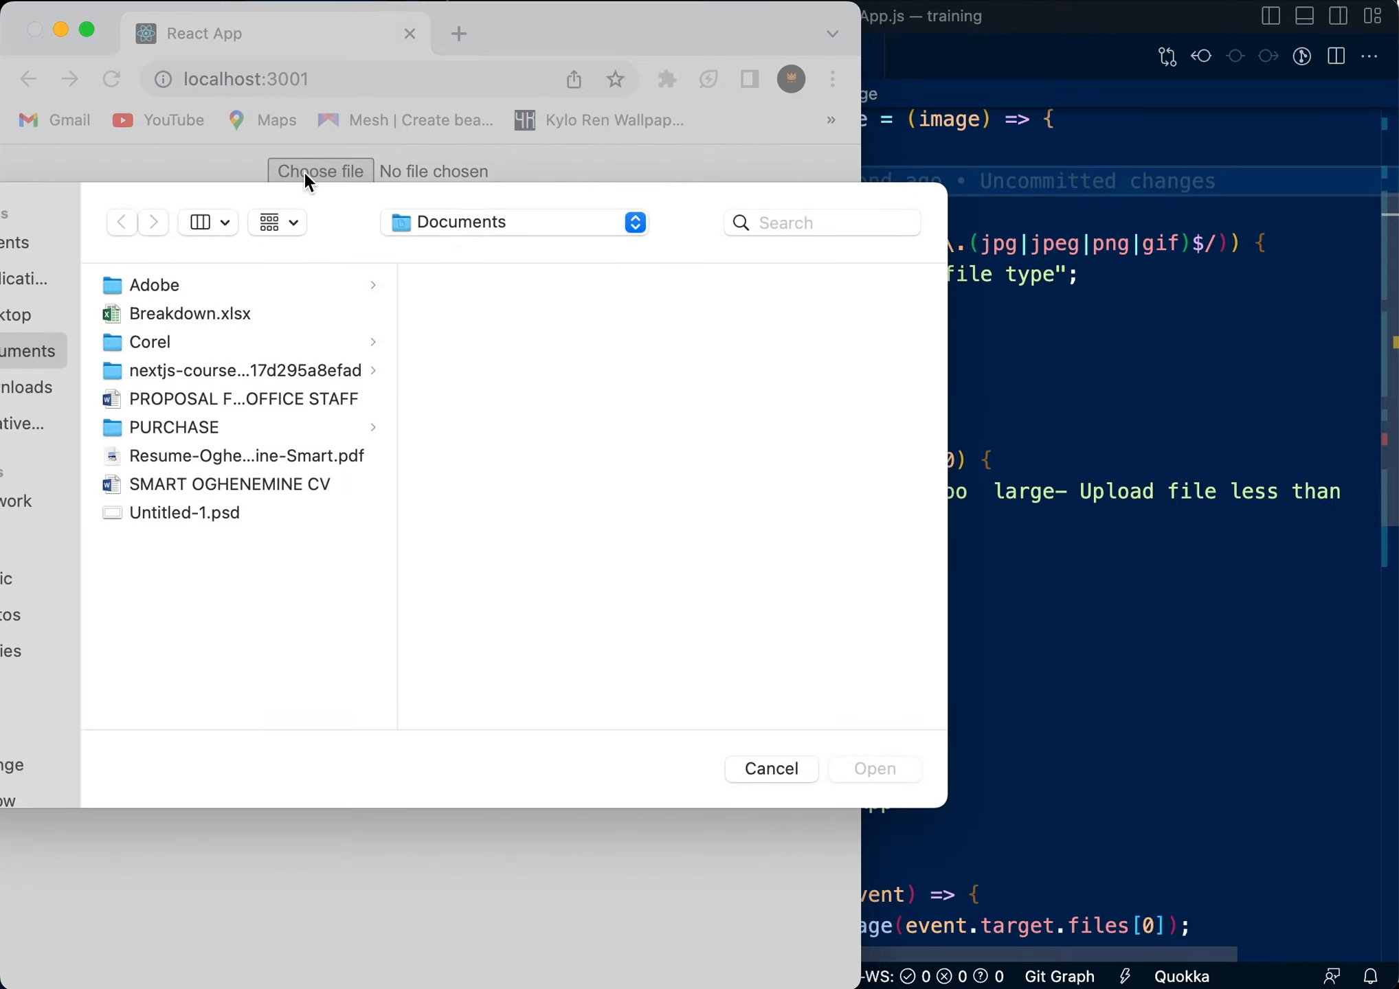
{"action": "mouse_move", "coordinate": [45, 355]}
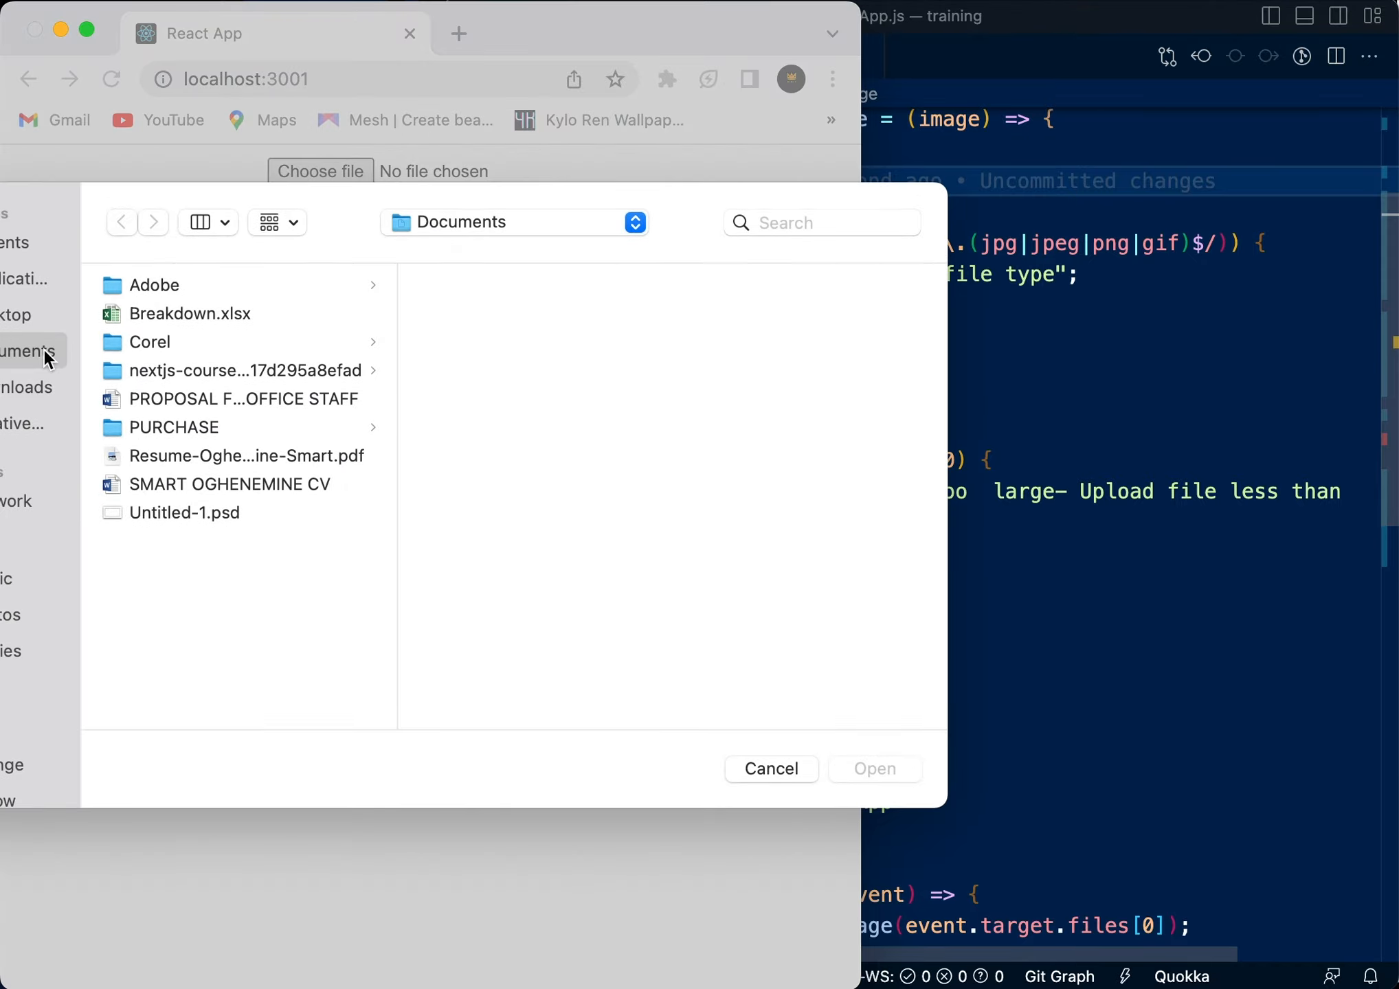
{"action": "left_click", "coordinate": [170, 398]}
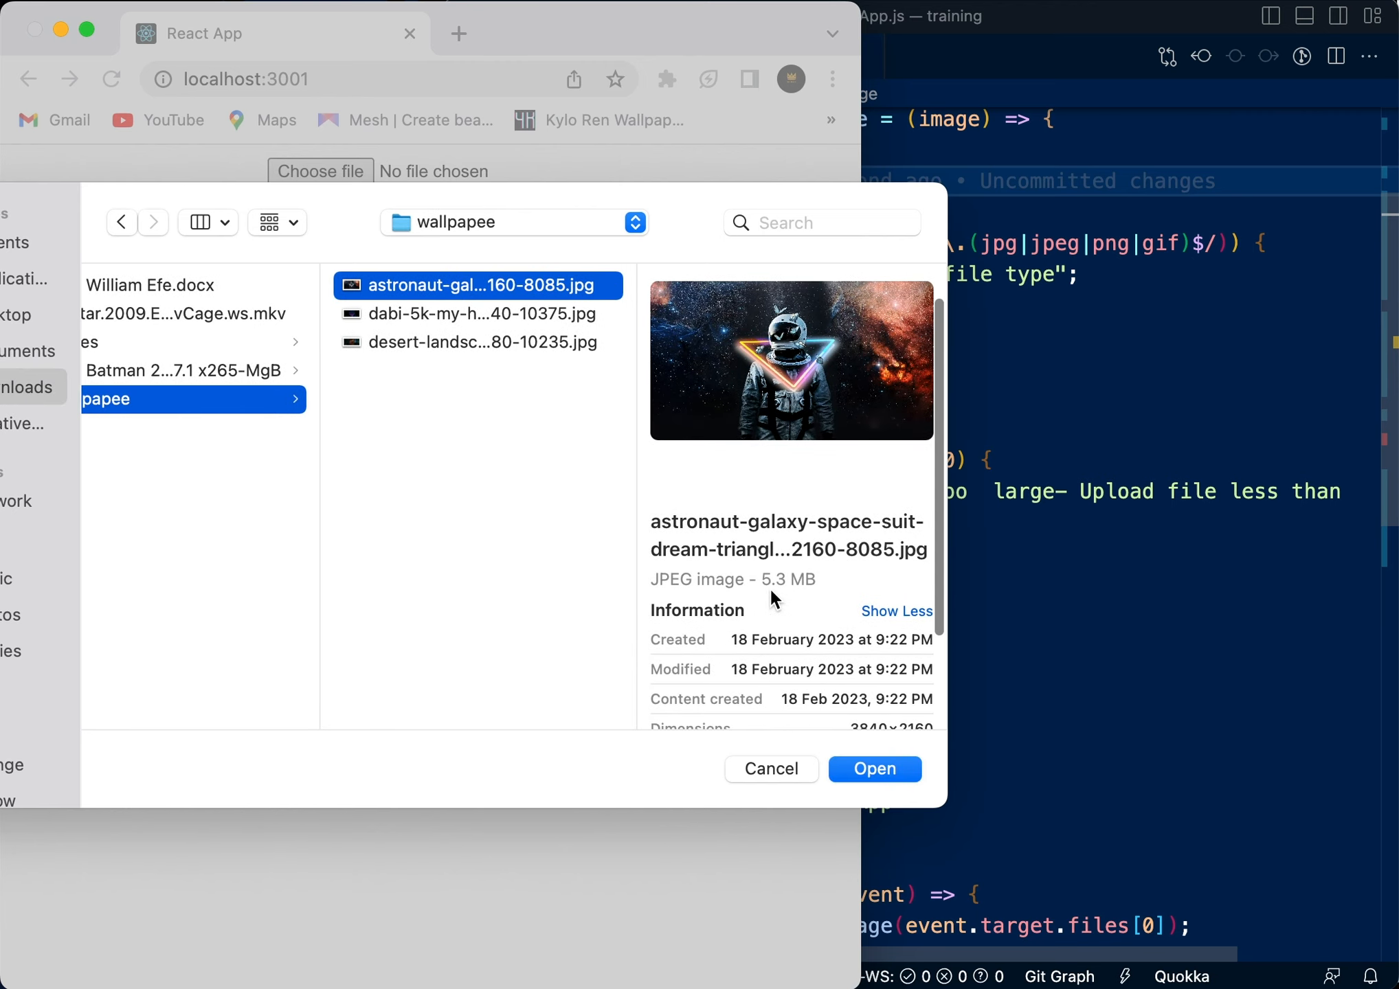
{"action": "mouse_move", "coordinate": [736, 504]}
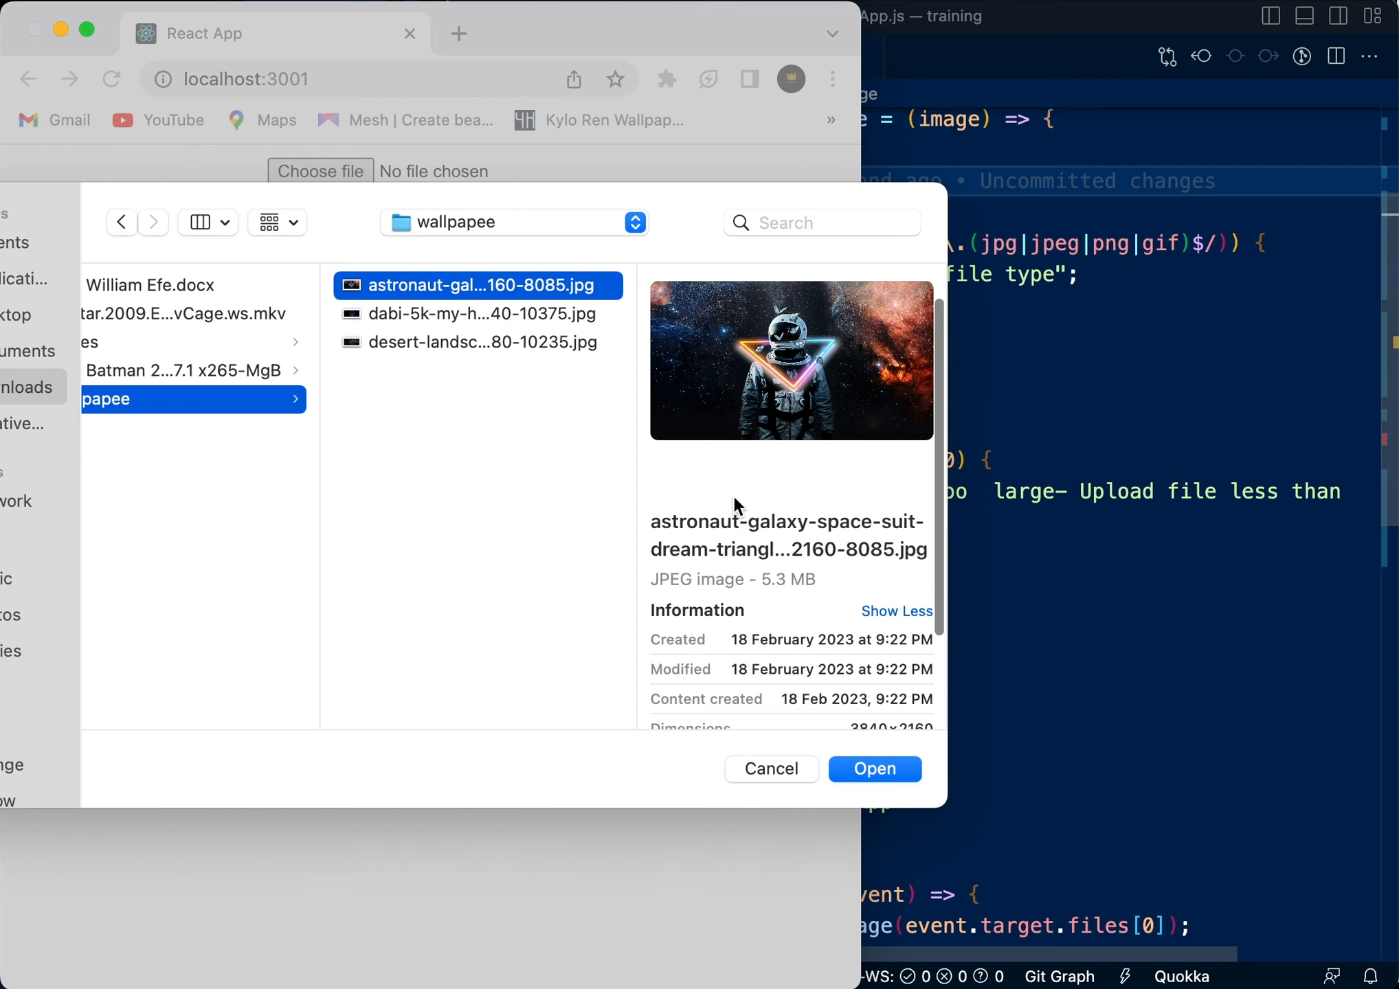
{"action": "left_click", "coordinate": [874, 769]}
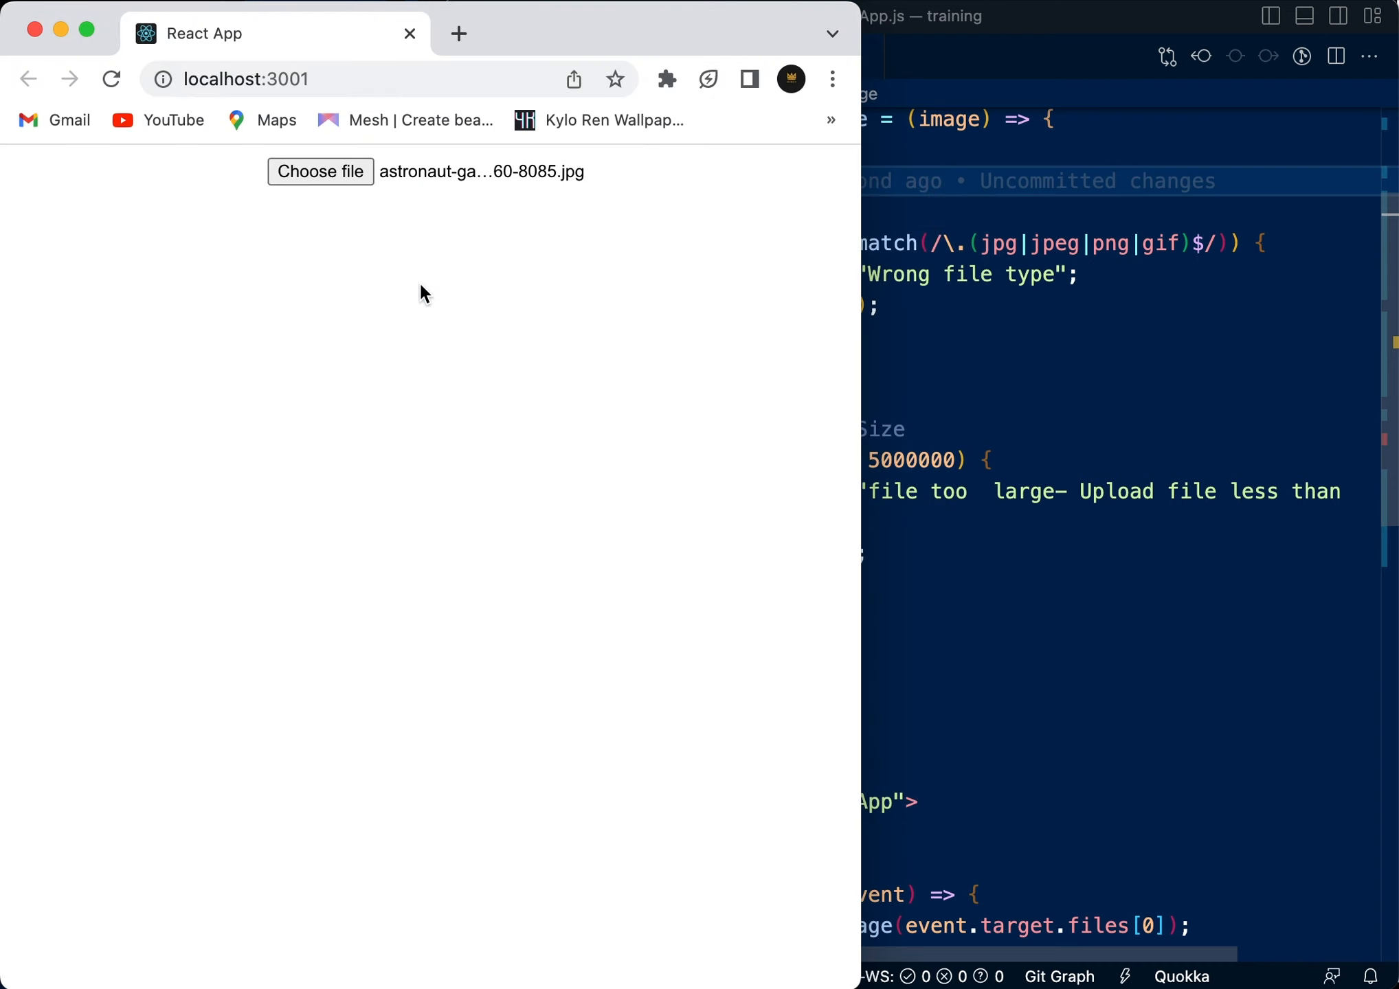
{"action": "mouse_move", "coordinate": [1024, 474]}
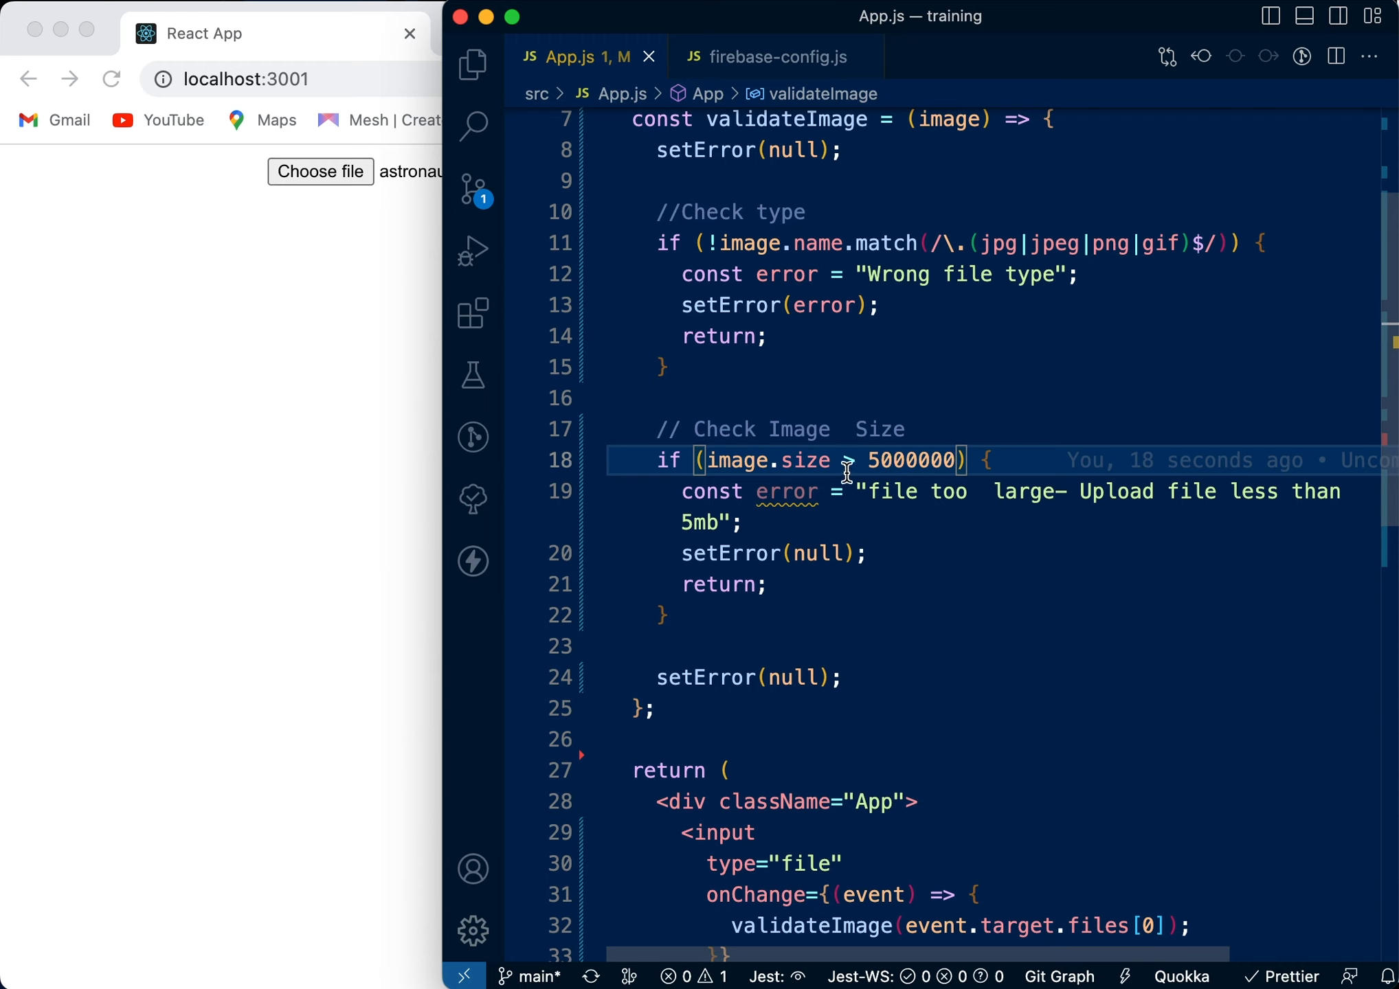
{"action": "mouse_move", "coordinate": [933, 431]}
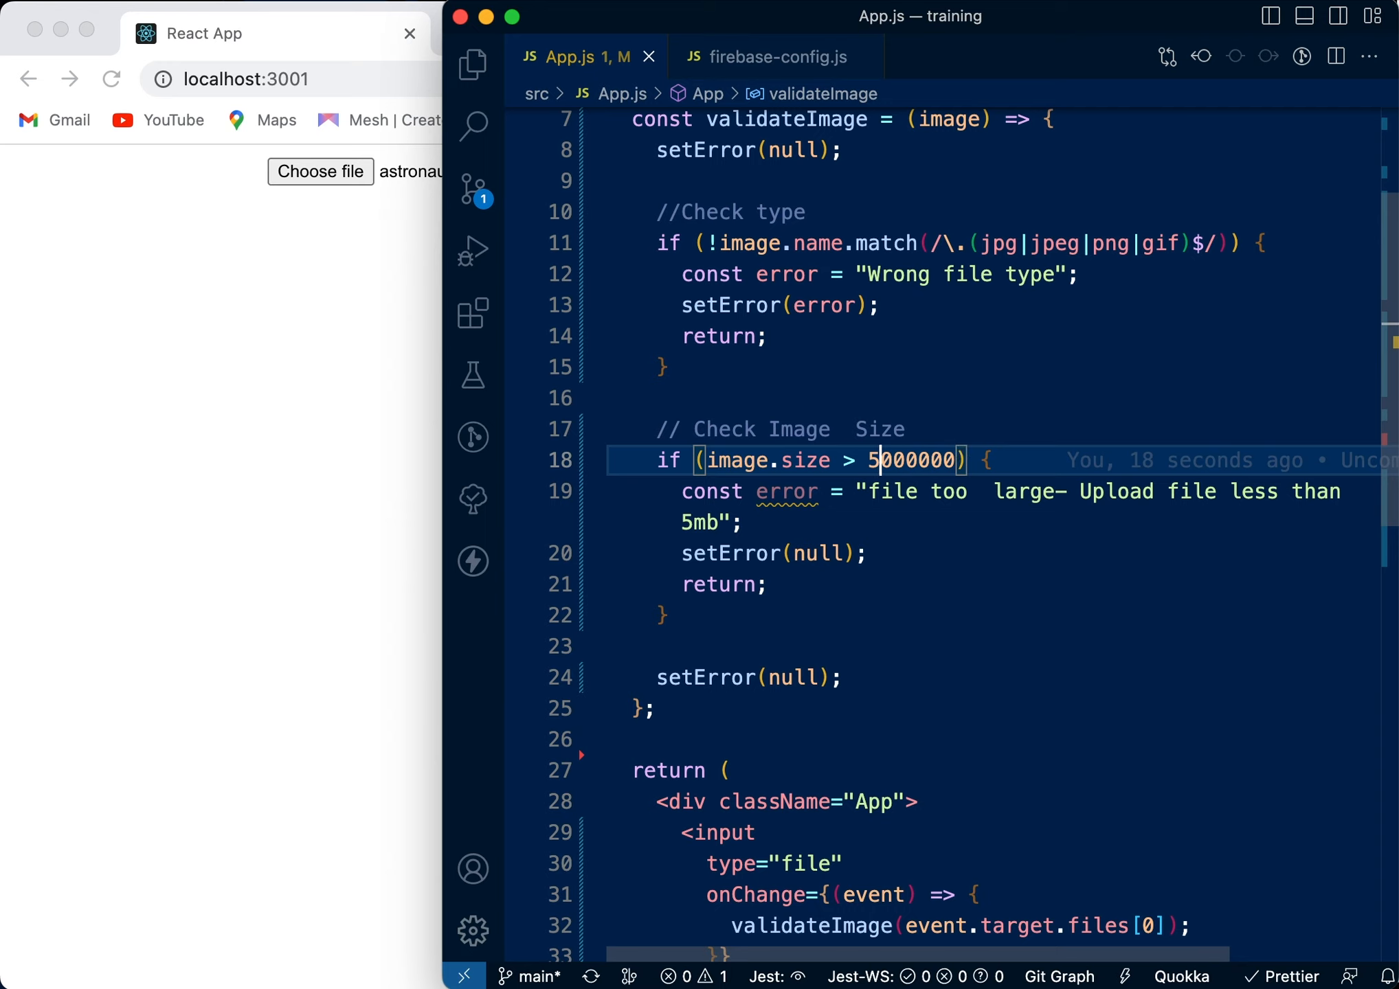
{"action": "mouse_move", "coordinate": [833, 535]}
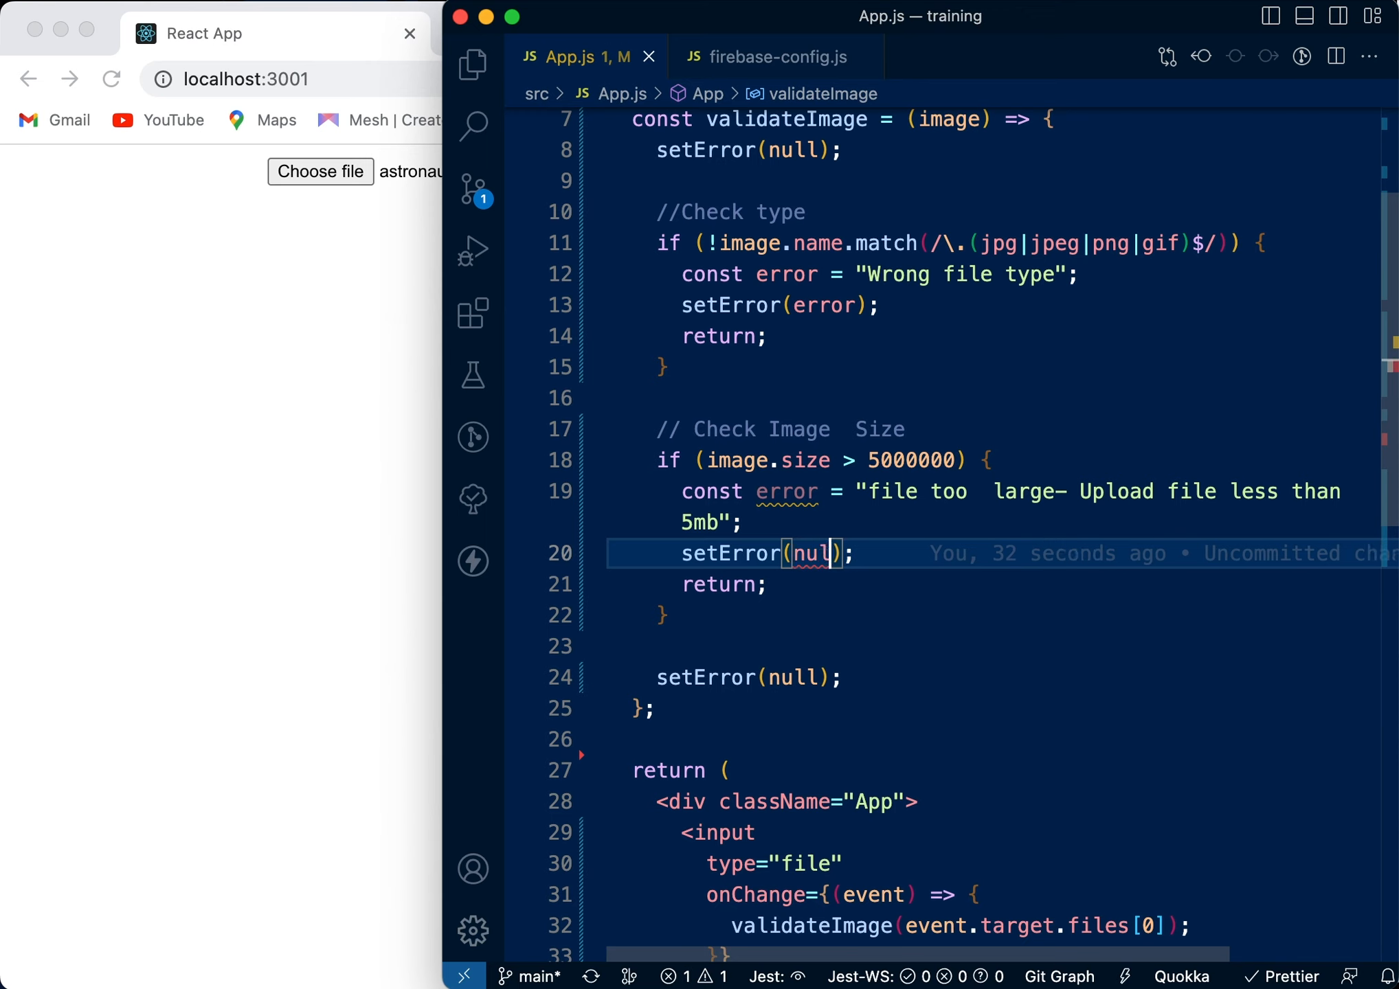
Change the size check's setError(null) to setError(error).
{"action": "type", "text": "error"}
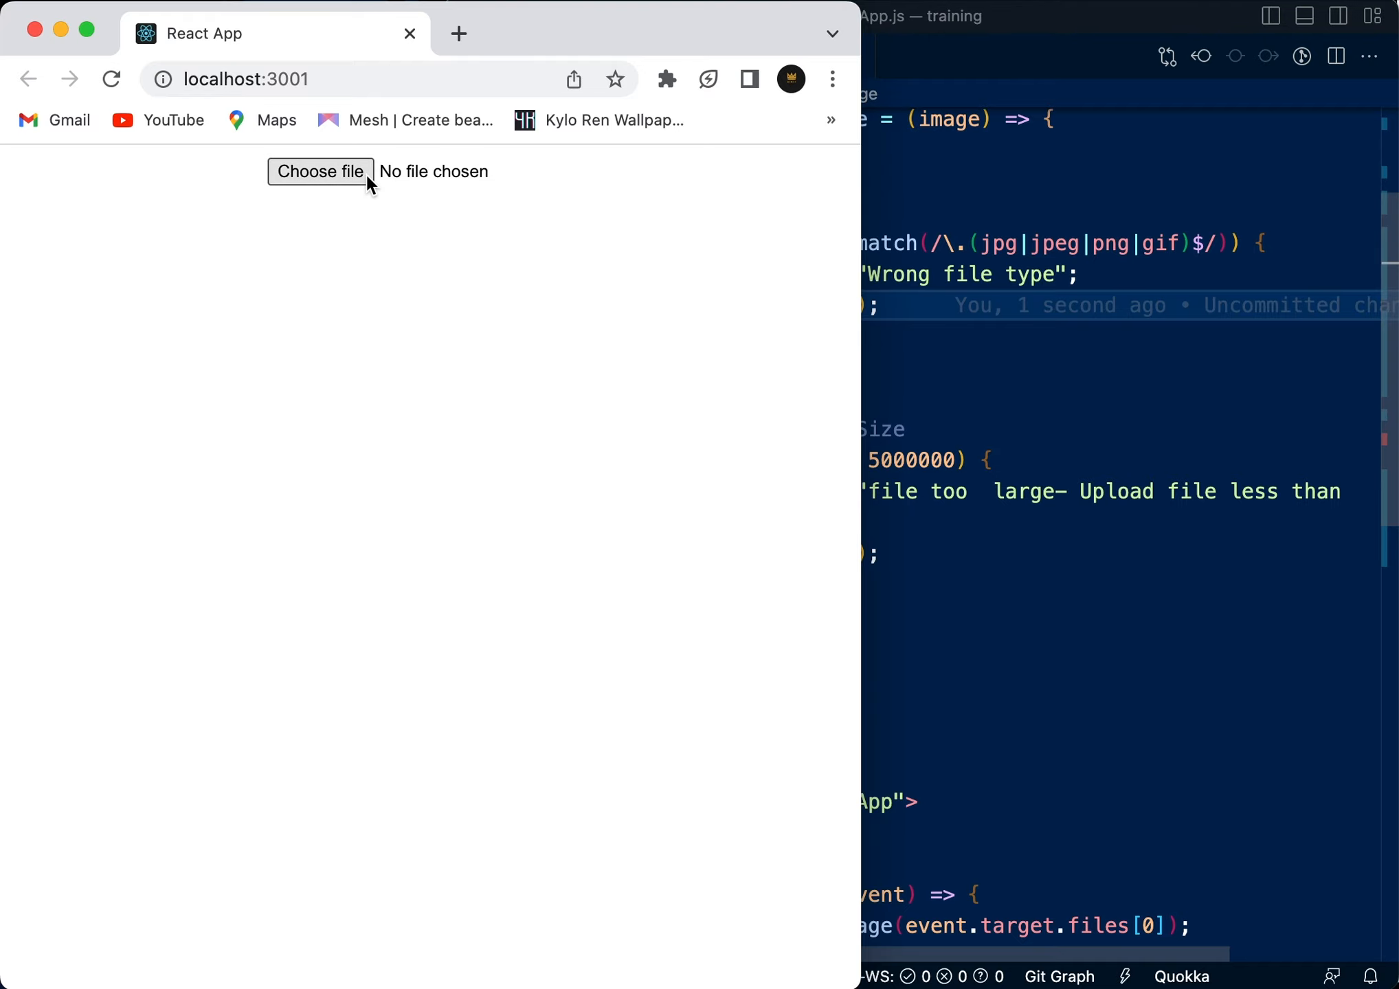
Re-upload the 5.3 MB astronaut JPEG to show the 'file too large' message.
{"action": "left_click", "coordinate": [320, 171]}
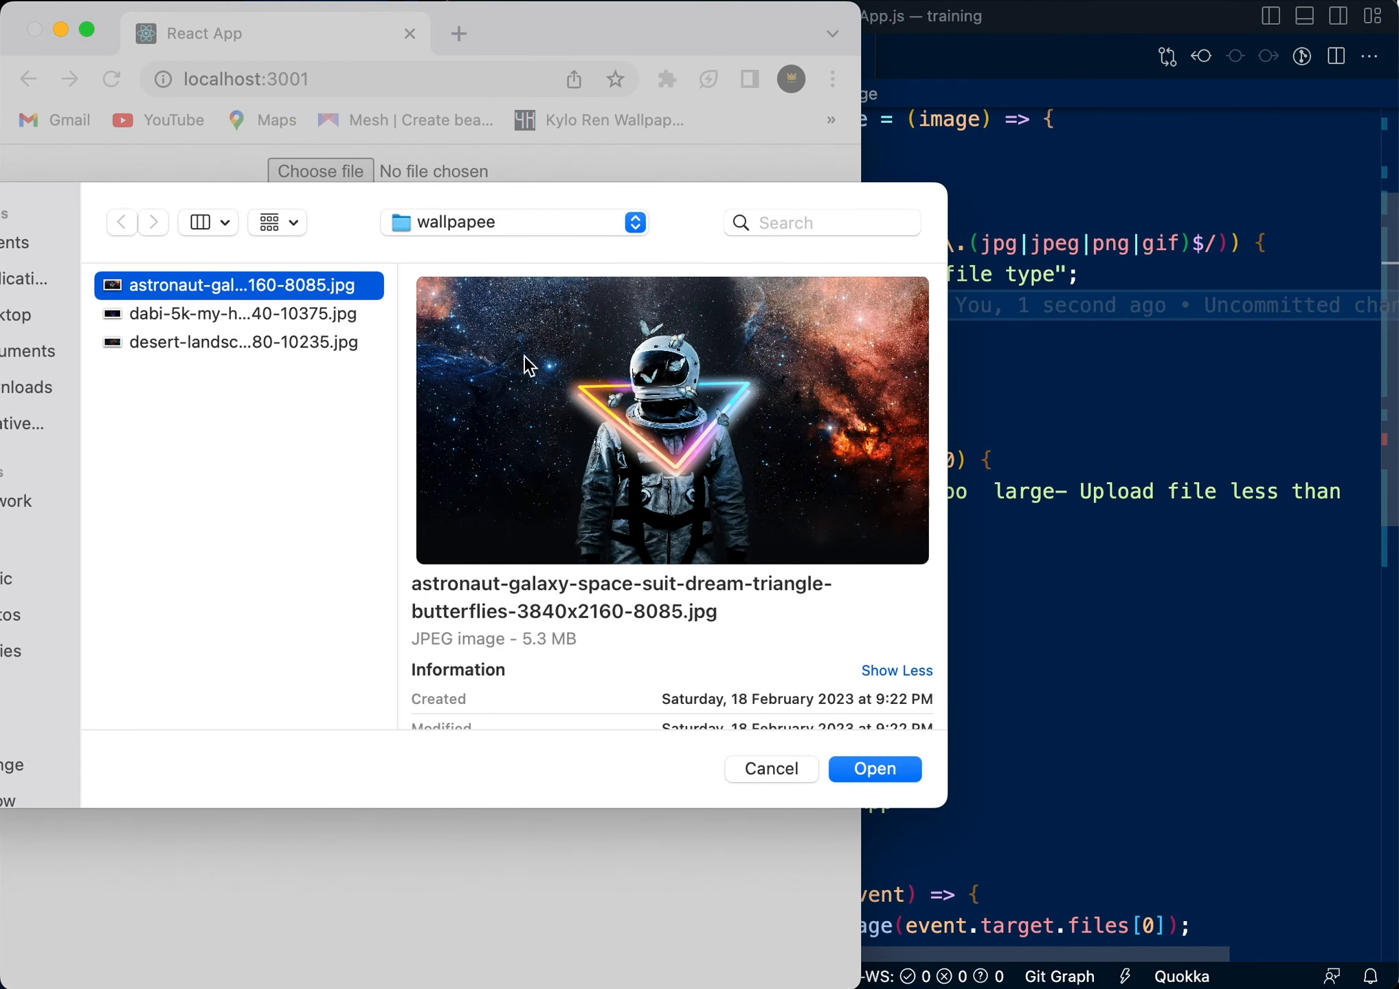
{"action": "scroll", "scroll_direction": "down", "scroll_amount": 3}
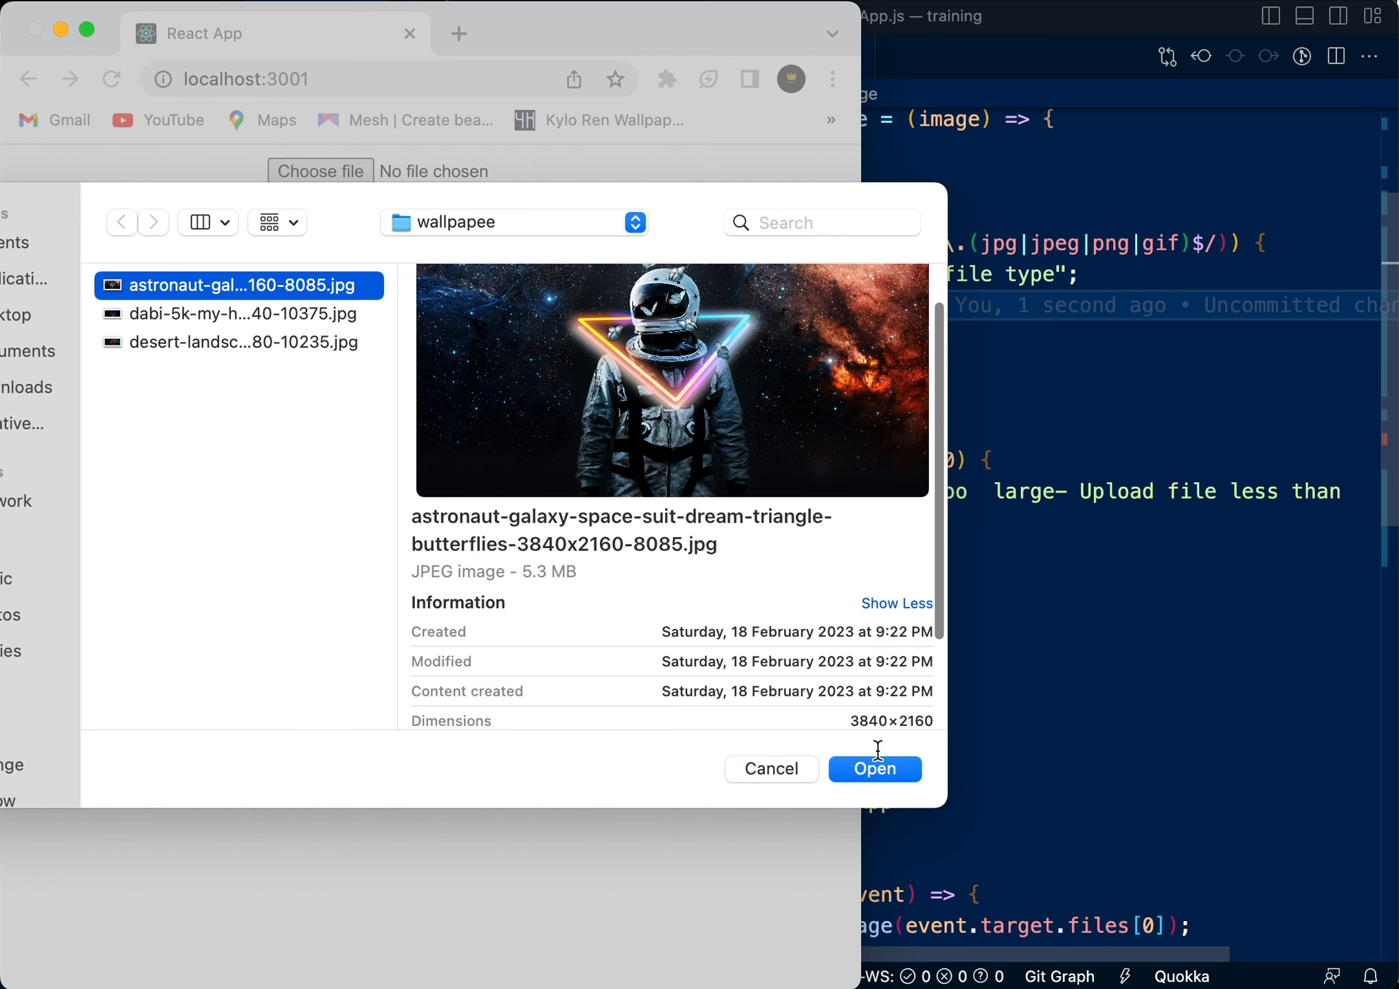
{"action": "left_click", "coordinate": [873, 769]}
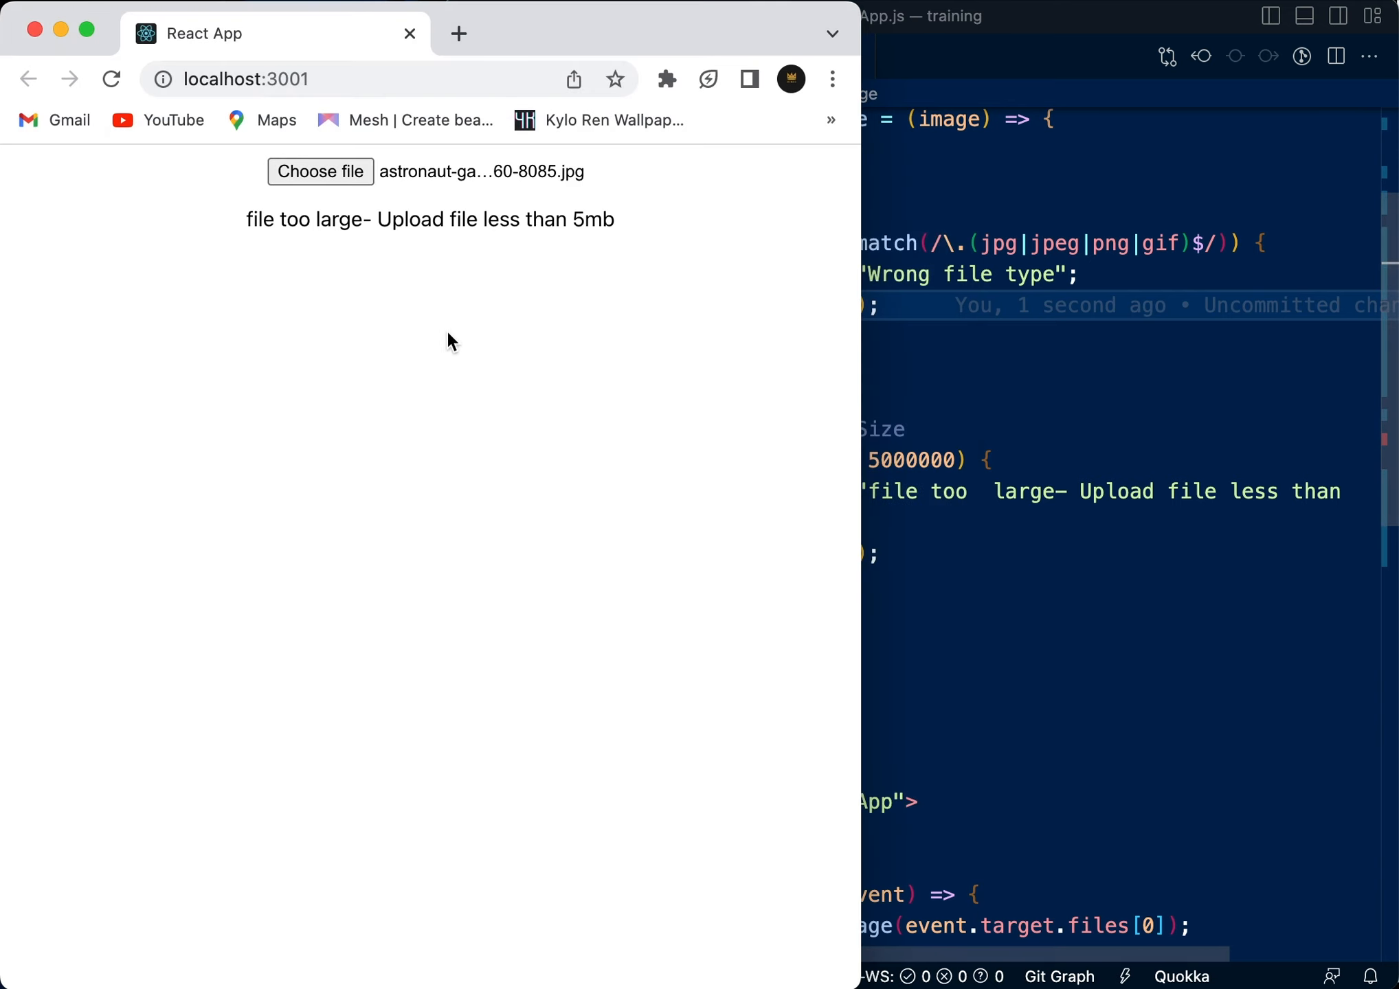
{"action": "mouse_move", "coordinate": [464, 217]}
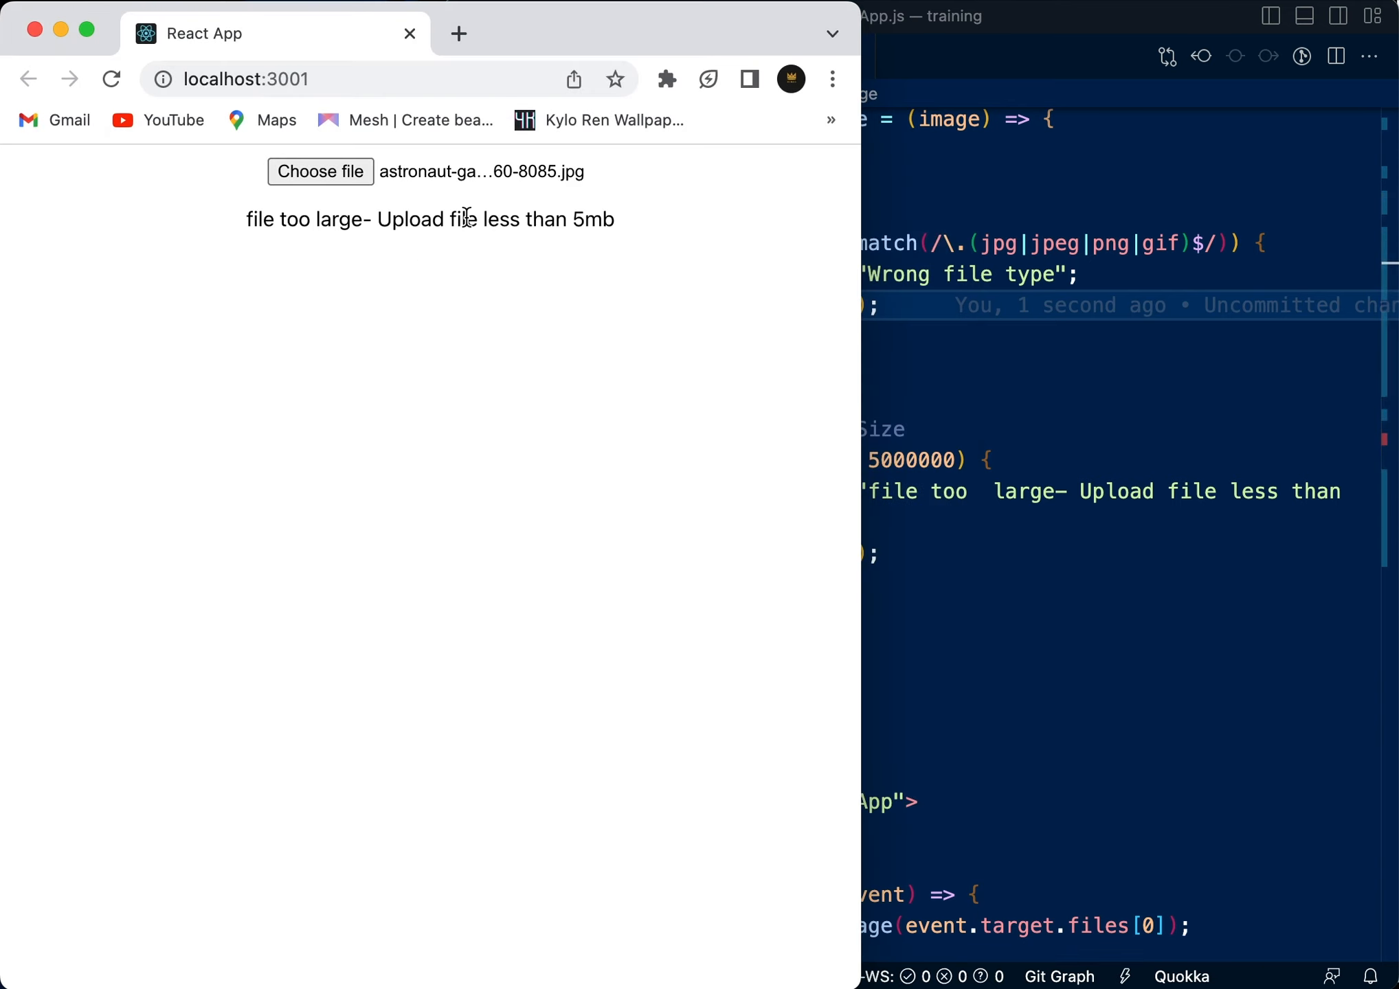